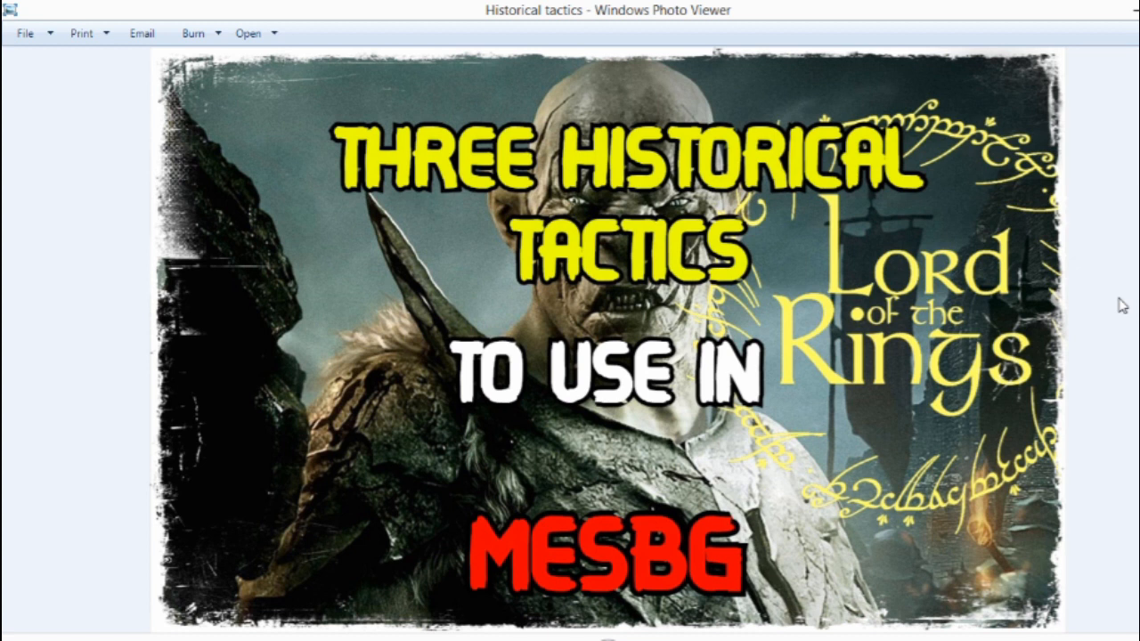
{"action": "mouse_move", "coordinate": [1075, 115]}
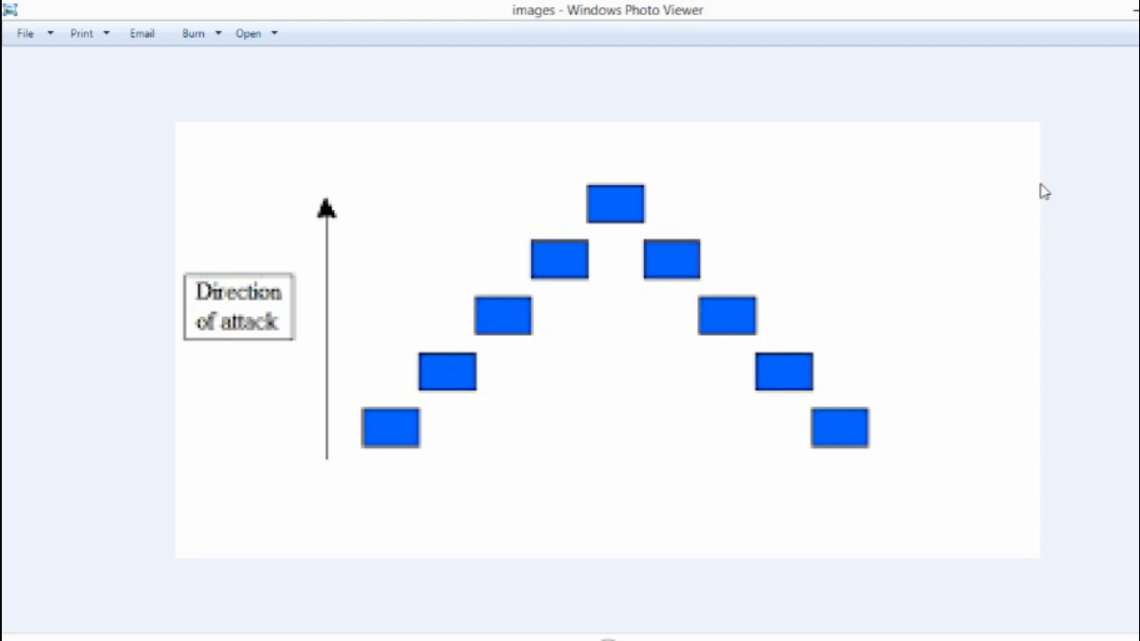
{"action": "mouse_move", "coordinate": [1019, 176]}
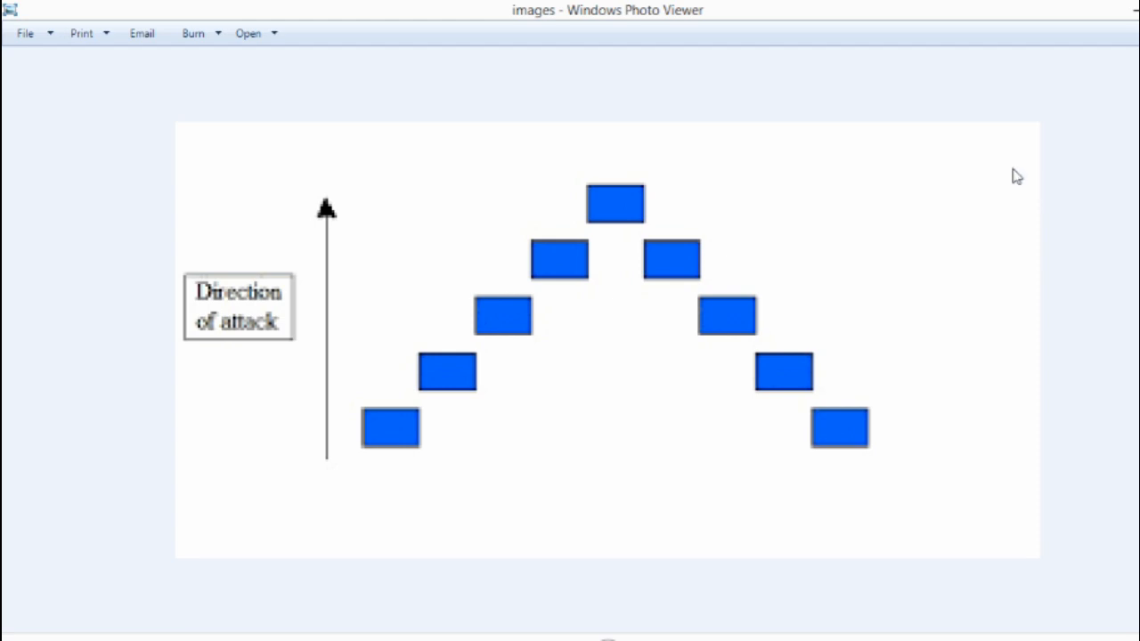
{"action": "mouse_move", "coordinate": [638, 125]}
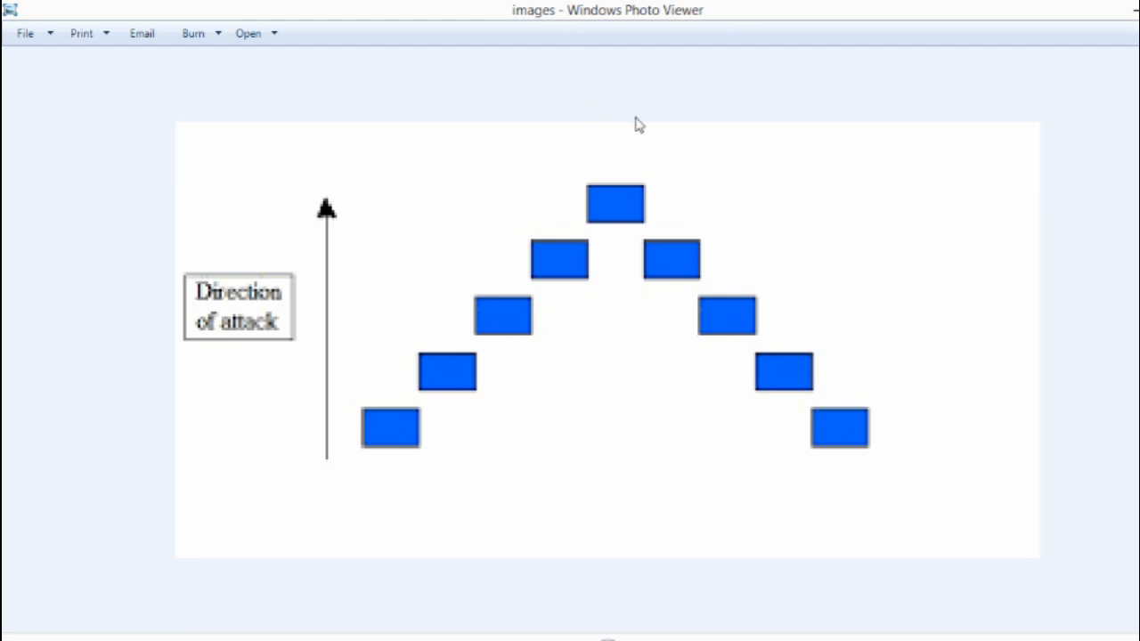
{"action": "mouse_move", "coordinate": [620, 260]}
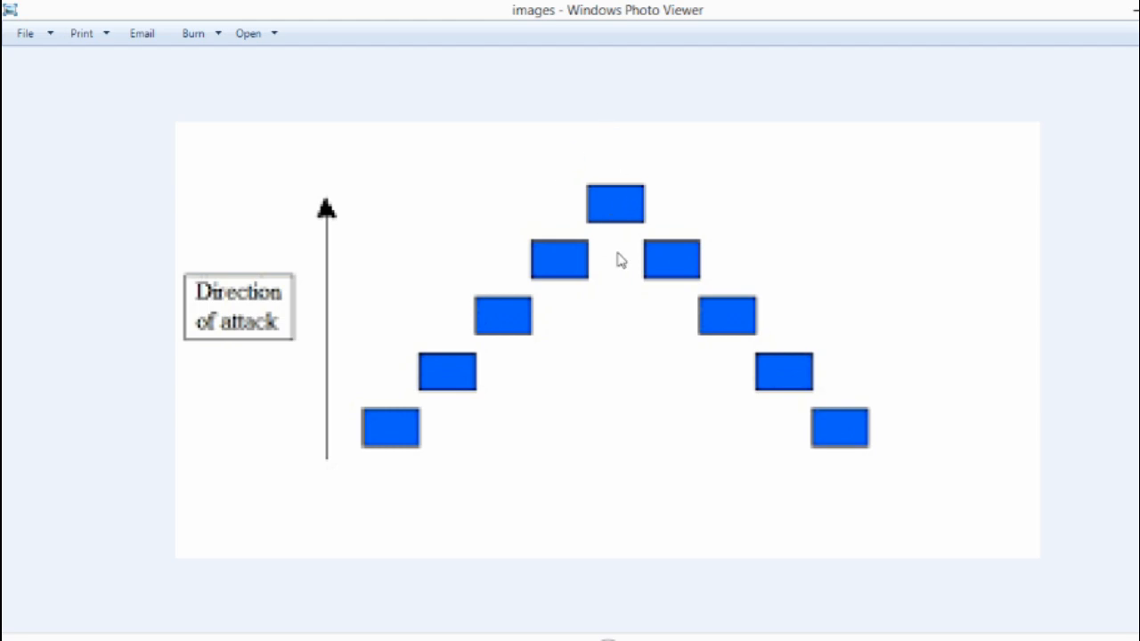
{"action": "mouse_move", "coordinate": [632, 210]}
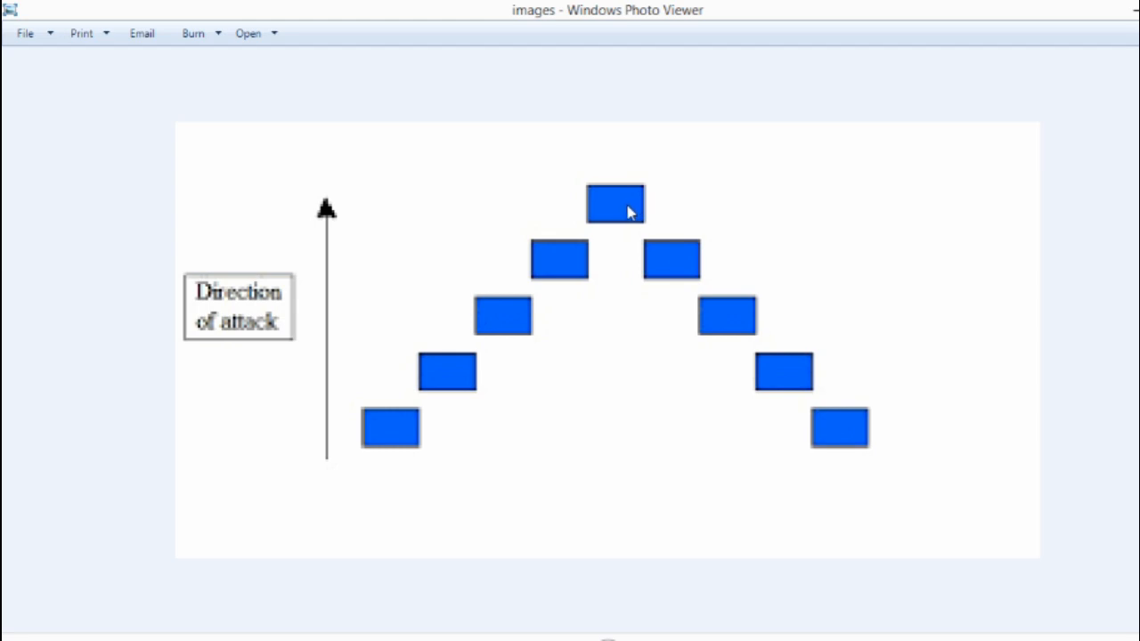
{"action": "mouse_move", "coordinate": [622, 207]}
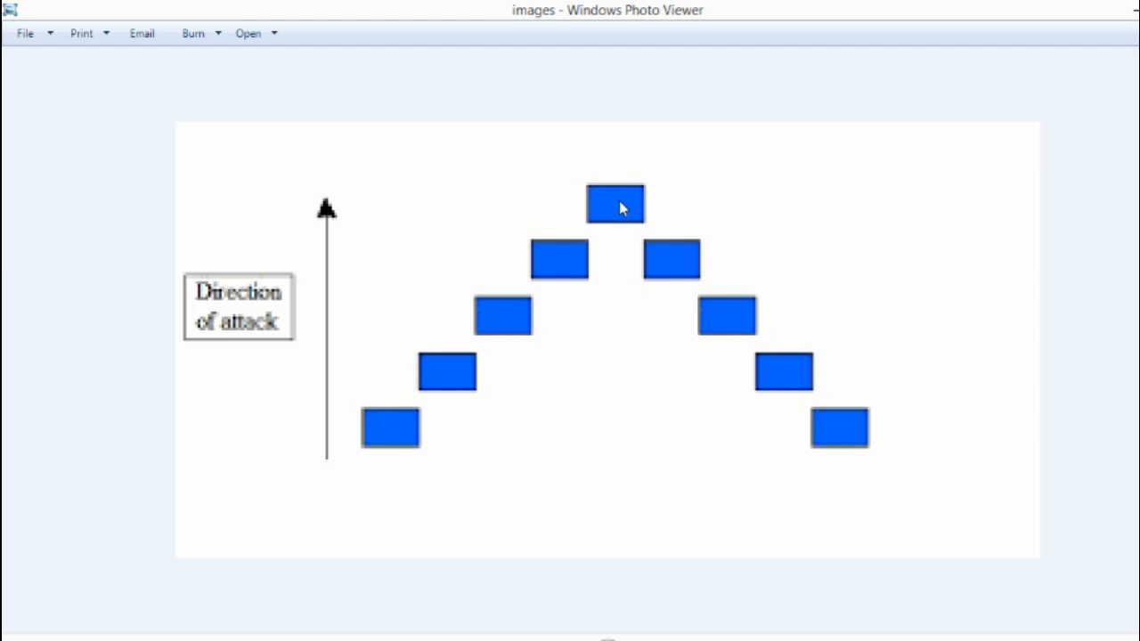
{"action": "mouse_move", "coordinate": [628, 212]}
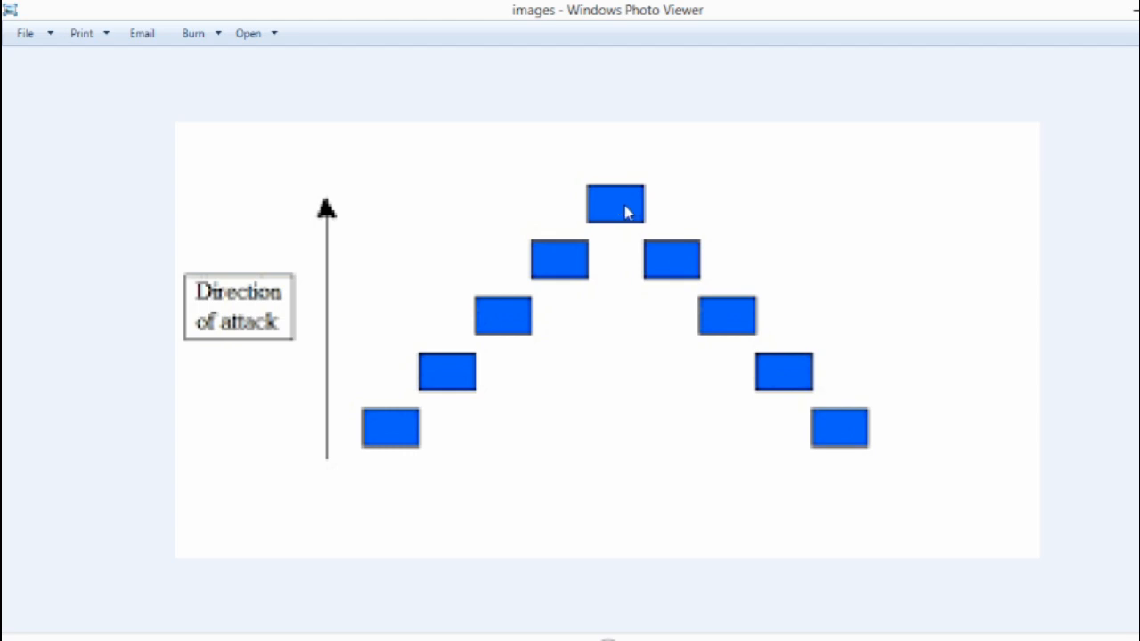
{"action": "mouse_move", "coordinate": [645, 198]}
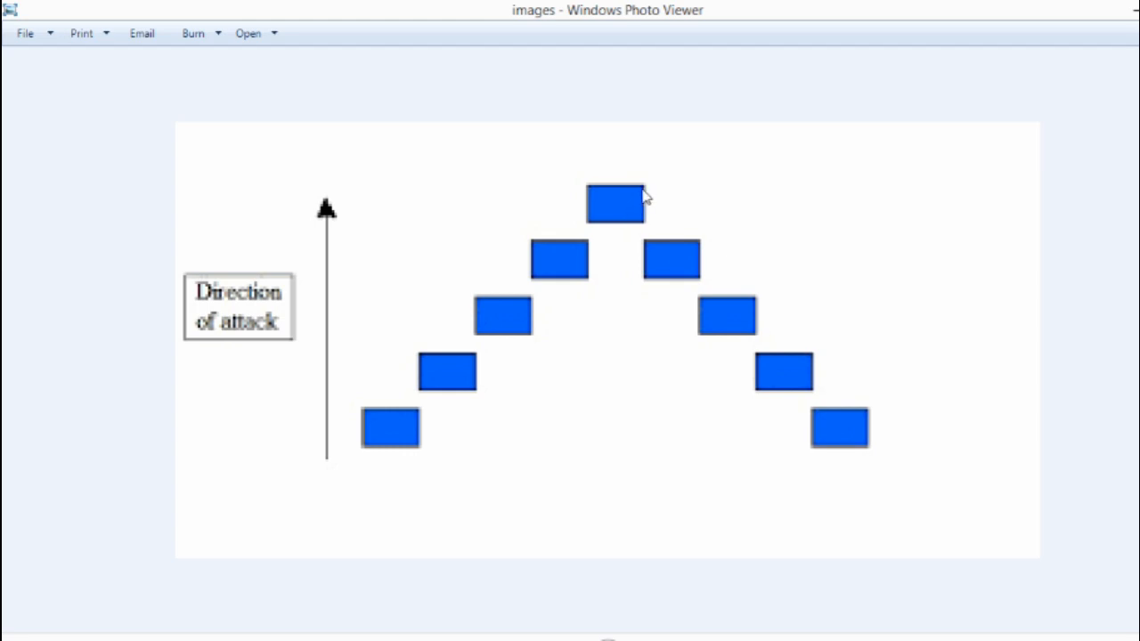
{"action": "mouse_move", "coordinate": [596, 232]}
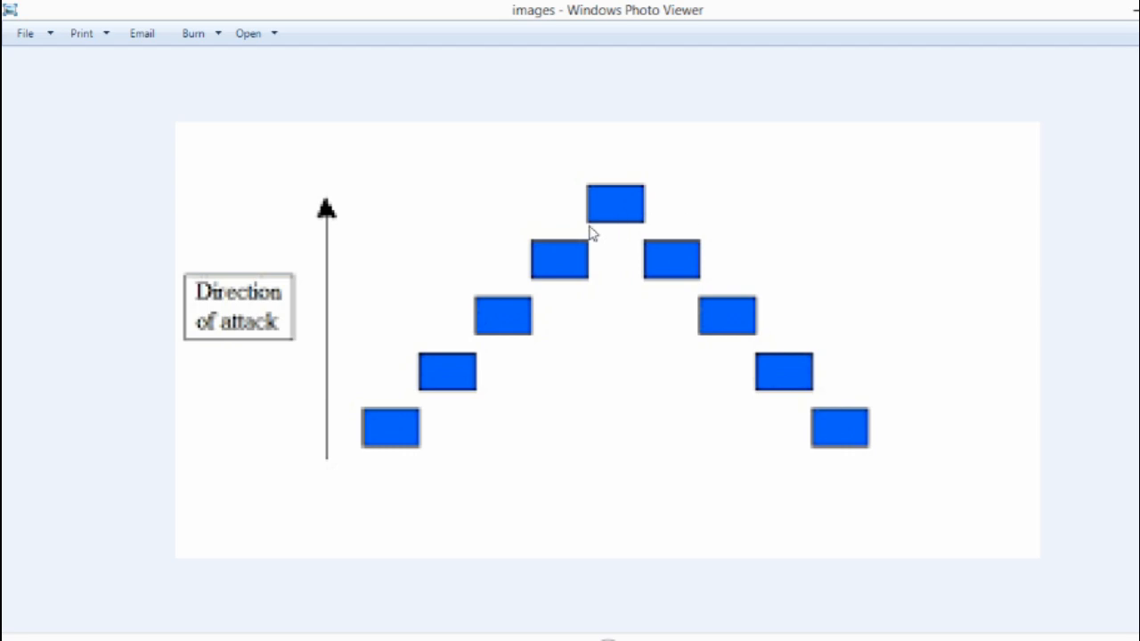
{"action": "mouse_move", "coordinate": [640, 345]}
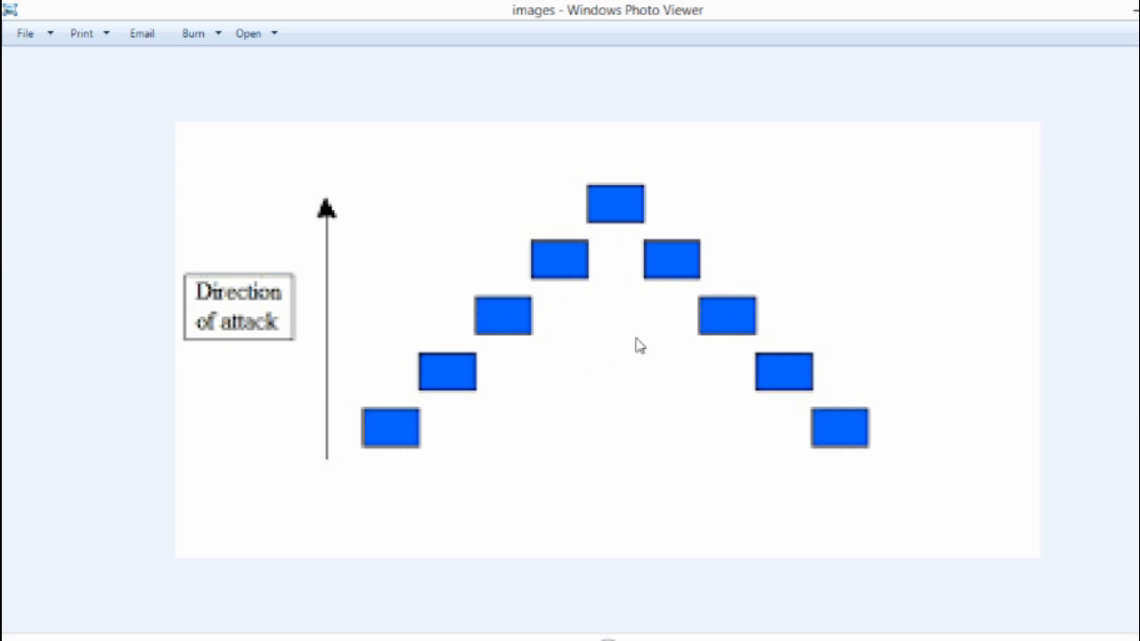
{"action": "mouse_move", "coordinate": [615, 195]}
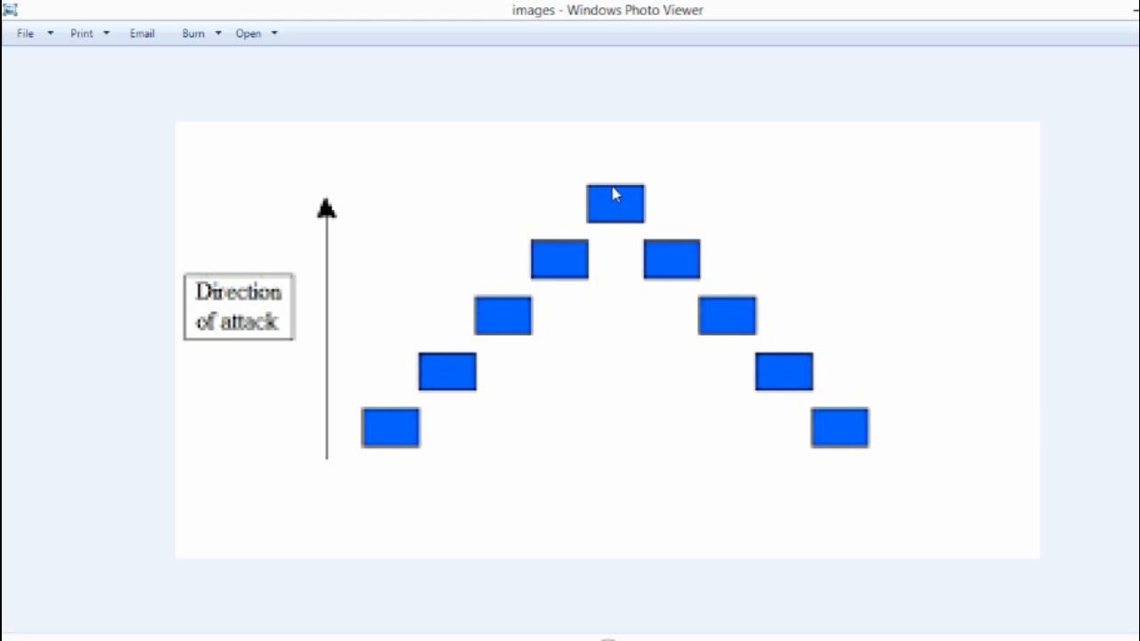
{"action": "mouse_move", "coordinate": [485, 368]}
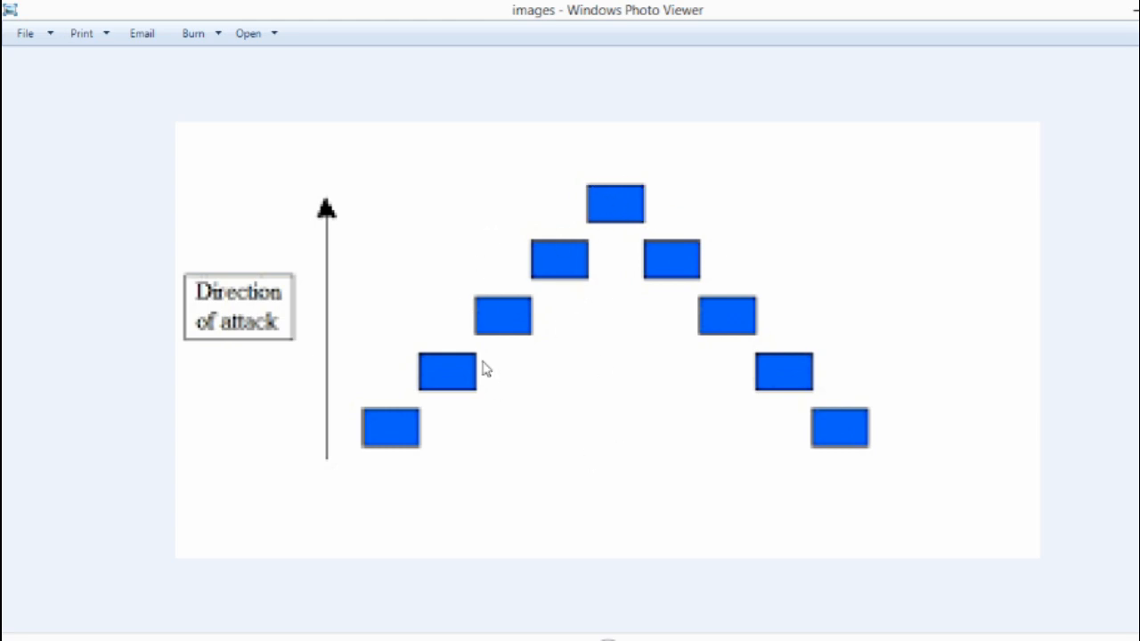
{"action": "mouse_move", "coordinate": [609, 203]}
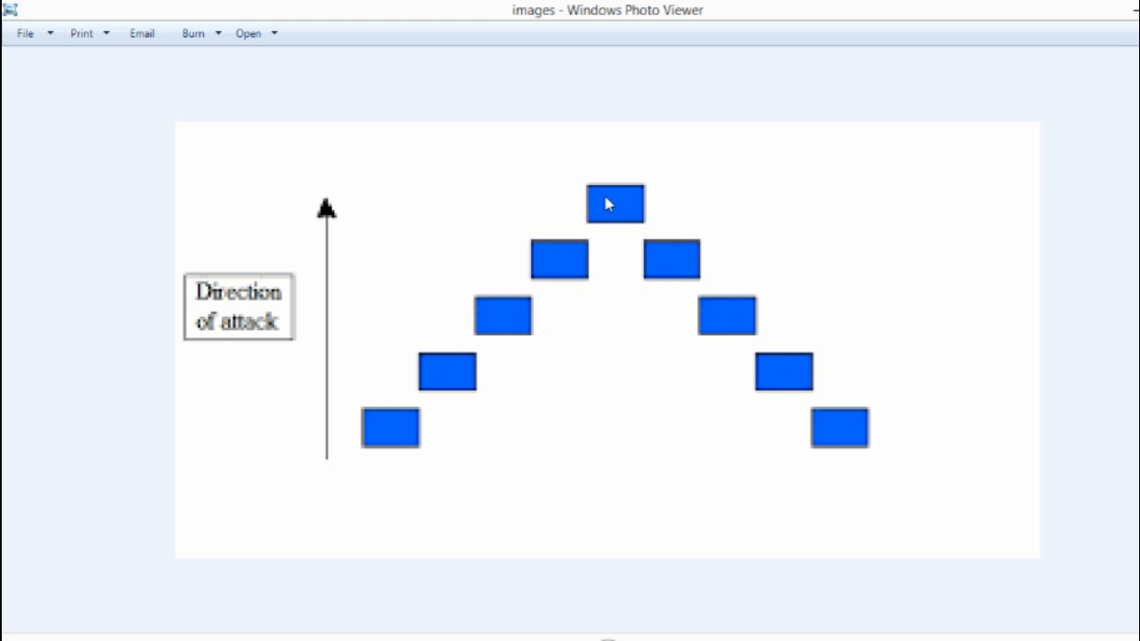
{"action": "mouse_move", "coordinate": [658, 202]}
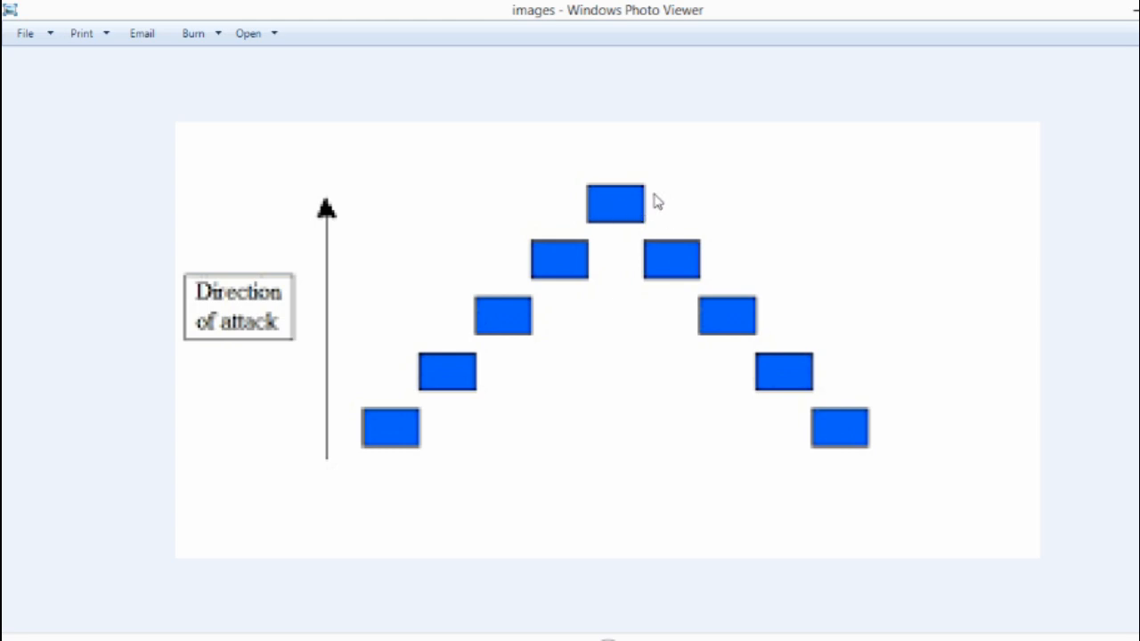
{"action": "mouse_move", "coordinate": [624, 250]}
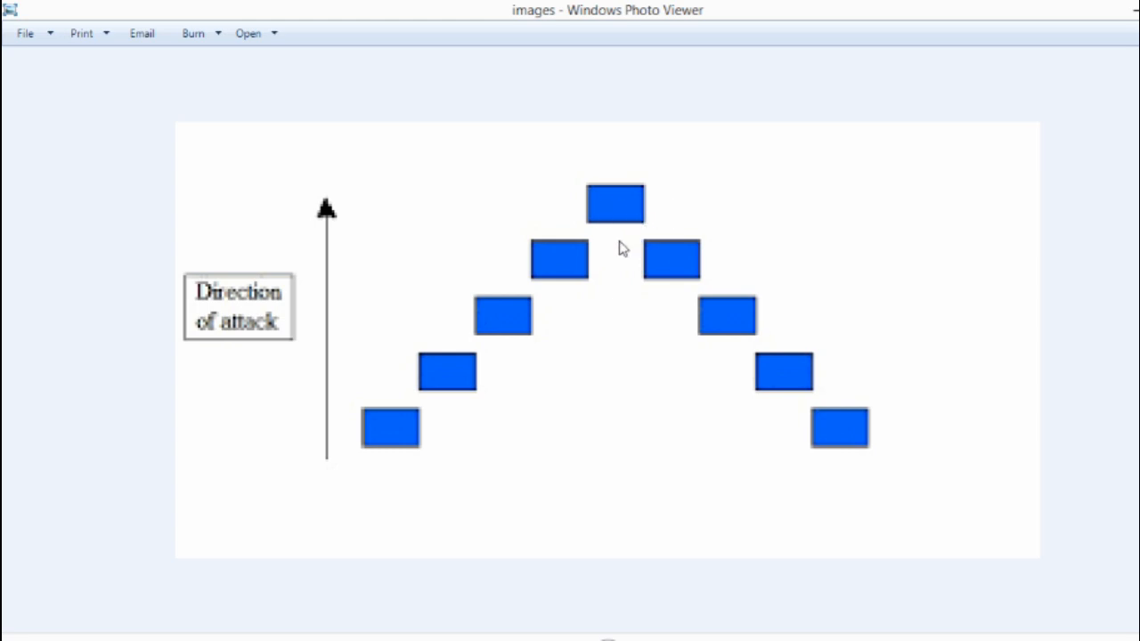
{"action": "mouse_move", "coordinate": [626, 246]}
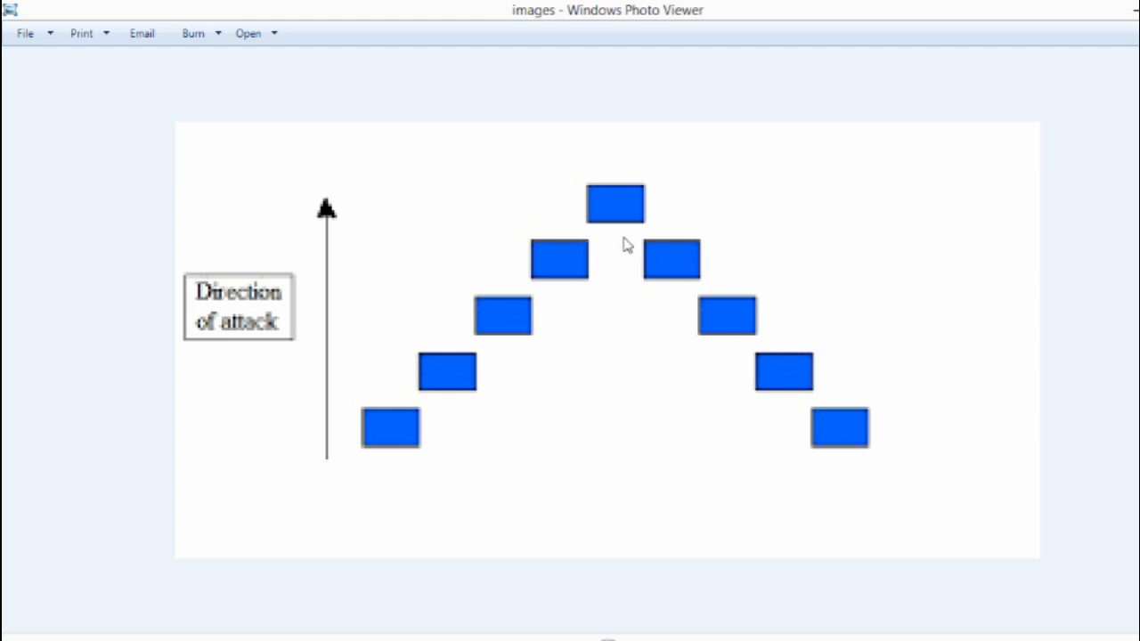
{"action": "mouse_move", "coordinate": [528, 257]}
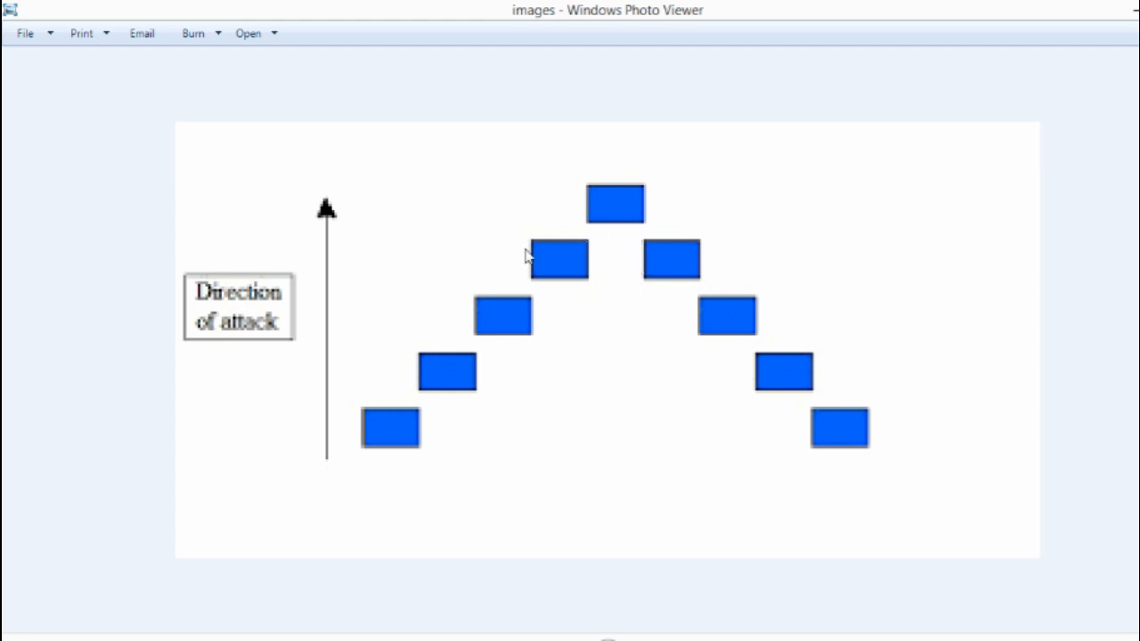
{"action": "mouse_move", "coordinate": [597, 310]}
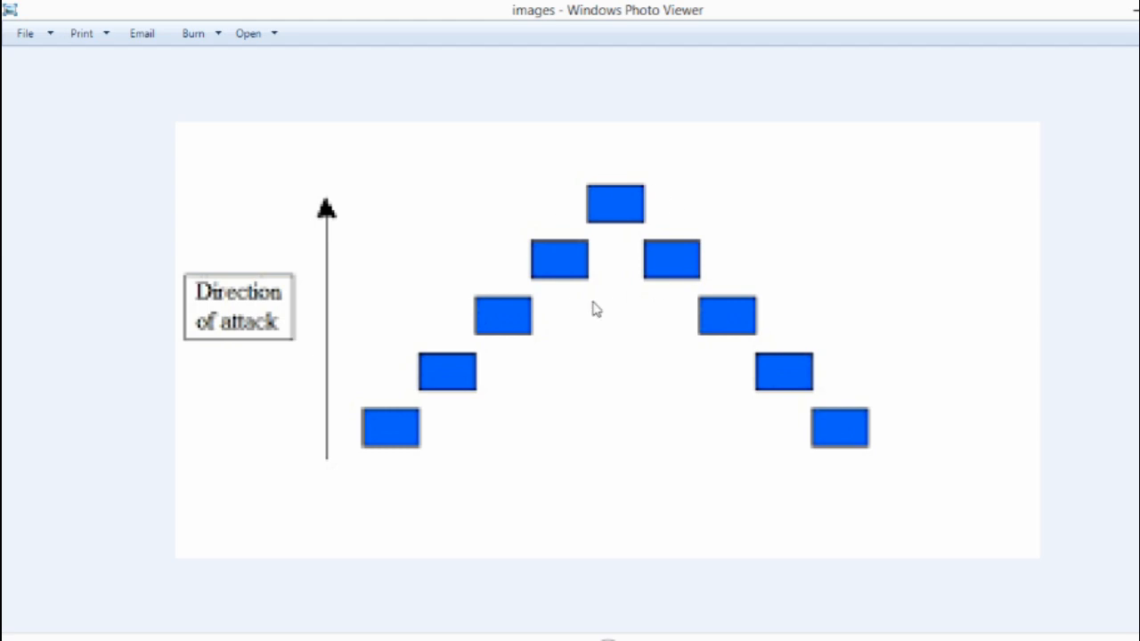
{"action": "mouse_move", "coordinate": [624, 246]}
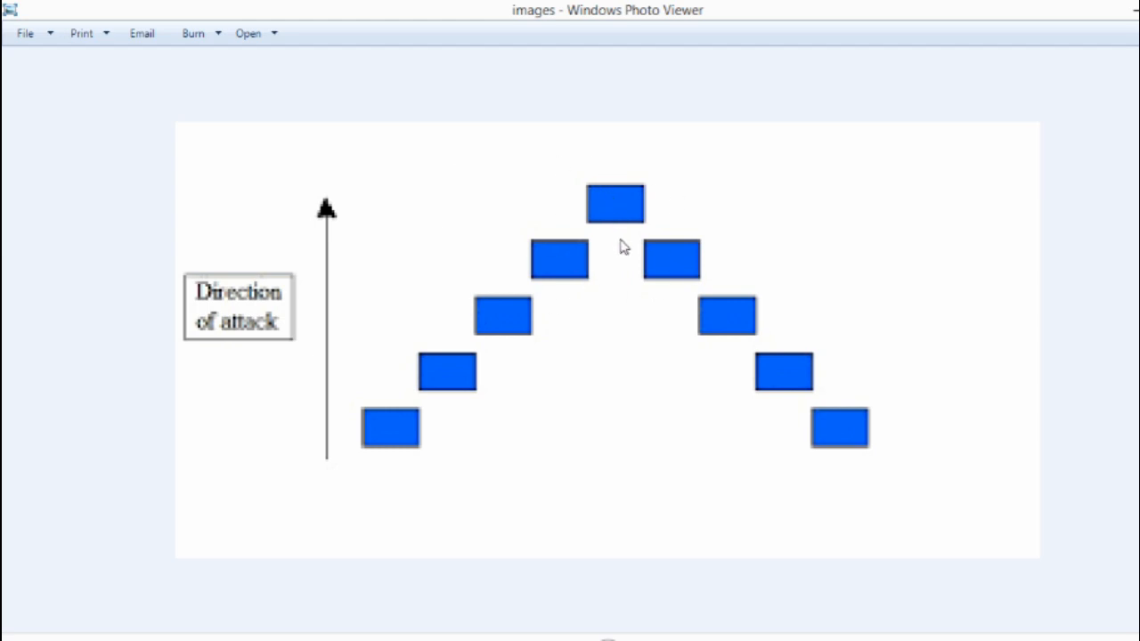
{"action": "mouse_move", "coordinate": [620, 211]}
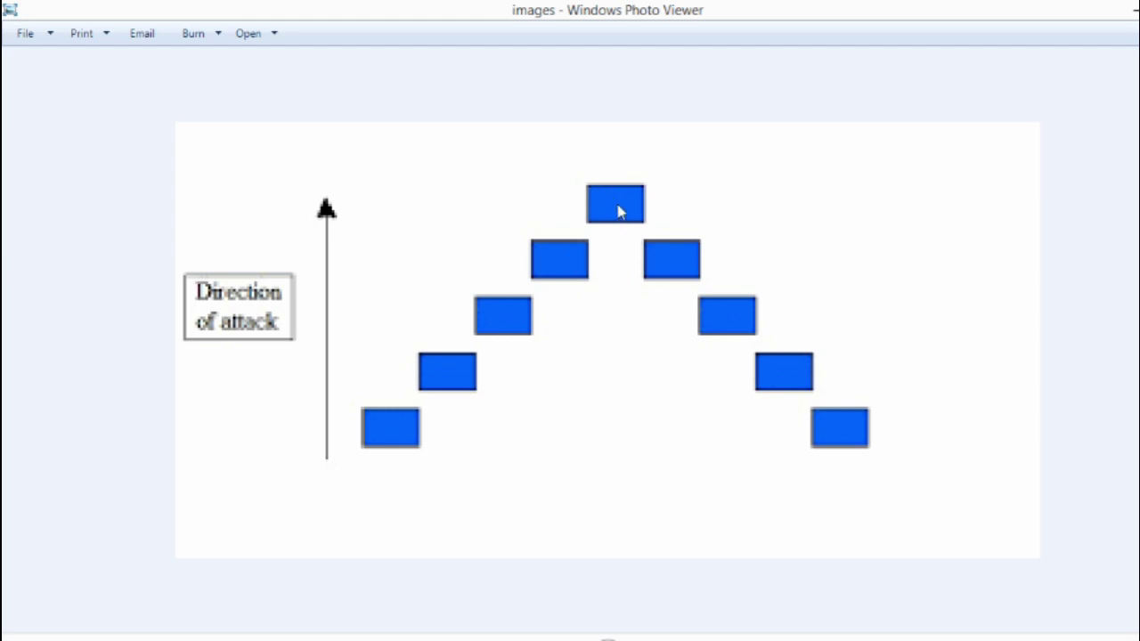
{"action": "mouse_move", "coordinate": [609, 189]}
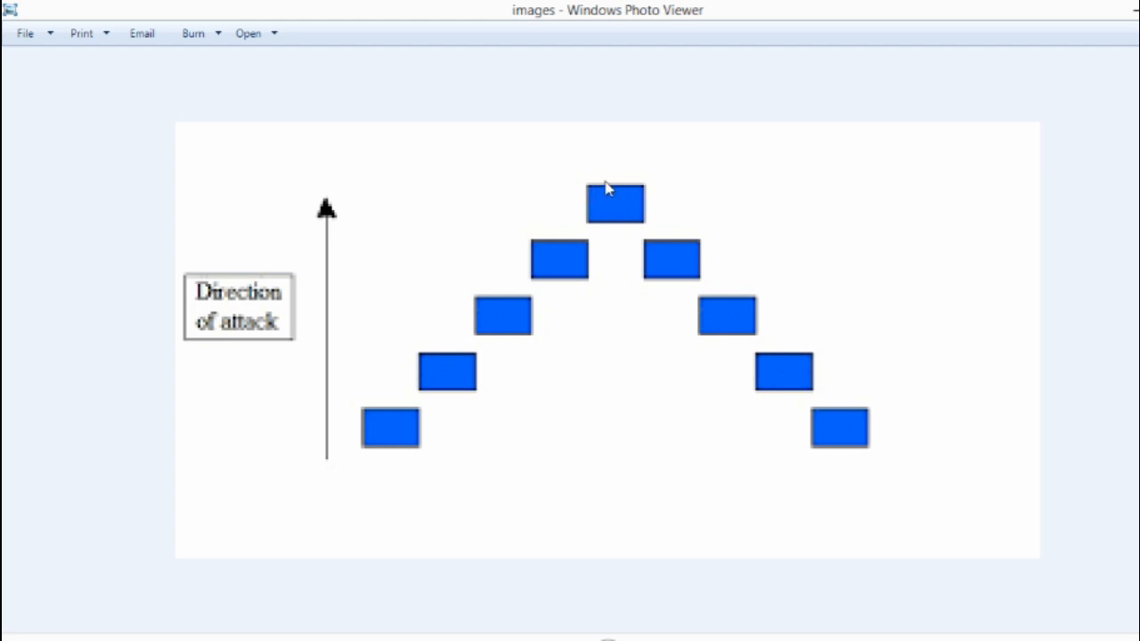
{"action": "mouse_move", "coordinate": [635, 200]}
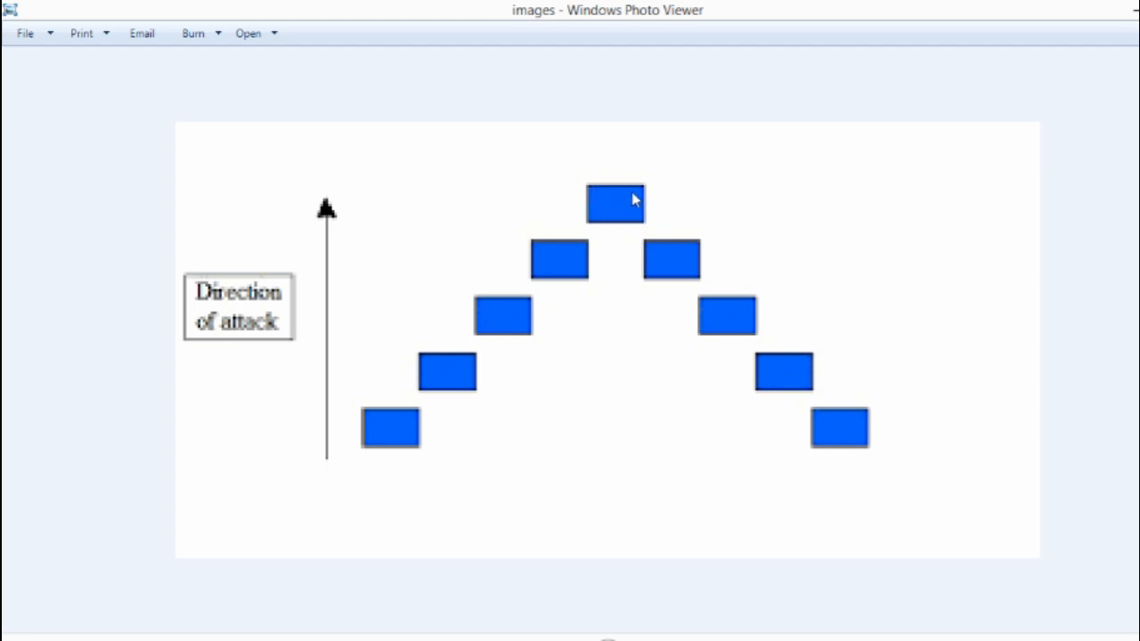
{"action": "mouse_move", "coordinate": [606, 228]}
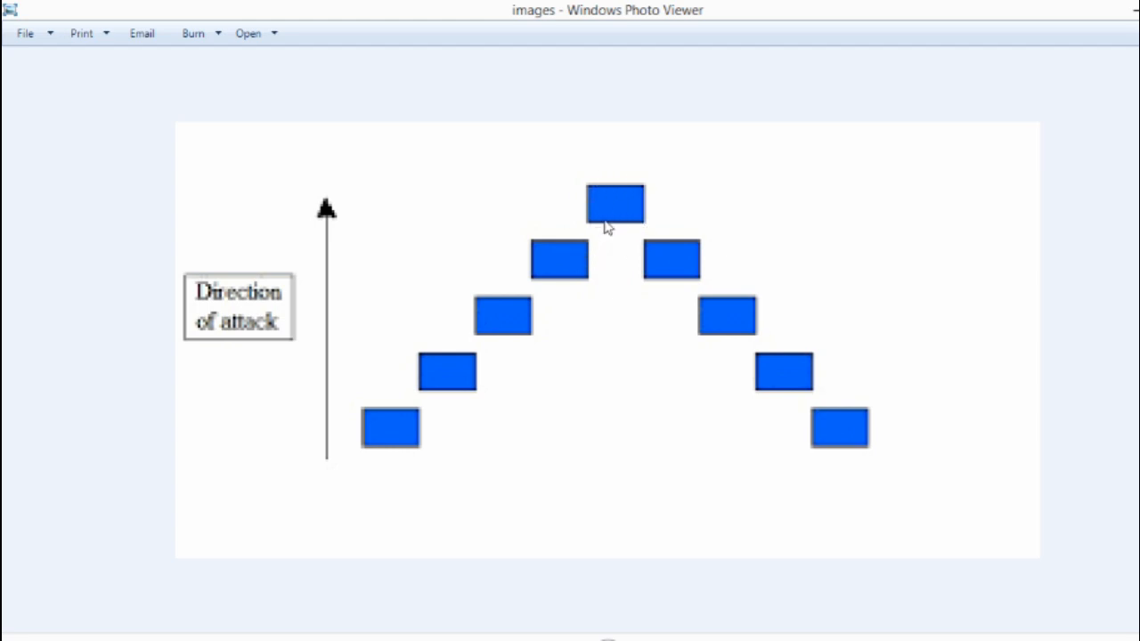
{"action": "mouse_move", "coordinate": [620, 184]}
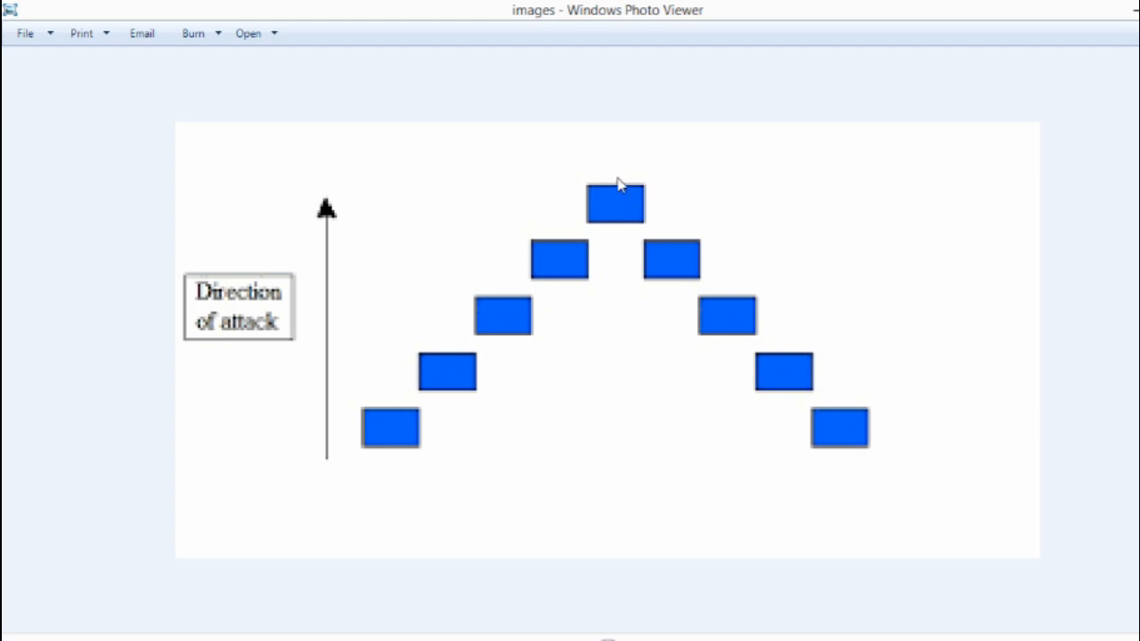
{"action": "mouse_move", "coordinate": [620, 224]}
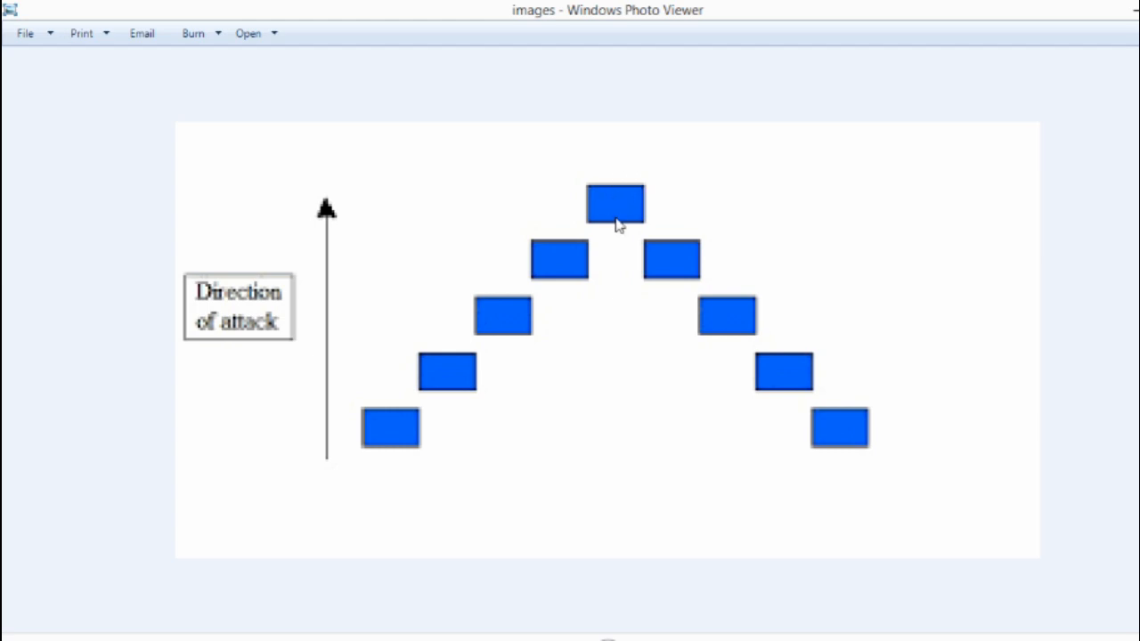
{"action": "mouse_move", "coordinate": [640, 117]}
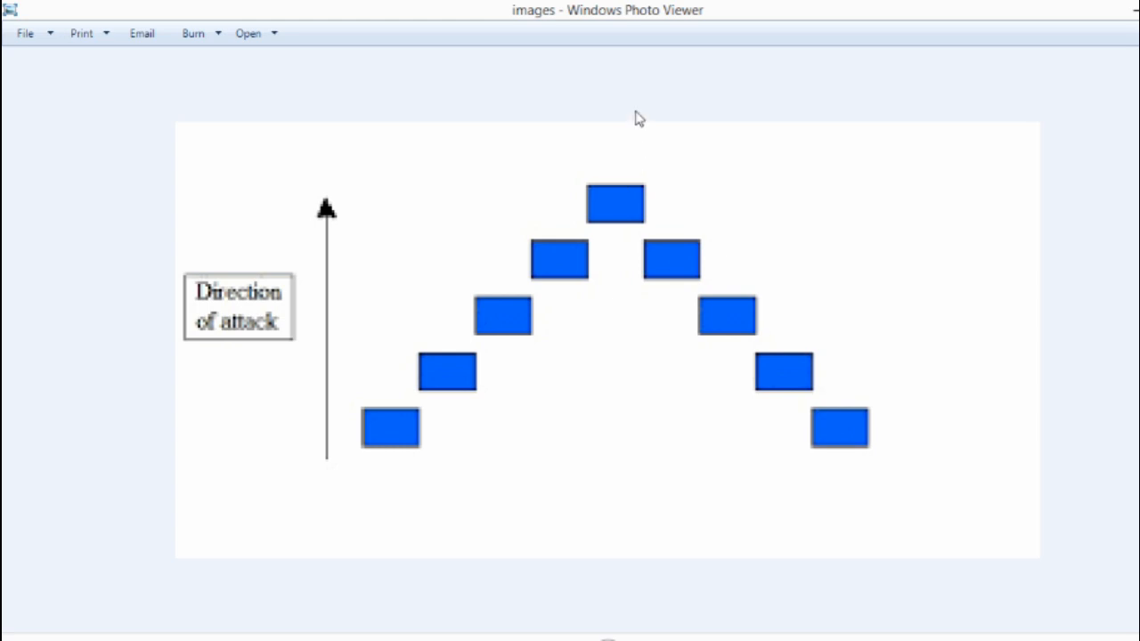
{"action": "mouse_move", "coordinate": [610, 189]}
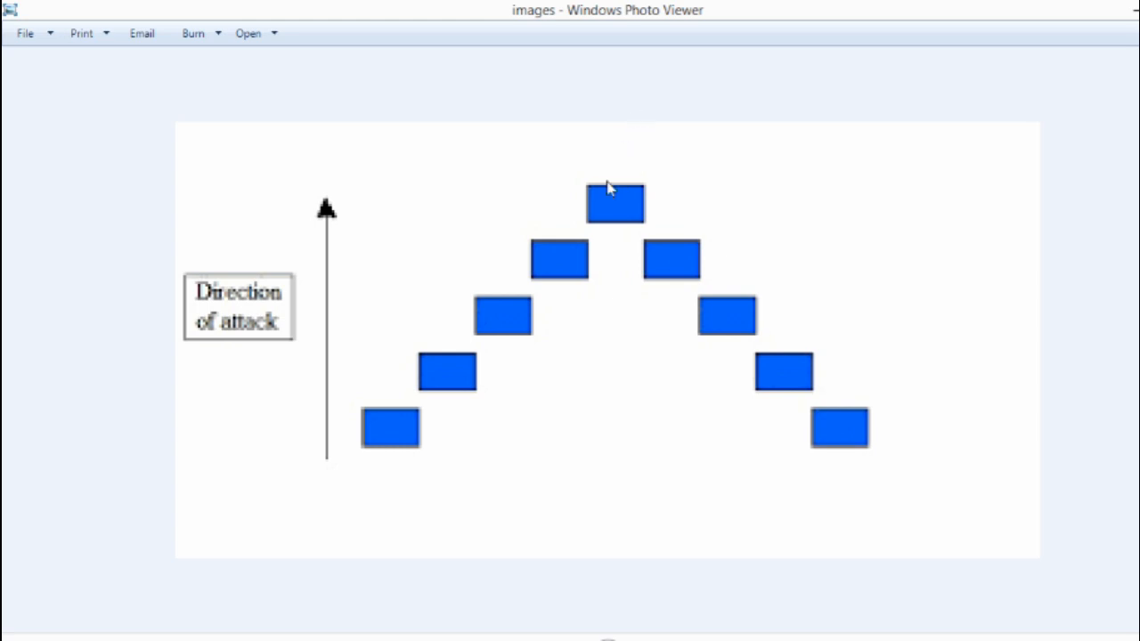
{"action": "mouse_move", "coordinate": [638, 306]}
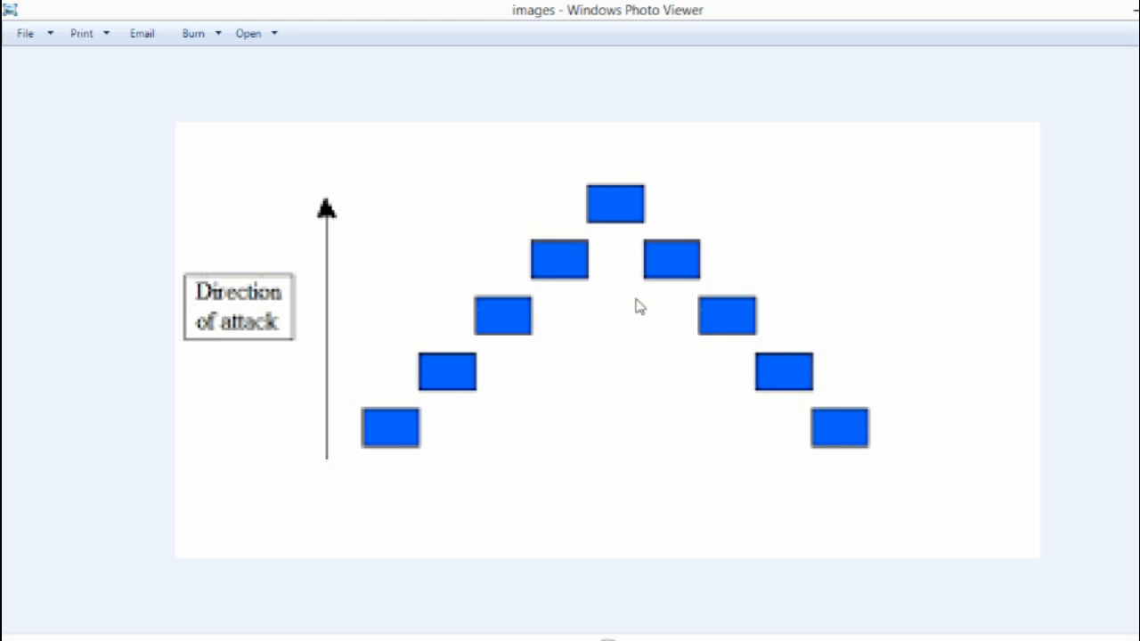
{"action": "mouse_move", "coordinate": [488, 345]}
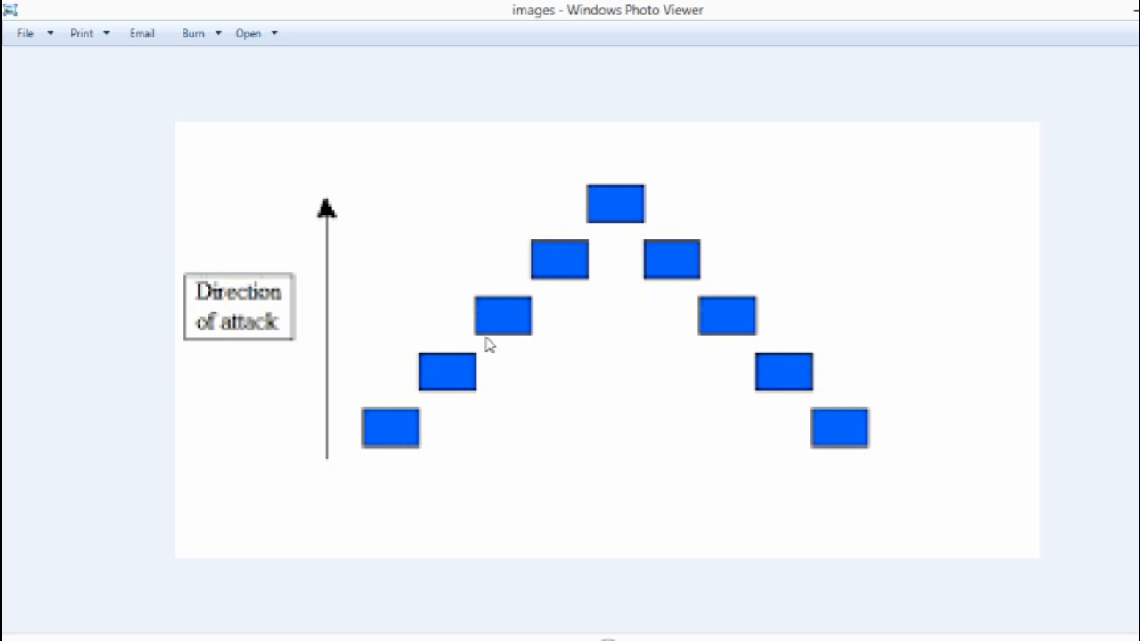
{"action": "mouse_move", "coordinate": [728, 198]}
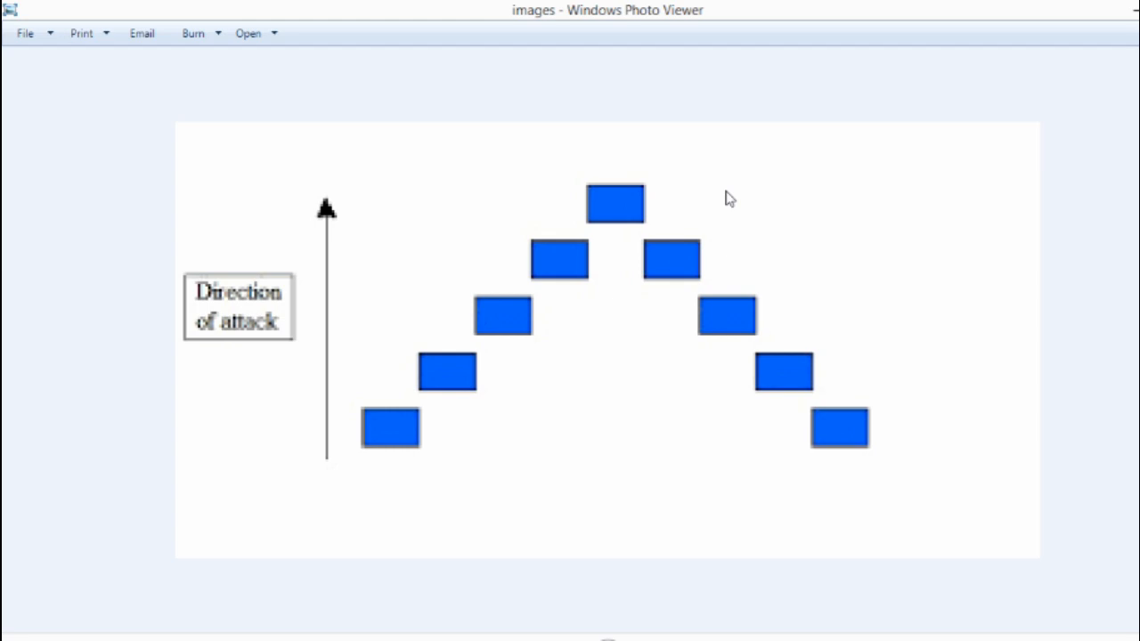
{"action": "mouse_move", "coordinate": [739, 204]}
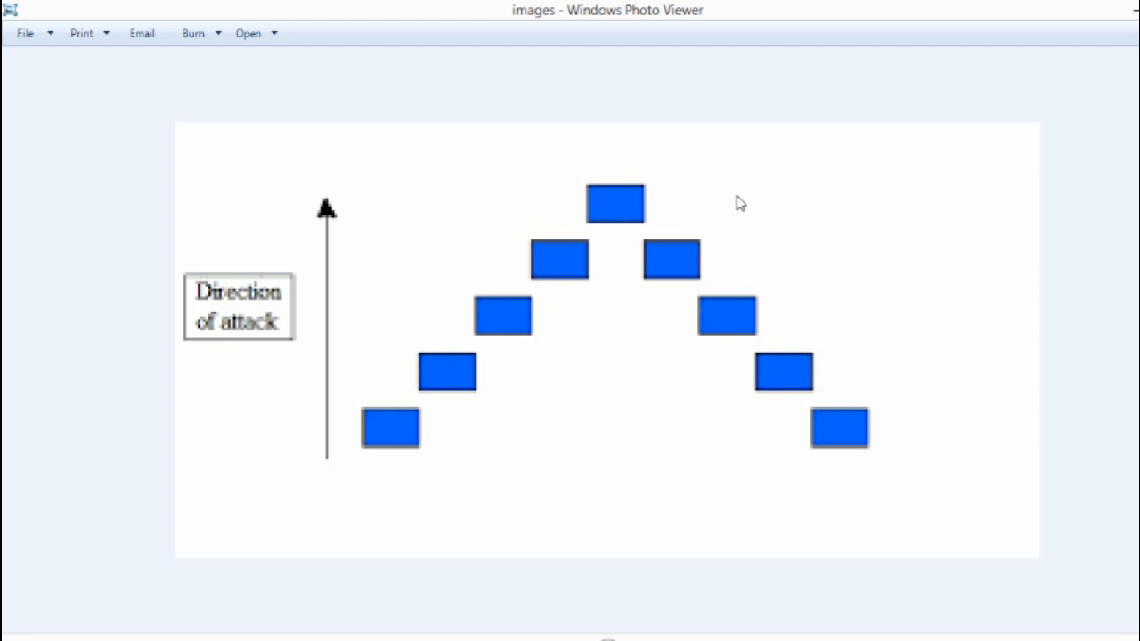
{"action": "mouse_move", "coordinate": [759, 139]}
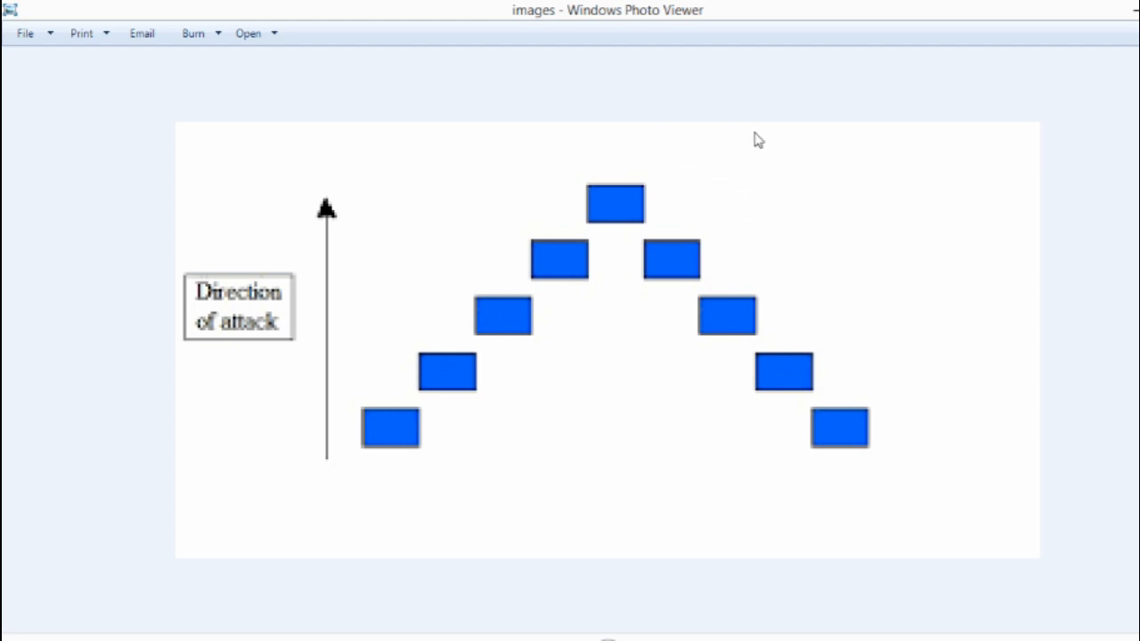
{"action": "mouse_move", "coordinate": [412, 123]}
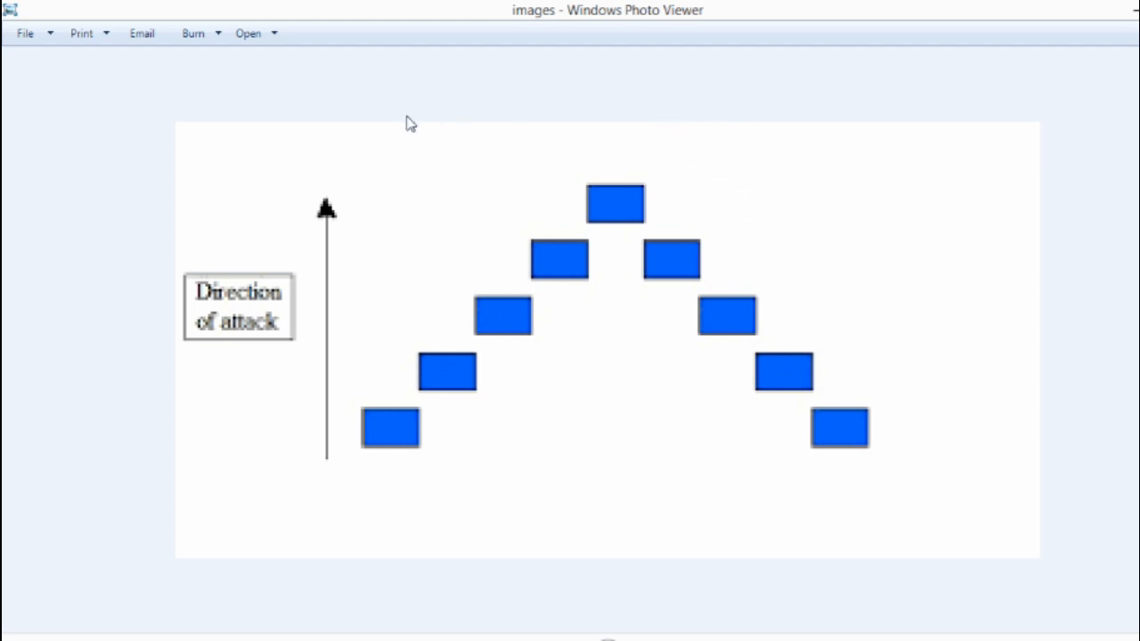
{"action": "mouse_move", "coordinate": [837, 75]}
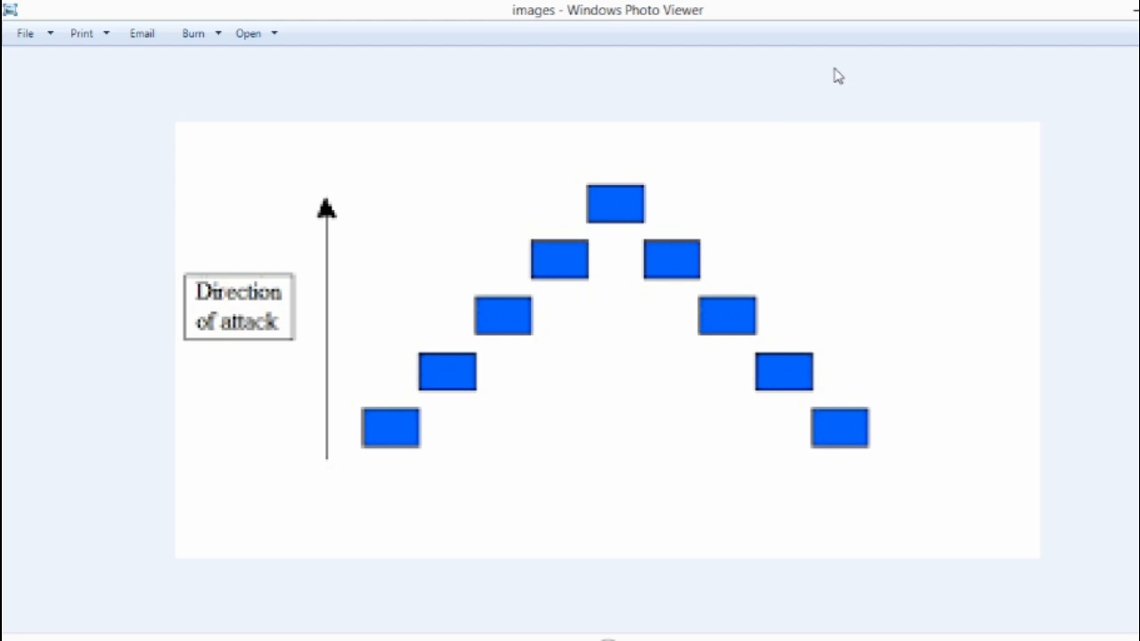
{"action": "mouse_move", "coordinate": [652, 164]}
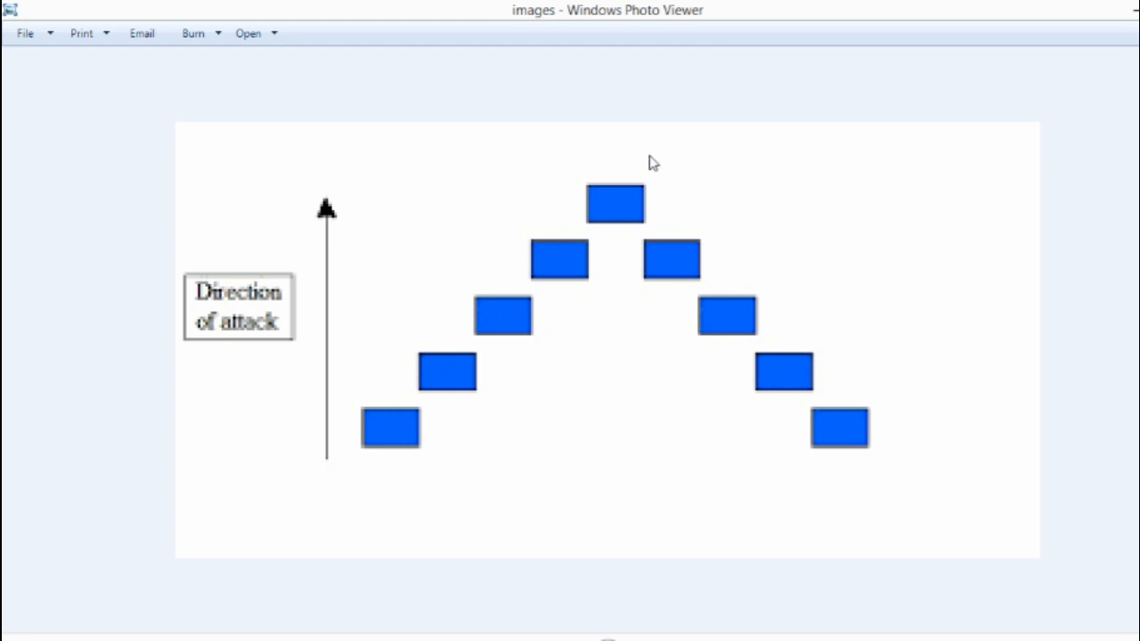
{"action": "mouse_move", "coordinate": [641, 96]}
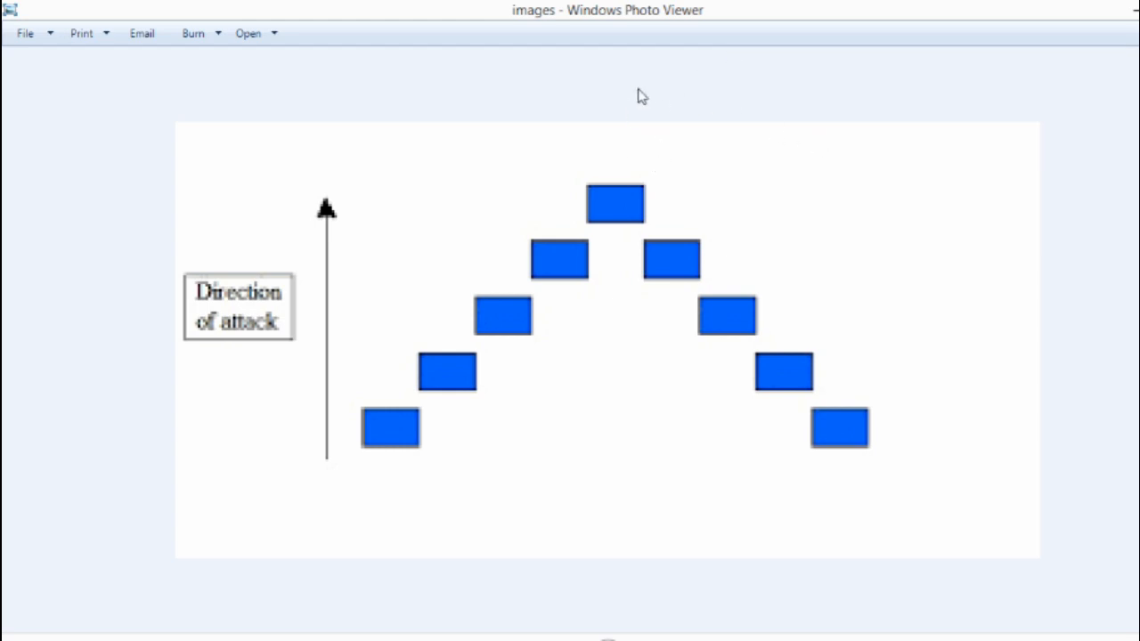
{"action": "mouse_move", "coordinate": [563, 75]}
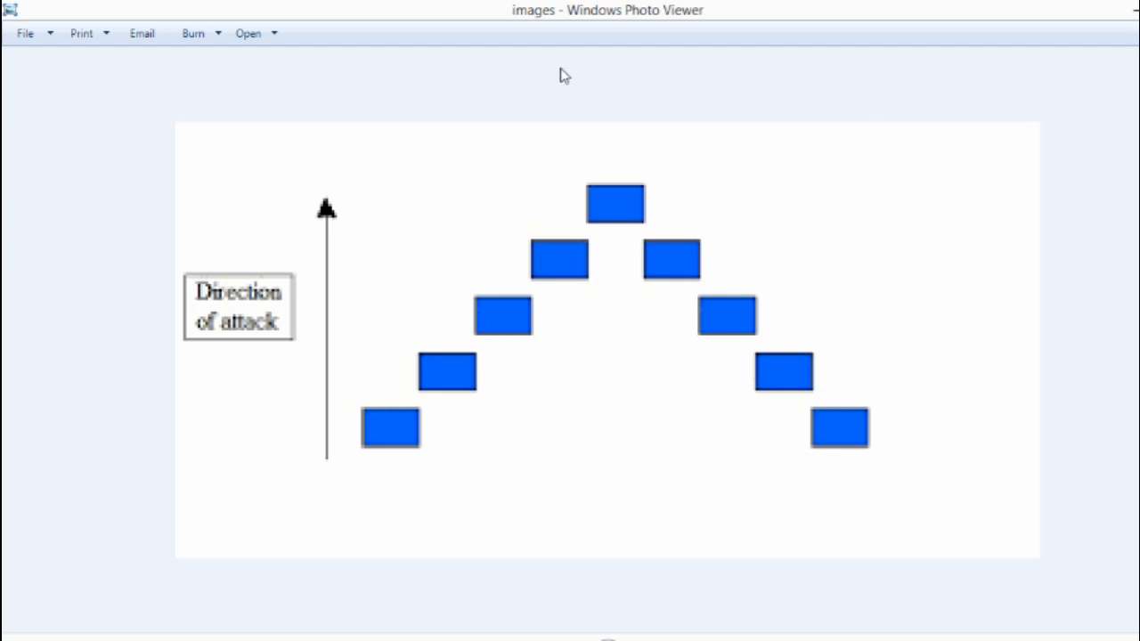
{"action": "mouse_move", "coordinate": [538, 184]}
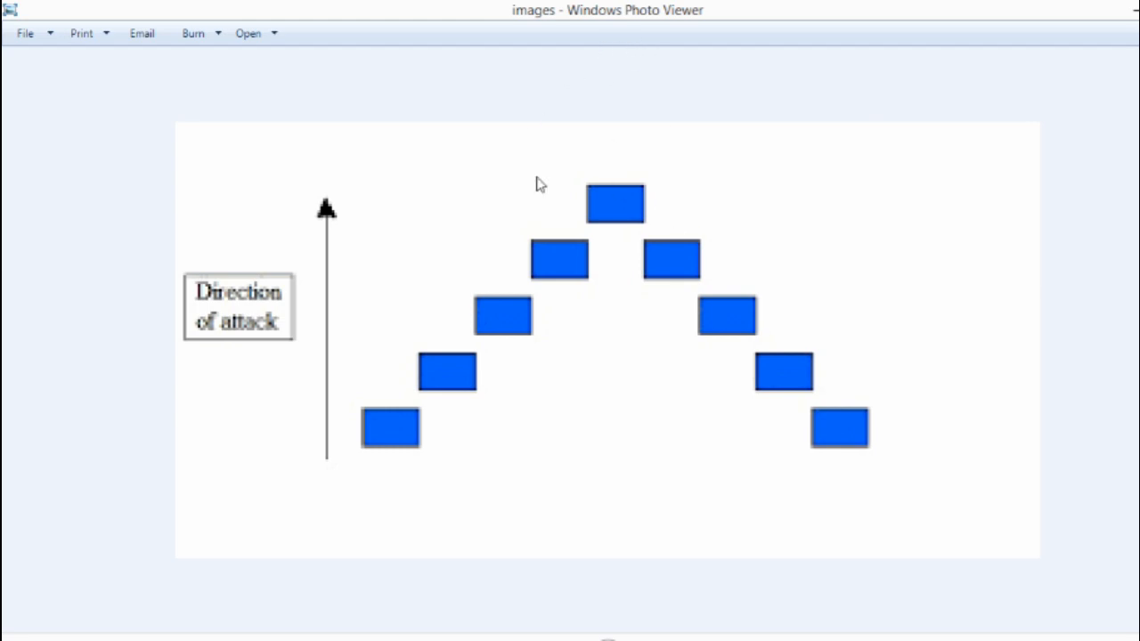
{"action": "mouse_move", "coordinate": [586, 278]}
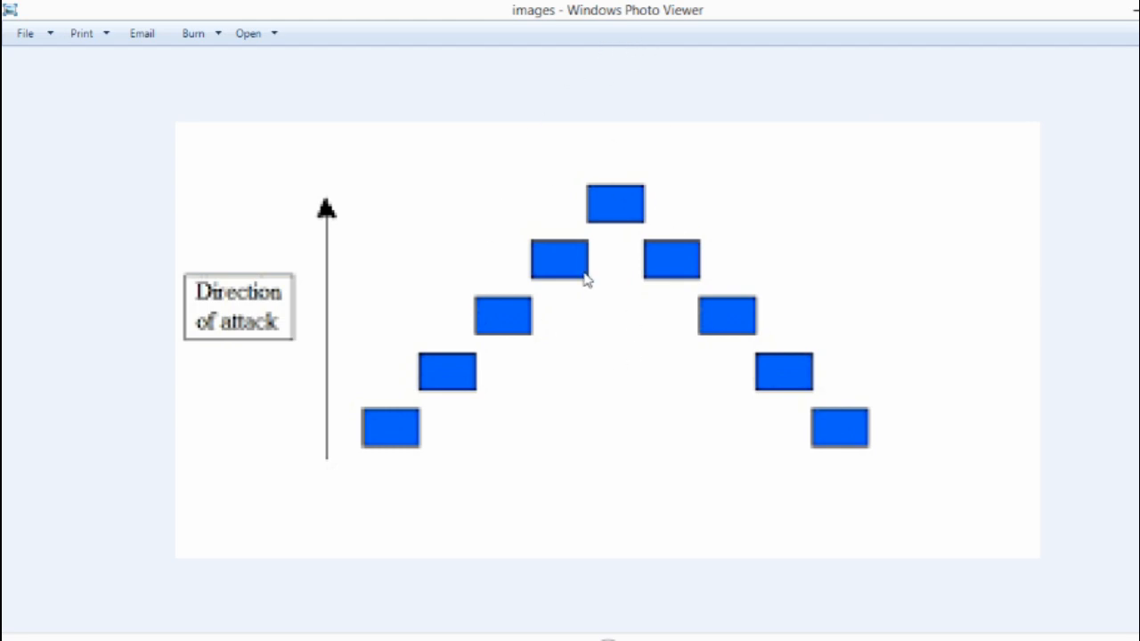
{"action": "mouse_move", "coordinate": [293, 157]}
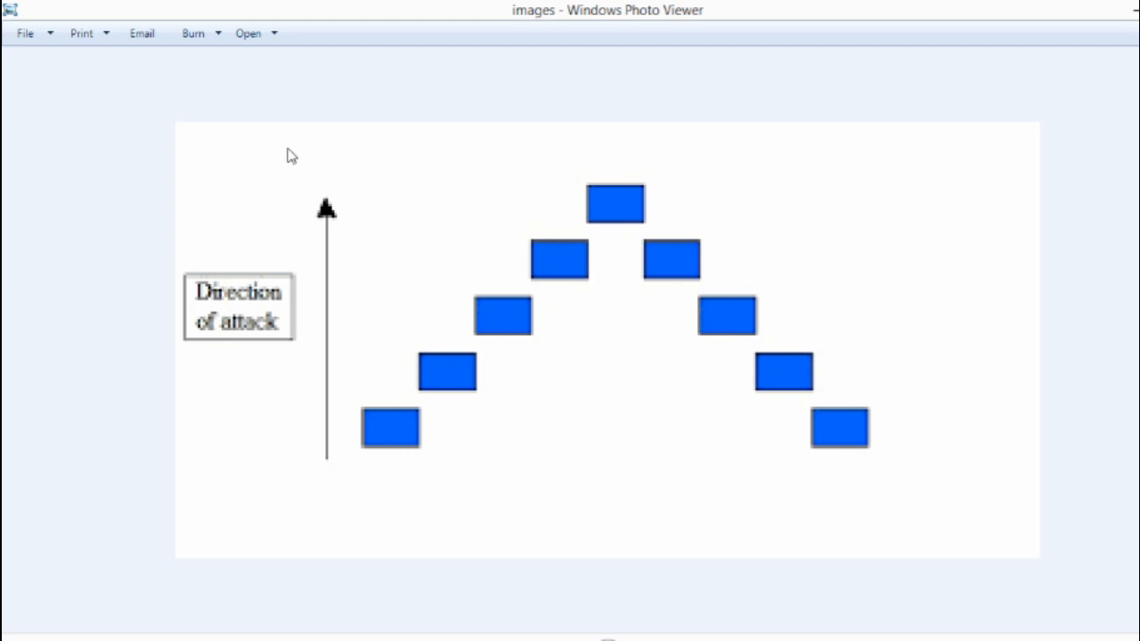
{"action": "mouse_move", "coordinate": [374, 110]}
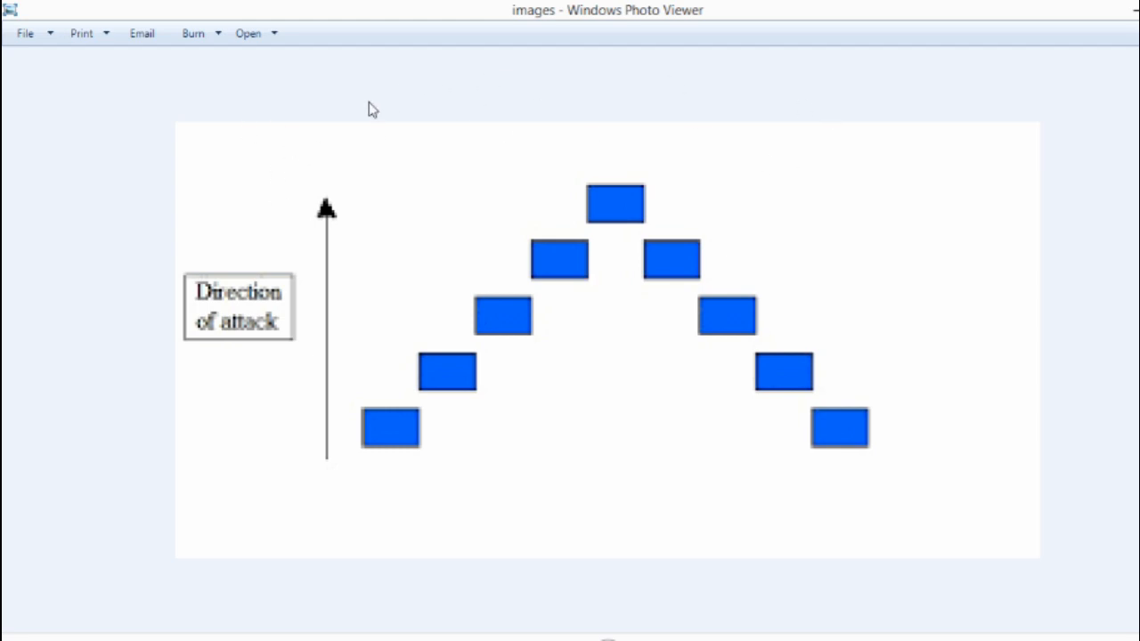
{"action": "mouse_move", "coordinate": [693, 128]}
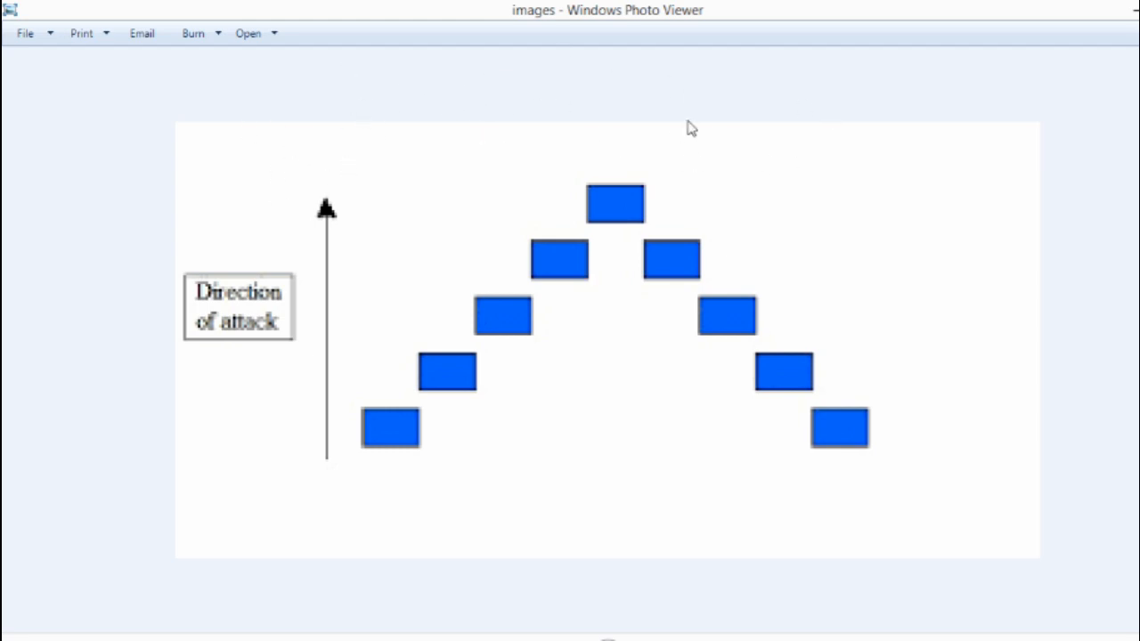
{"action": "mouse_move", "coordinate": [739, 474]}
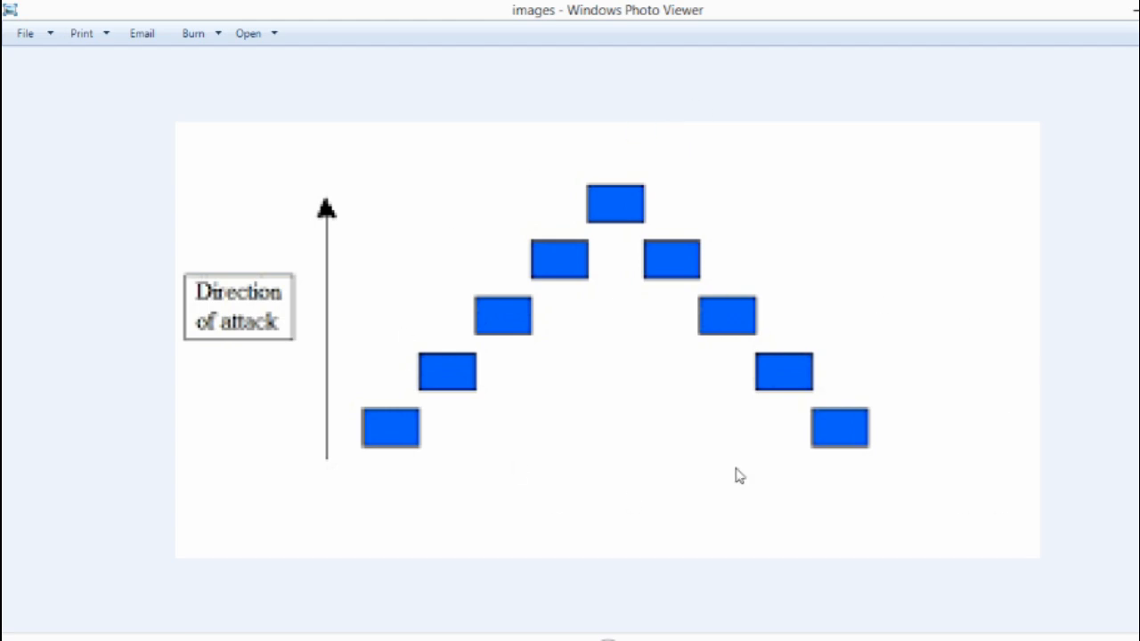
{"action": "mouse_move", "coordinate": [712, 325]}
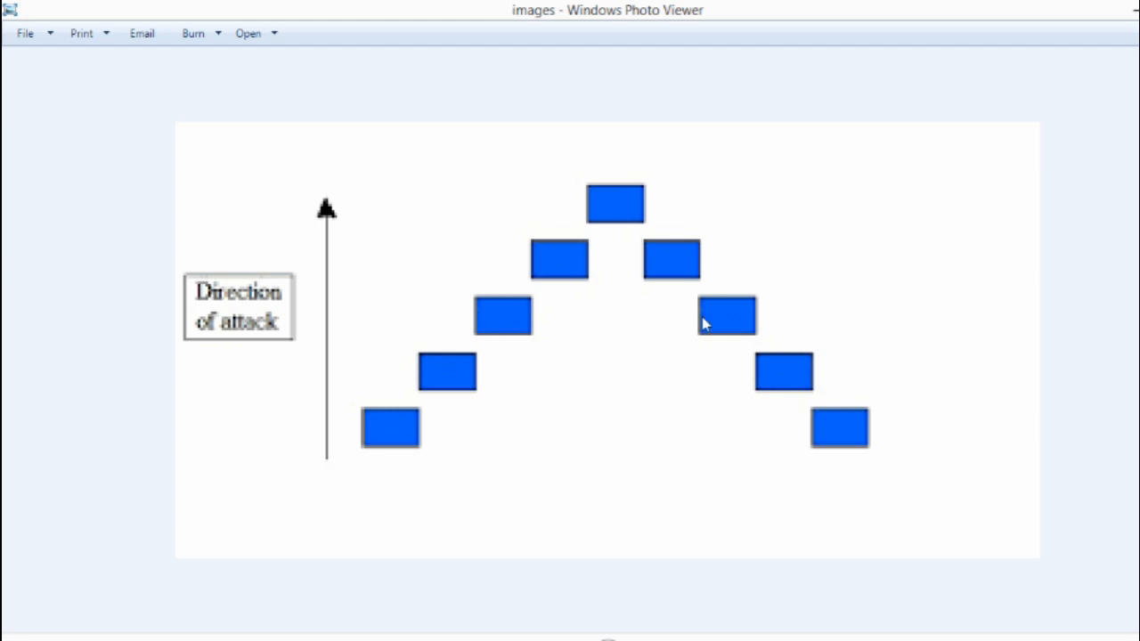
{"action": "mouse_move", "coordinate": [559, 240]}
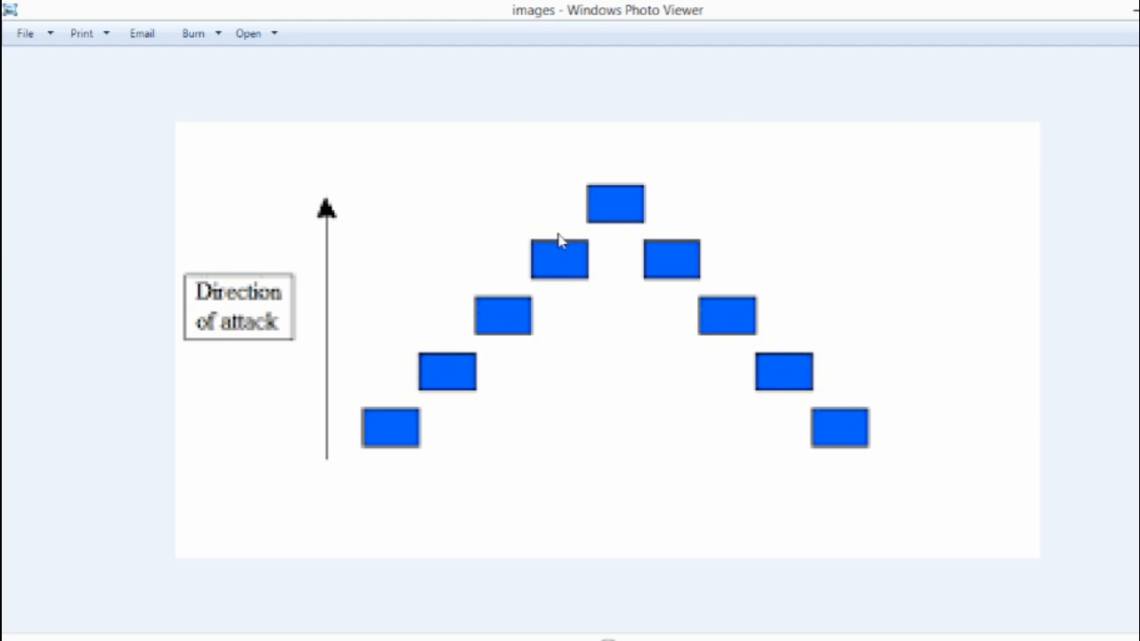
{"action": "mouse_move", "coordinate": [645, 260]}
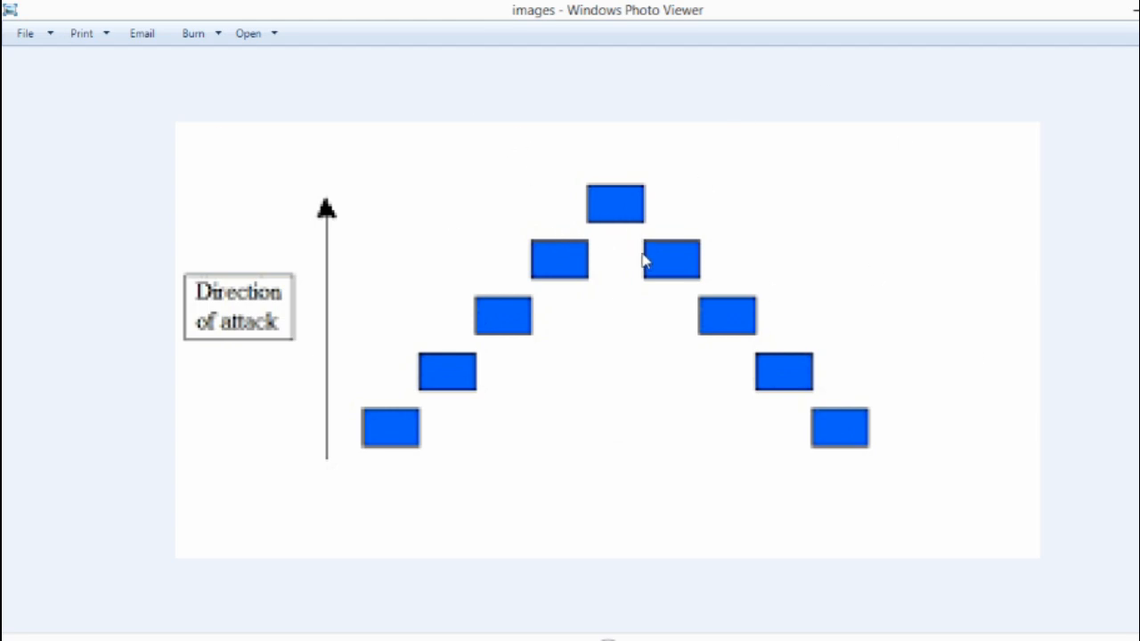
{"action": "mouse_move", "coordinate": [673, 187]}
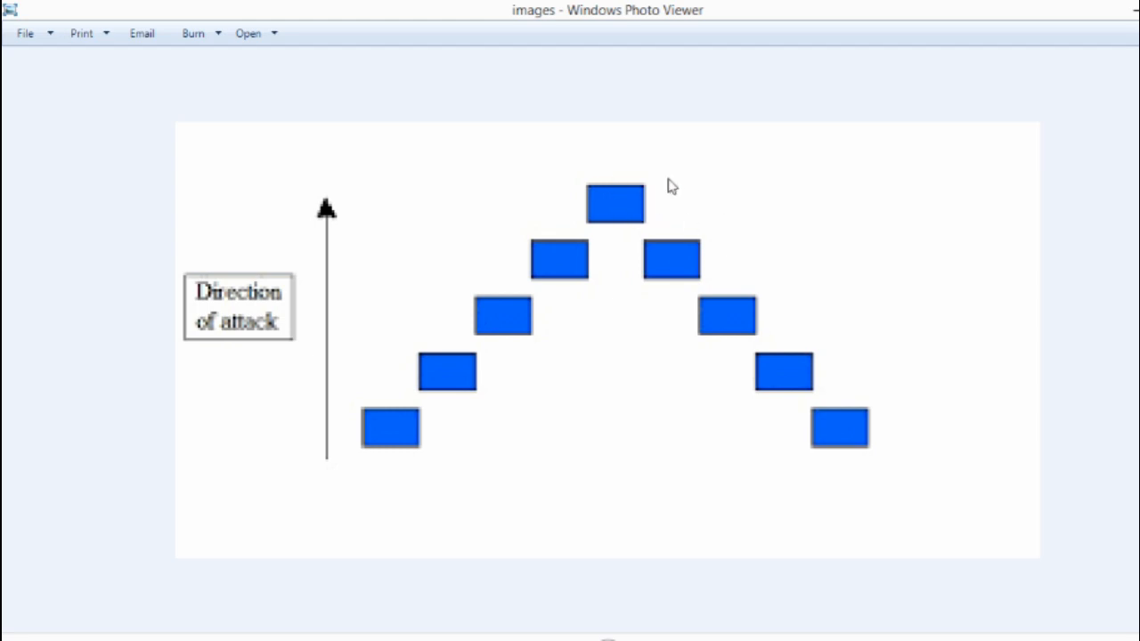
{"action": "mouse_move", "coordinate": [713, 123]}
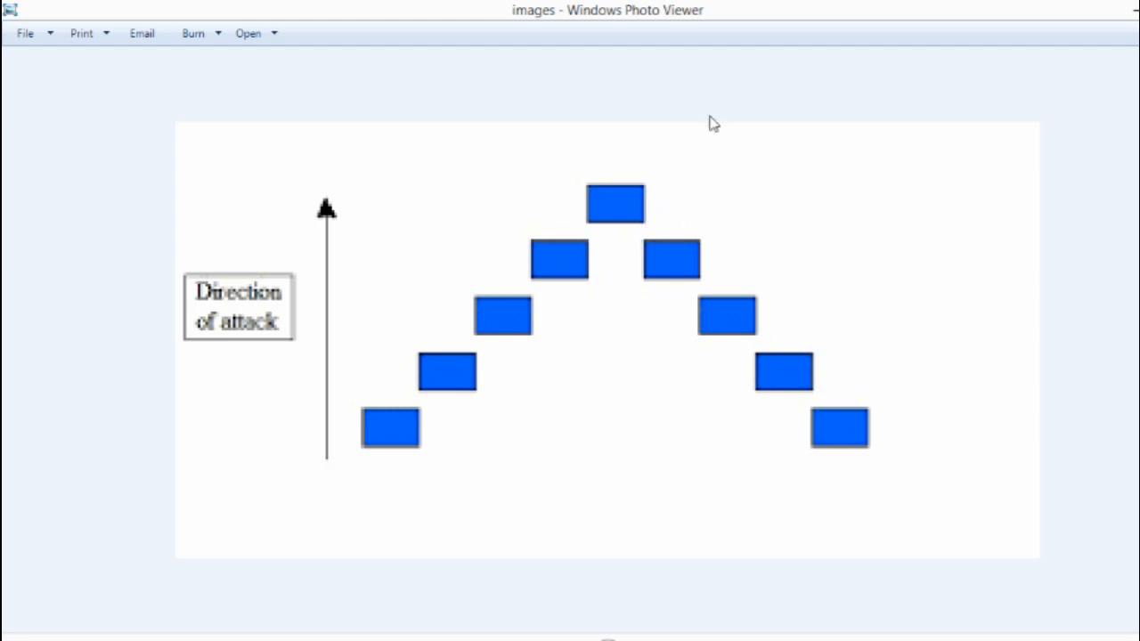
{"action": "mouse_move", "coordinate": [370, 486]}
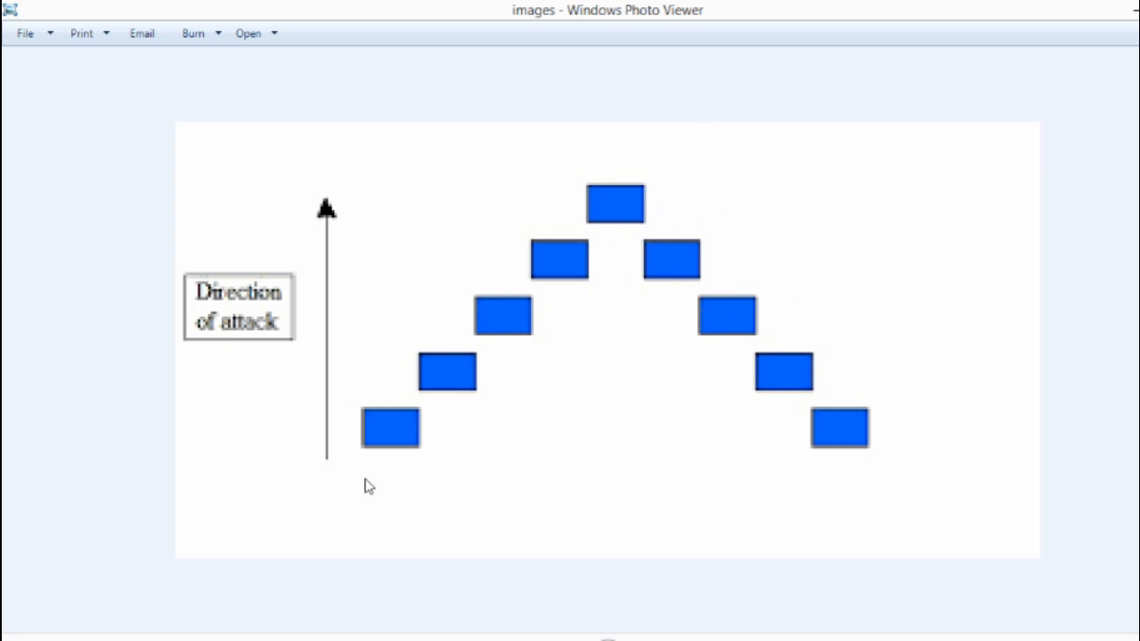
{"action": "mouse_move", "coordinate": [434, 406]}
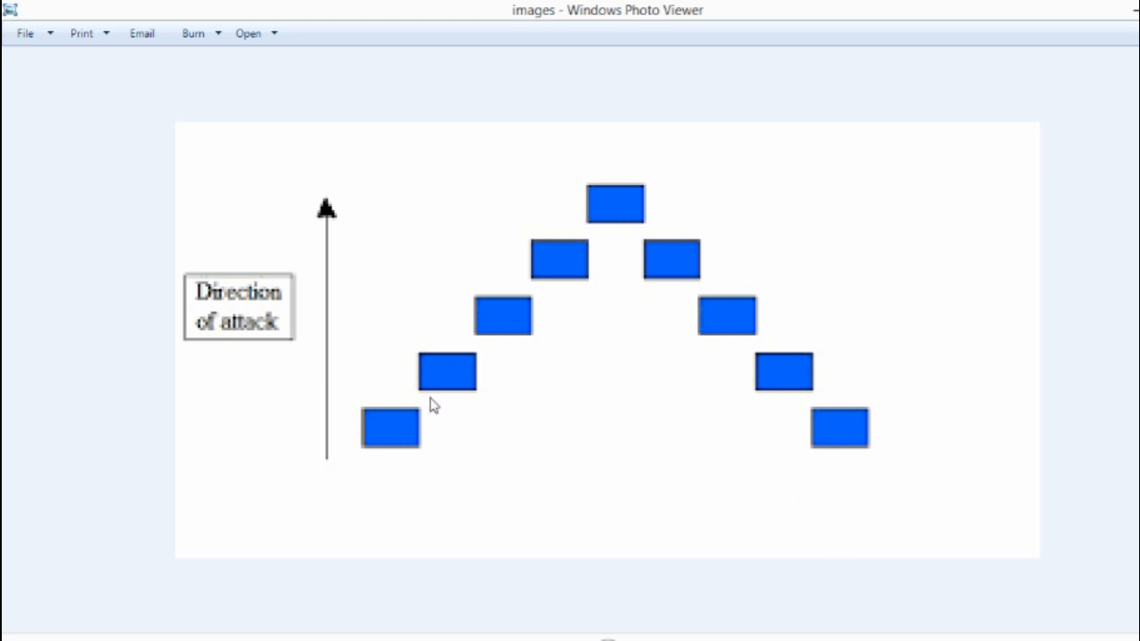
{"action": "mouse_move", "coordinate": [499, 89]}
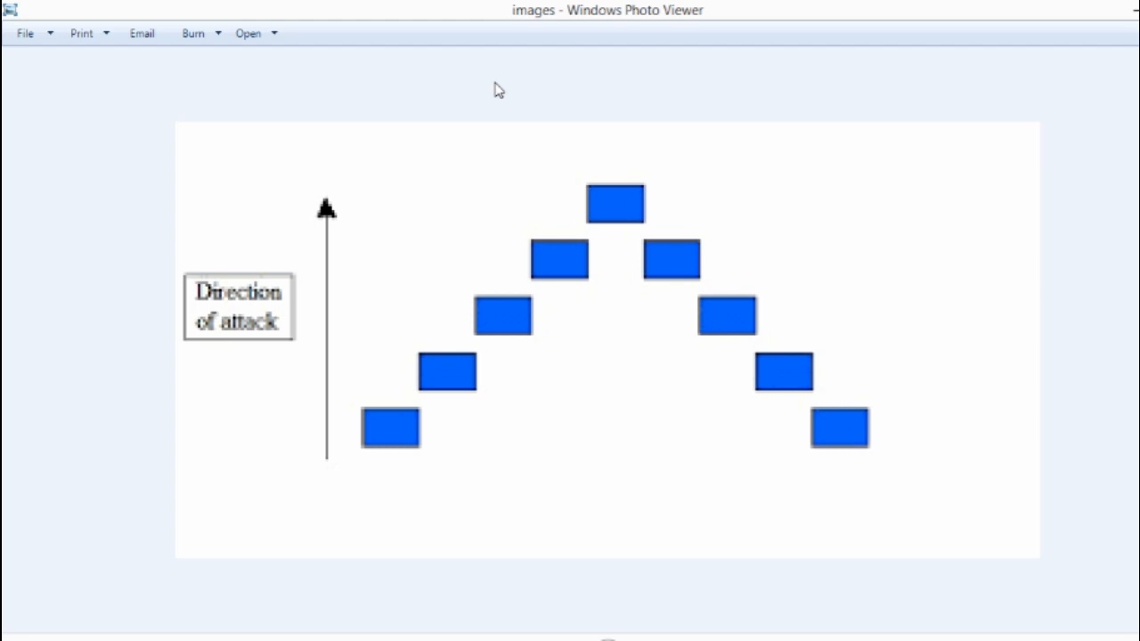
{"action": "mouse_move", "coordinate": [721, 224]}
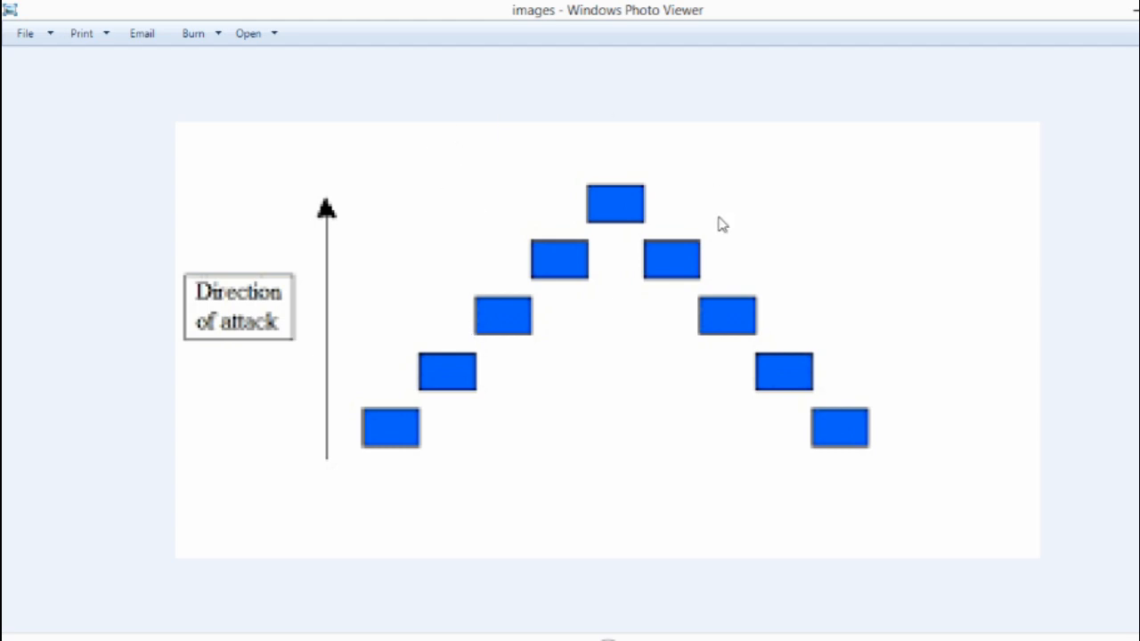
{"action": "mouse_move", "coordinate": [563, 176]}
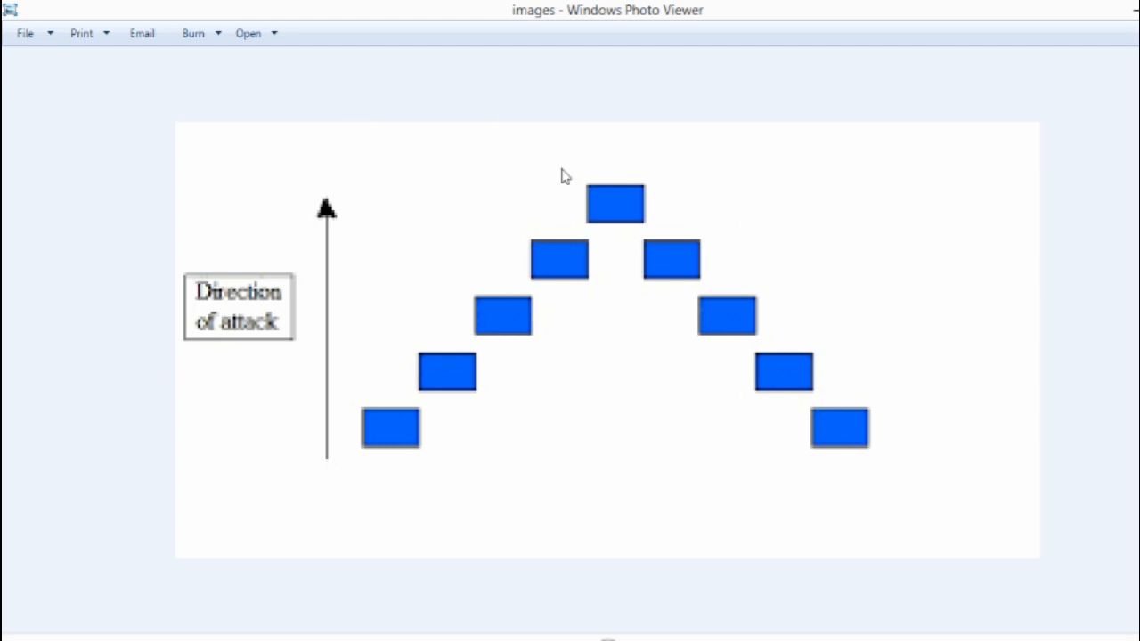
{"action": "mouse_move", "coordinate": [724, 160]}
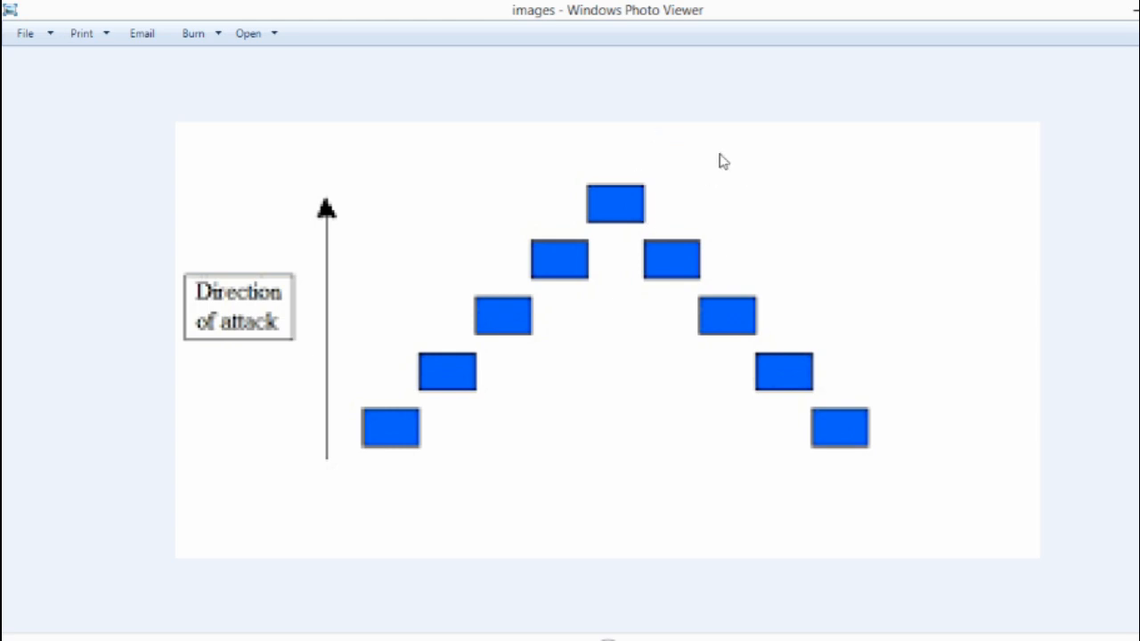
{"action": "mouse_move", "coordinate": [919, 123]}
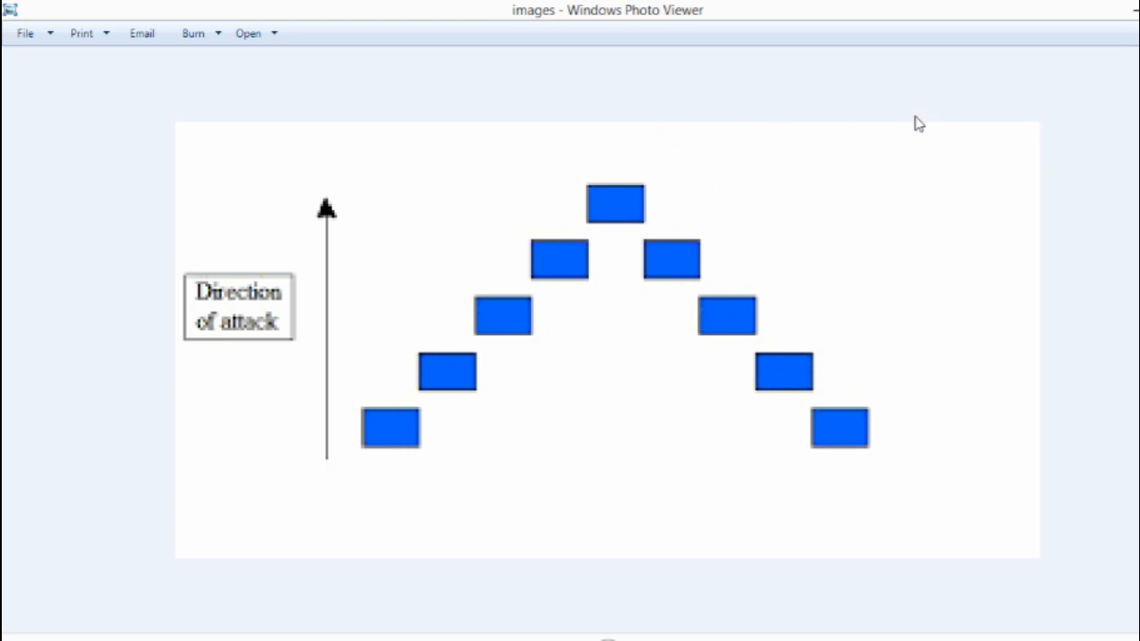
{"action": "mouse_move", "coordinate": [1006, 135]}
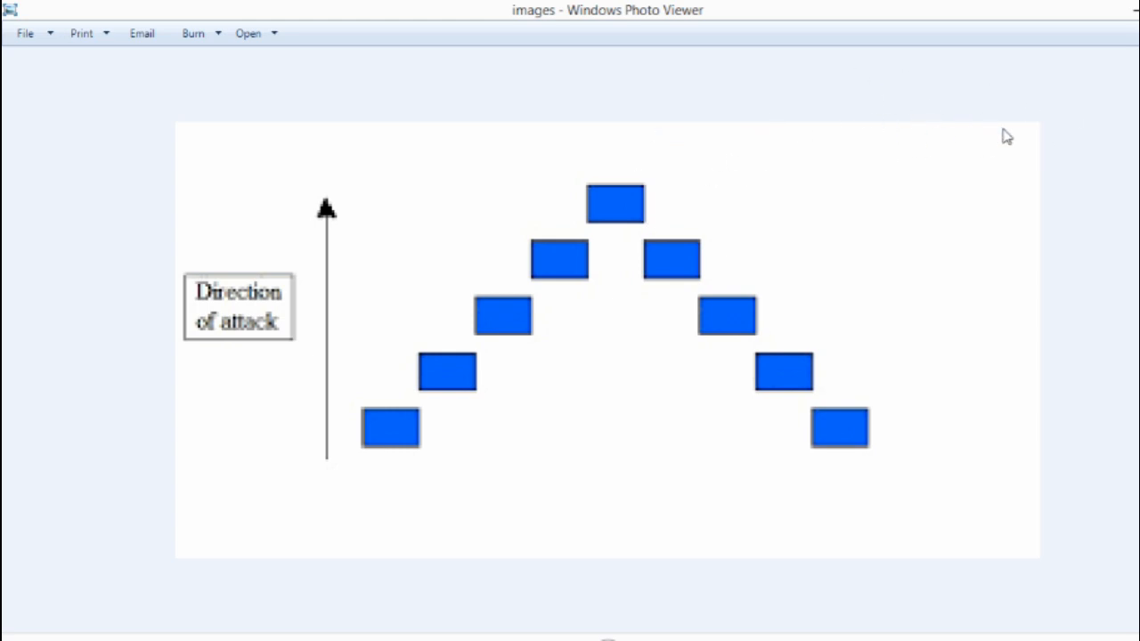
{"action": "mouse_move", "coordinate": [552, 180]}
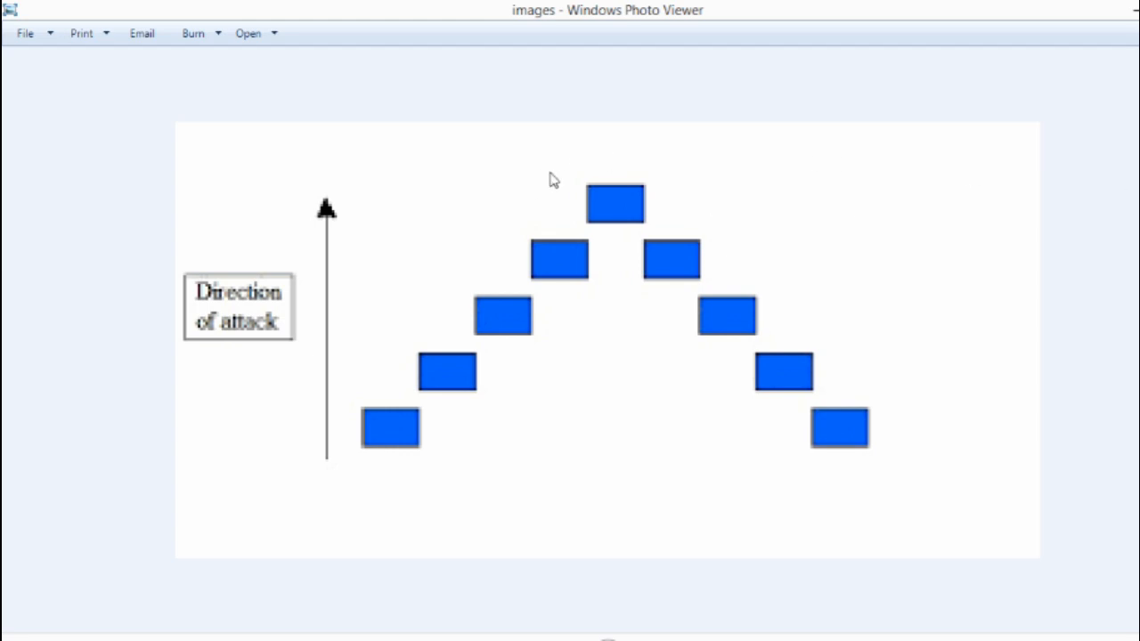
{"action": "mouse_move", "coordinate": [740, 114]}
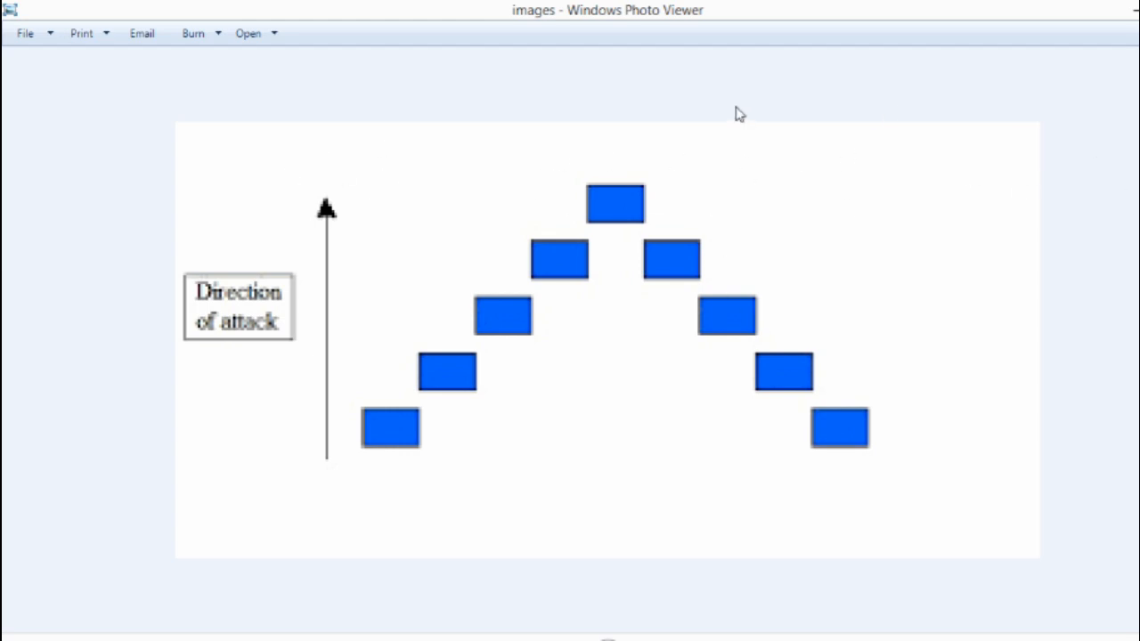
{"action": "mouse_move", "coordinate": [914, 402]}
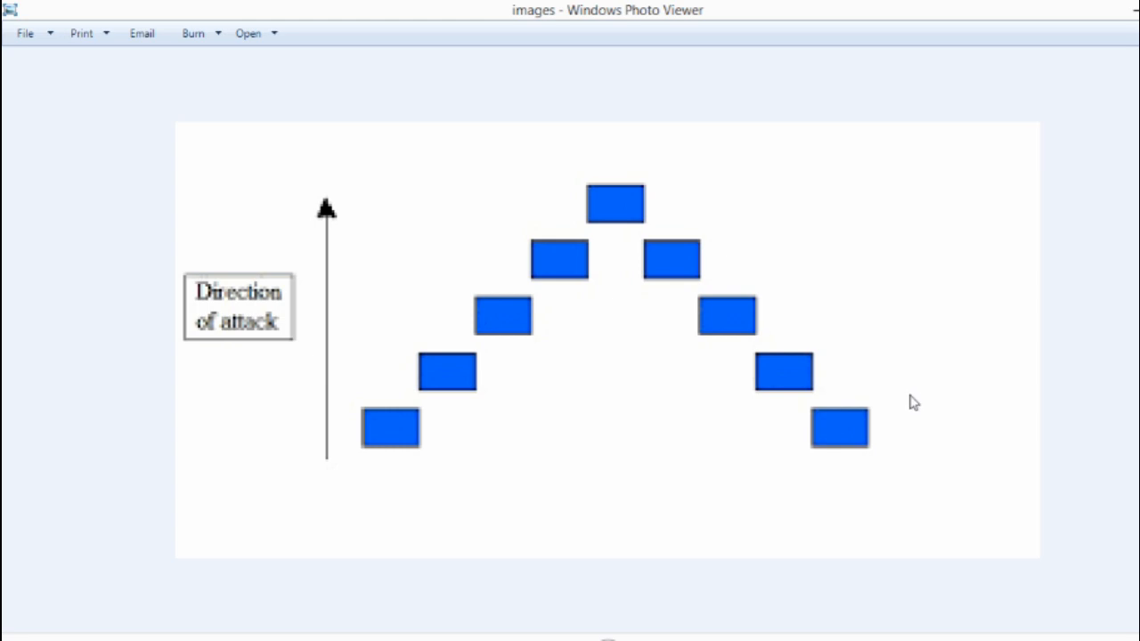
{"action": "mouse_move", "coordinate": [875, 478]}
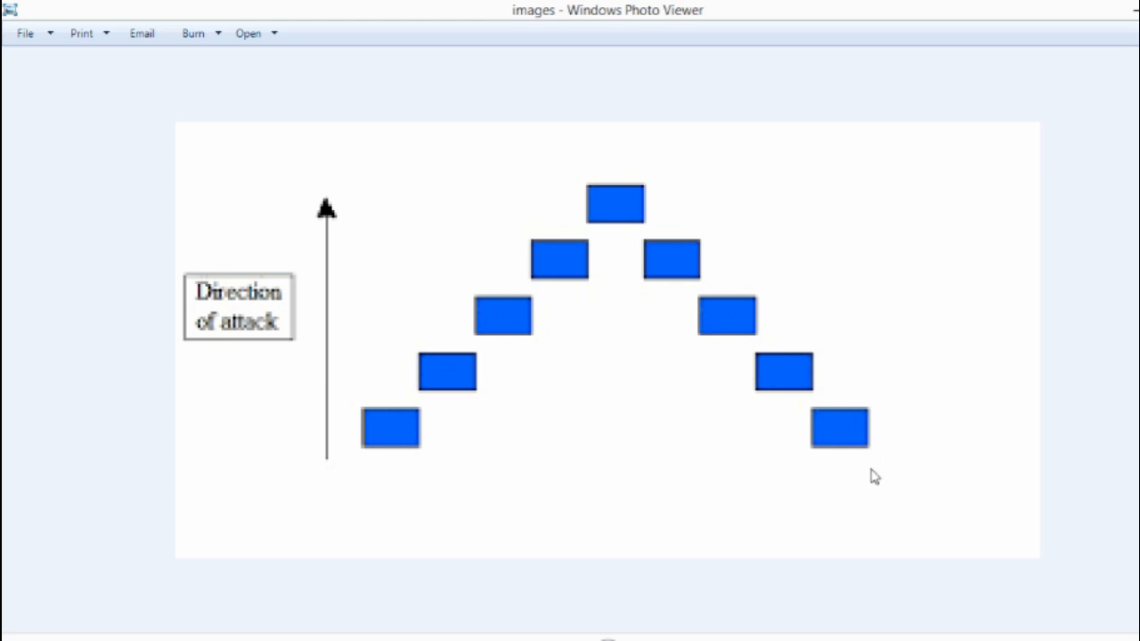
{"action": "mouse_move", "coordinate": [499, 132]}
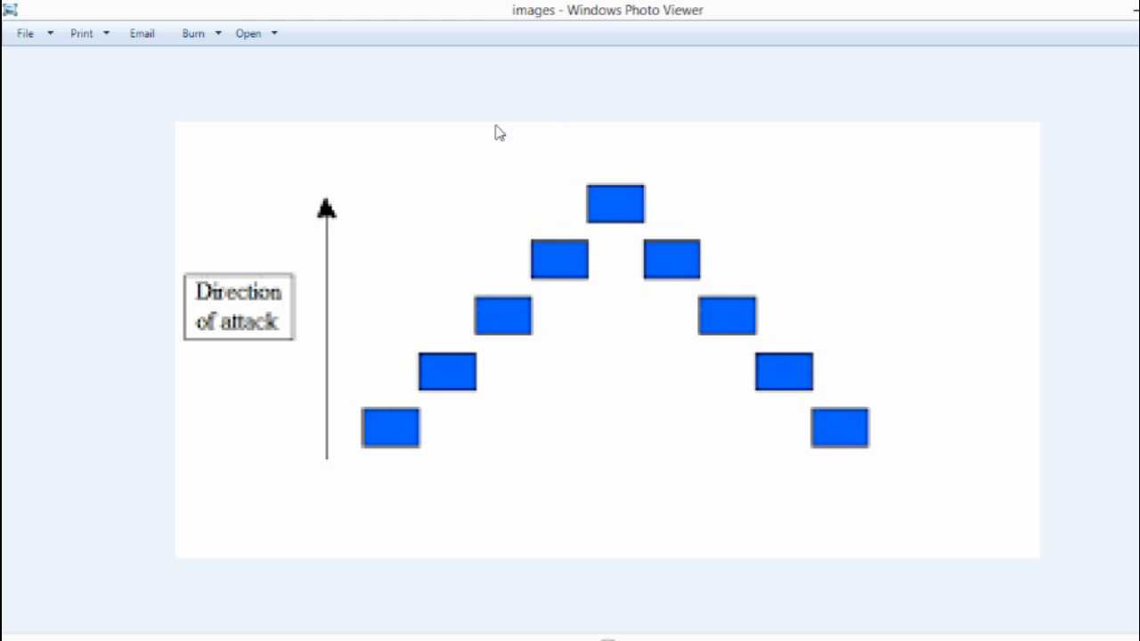
{"action": "mouse_move", "coordinate": [460, 131]}
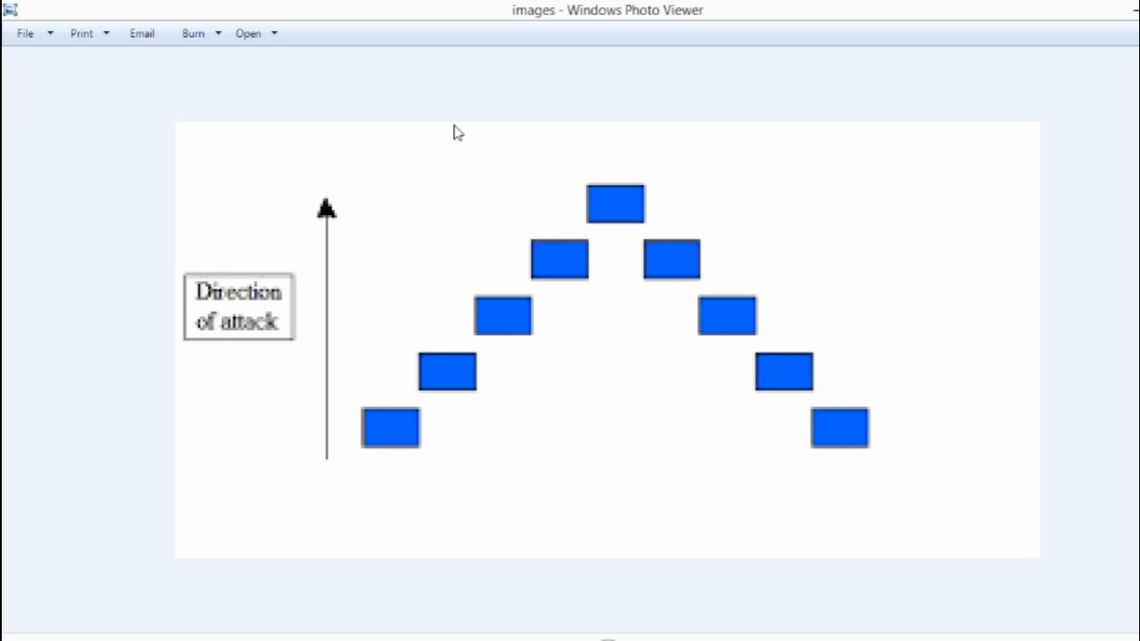
{"action": "mouse_move", "coordinate": [399, 506]}
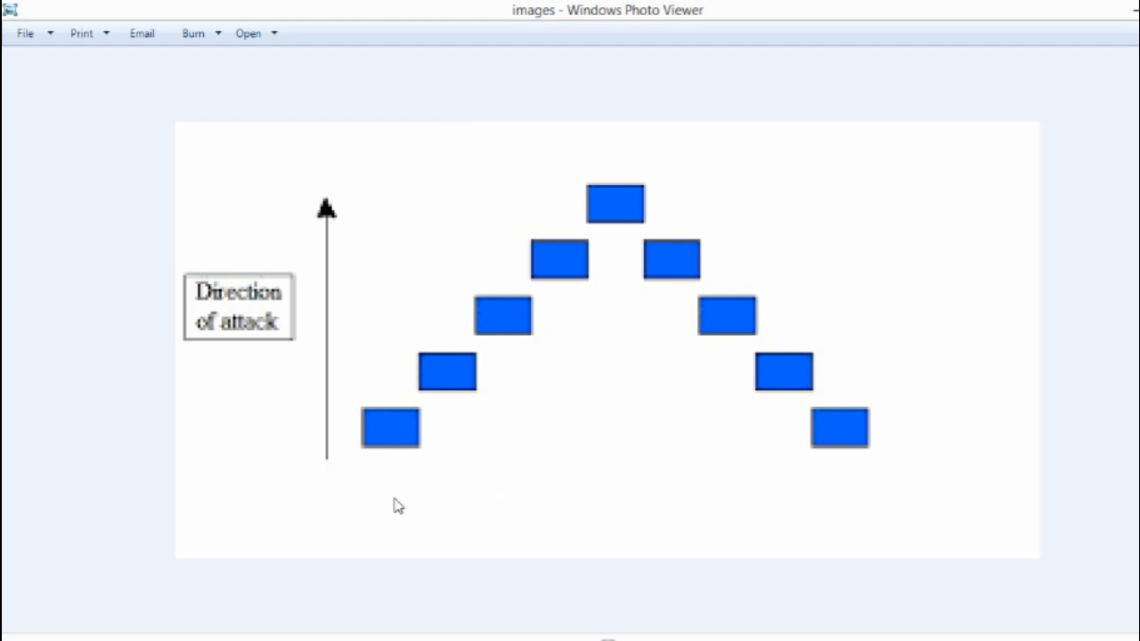
{"action": "mouse_move", "coordinate": [388, 467]}
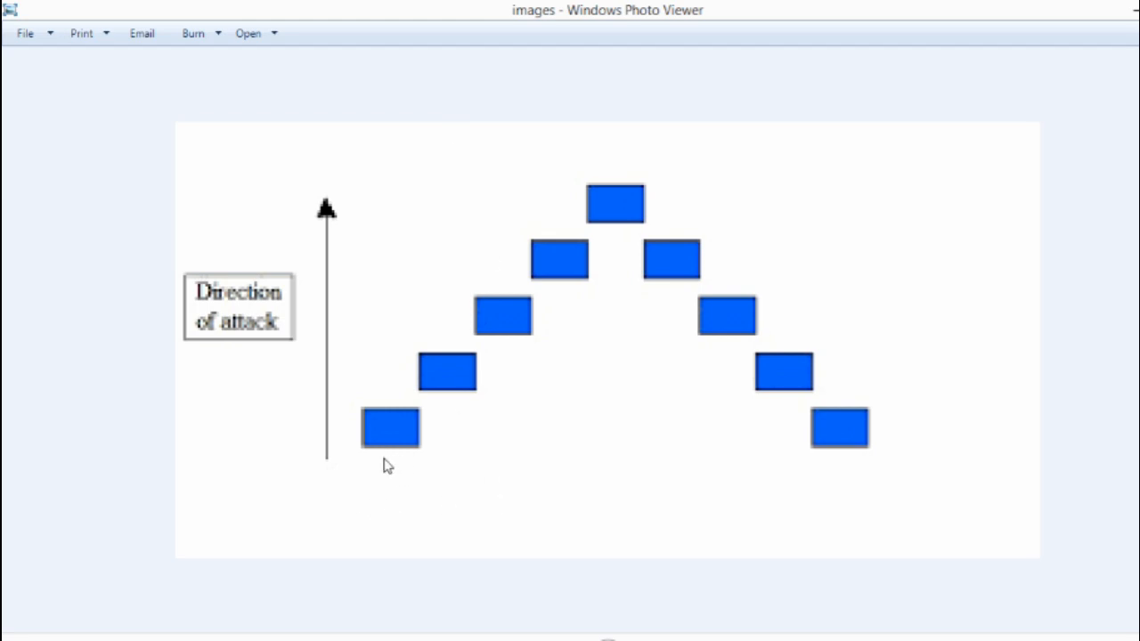
{"action": "mouse_move", "coordinate": [388, 482]}
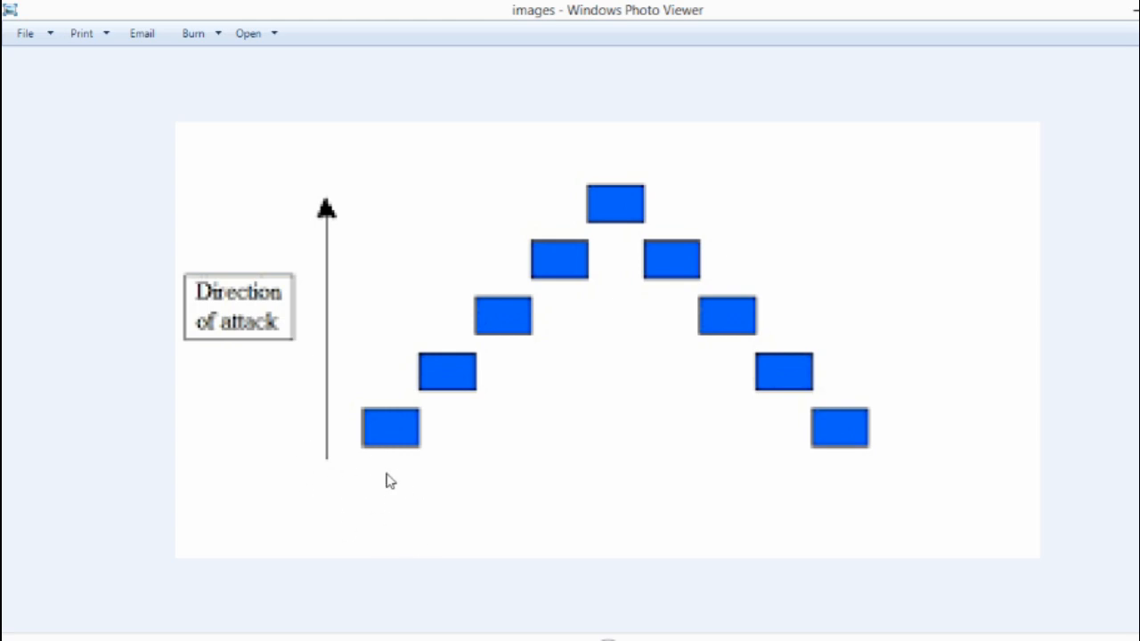
{"action": "mouse_move", "coordinate": [331, 470]}
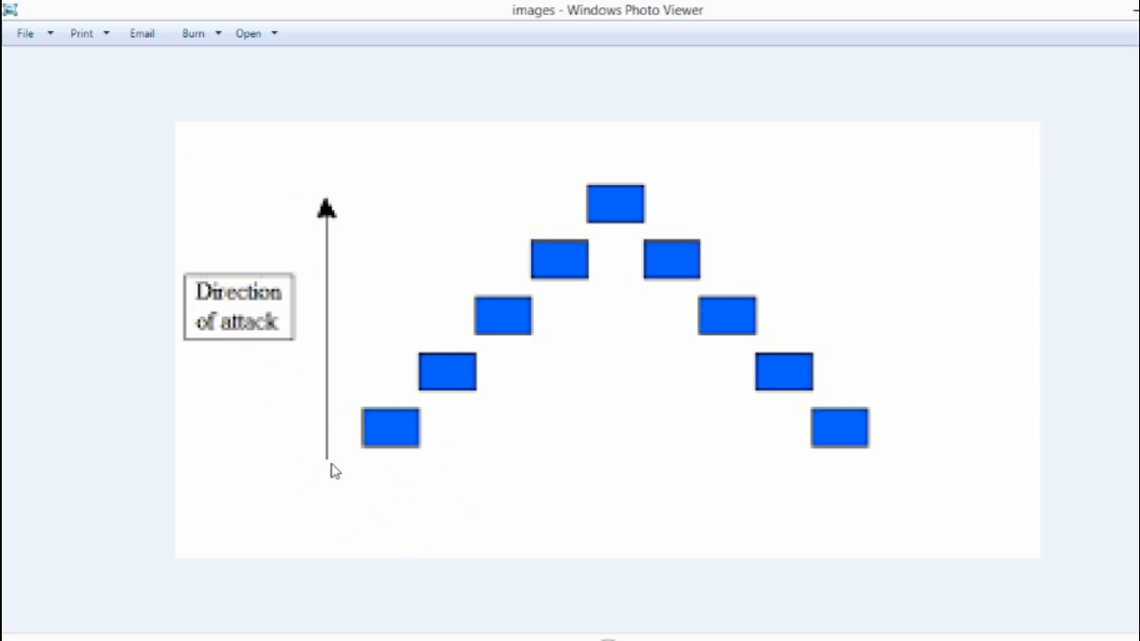
{"action": "mouse_move", "coordinate": [851, 458]}
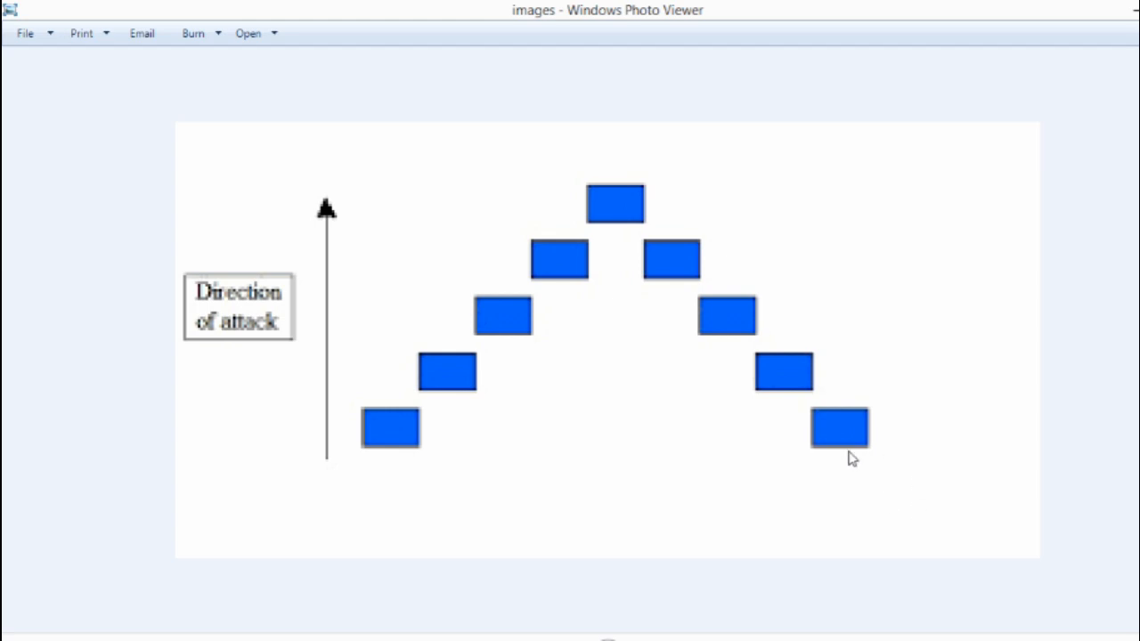
{"action": "mouse_move", "coordinate": [656, 235]}
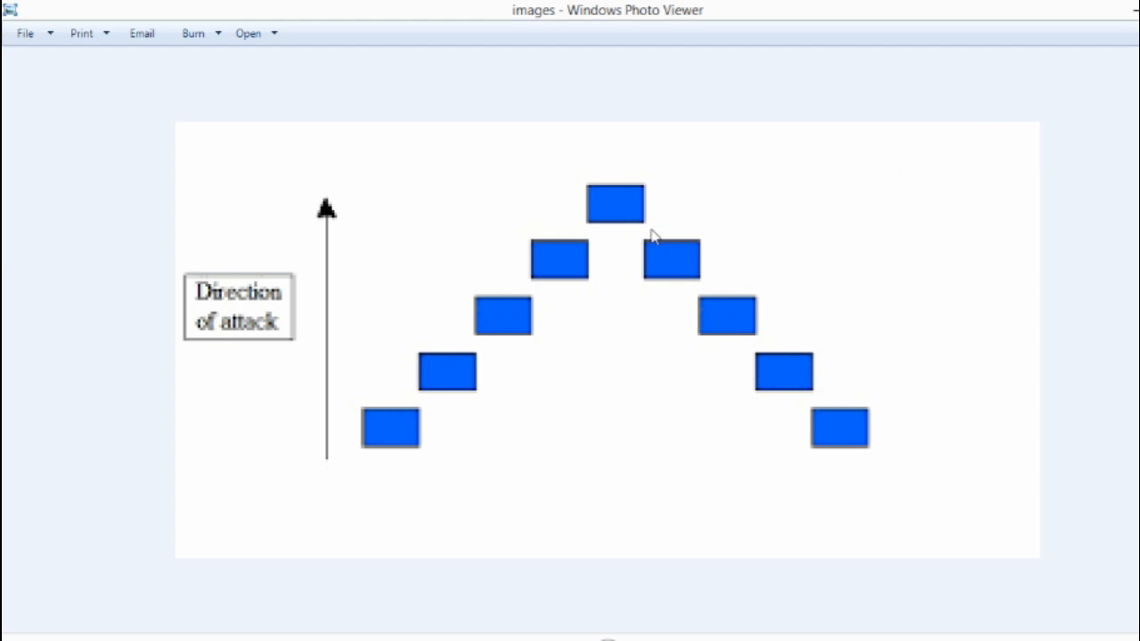
{"action": "mouse_move", "coordinate": [628, 82]}
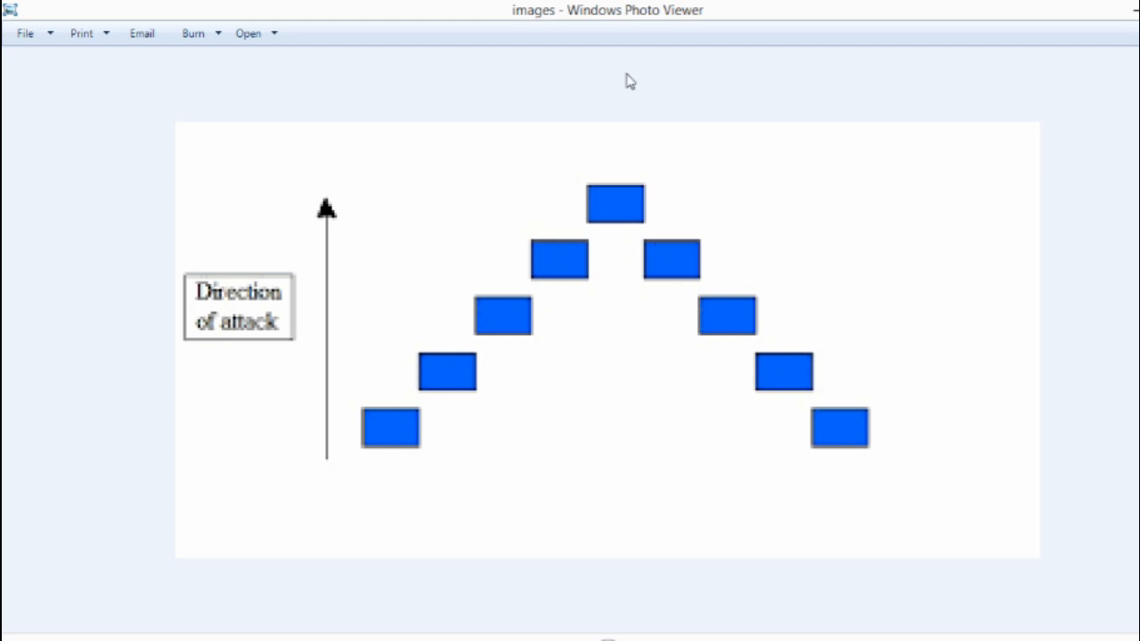
{"action": "mouse_move", "coordinate": [602, 207]}
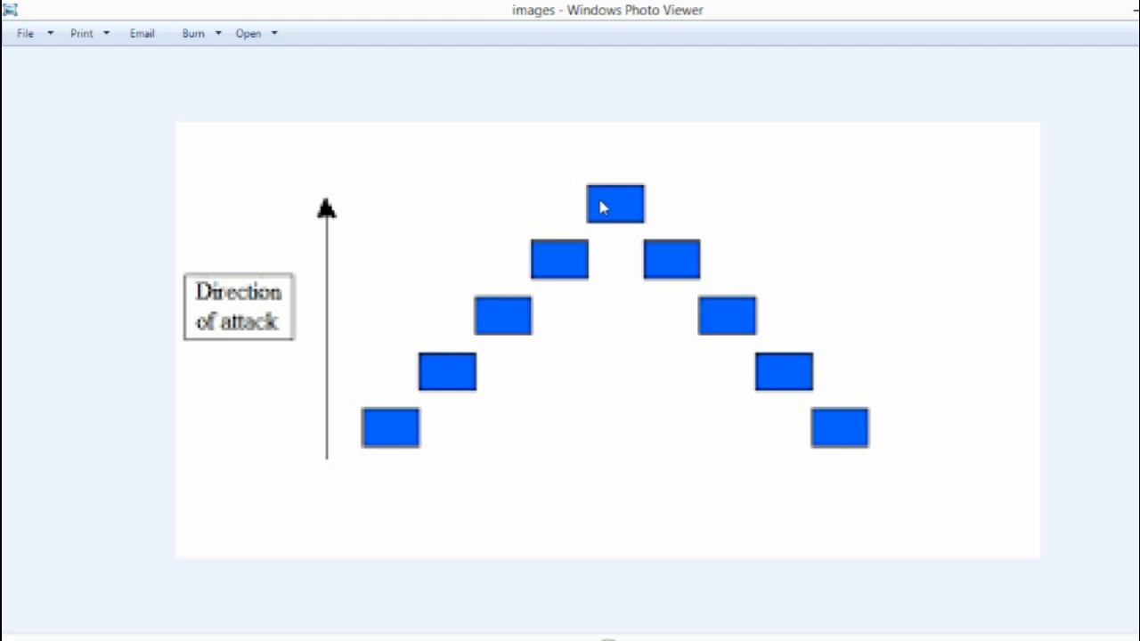
{"action": "mouse_move", "coordinate": [745, 171]}
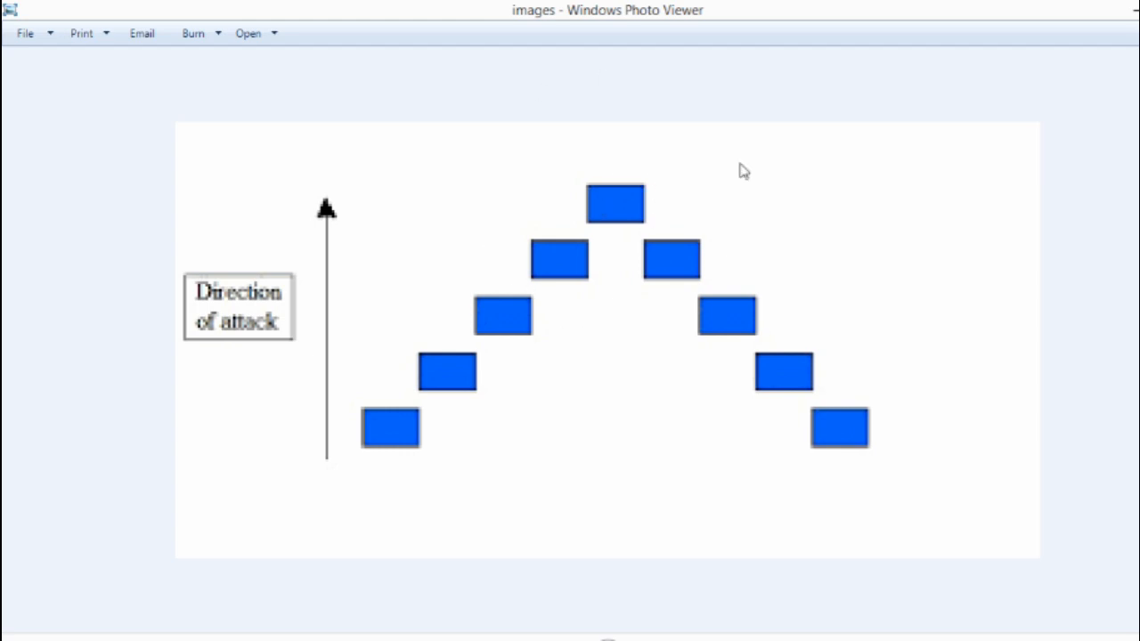
{"action": "mouse_move", "coordinate": [479, 264]}
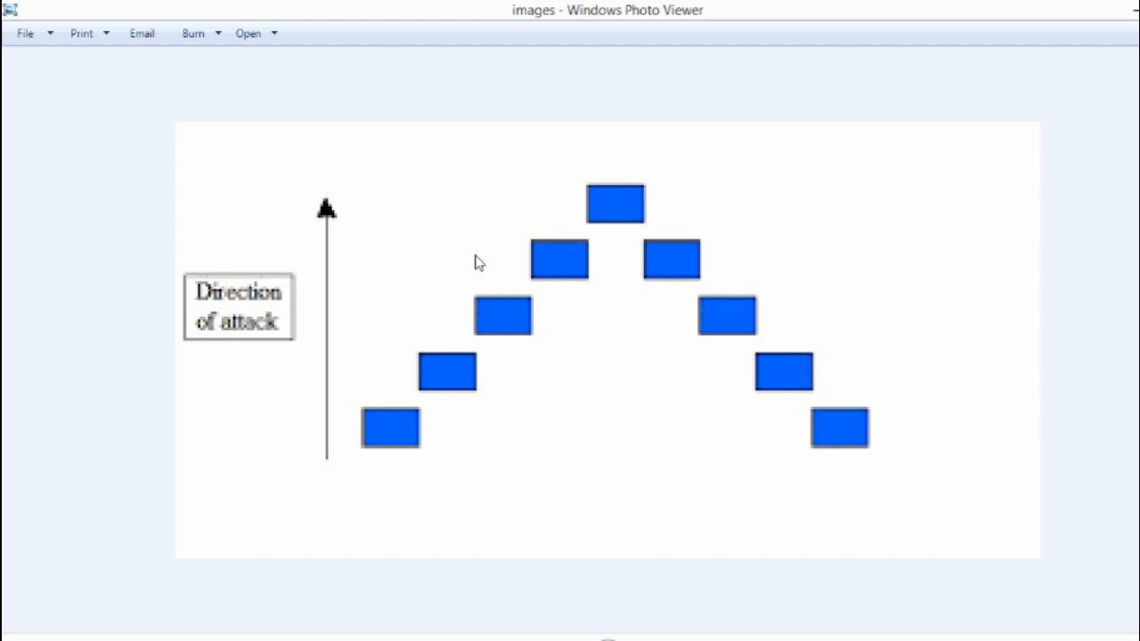
{"action": "mouse_move", "coordinate": [673, 177]}
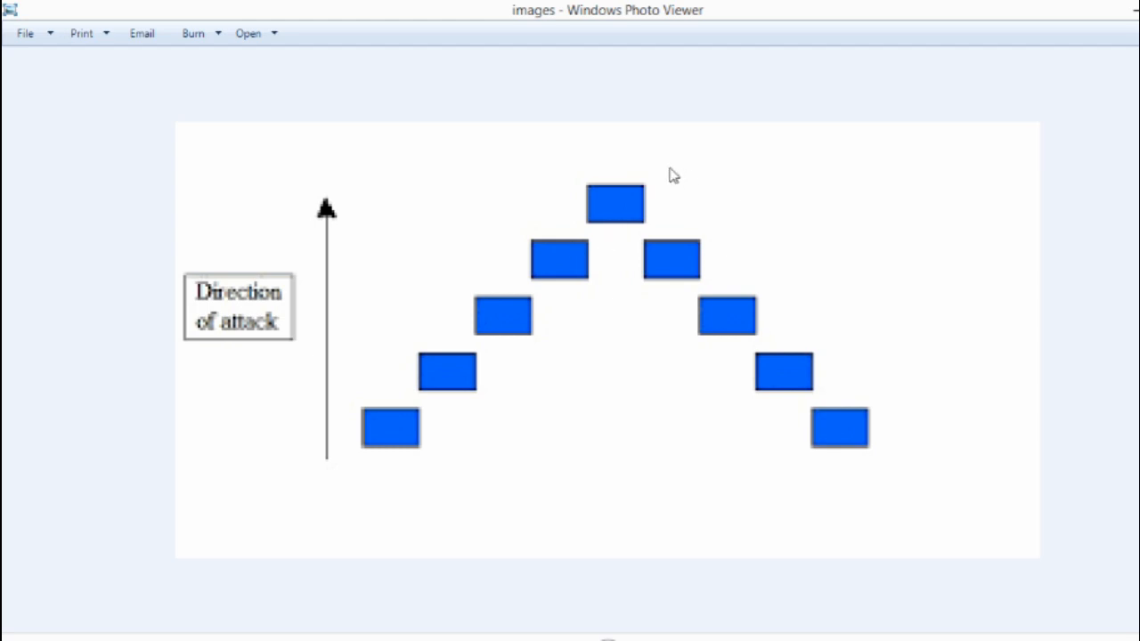
{"action": "mouse_move", "coordinate": [517, 328]}
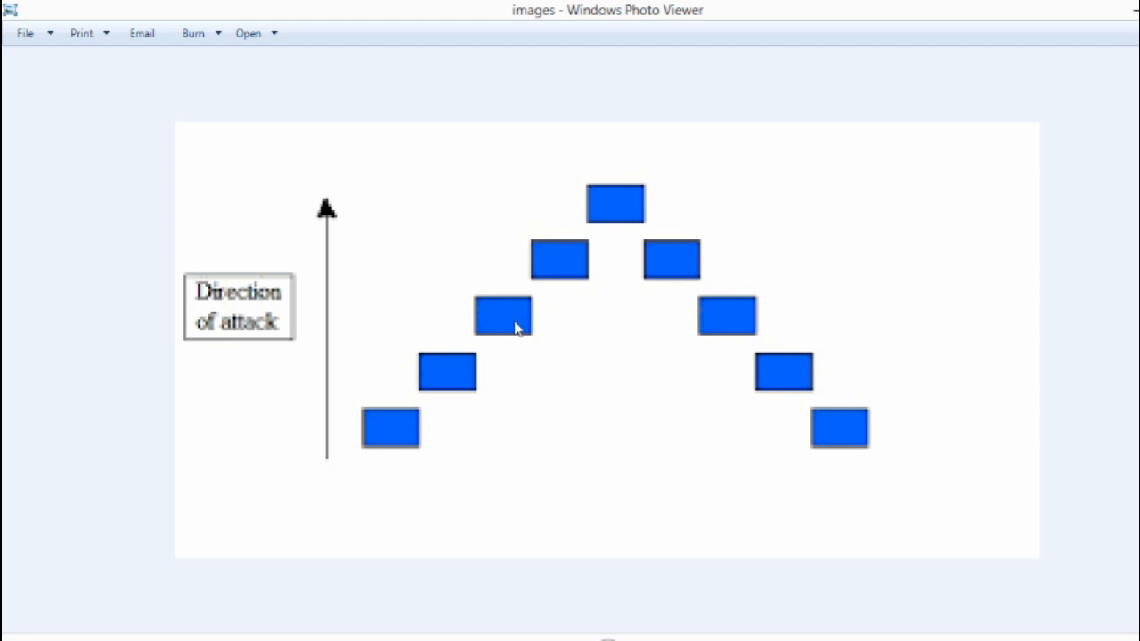
{"action": "mouse_move", "coordinate": [471, 232]}
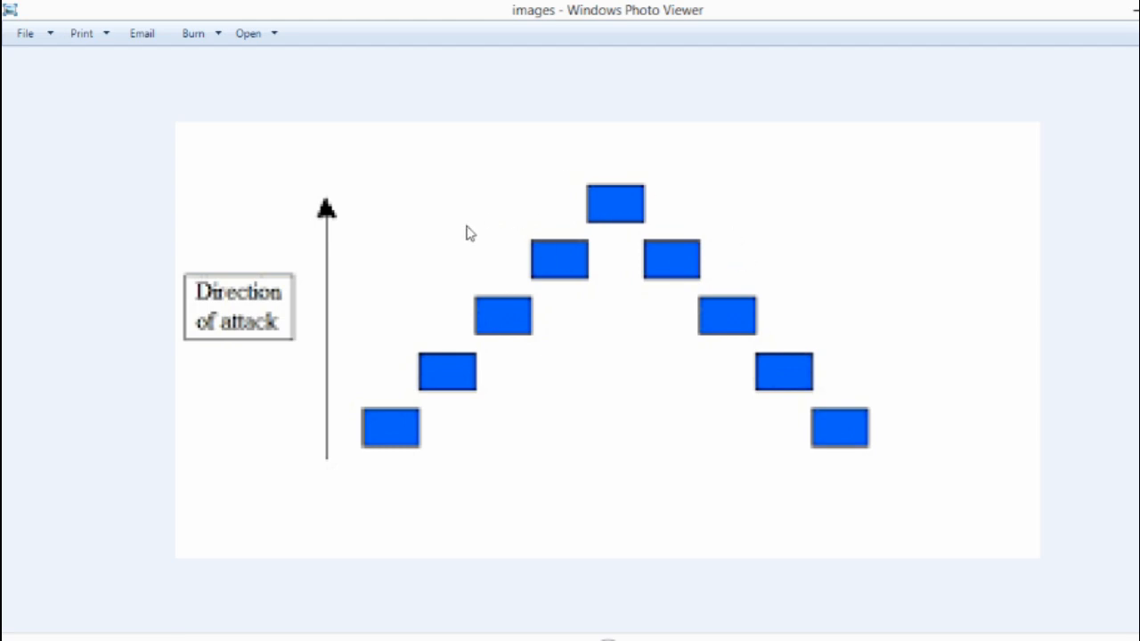
{"action": "mouse_move", "coordinate": [600, 114]}
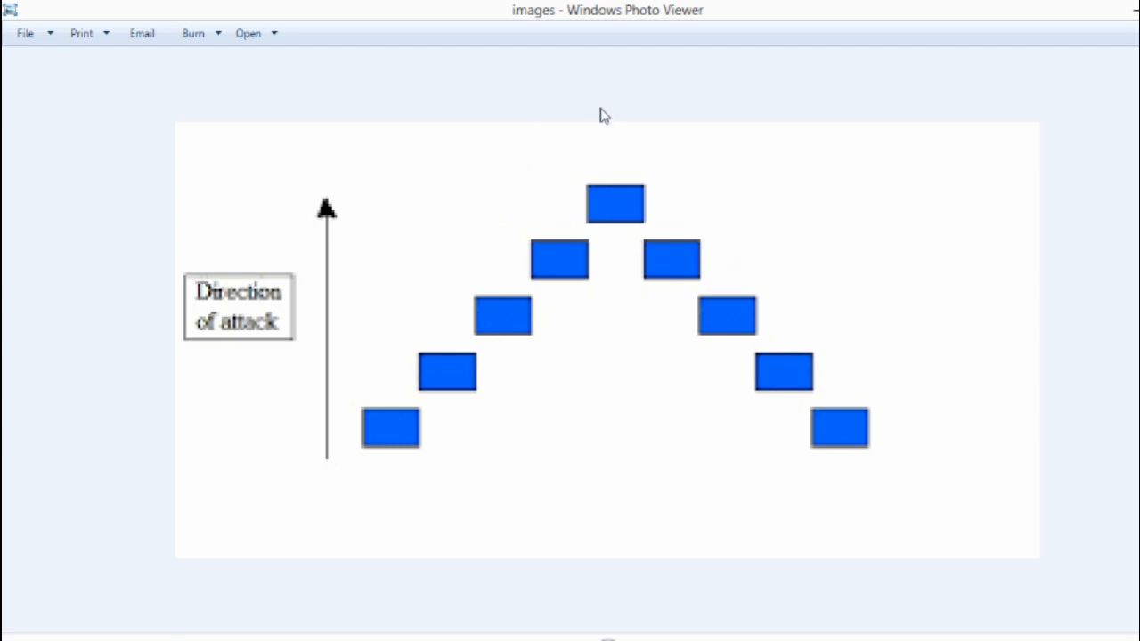
{"action": "mouse_move", "coordinate": [923, 109]}
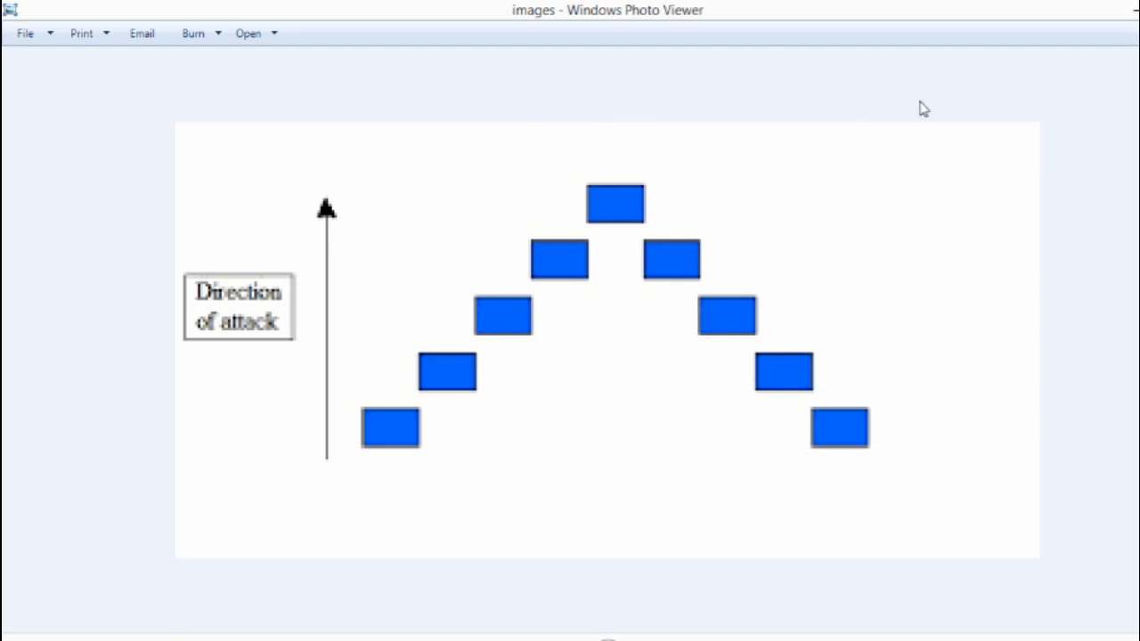
{"action": "mouse_move", "coordinate": [645, 119]}
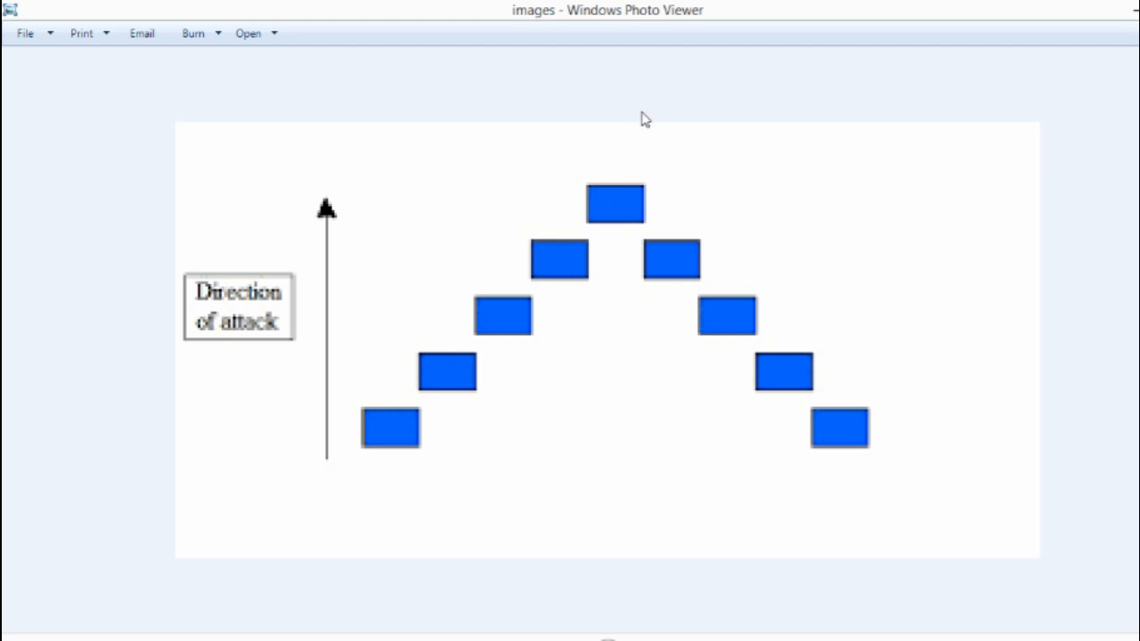
{"action": "mouse_move", "coordinate": [811, 111]}
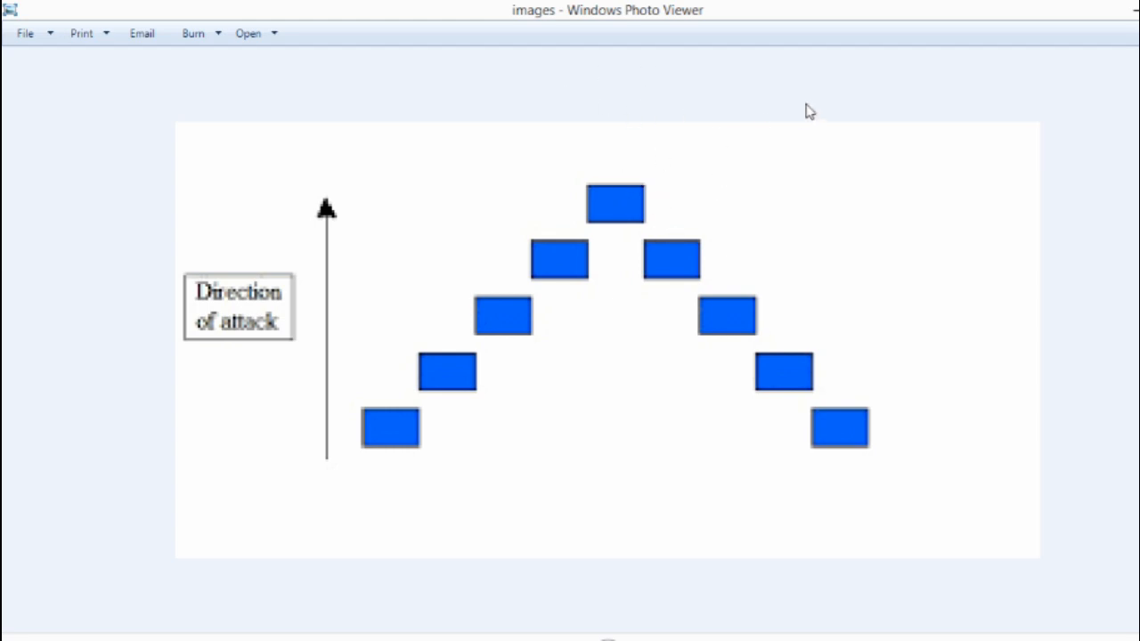
{"action": "mouse_move", "coordinate": [455, 100]}
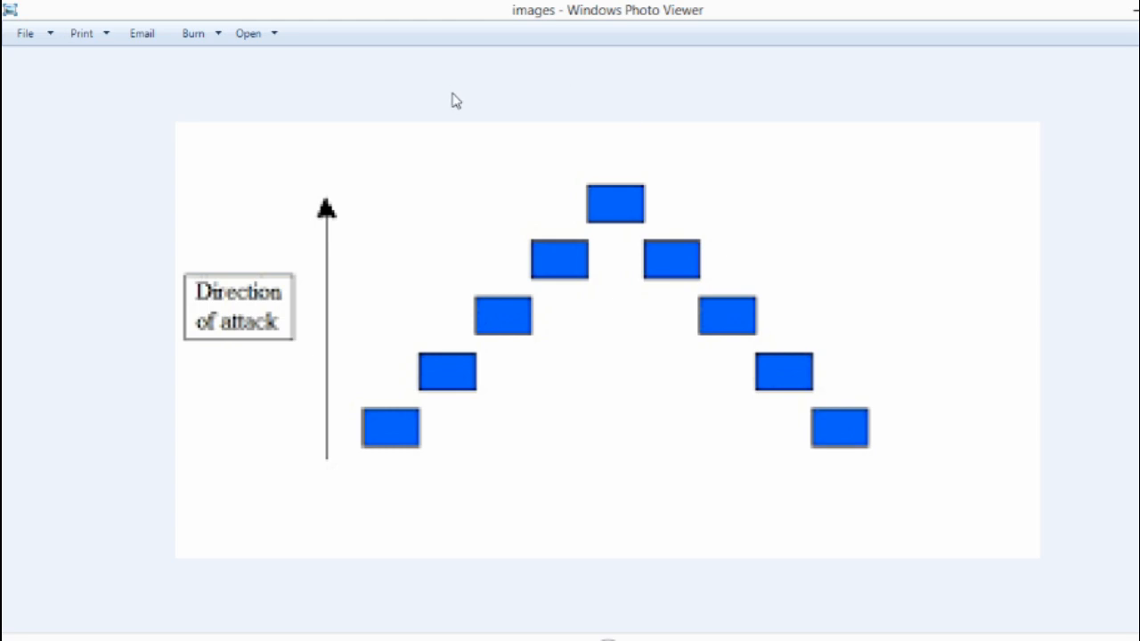
{"action": "mouse_move", "coordinate": [584, 158]}
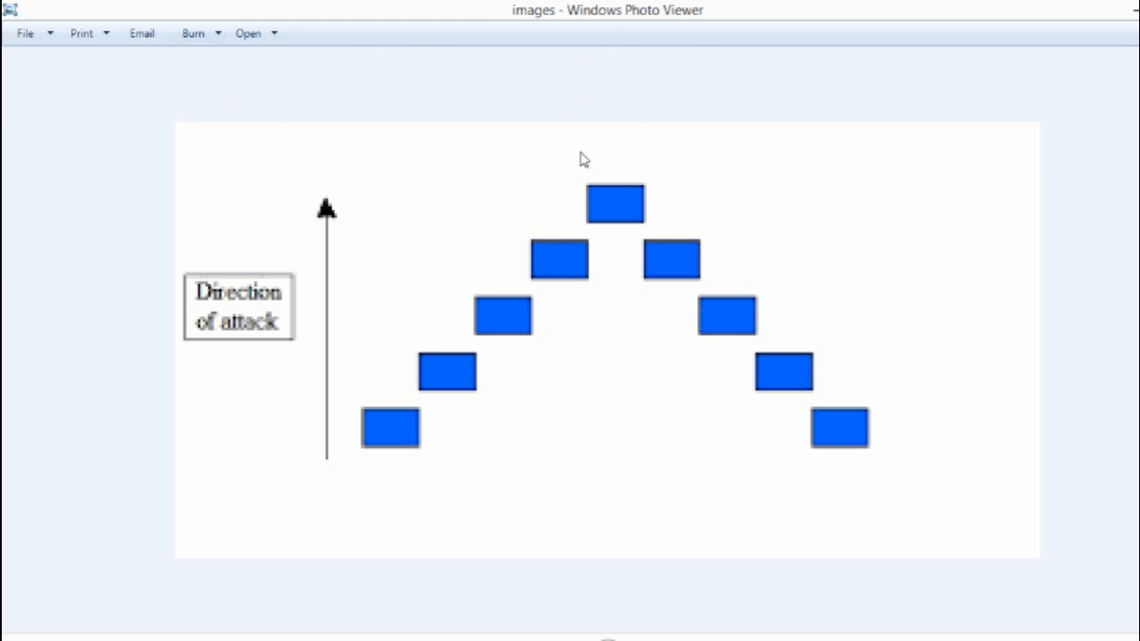
{"action": "mouse_move", "coordinate": [381, 89]}
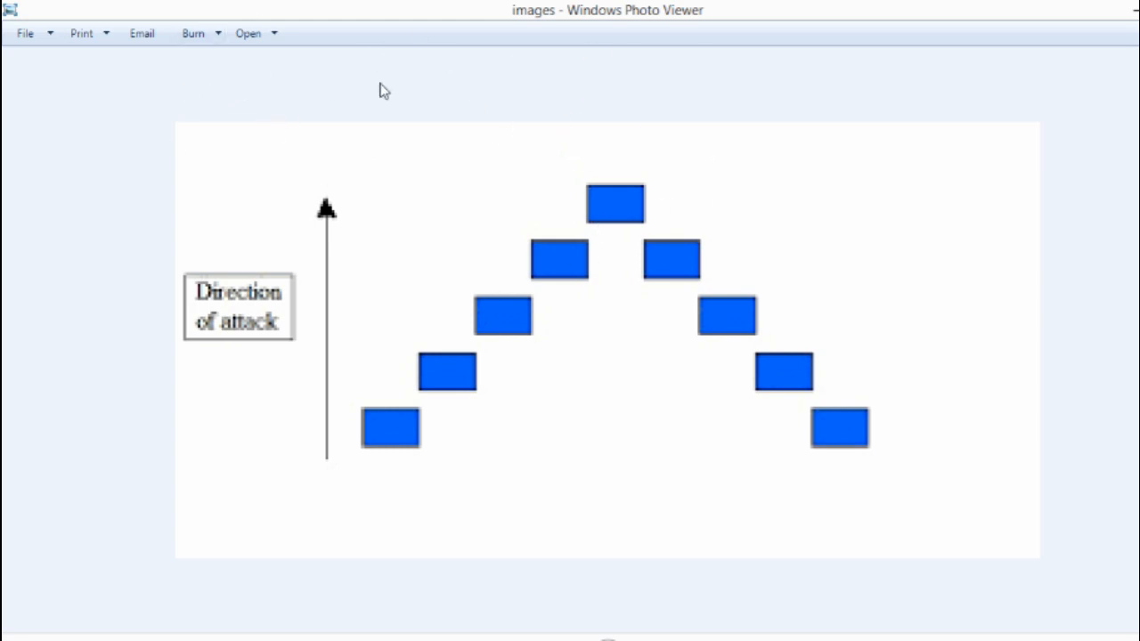
{"action": "mouse_move", "coordinate": [706, 281]}
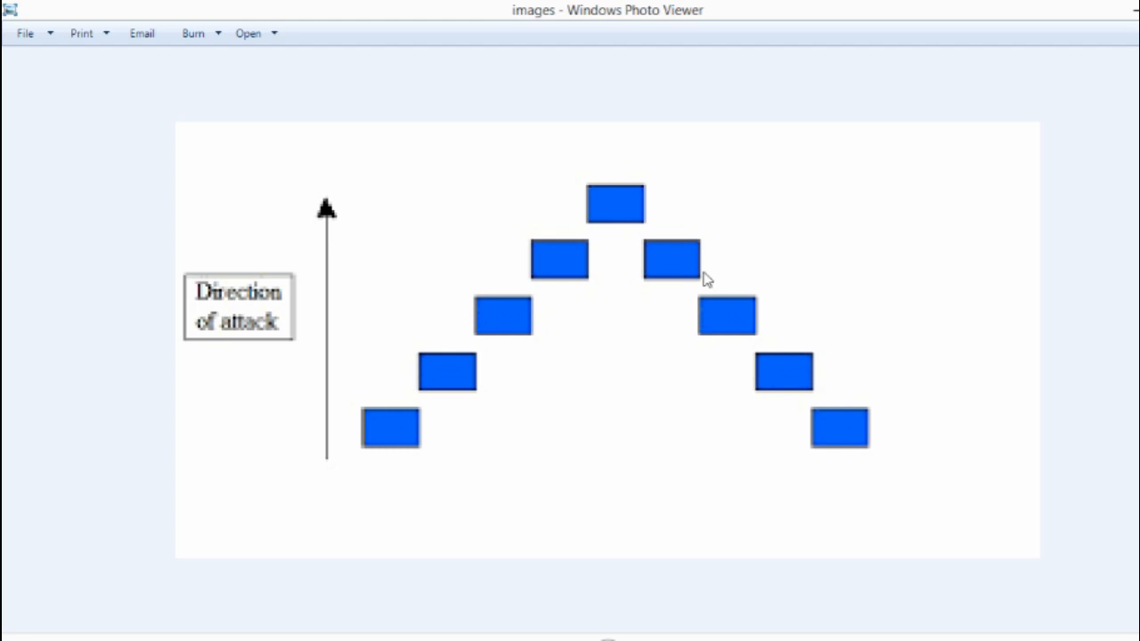
{"action": "mouse_move", "coordinate": [676, 203]}
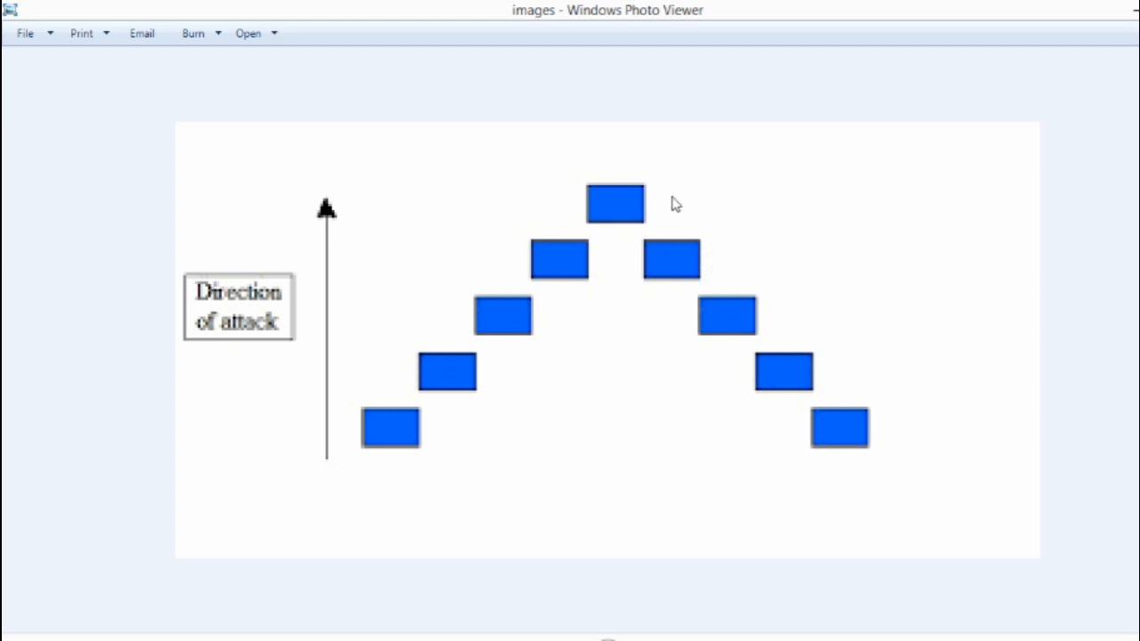
{"action": "mouse_move", "coordinate": [795, 299]}
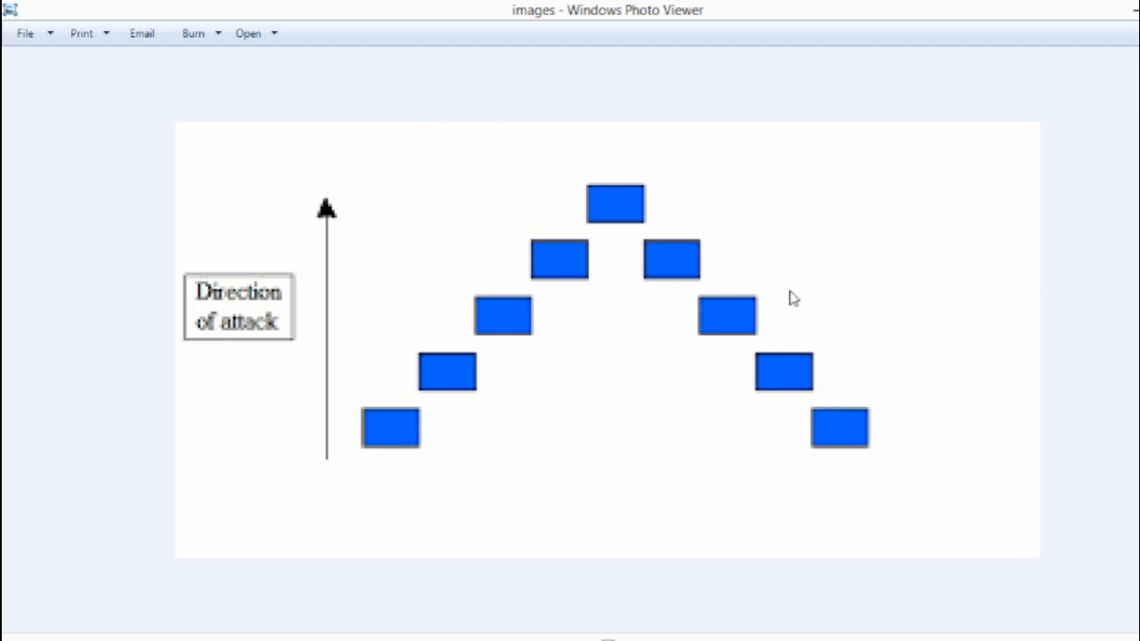
{"action": "mouse_move", "coordinate": [1115, 52]}
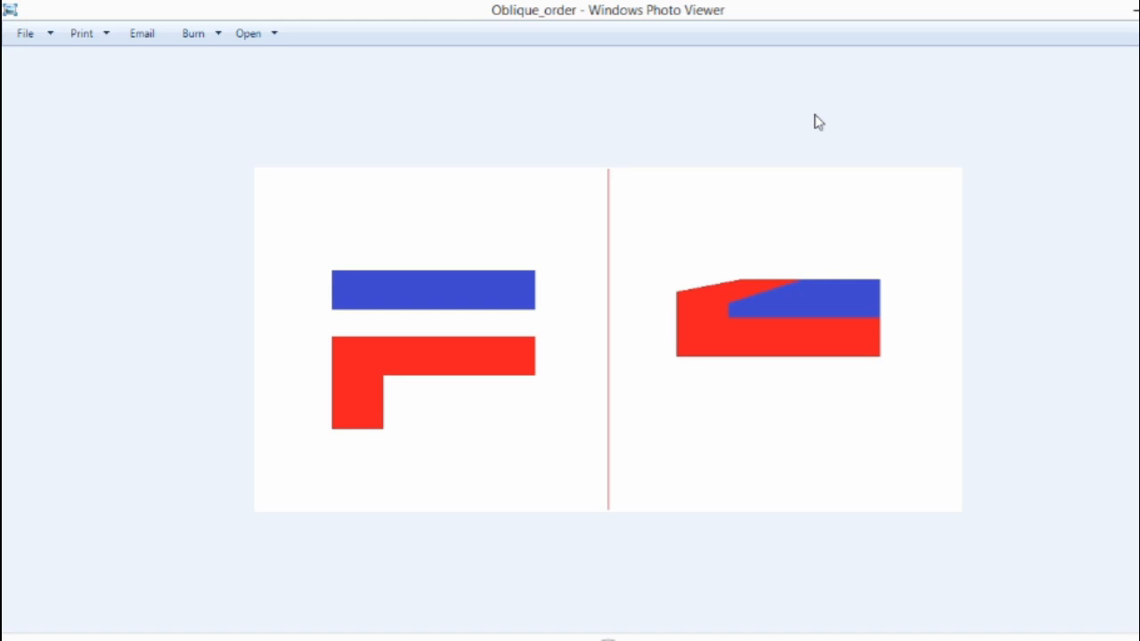
{"action": "mouse_move", "coordinate": [472, 353]}
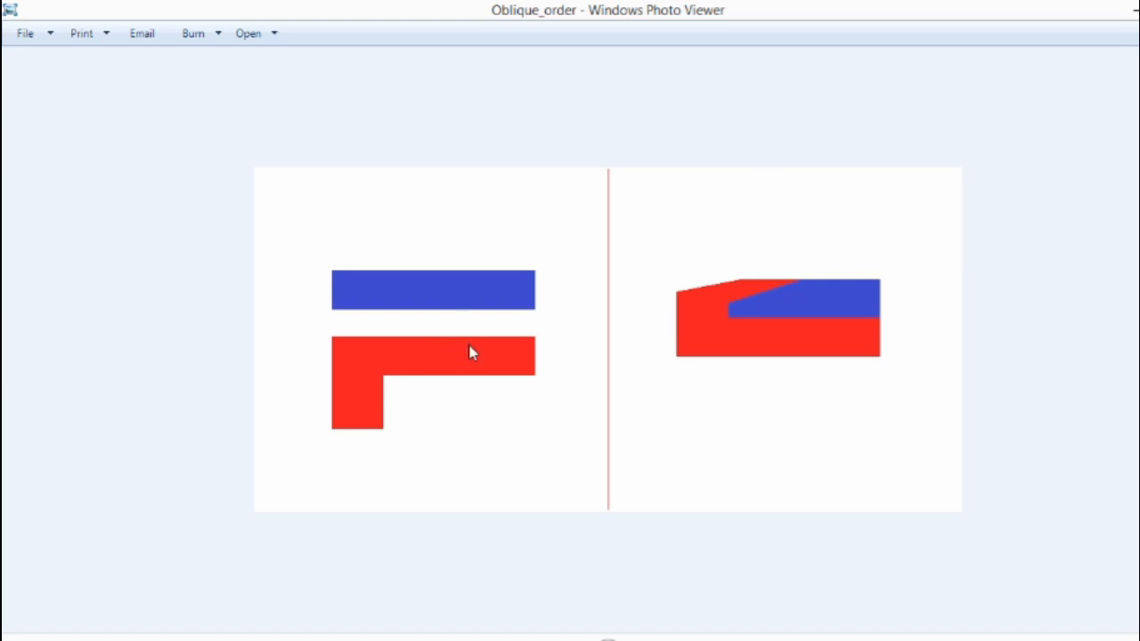
{"action": "mouse_move", "coordinate": [381, 356]}
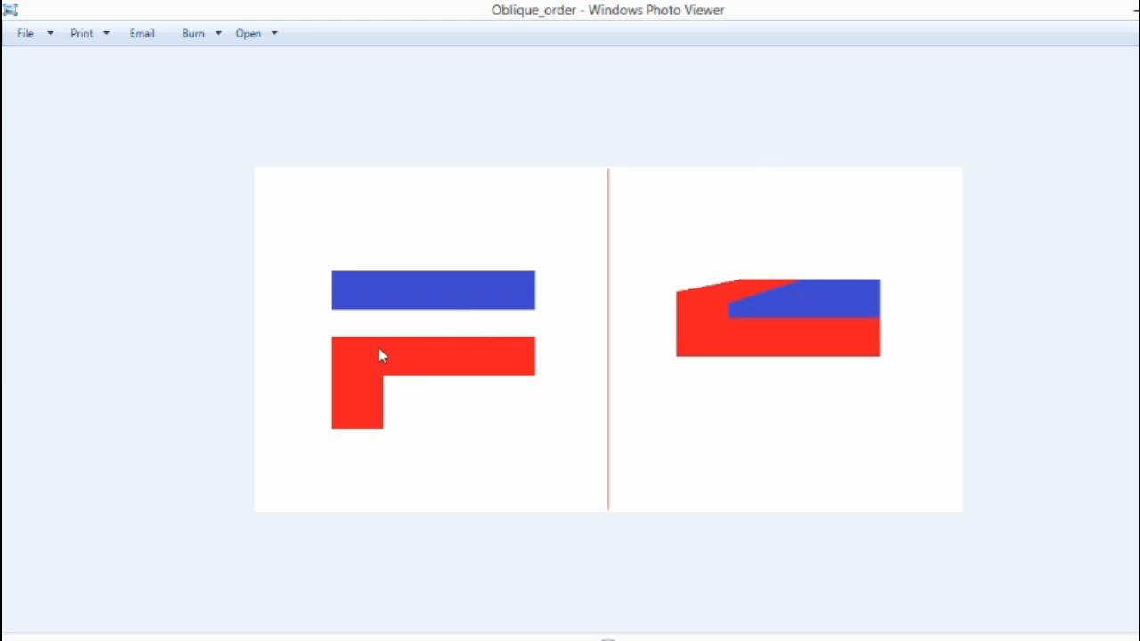
{"action": "mouse_move", "coordinate": [534, 360]}
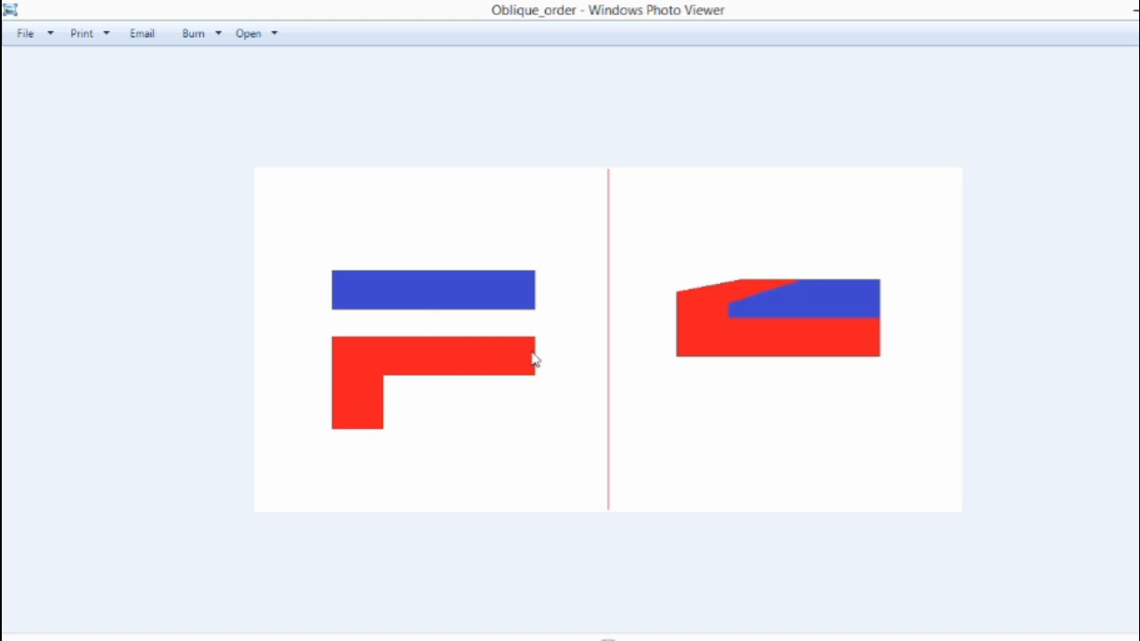
{"action": "mouse_move", "coordinate": [360, 403]}
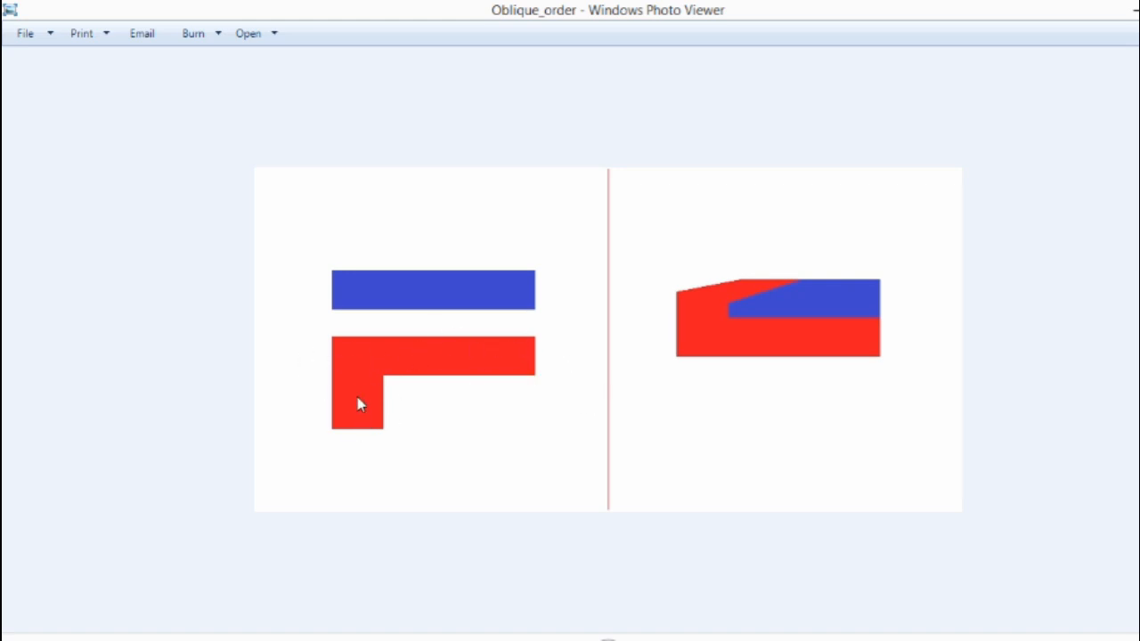
{"action": "mouse_move", "coordinate": [354, 399]}
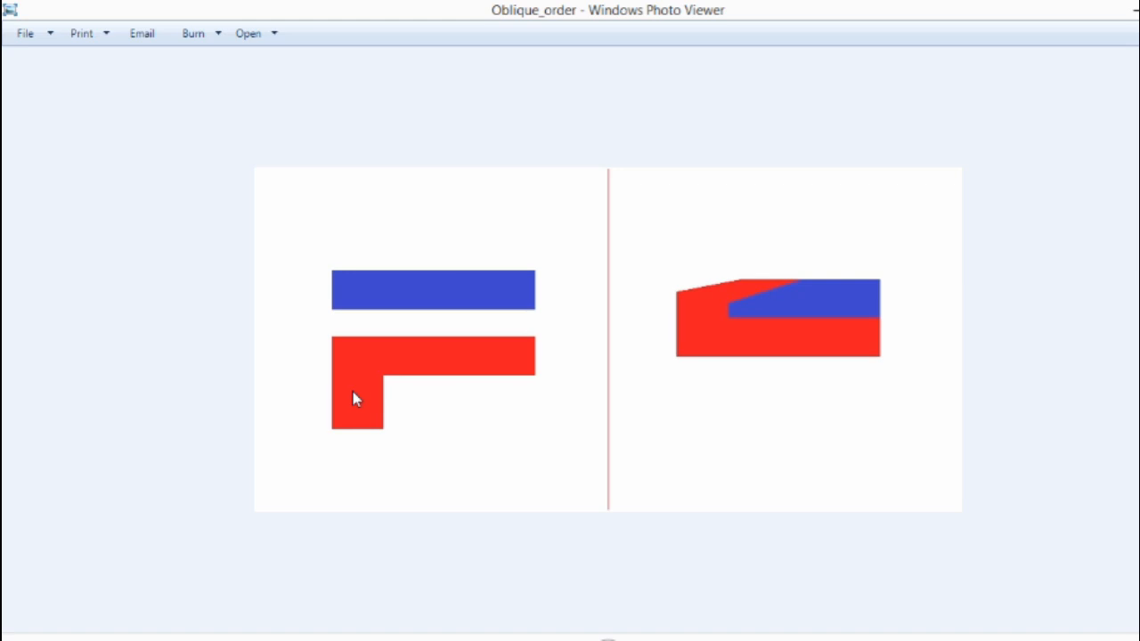
{"action": "mouse_move", "coordinate": [407, 390]}
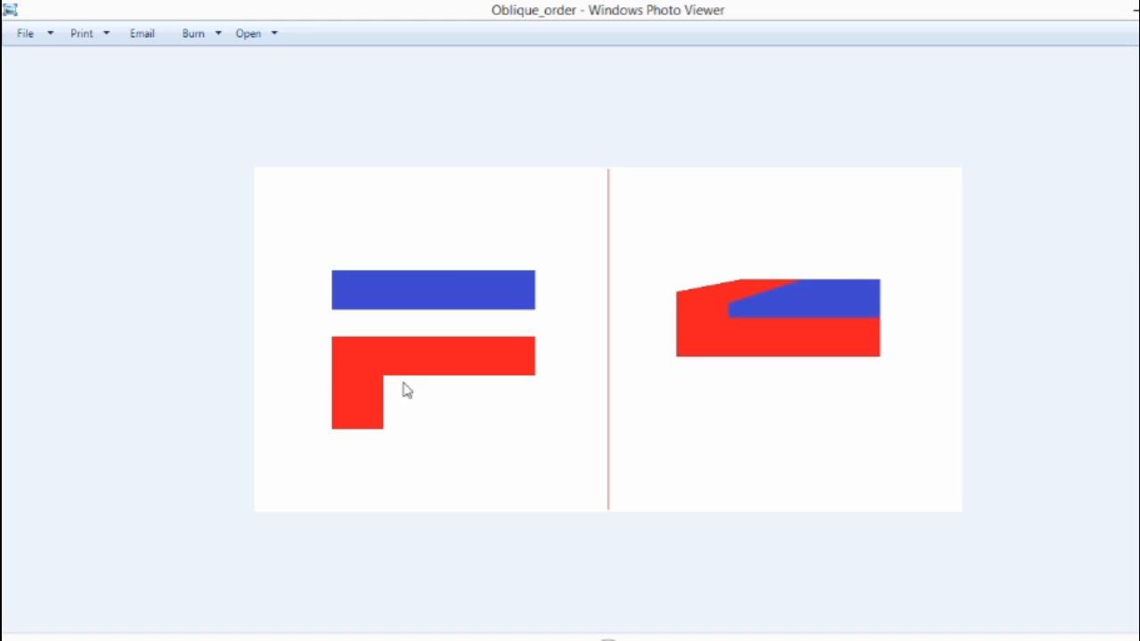
{"action": "mouse_move", "coordinate": [538, 363]}
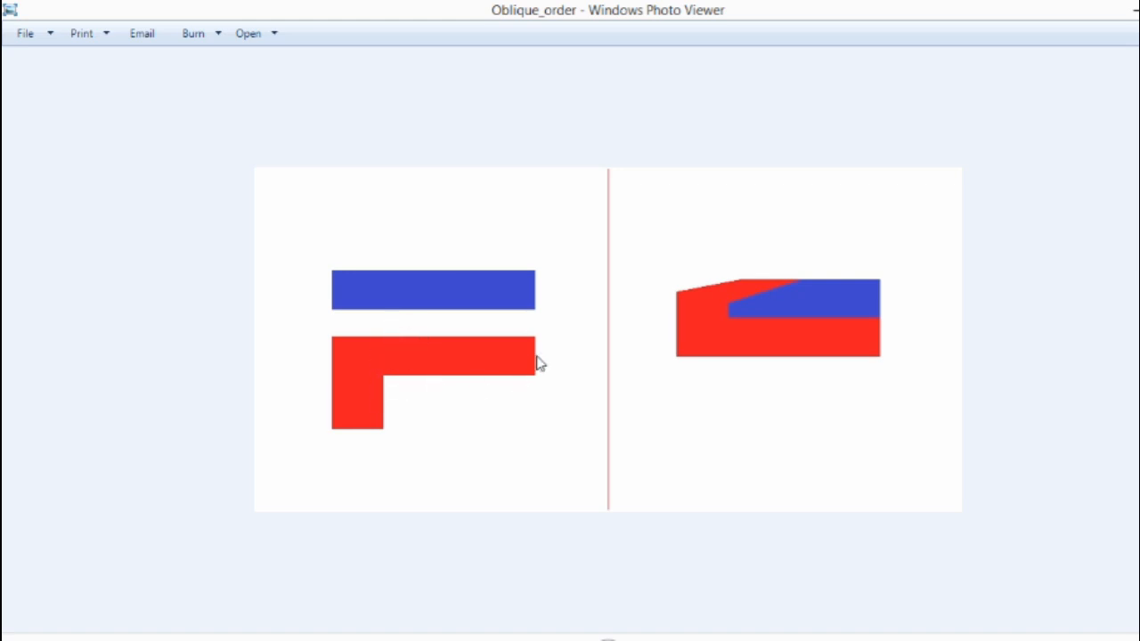
{"action": "mouse_move", "coordinate": [400, 340]}
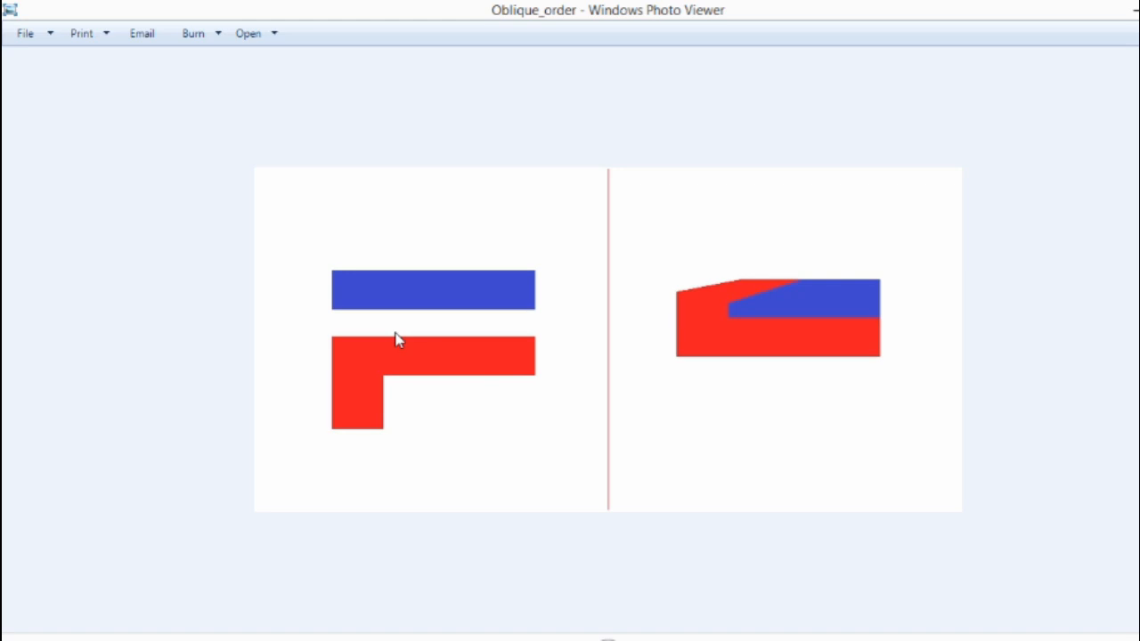
{"action": "mouse_move", "coordinate": [367, 381]}
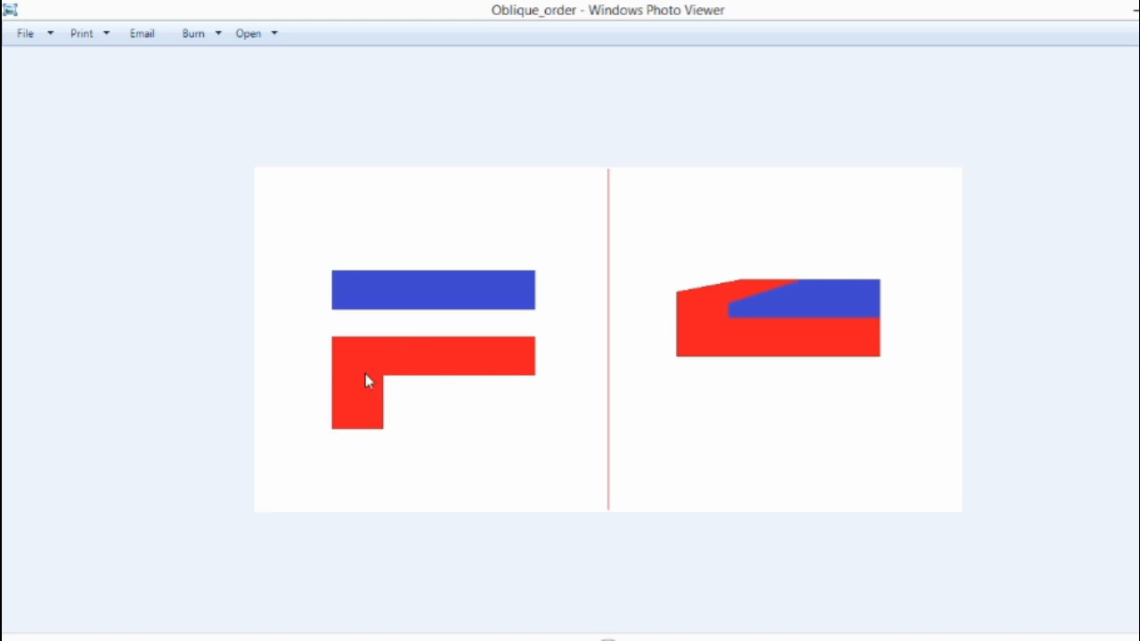
{"action": "mouse_move", "coordinate": [406, 295]}
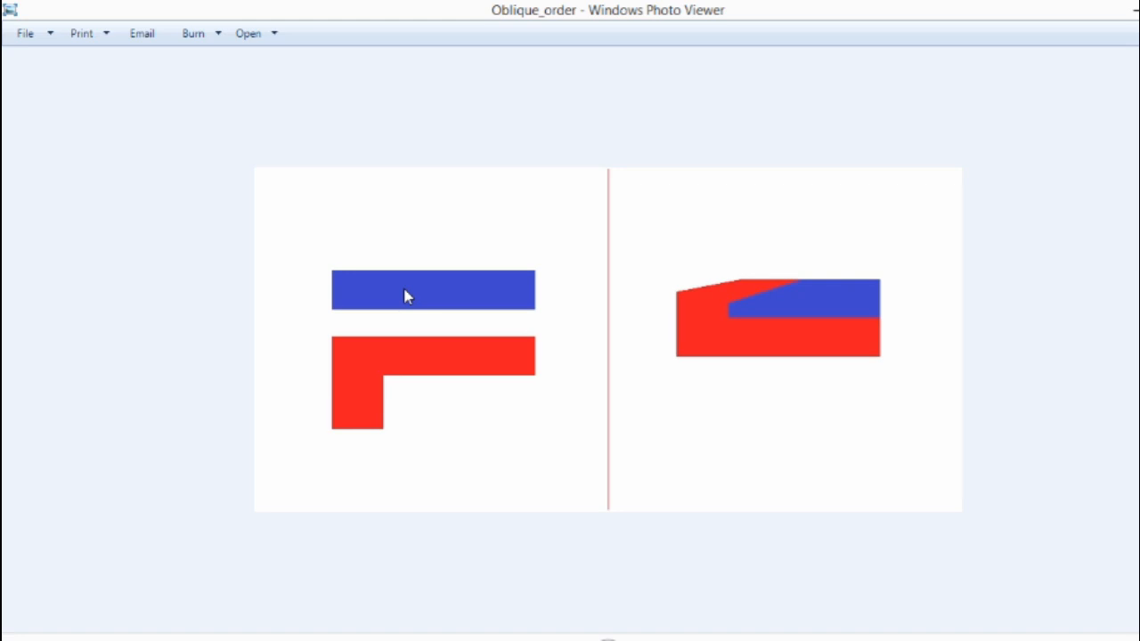
{"action": "mouse_move", "coordinate": [412, 255]}
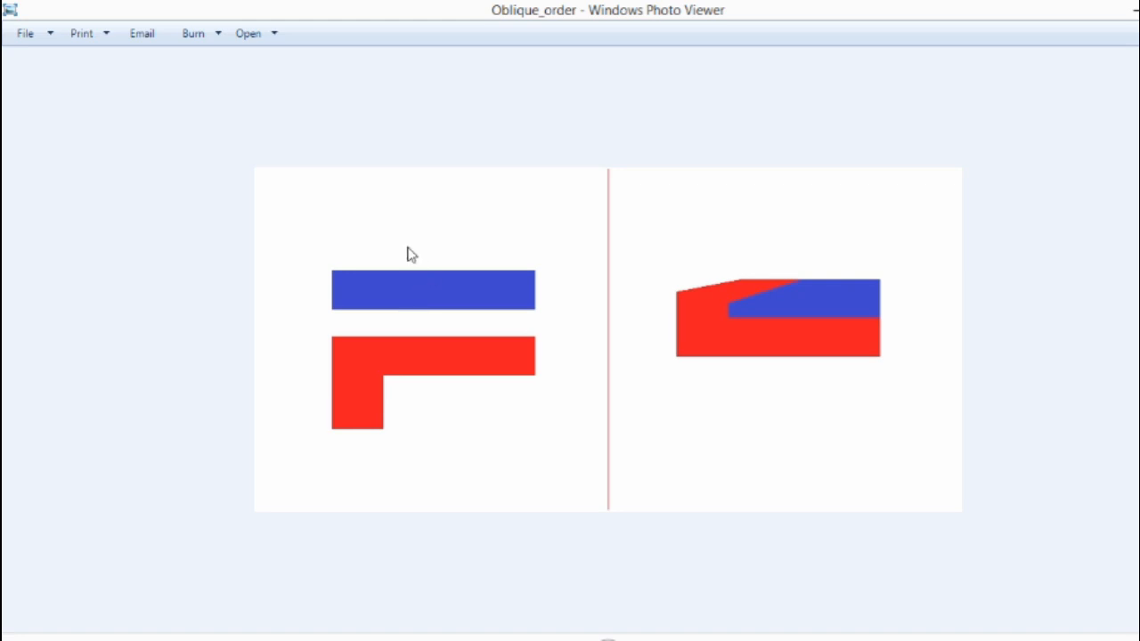
{"action": "mouse_move", "coordinate": [449, 246]}
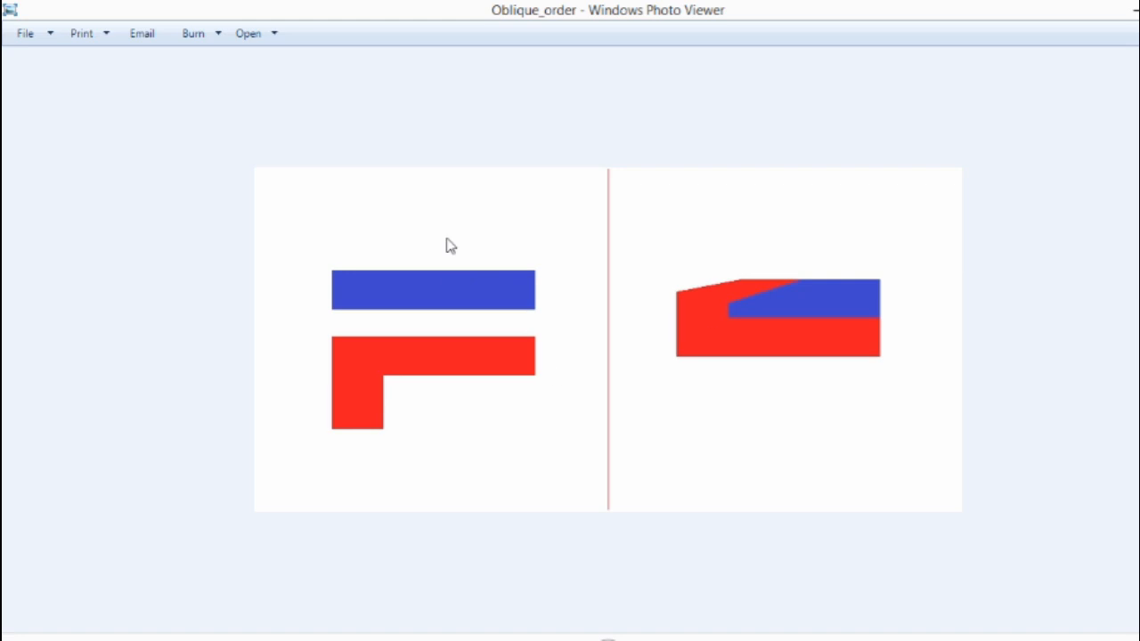
{"action": "mouse_move", "coordinate": [408, 299]}
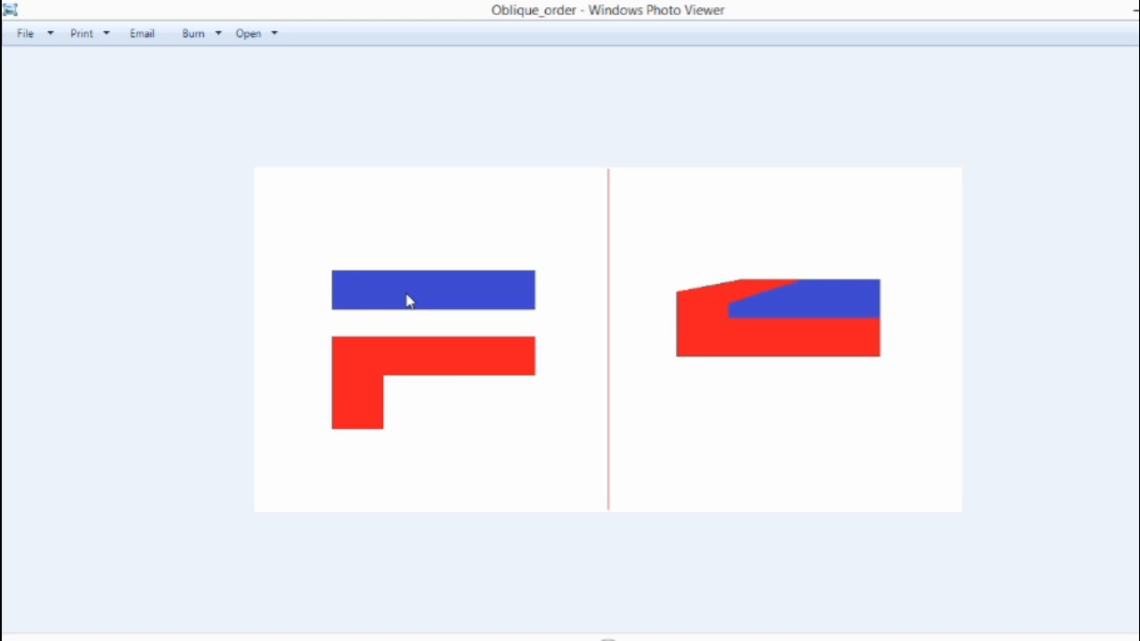
{"action": "mouse_move", "coordinate": [413, 299]}
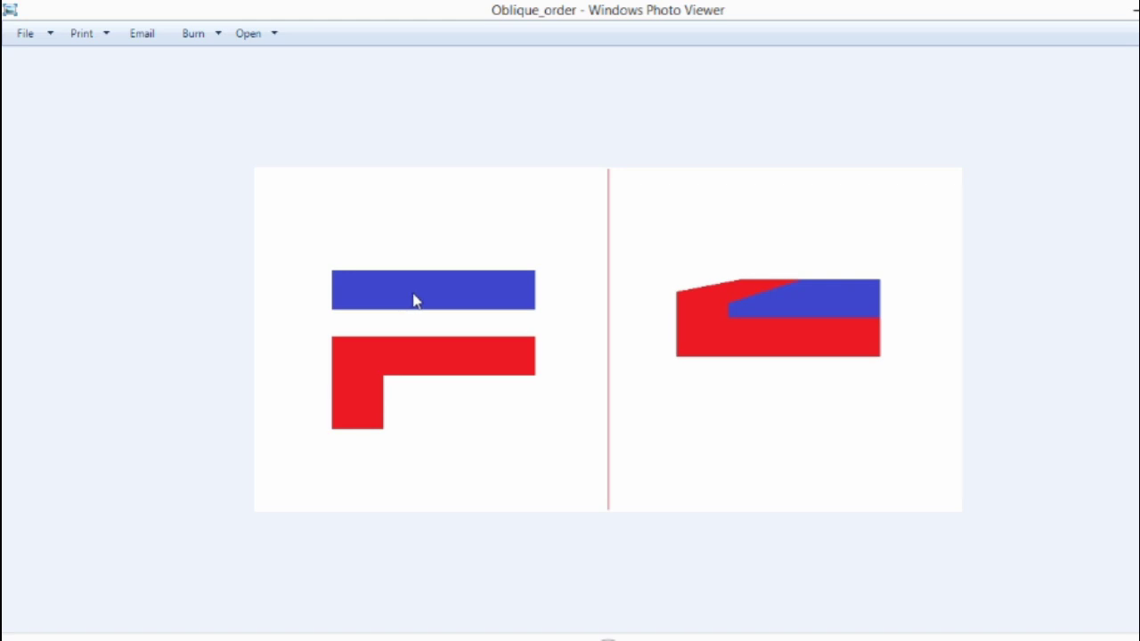
{"action": "mouse_move", "coordinate": [199, 208]}
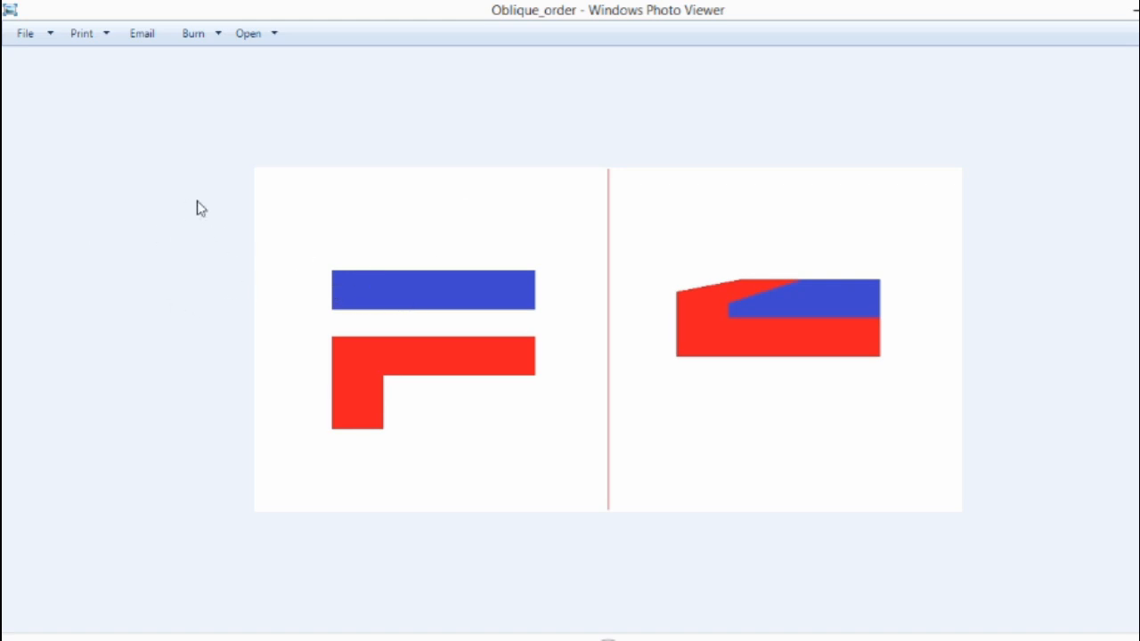
{"action": "mouse_move", "coordinate": [348, 266]}
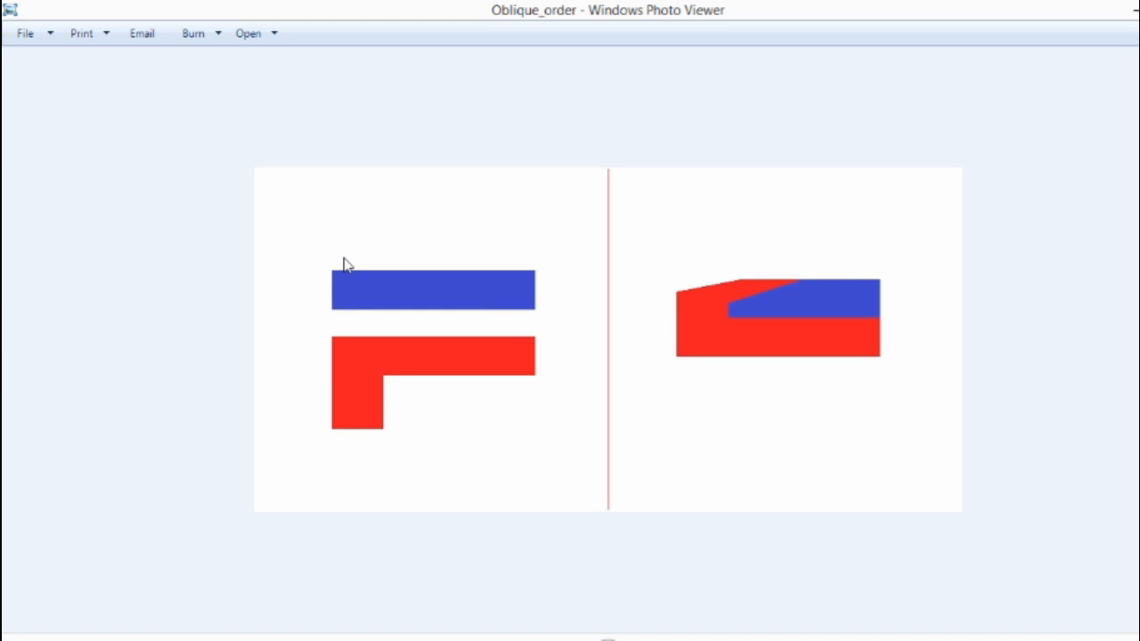
{"action": "mouse_move", "coordinate": [544, 369]}
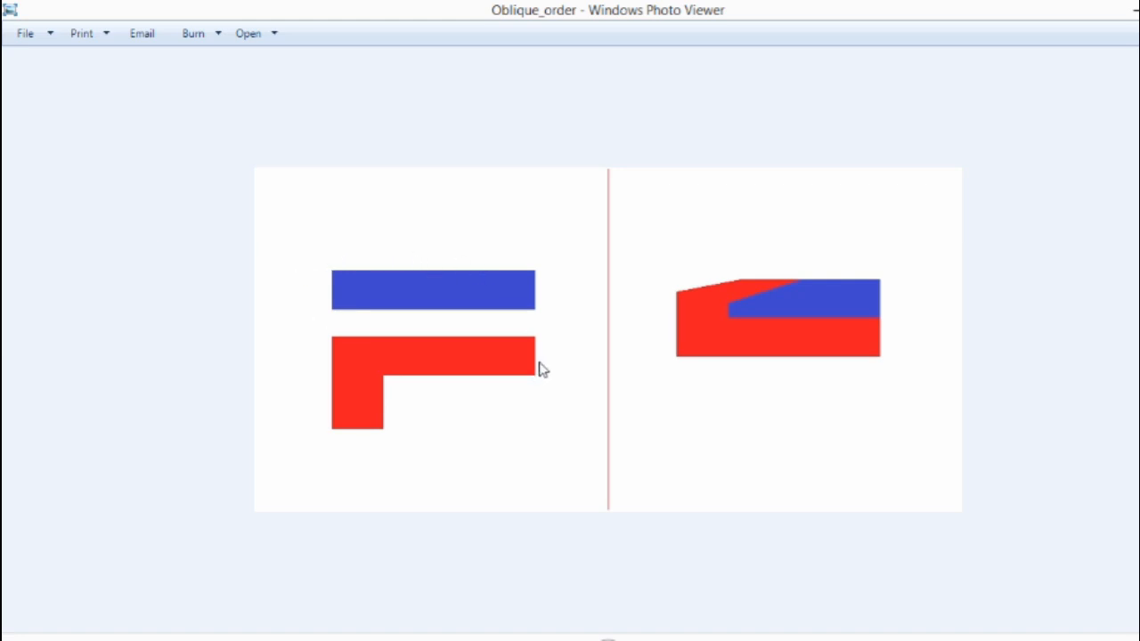
{"action": "mouse_move", "coordinate": [353, 281]}
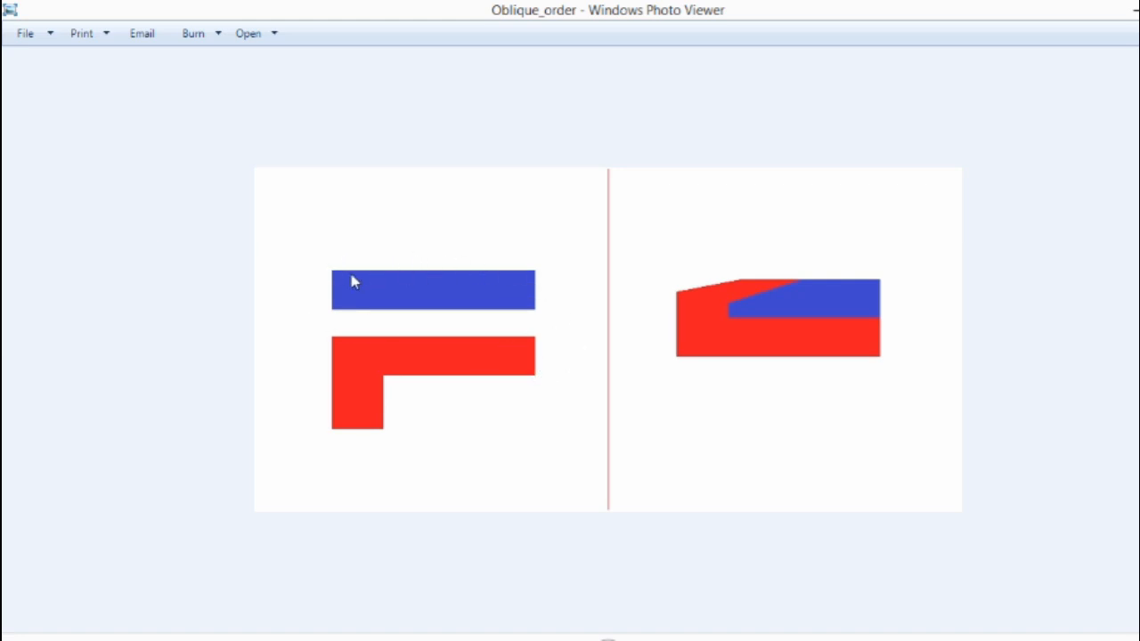
{"action": "mouse_move", "coordinate": [462, 335]}
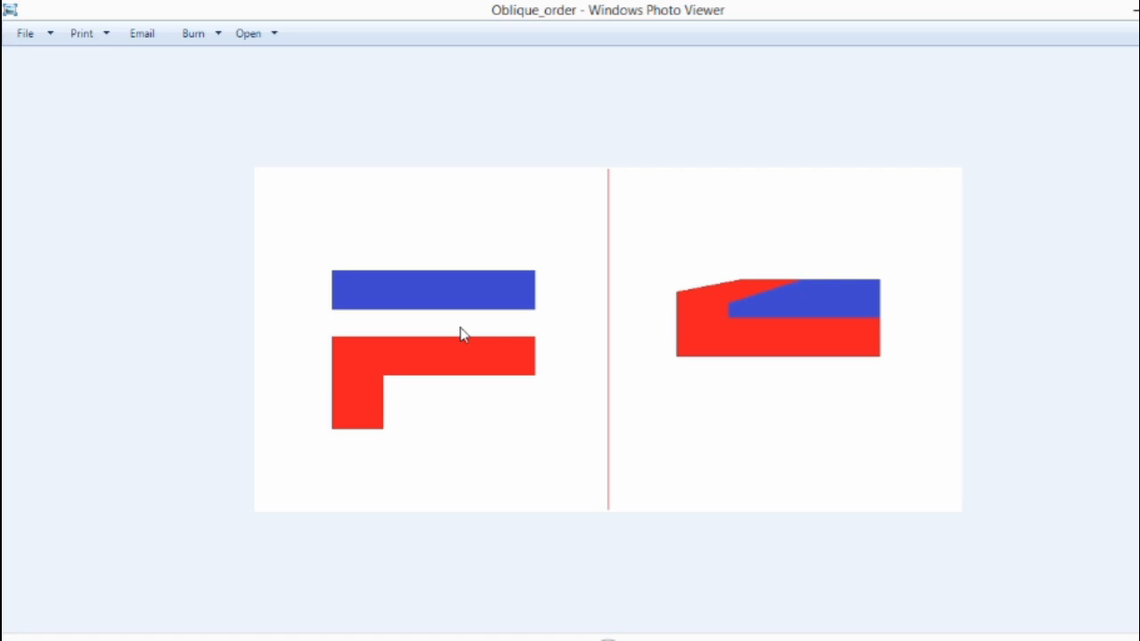
{"action": "mouse_move", "coordinate": [347, 401]}
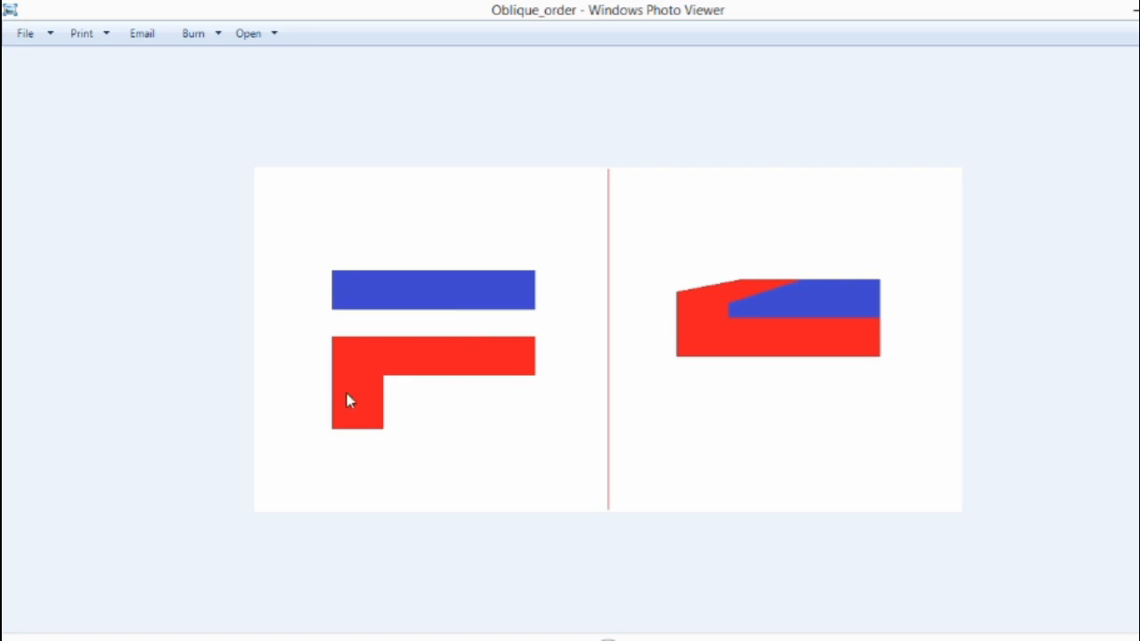
{"action": "mouse_move", "coordinate": [353, 365]}
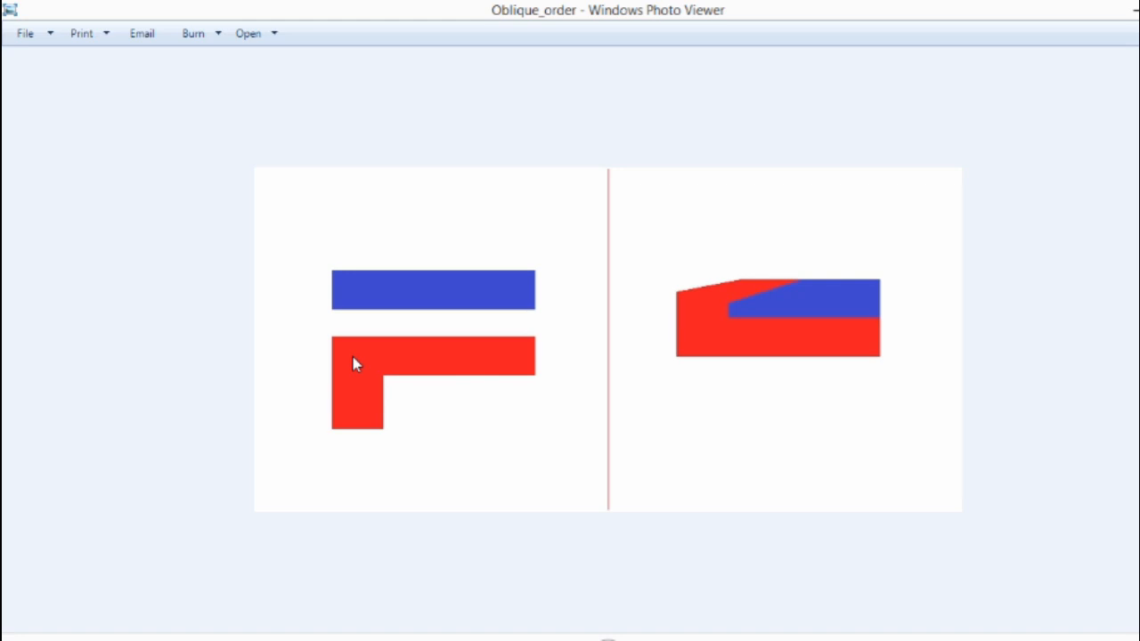
{"action": "mouse_move", "coordinate": [331, 366]}
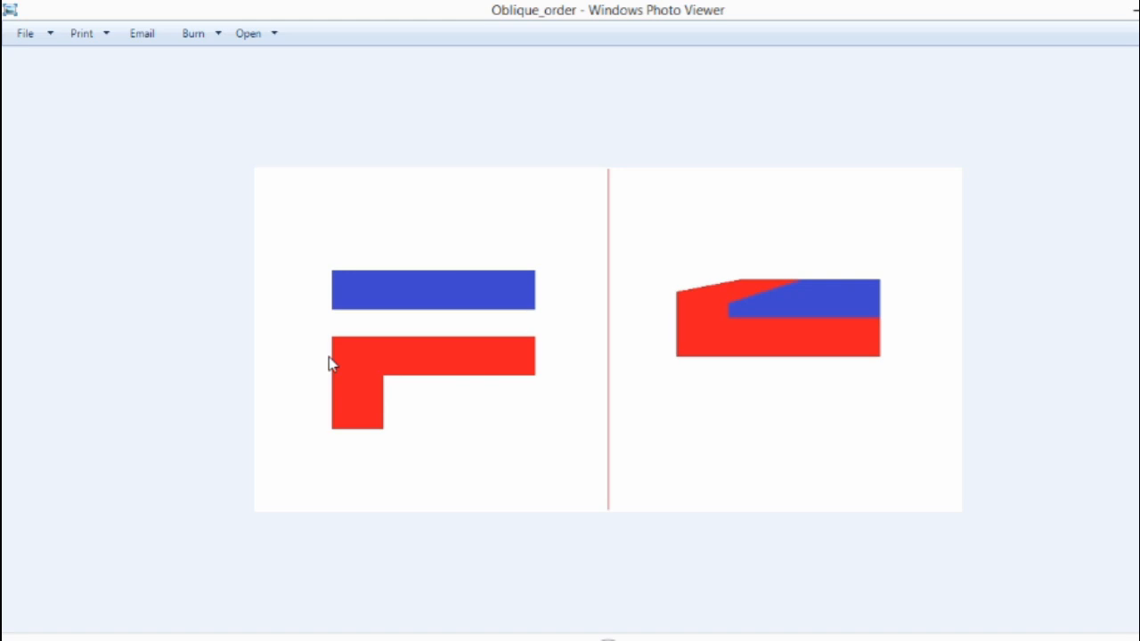
{"action": "mouse_move", "coordinate": [346, 347]}
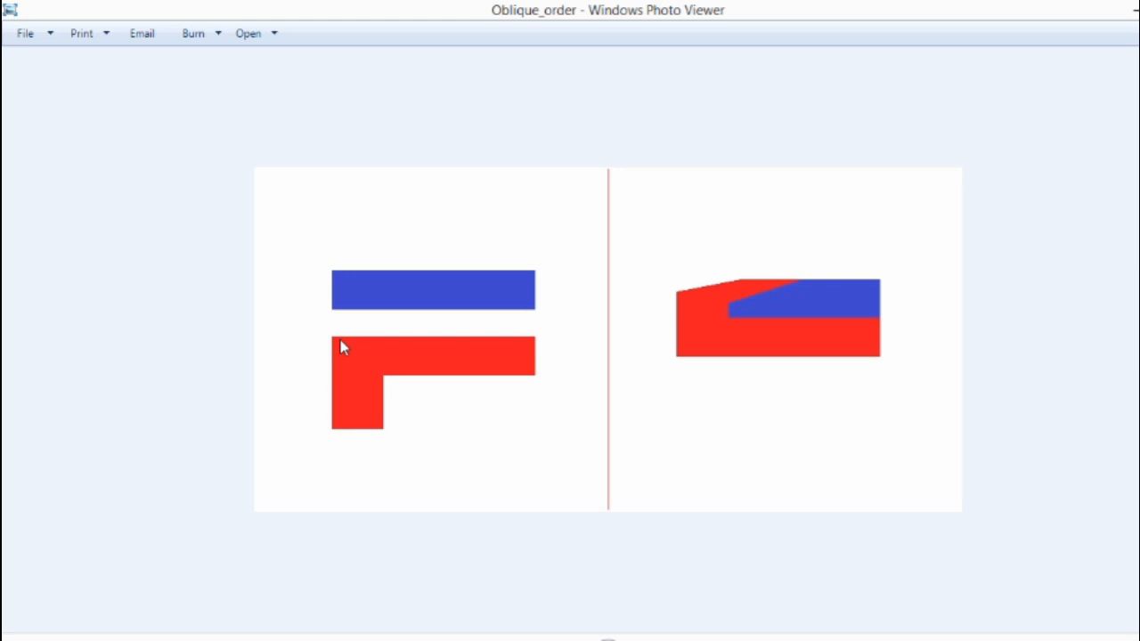
{"action": "mouse_move", "coordinate": [364, 373]}
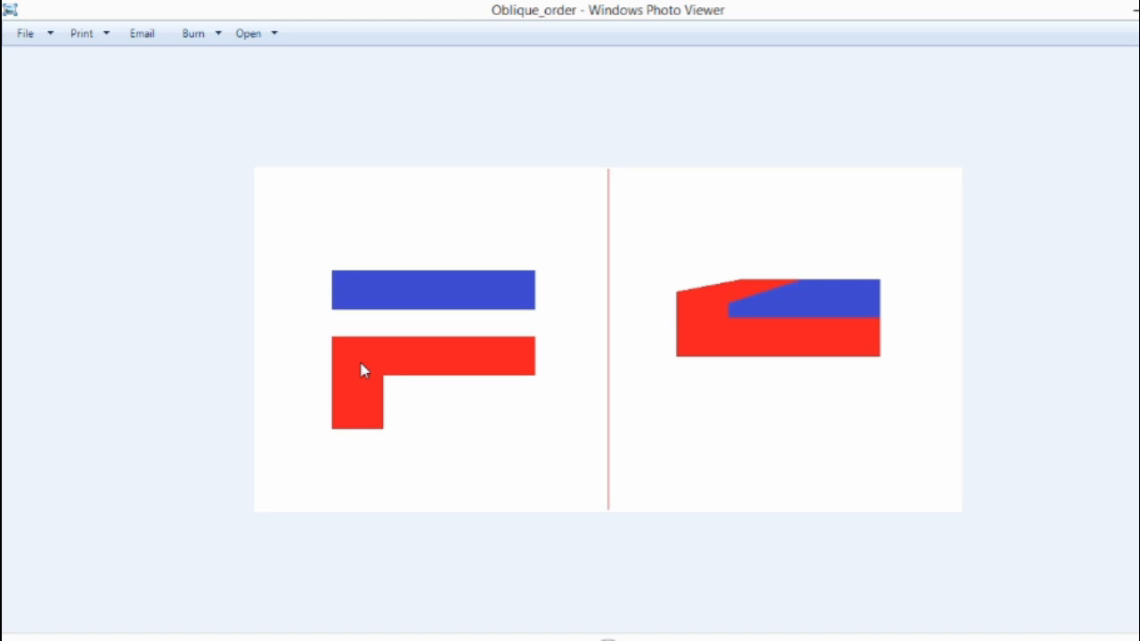
{"action": "mouse_move", "coordinate": [381, 378]}
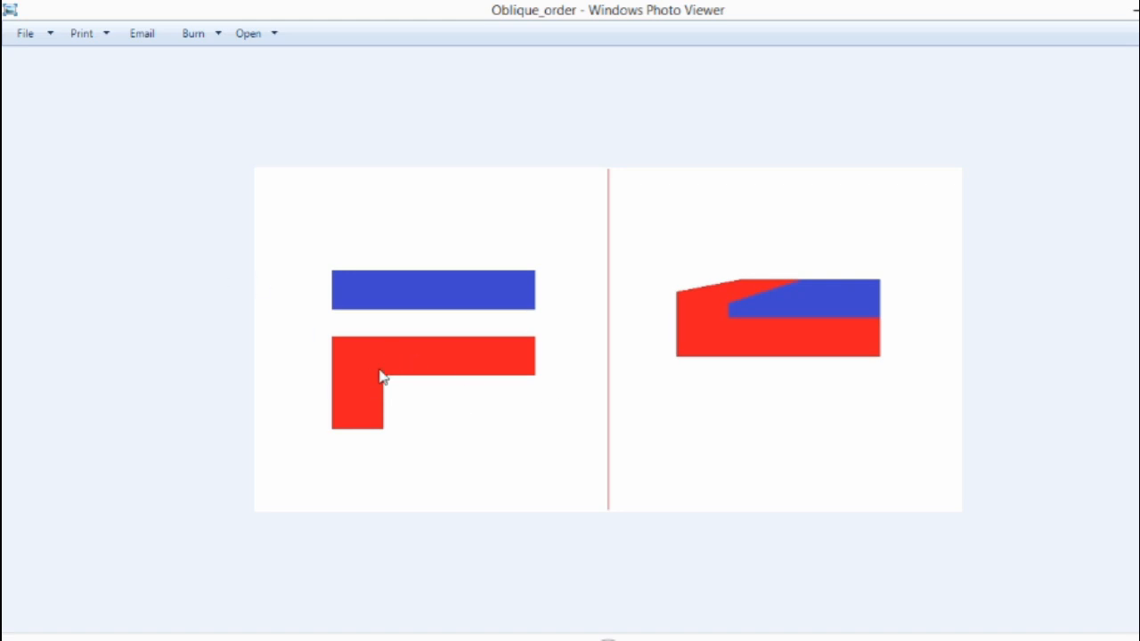
{"action": "mouse_move", "coordinate": [354, 356]}
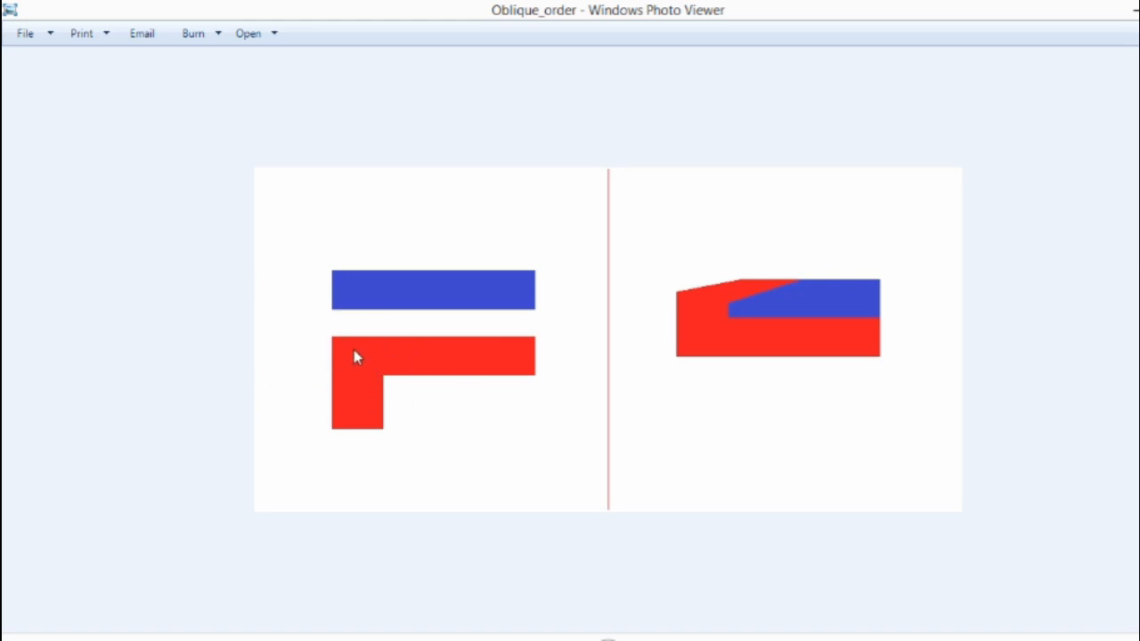
{"action": "mouse_move", "coordinate": [442, 345]}
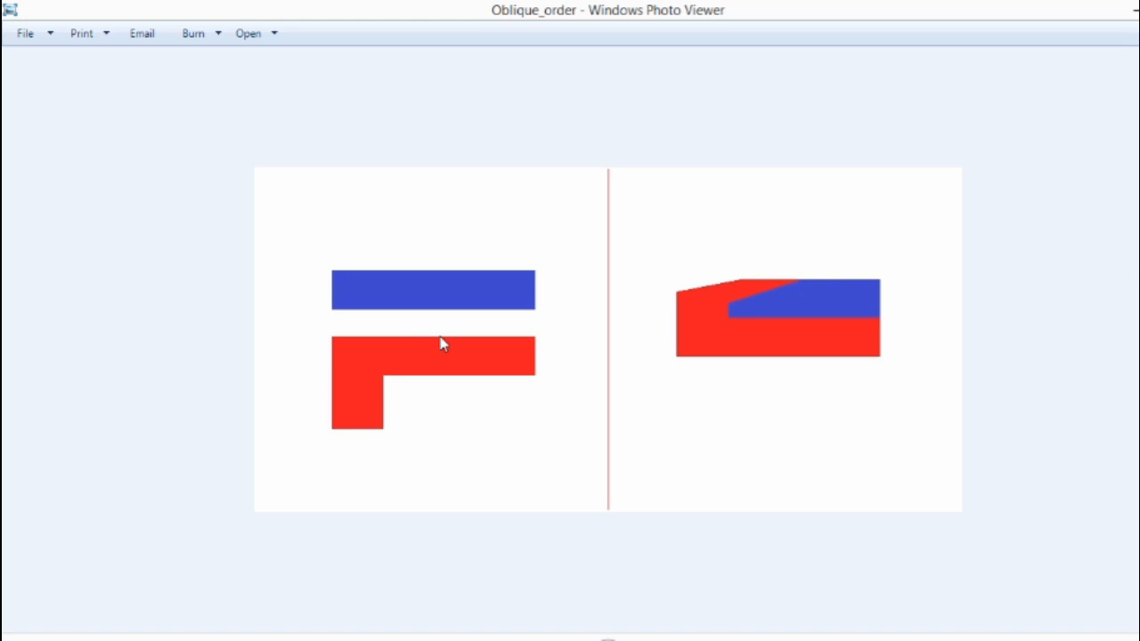
{"action": "mouse_move", "coordinate": [444, 364]}
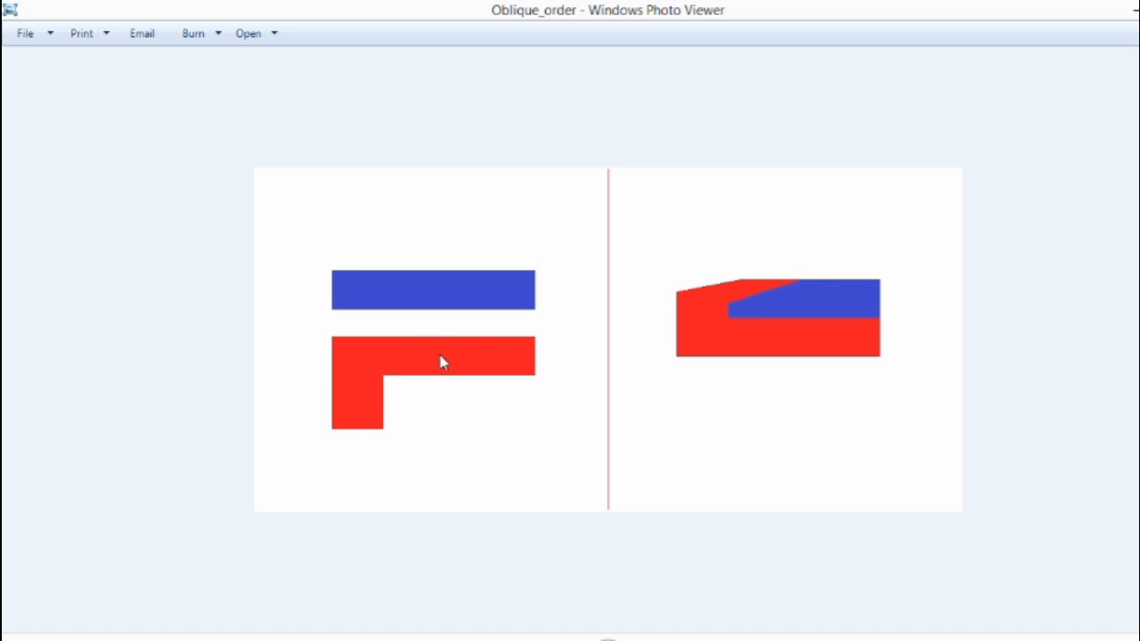
{"action": "mouse_move", "coordinate": [407, 385]}
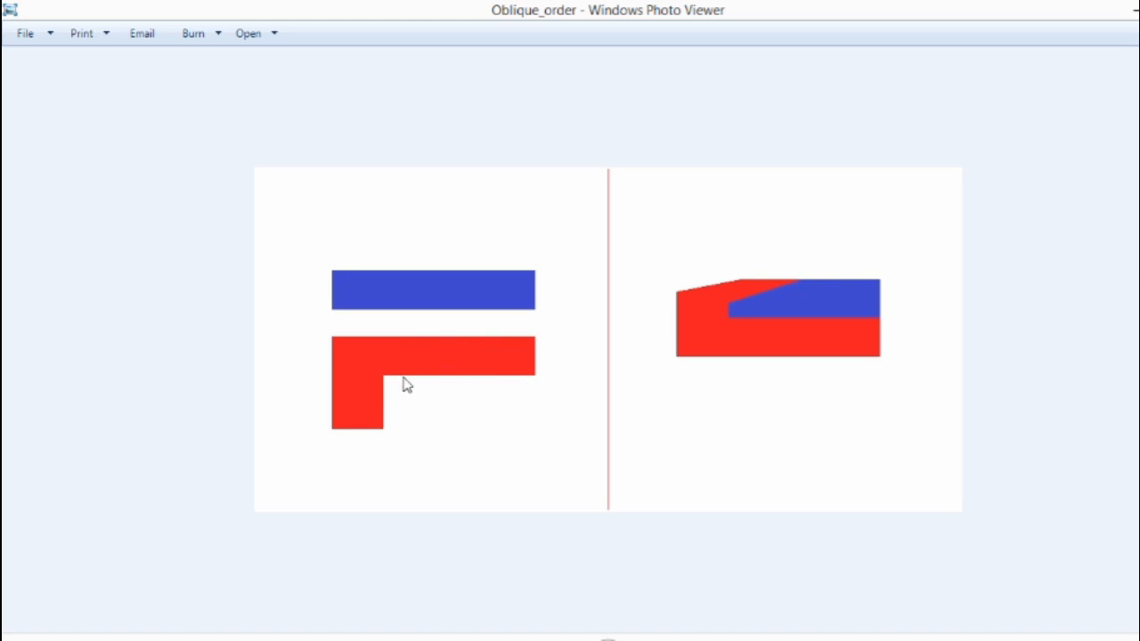
{"action": "mouse_move", "coordinate": [363, 395]}
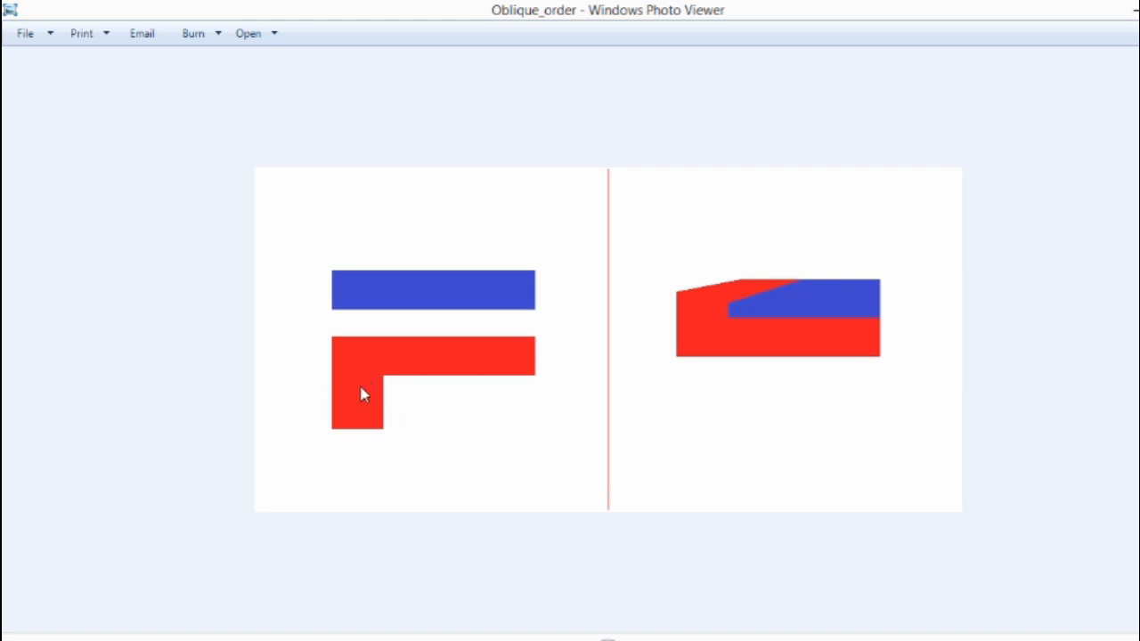
{"action": "mouse_move", "coordinate": [324, 365]}
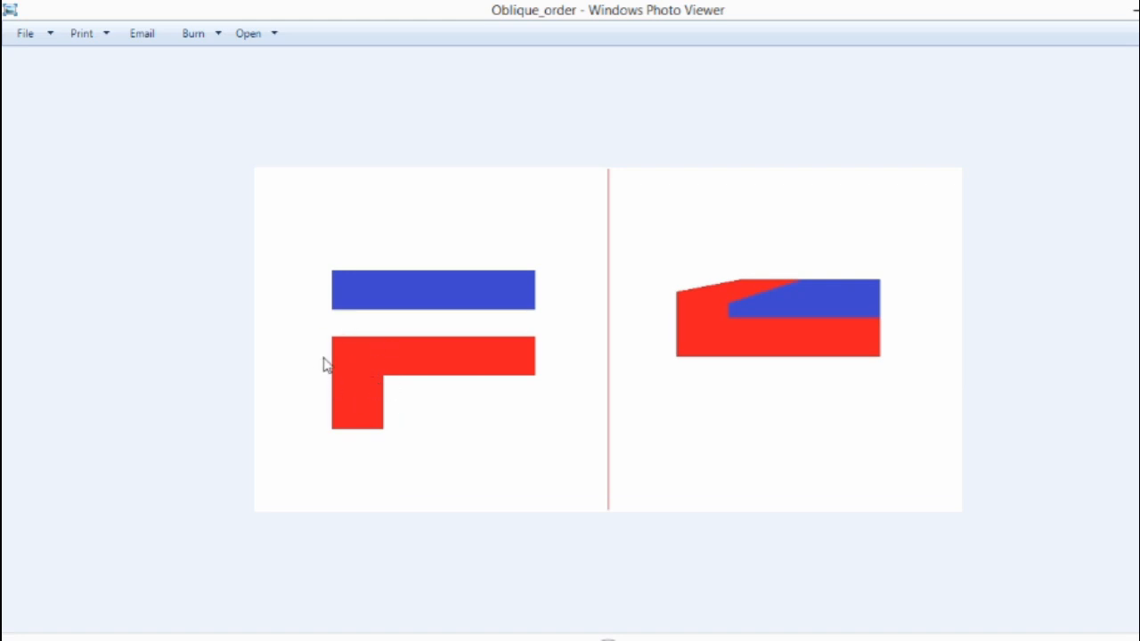
{"action": "mouse_move", "coordinate": [406, 401]}
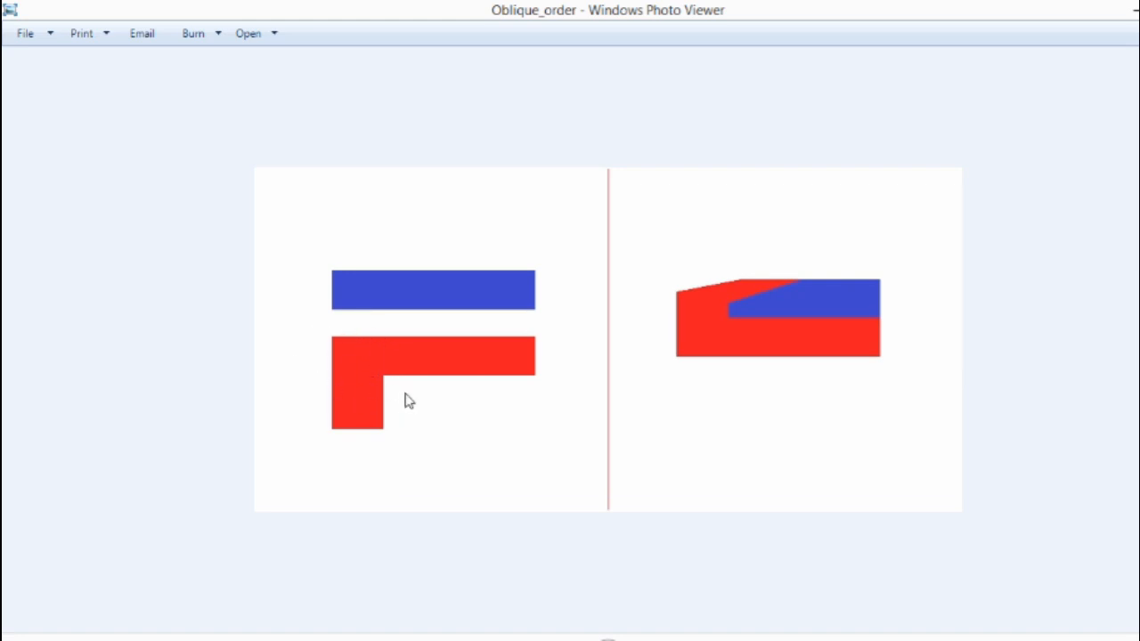
{"action": "mouse_move", "coordinate": [324, 289]}
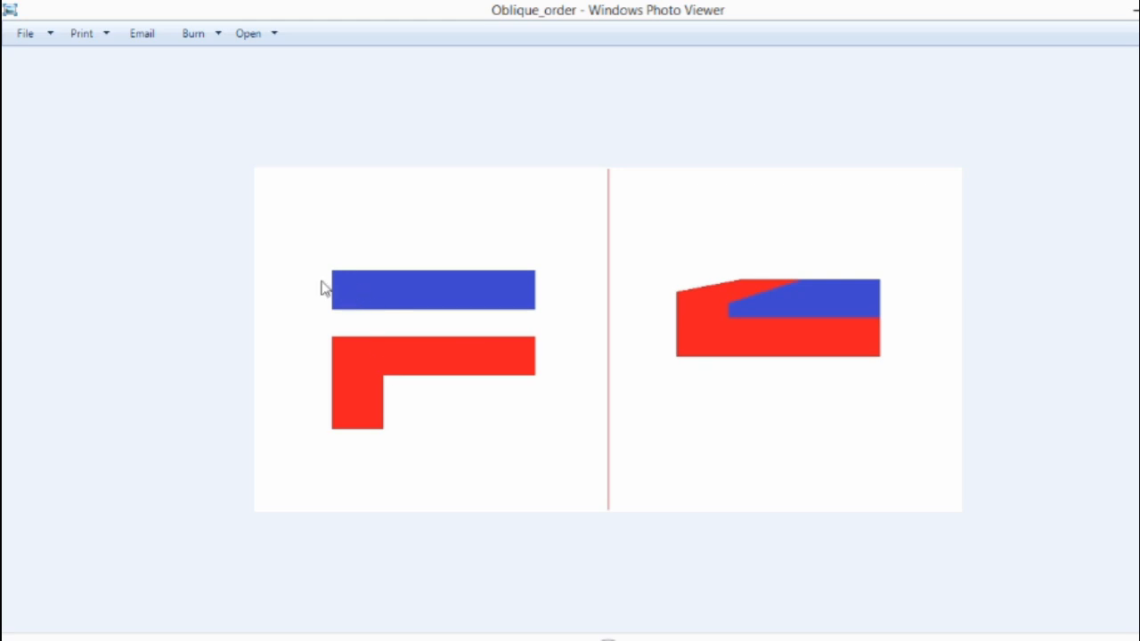
{"action": "mouse_move", "coordinate": [388, 299]}
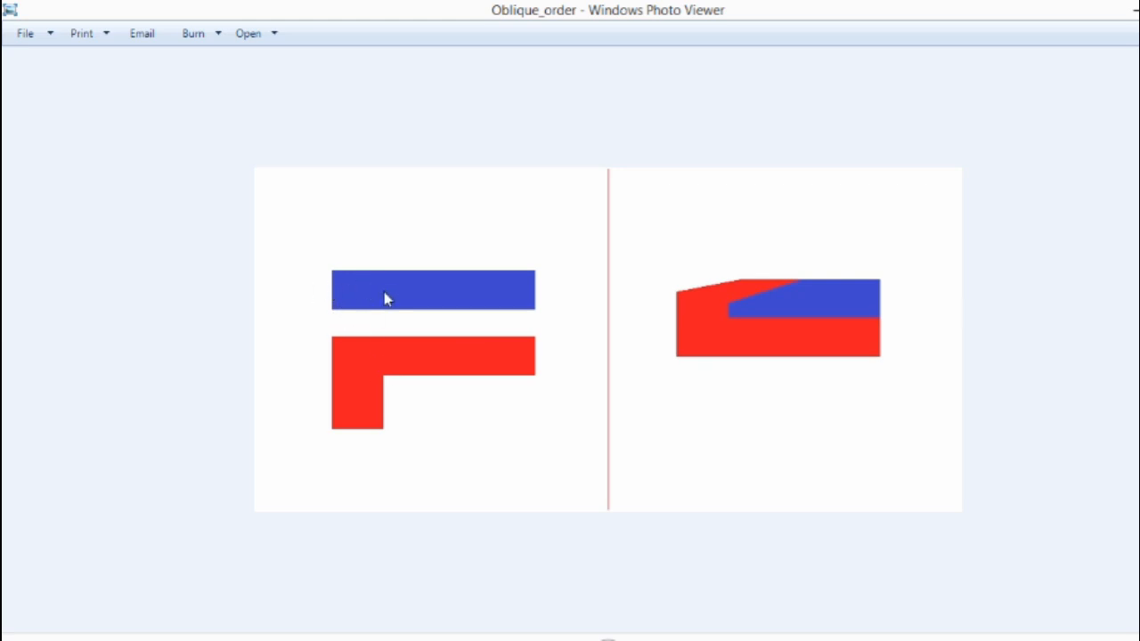
{"action": "mouse_move", "coordinate": [342, 267]}
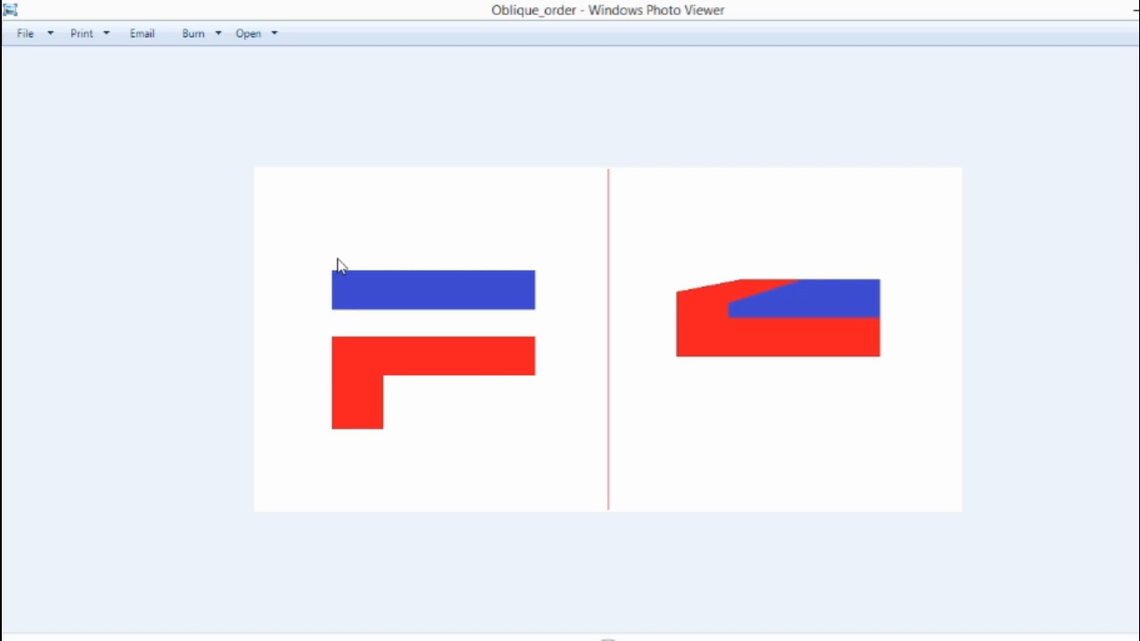
{"action": "mouse_move", "coordinate": [394, 375]}
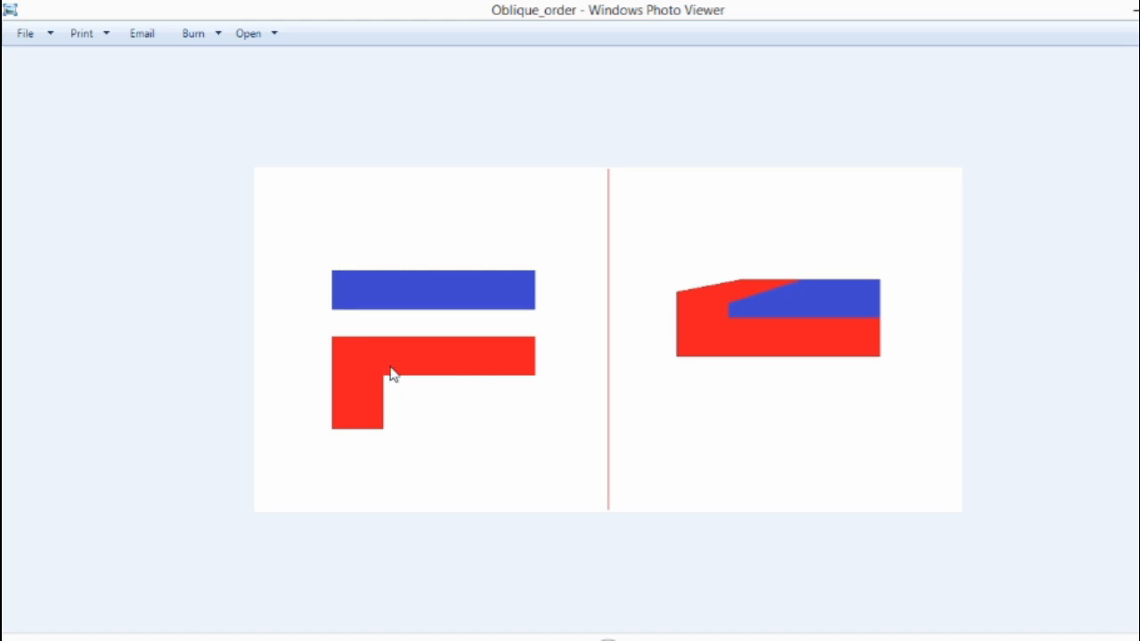
{"action": "mouse_move", "coordinate": [349, 271]}
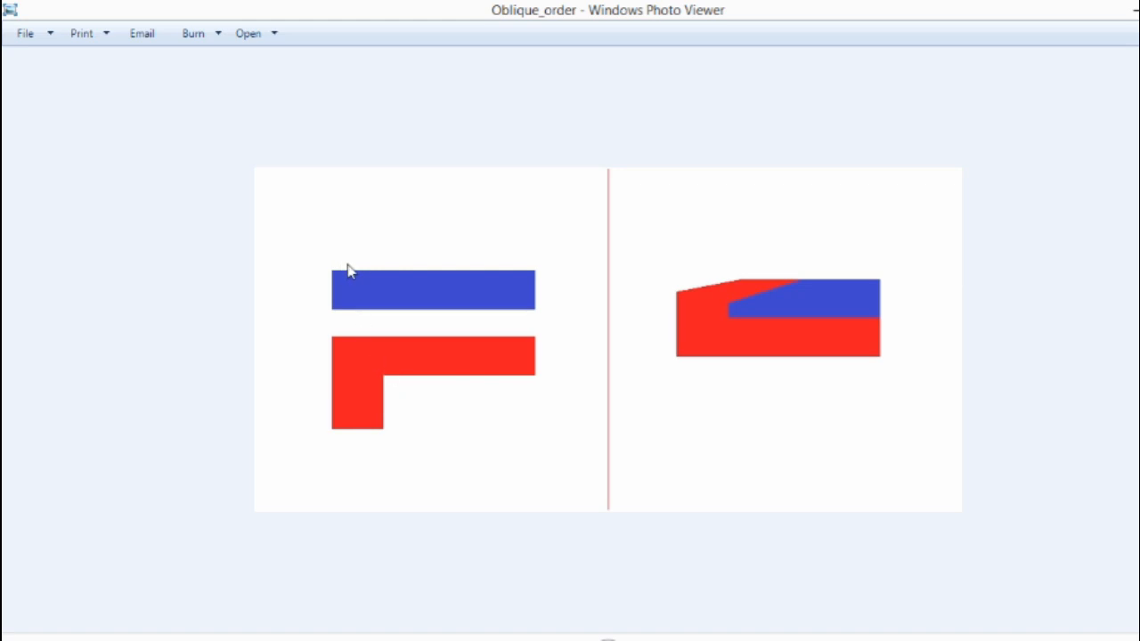
{"action": "mouse_move", "coordinate": [363, 316]}
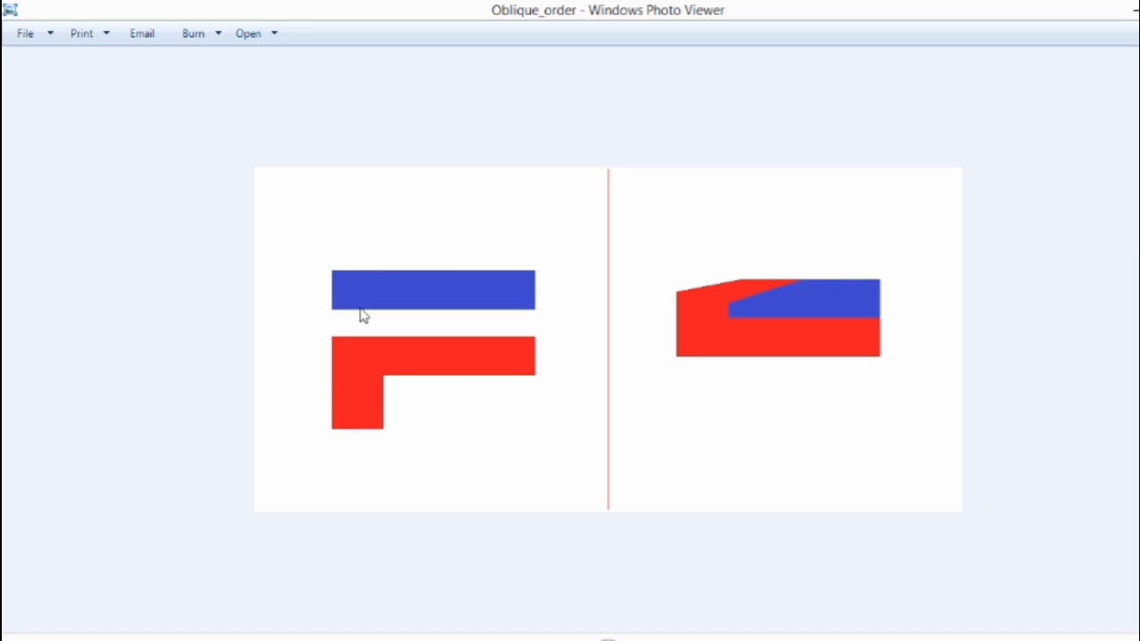
{"action": "mouse_move", "coordinate": [362, 310]}
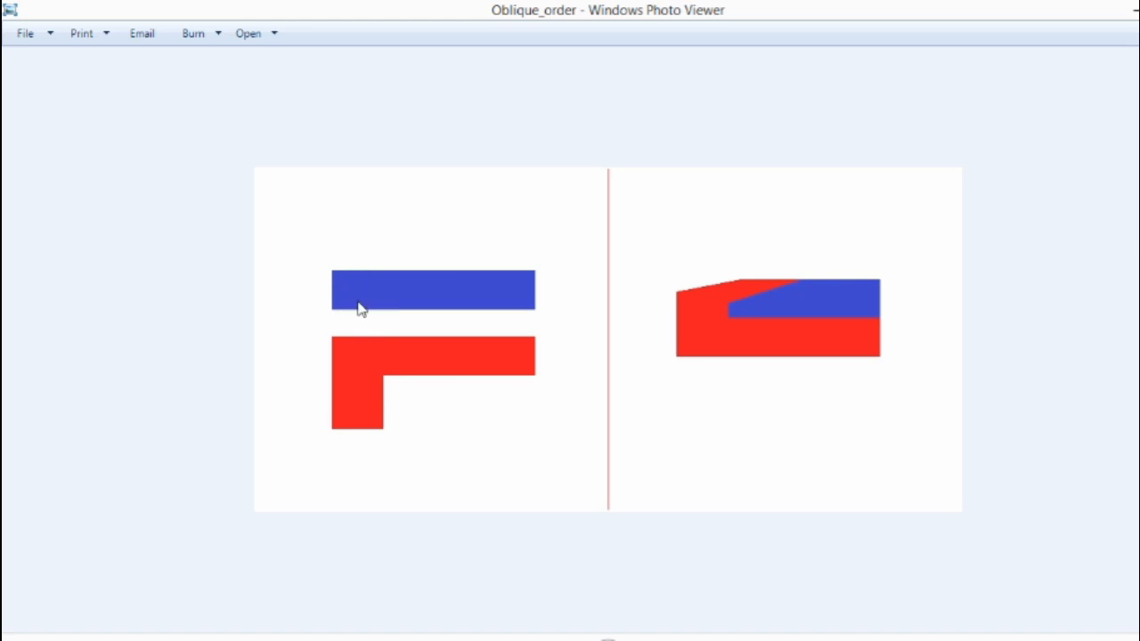
{"action": "mouse_move", "coordinate": [383, 353]}
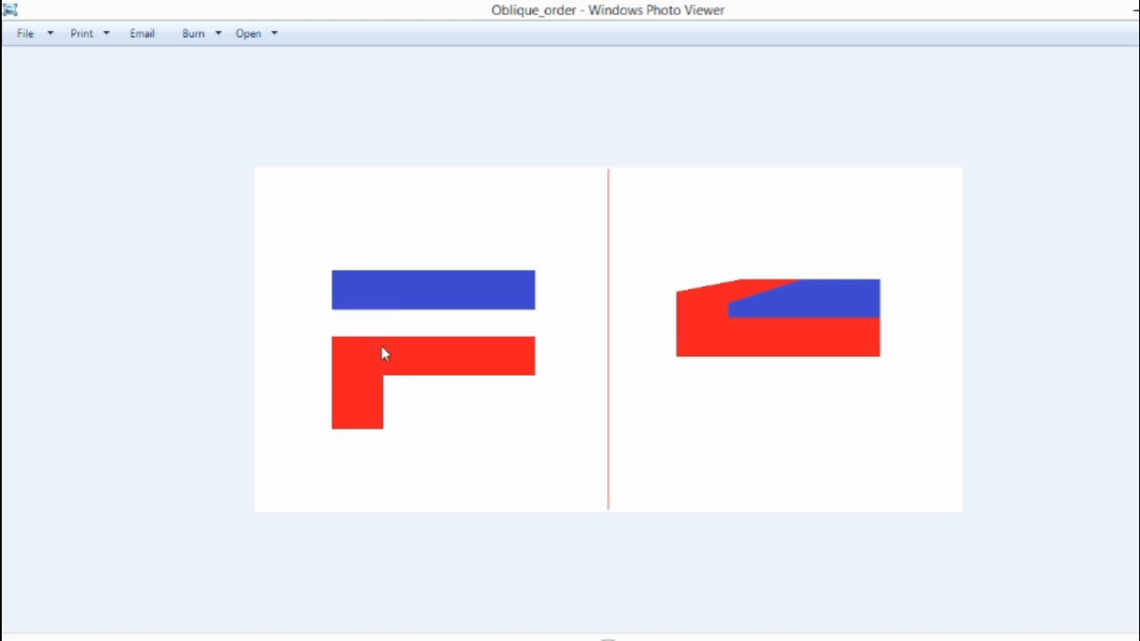
{"action": "mouse_move", "coordinate": [325, 353]}
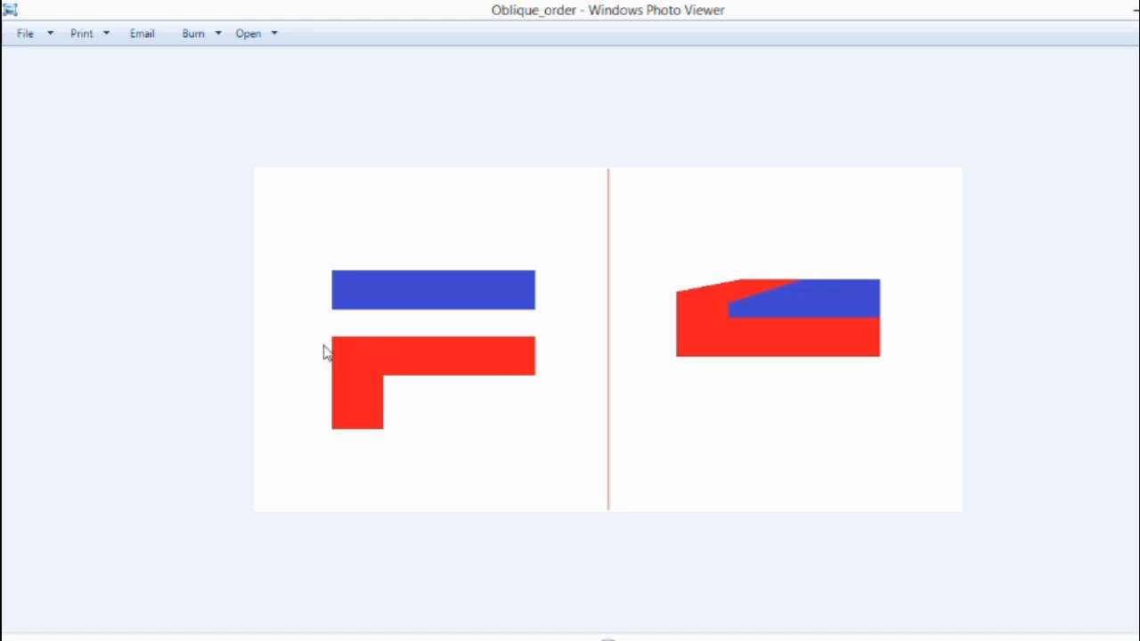
{"action": "mouse_move", "coordinate": [485, 299]}
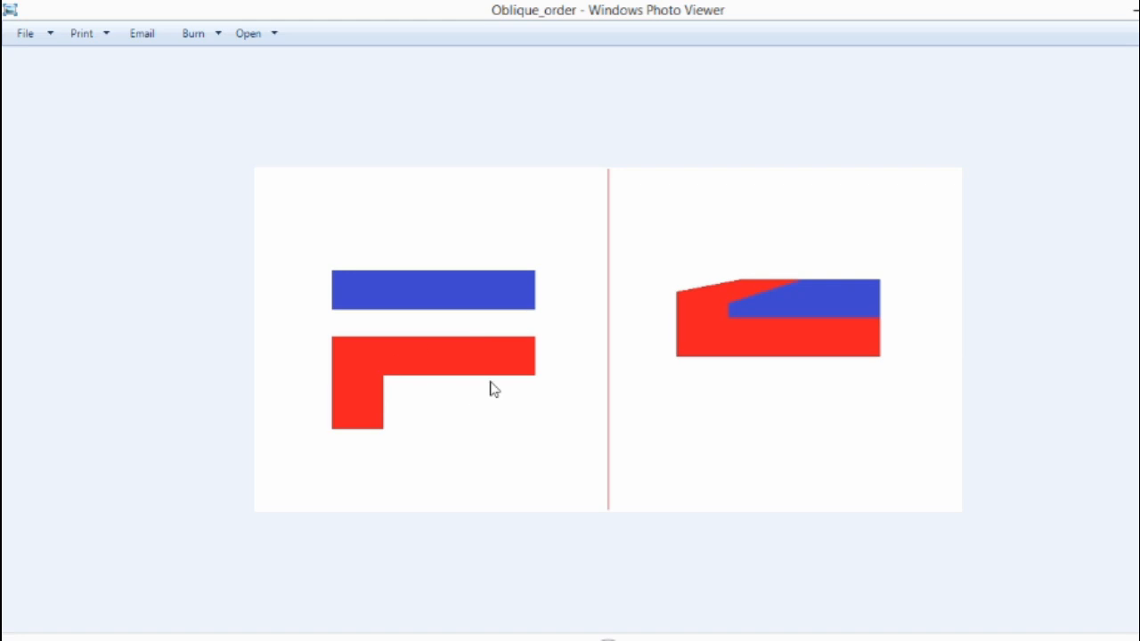
{"action": "mouse_move", "coordinate": [374, 286]}
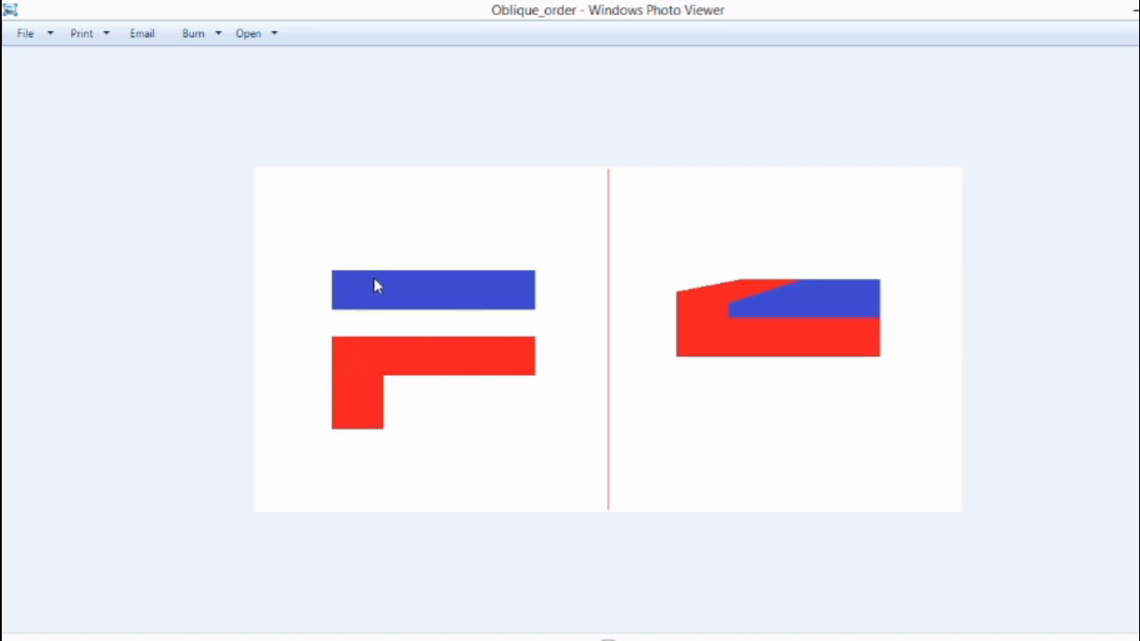
{"action": "mouse_move", "coordinate": [688, 325]}
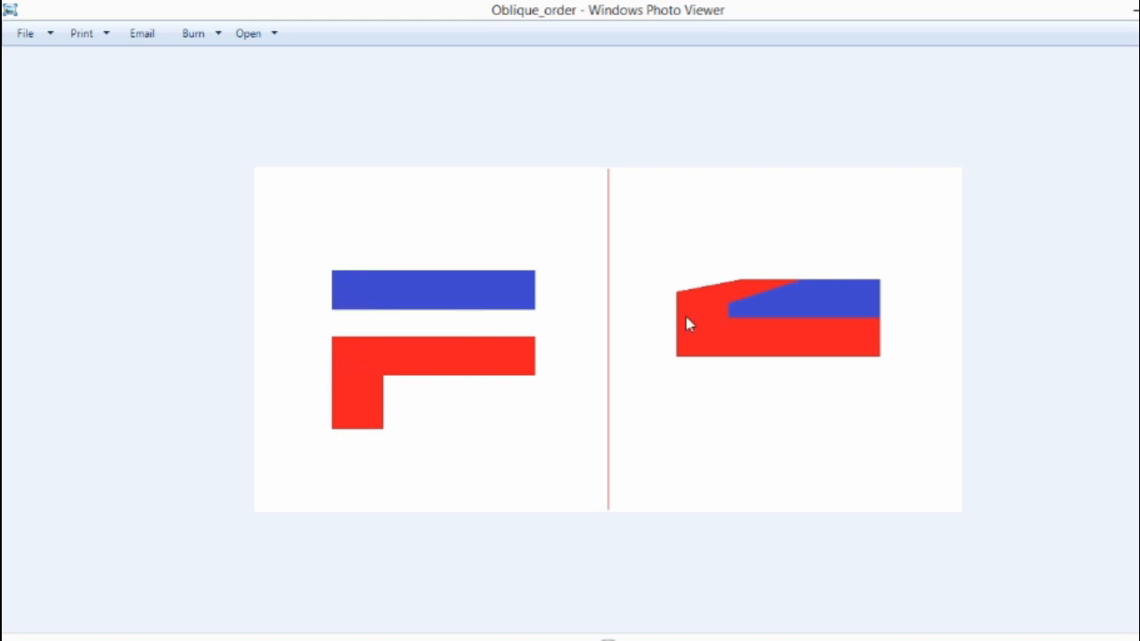
{"action": "mouse_move", "coordinate": [704, 364]}
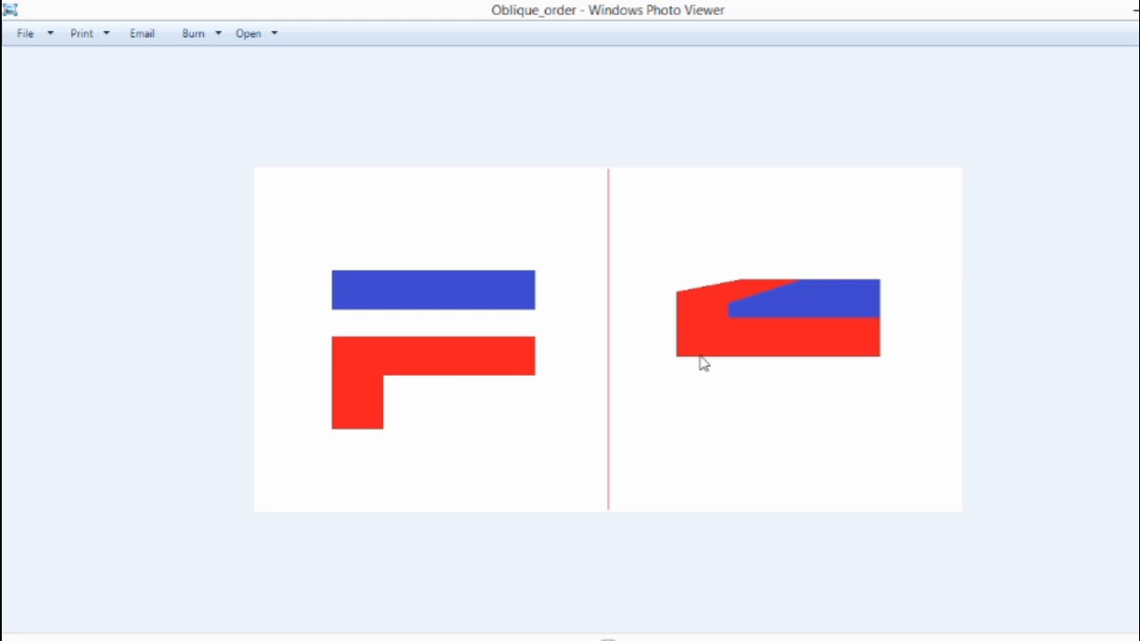
{"action": "mouse_move", "coordinate": [695, 292]}
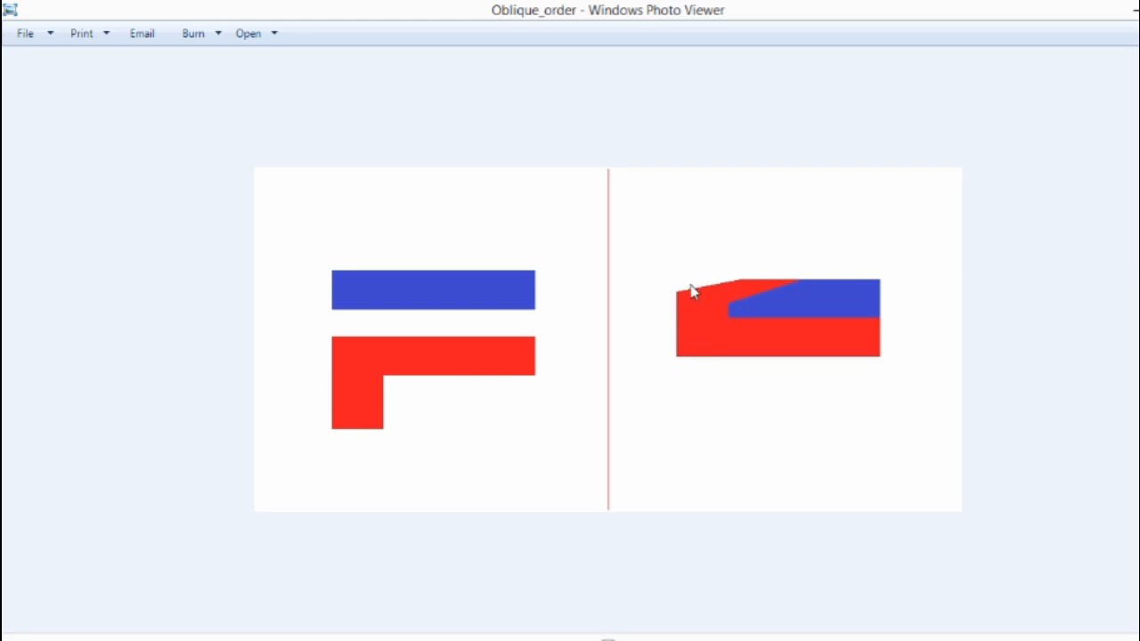
{"action": "mouse_move", "coordinate": [695, 335]}
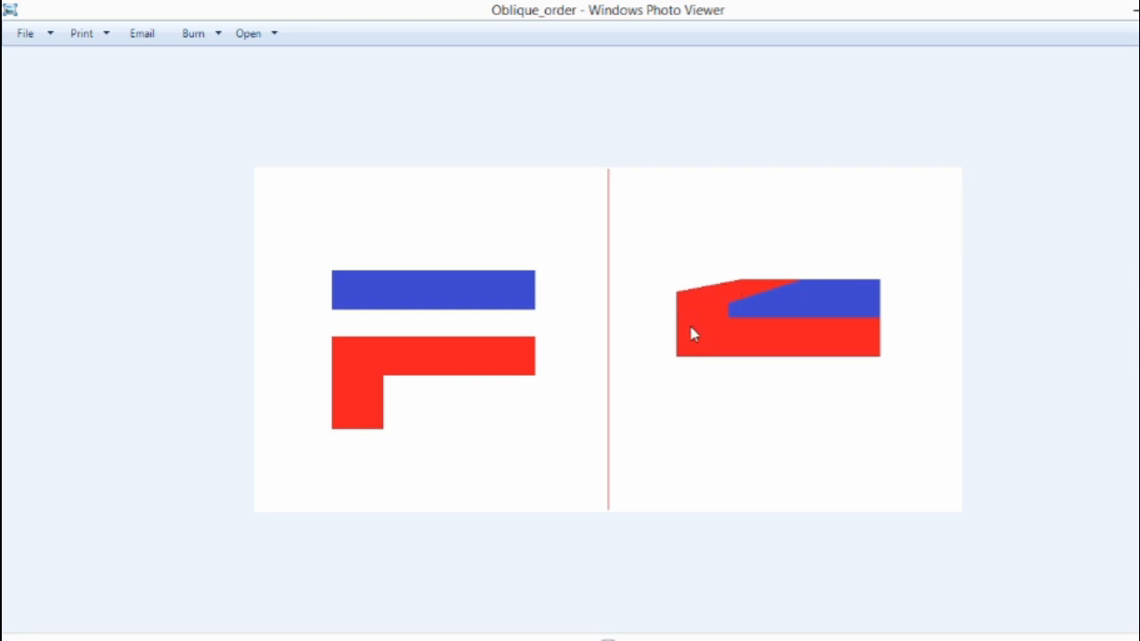
{"action": "mouse_move", "coordinate": [699, 328]}
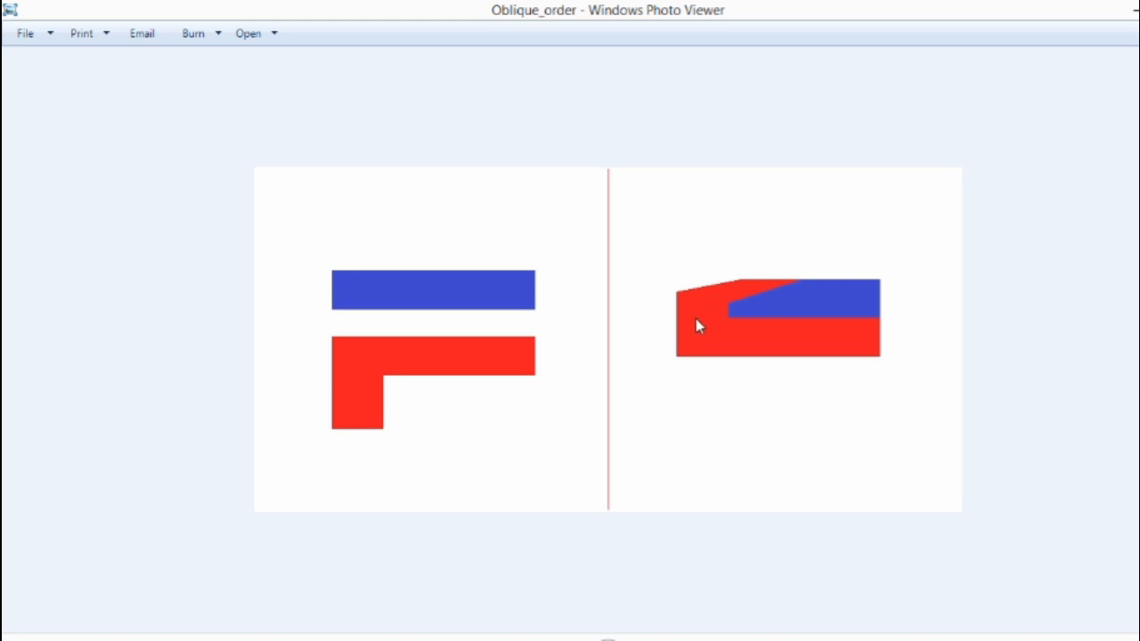
{"action": "mouse_move", "coordinate": [770, 285]}
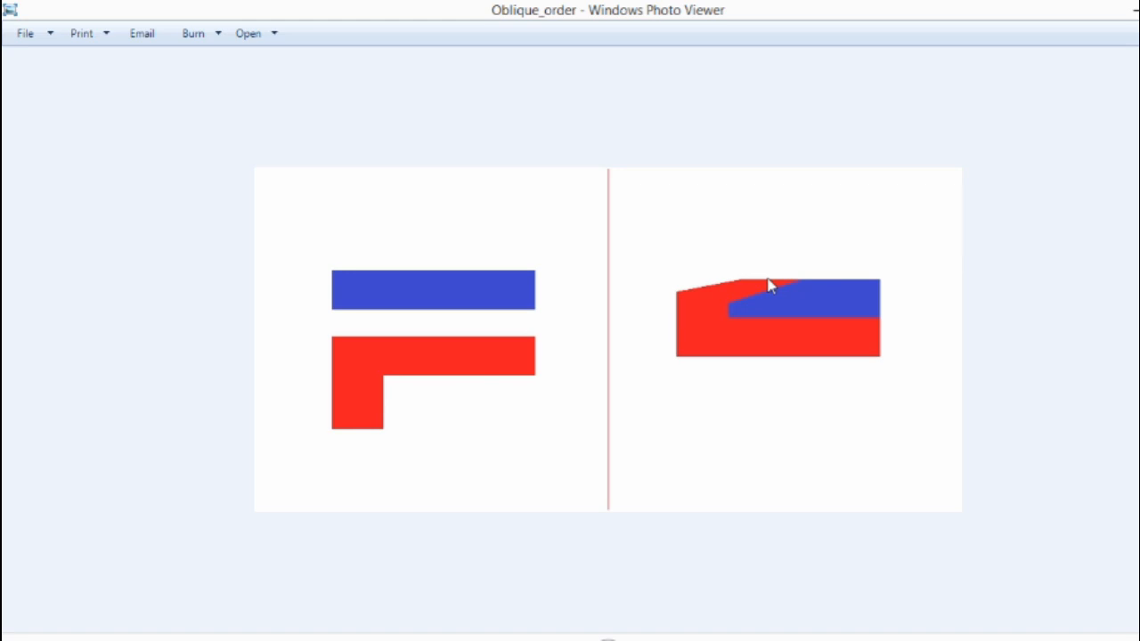
{"action": "mouse_move", "coordinate": [817, 310]}
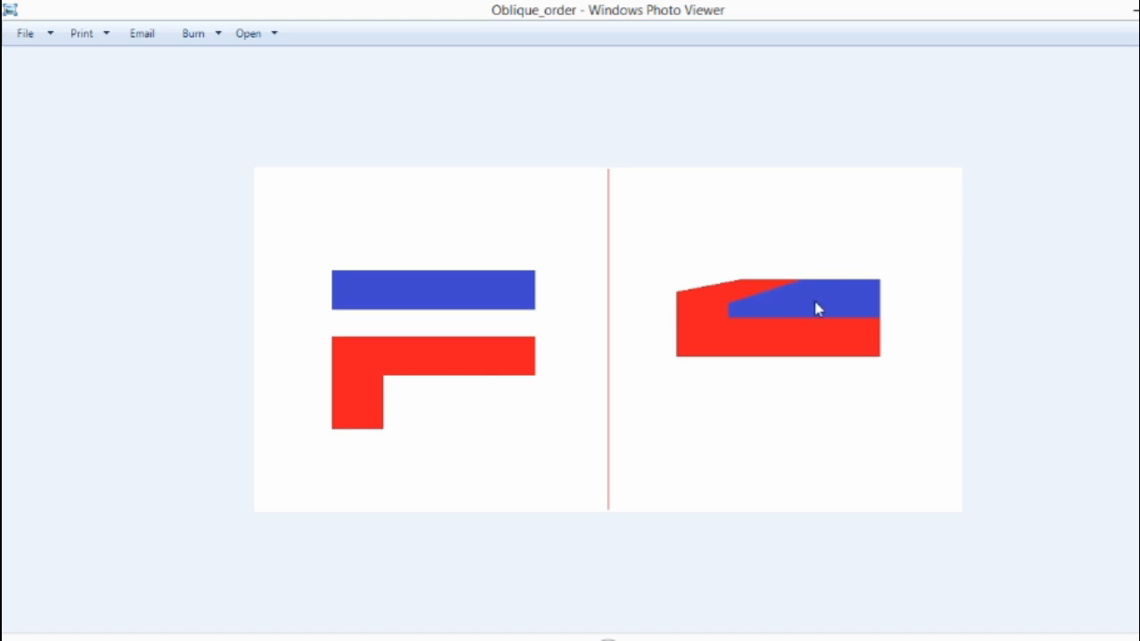
{"action": "mouse_move", "coordinate": [781, 305]}
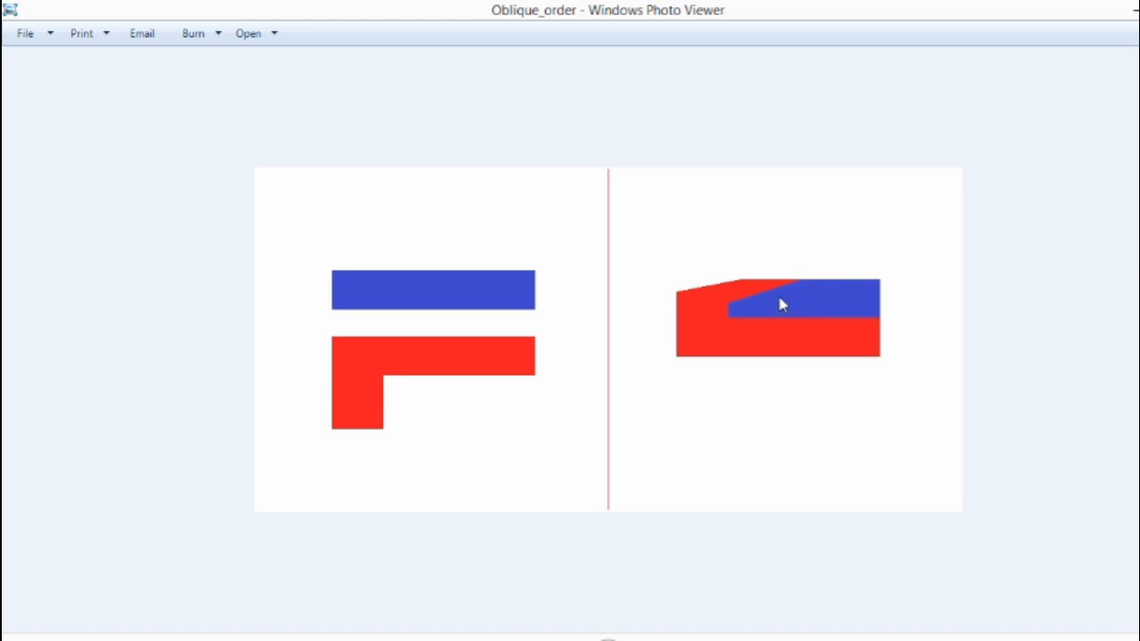
{"action": "mouse_move", "coordinate": [812, 292]}
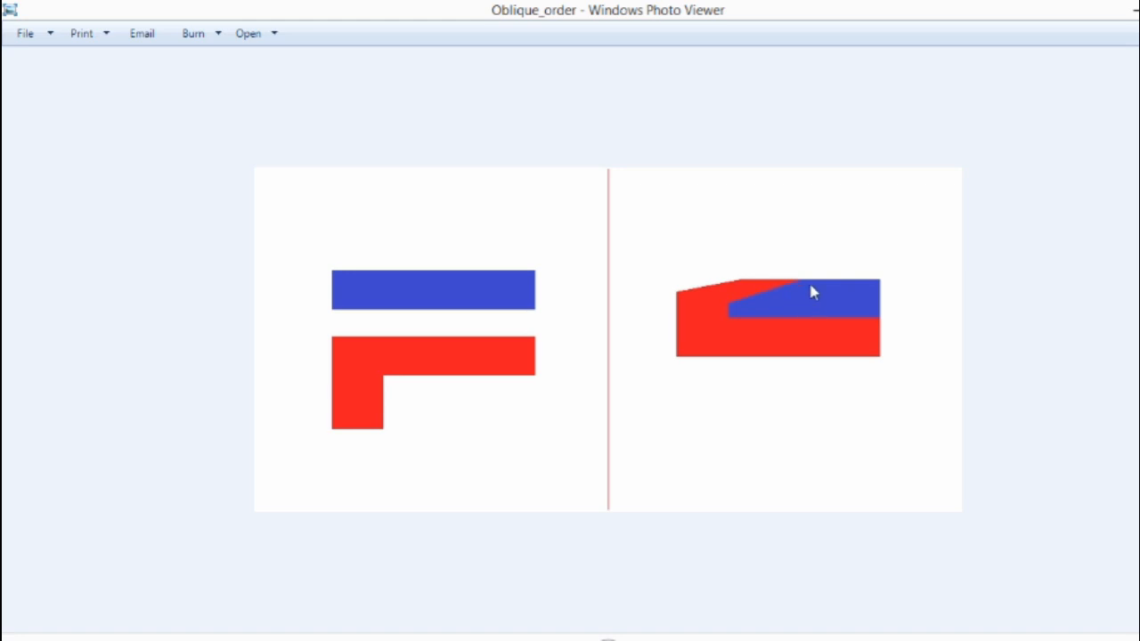
{"action": "mouse_move", "coordinate": [768, 310]}
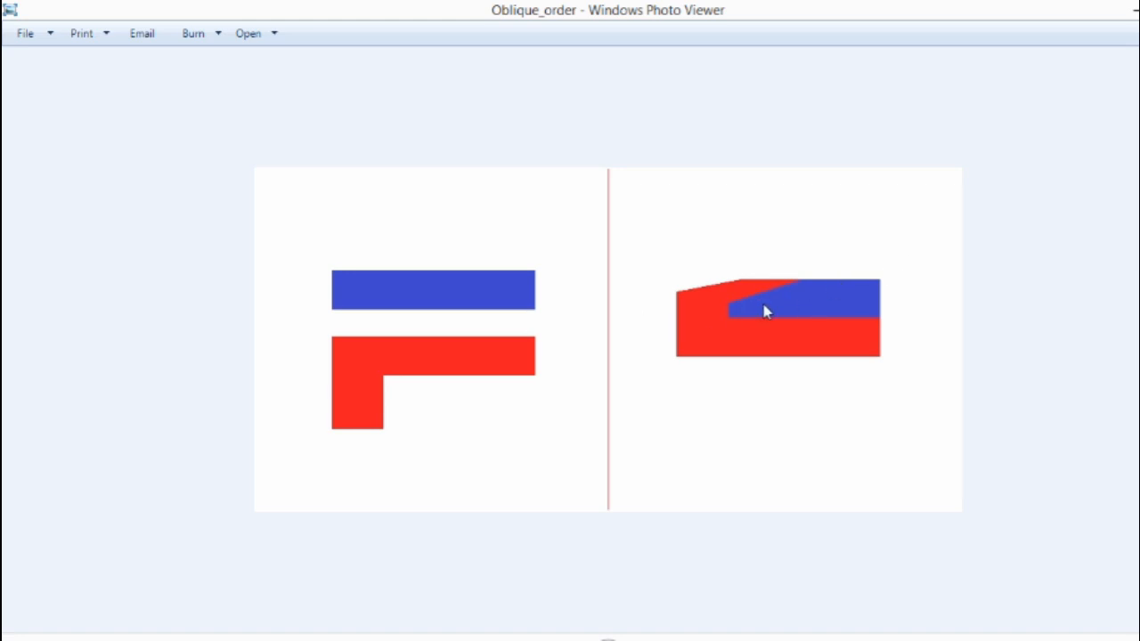
{"action": "mouse_move", "coordinate": [777, 303]}
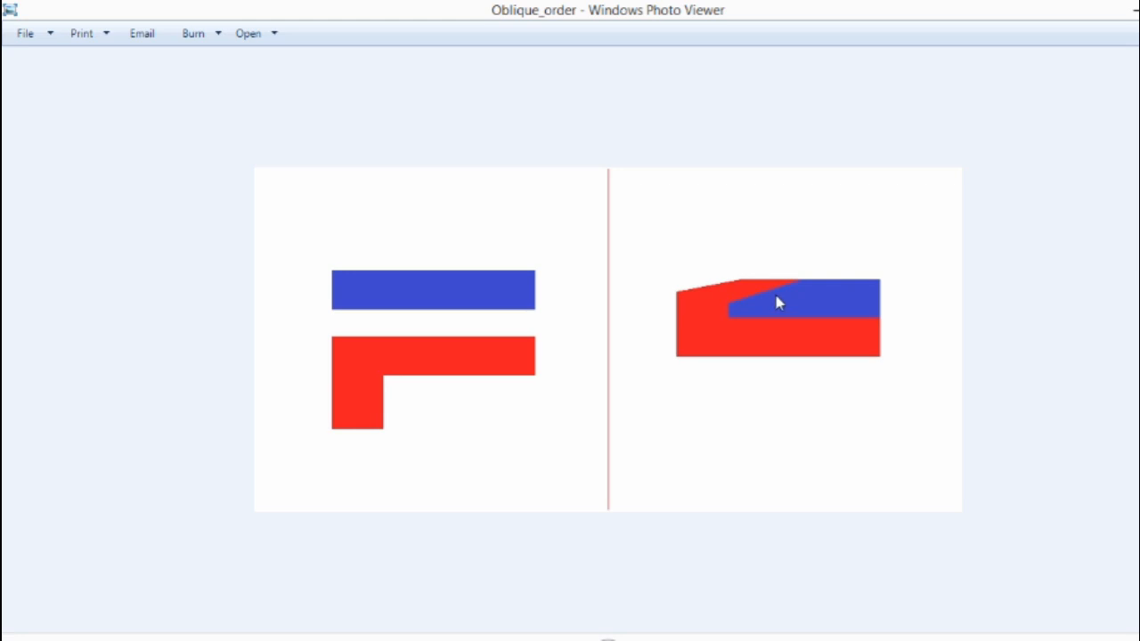
{"action": "mouse_move", "coordinate": [802, 289]}
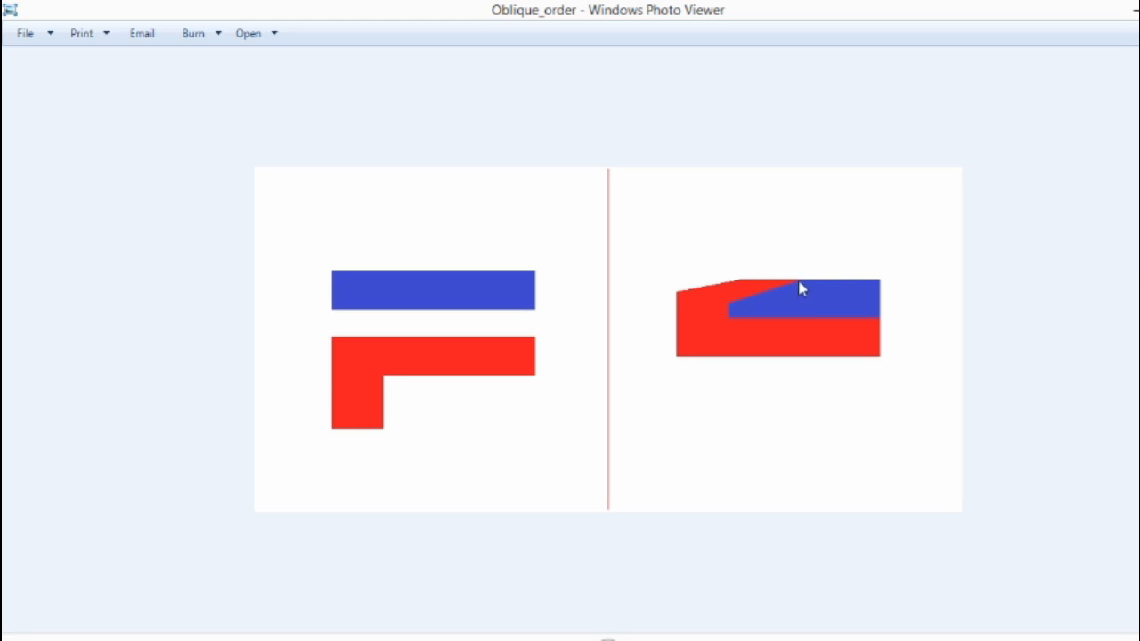
{"action": "mouse_move", "coordinate": [795, 300]}
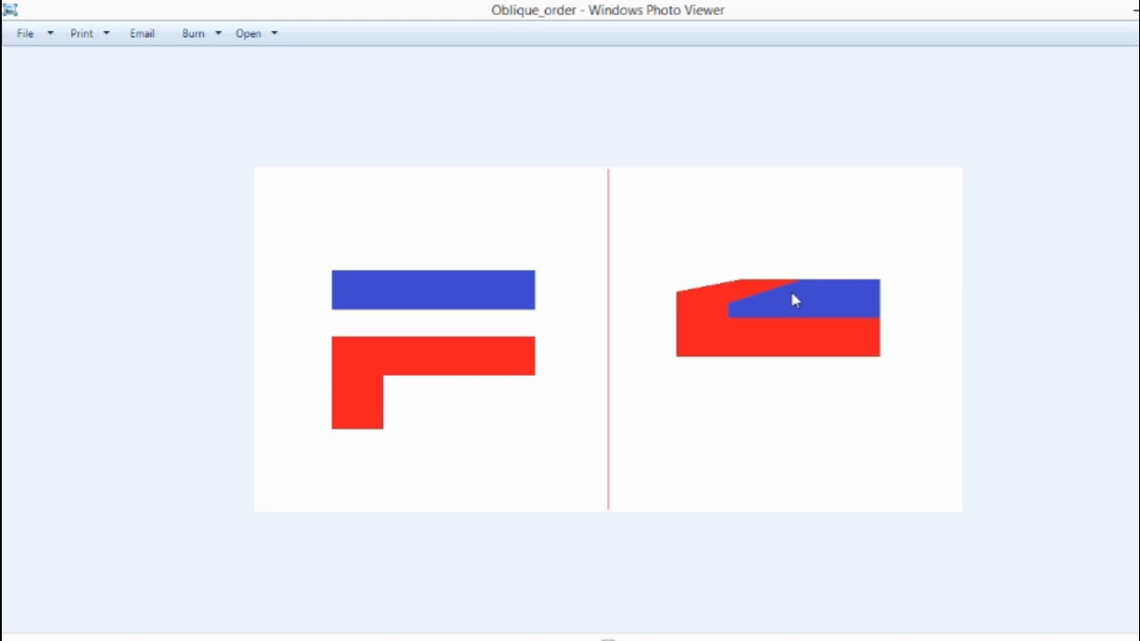
{"action": "mouse_move", "coordinate": [896, 199]}
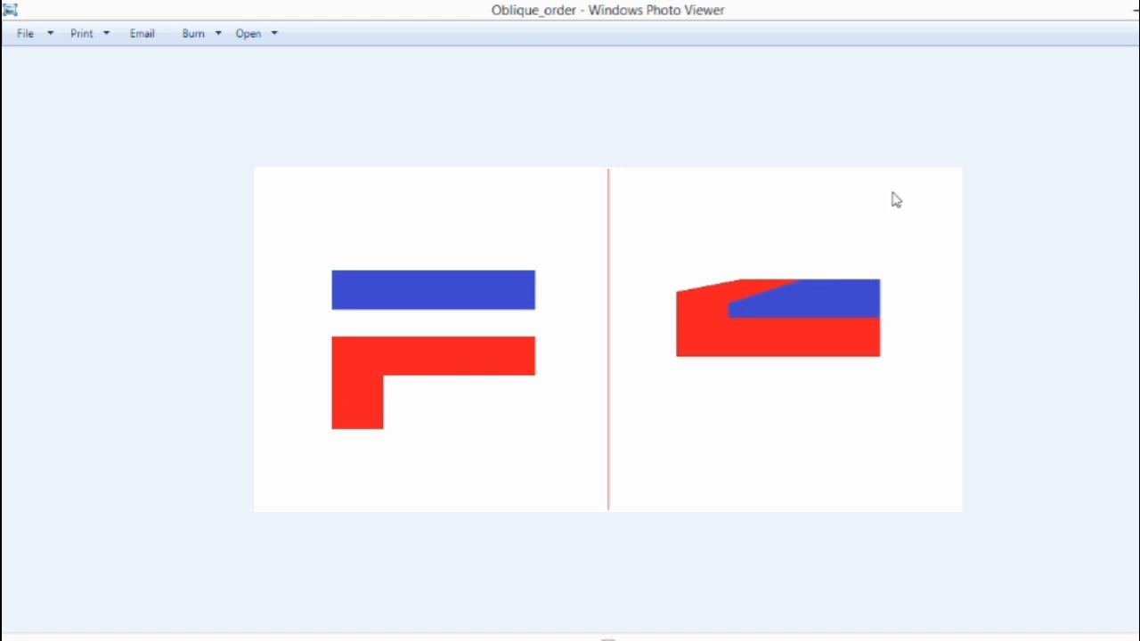
{"action": "mouse_move", "coordinate": [983, 429]}
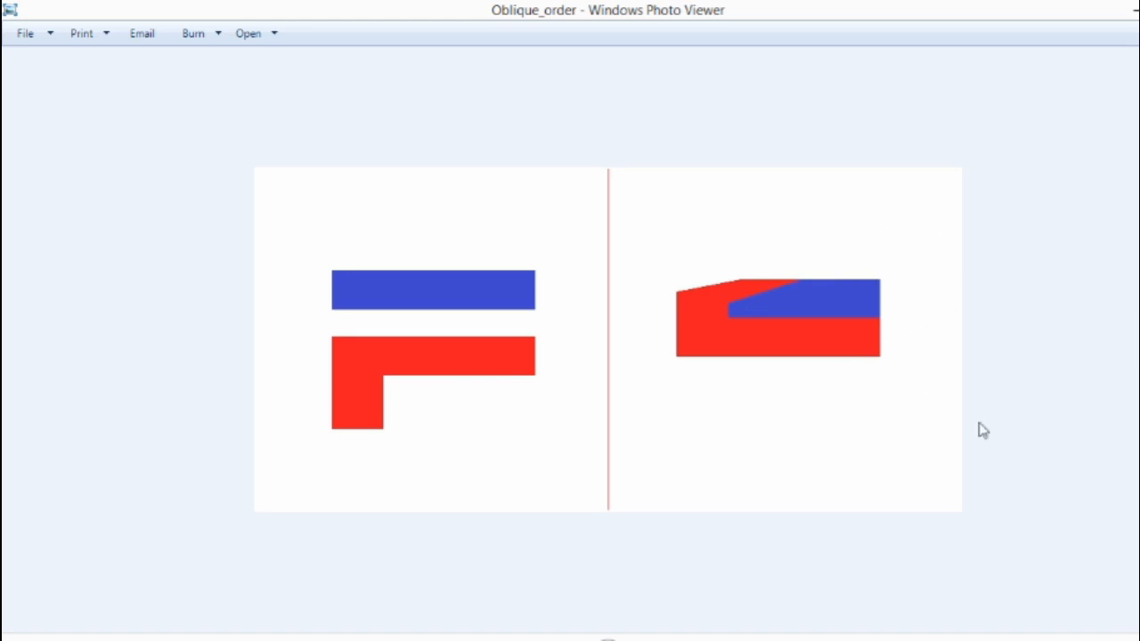
{"action": "mouse_move", "coordinate": [813, 355]}
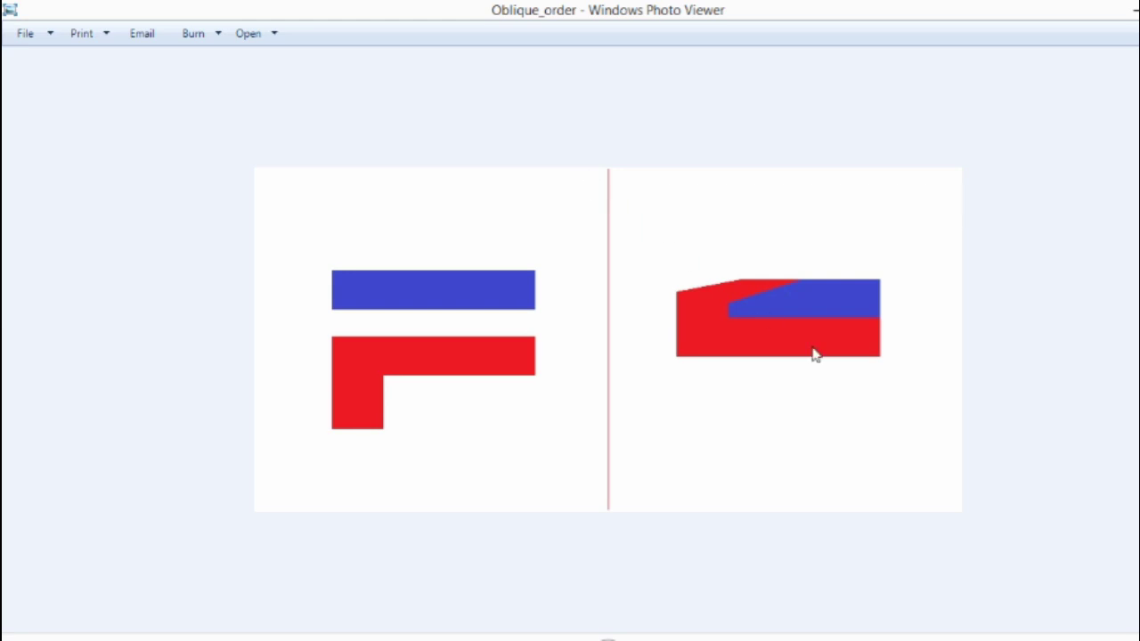
{"action": "mouse_move", "coordinate": [930, 365]}
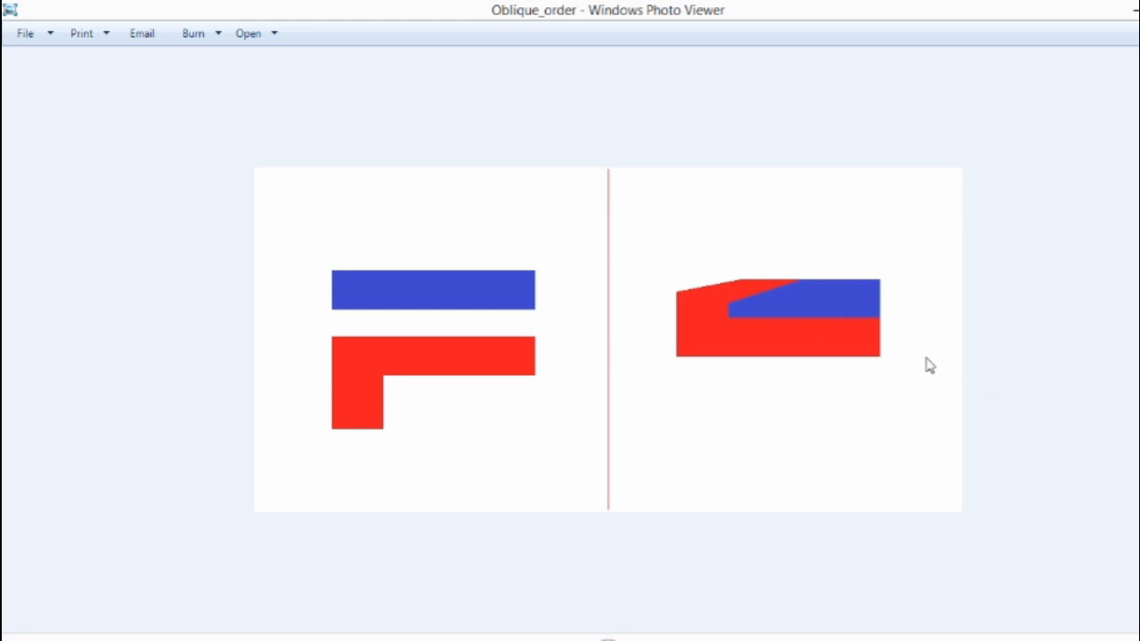
{"action": "mouse_move", "coordinate": [727, 363]}
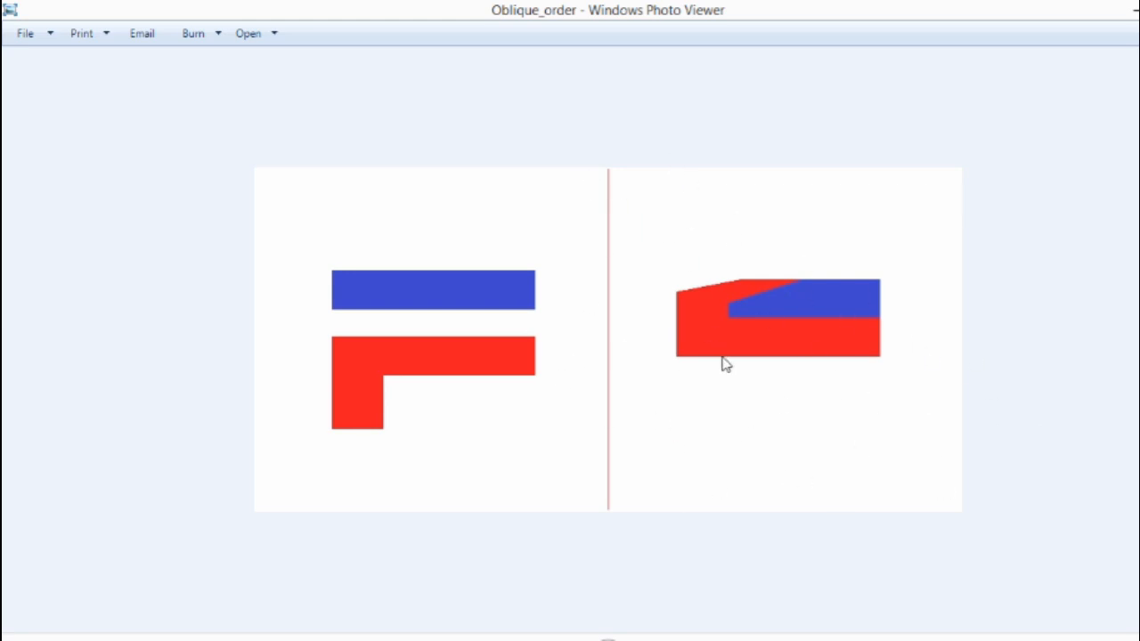
{"action": "mouse_move", "coordinate": [941, 182]}
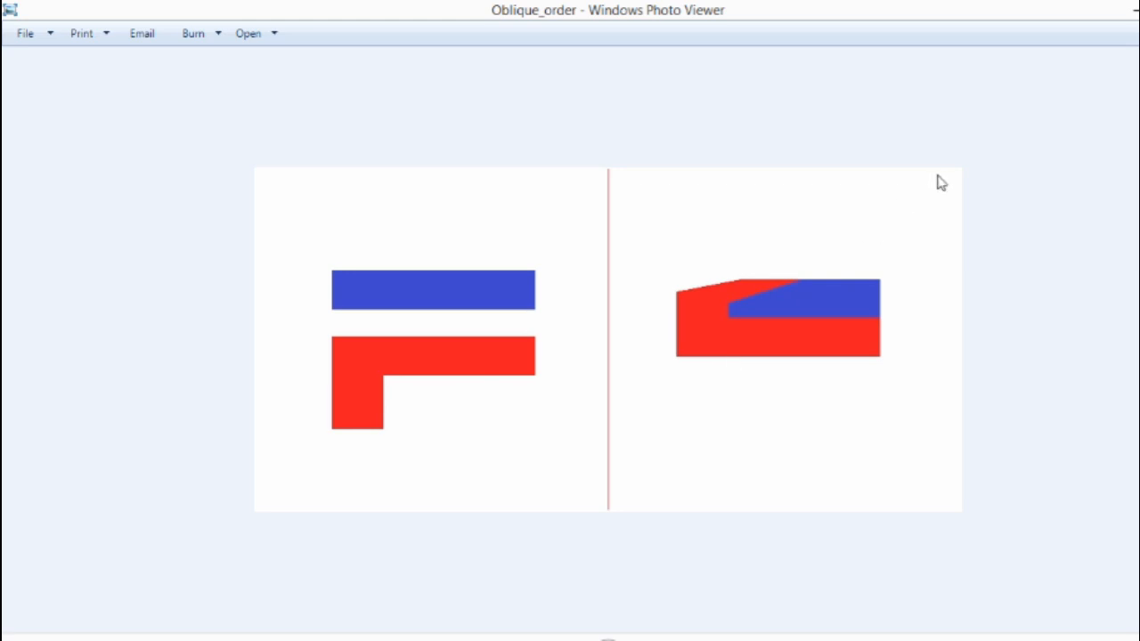
{"action": "mouse_move", "coordinate": [909, 214]}
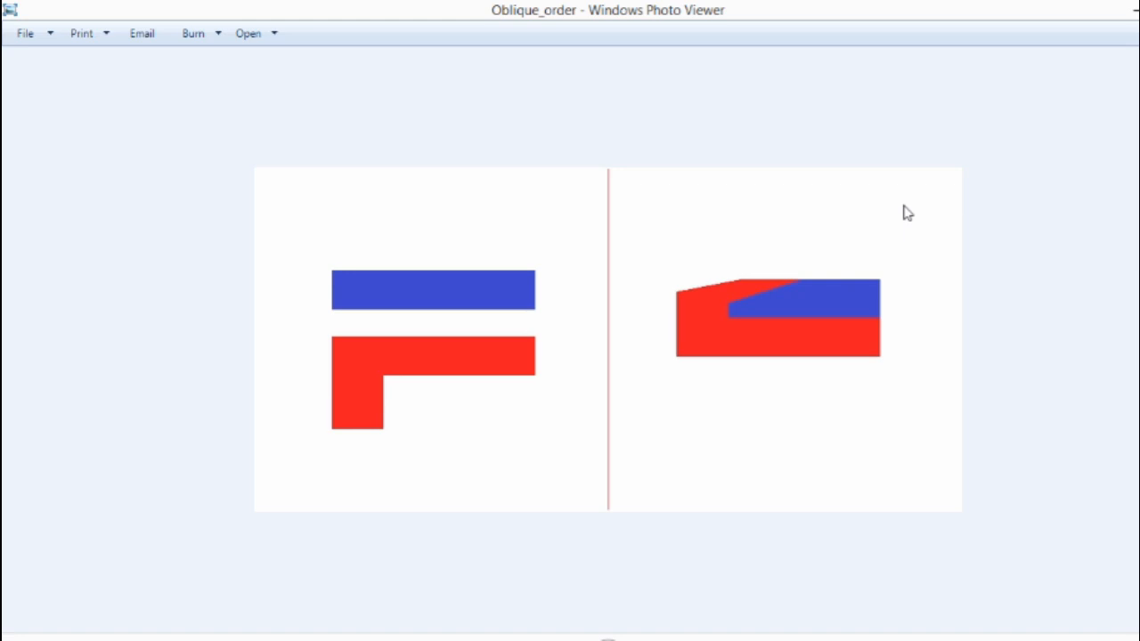
{"action": "mouse_move", "coordinate": [852, 294]}
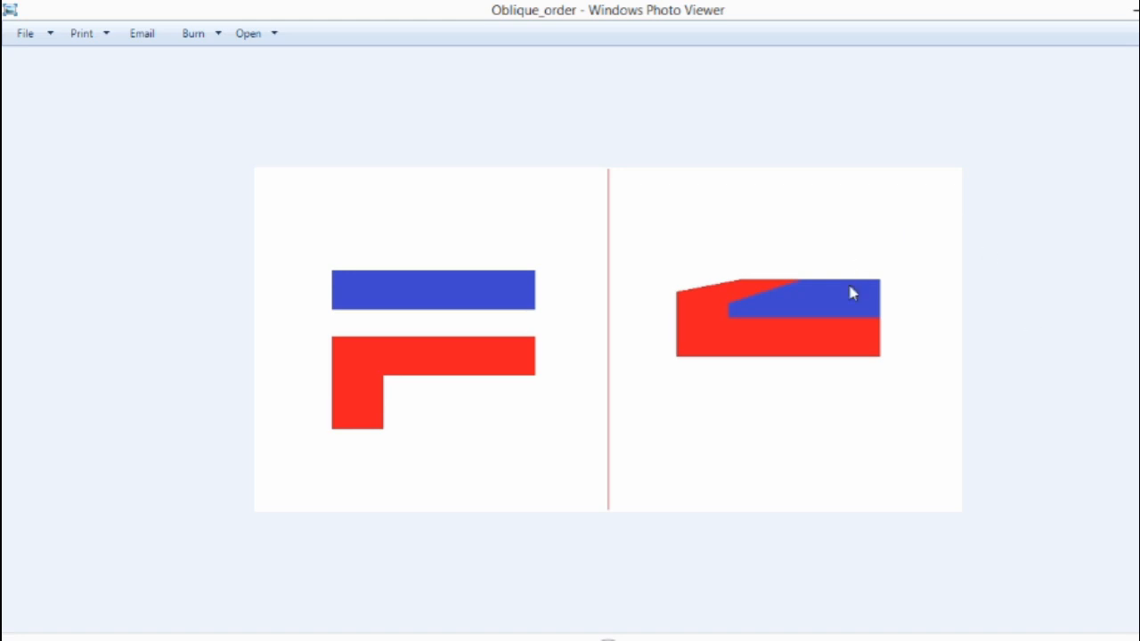
{"action": "mouse_move", "coordinate": [863, 283]}
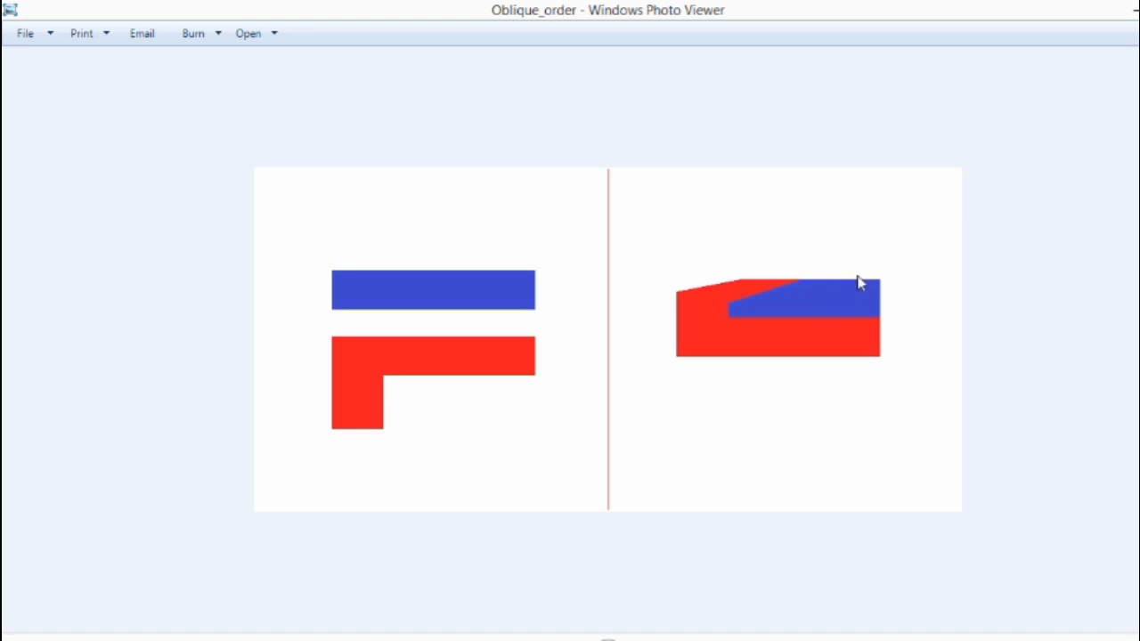
{"action": "mouse_move", "coordinate": [836, 284]}
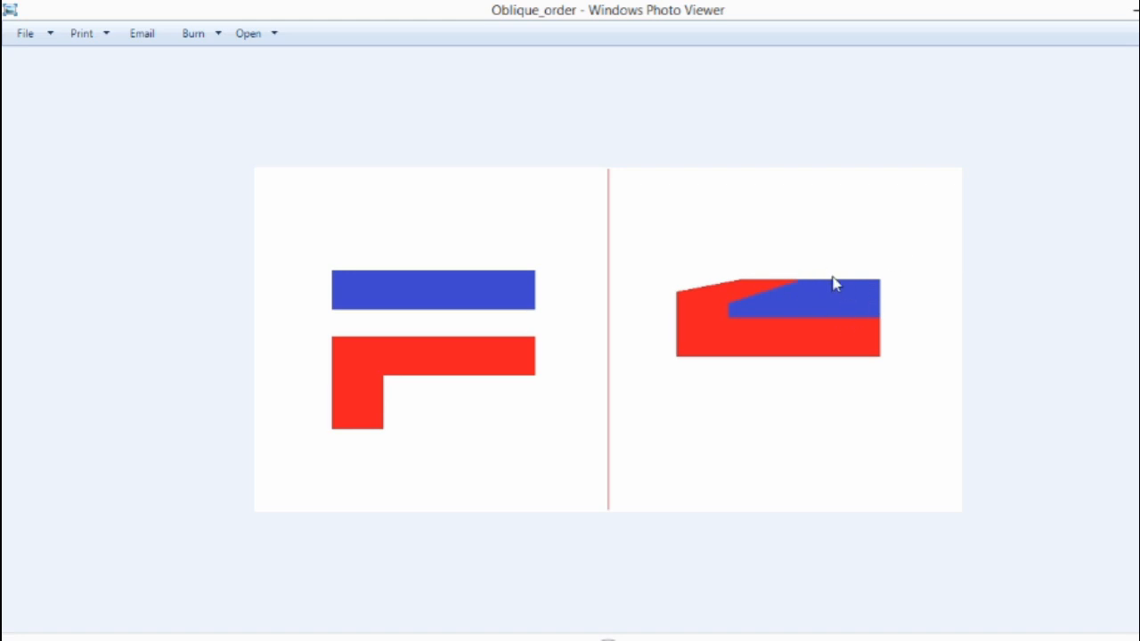
{"action": "mouse_move", "coordinate": [770, 288]}
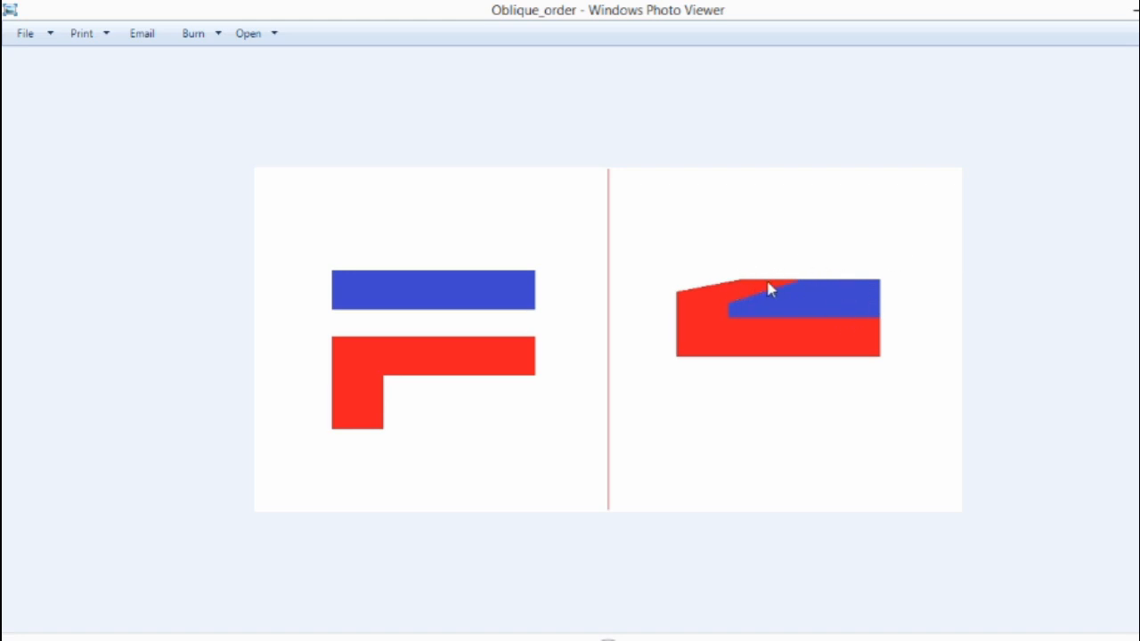
{"action": "mouse_move", "coordinate": [722, 283]}
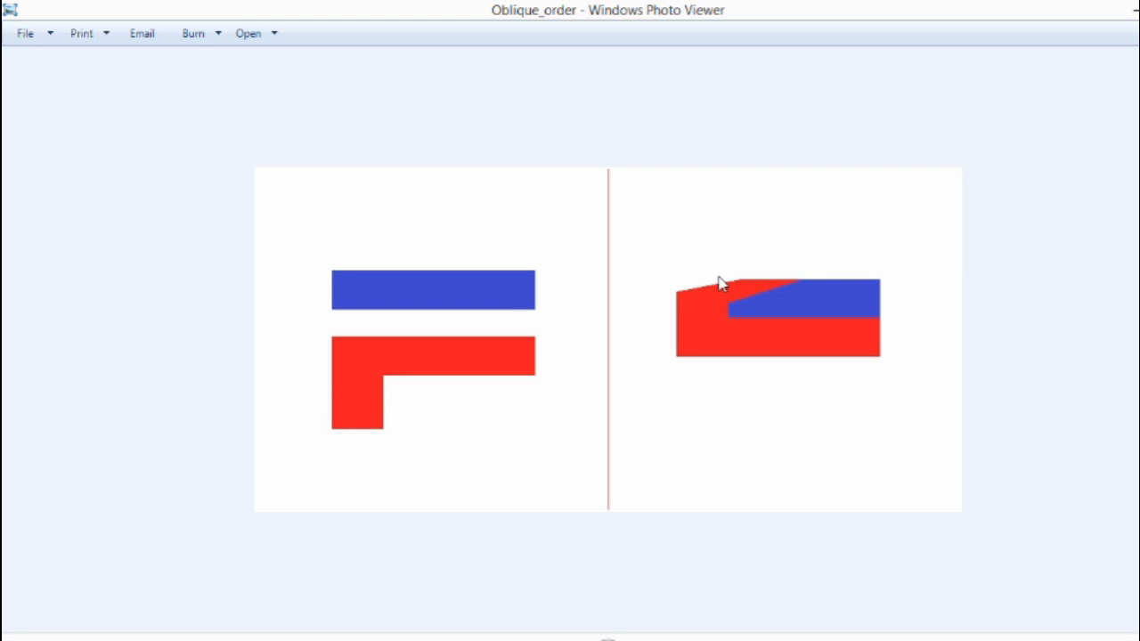
{"action": "mouse_move", "coordinate": [752, 299]}
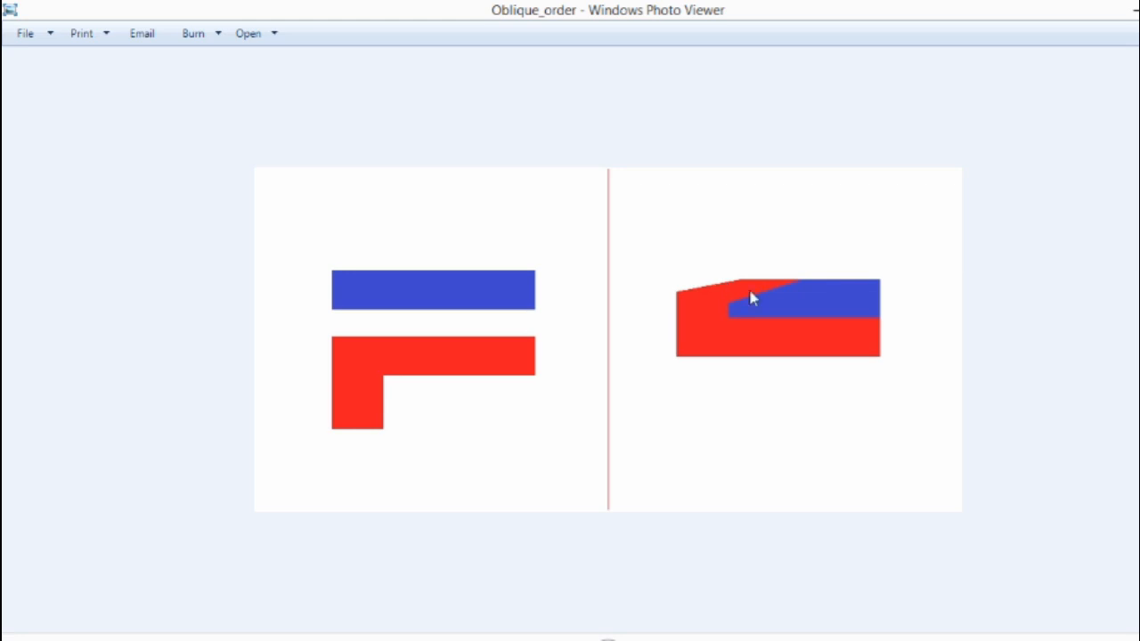
{"action": "mouse_move", "coordinate": [852, 319]}
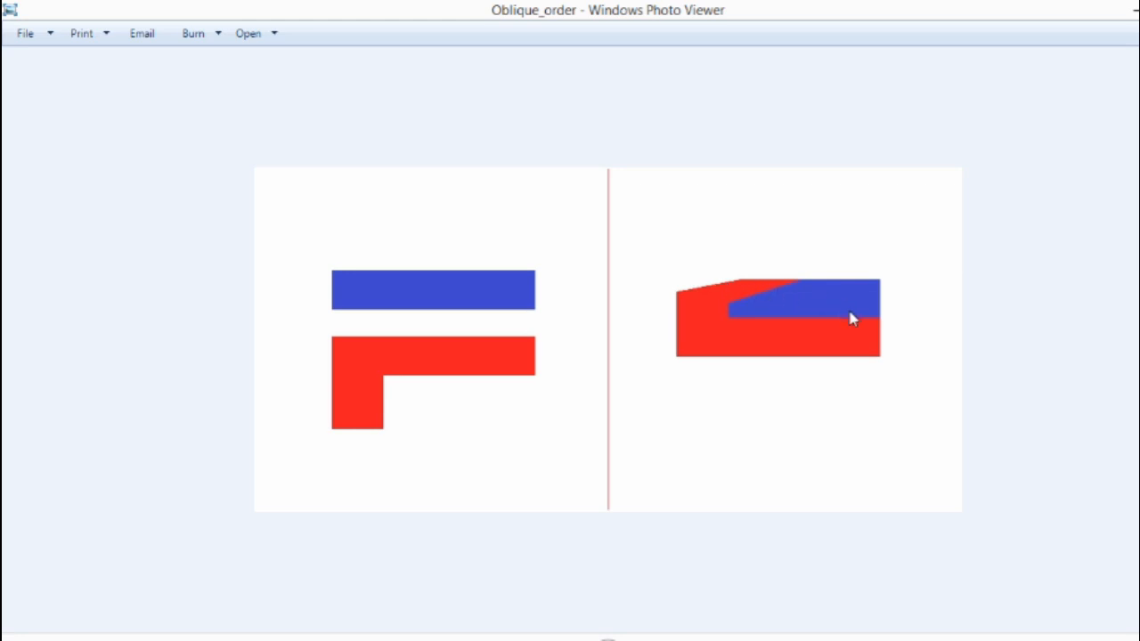
{"action": "mouse_move", "coordinate": [773, 253]}
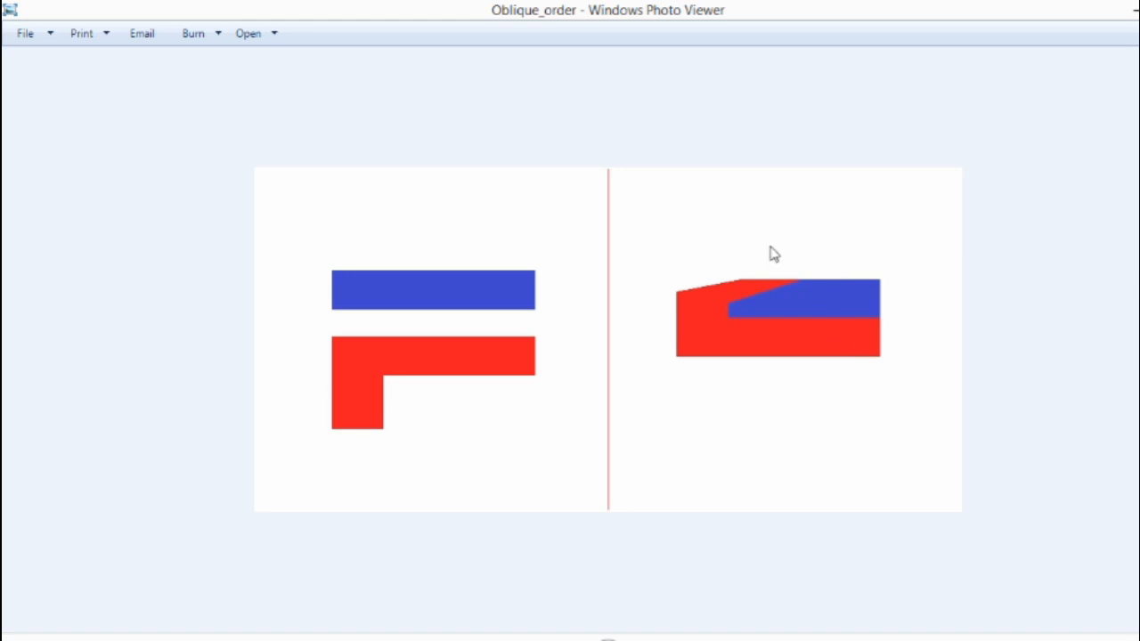
{"action": "mouse_move", "coordinate": [859, 292]}
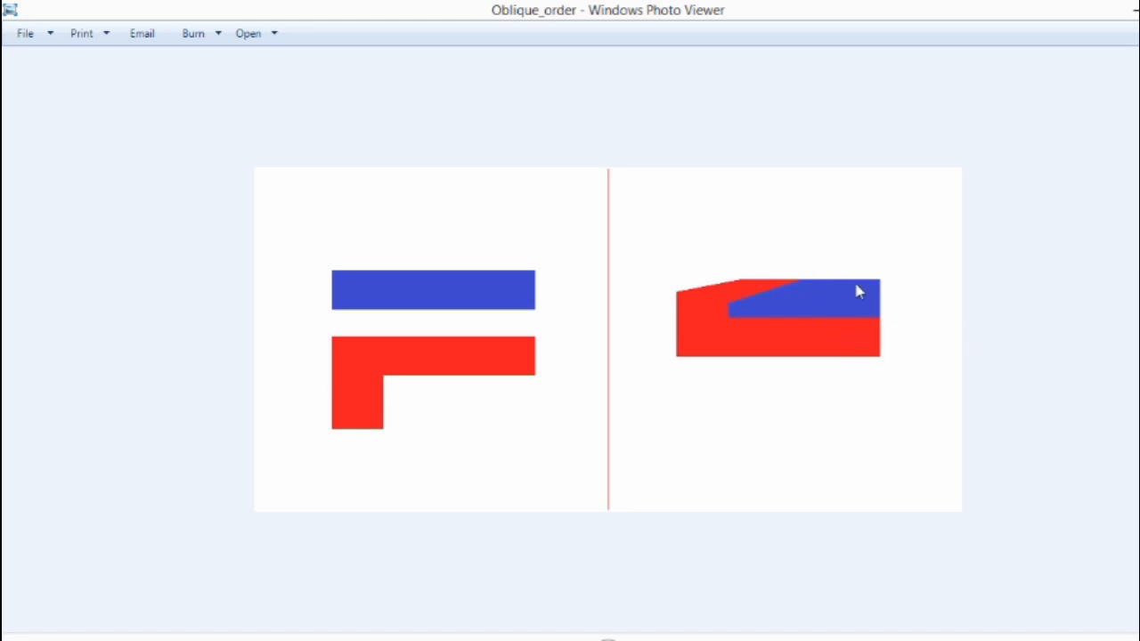
{"action": "mouse_move", "coordinate": [865, 348]}
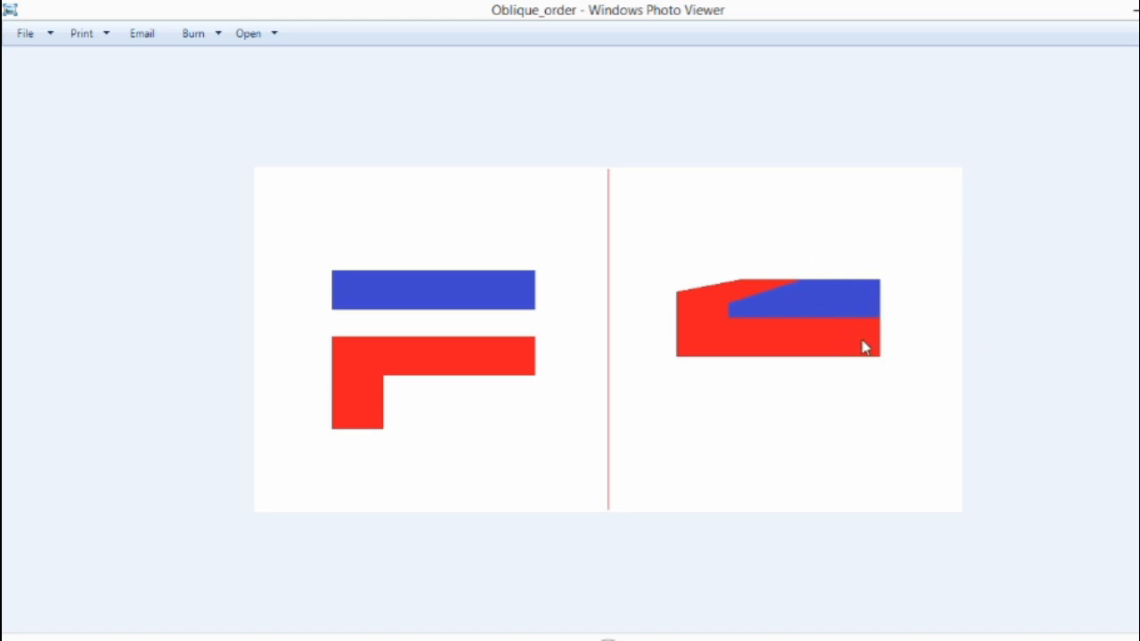
{"action": "mouse_move", "coordinate": [848, 344]}
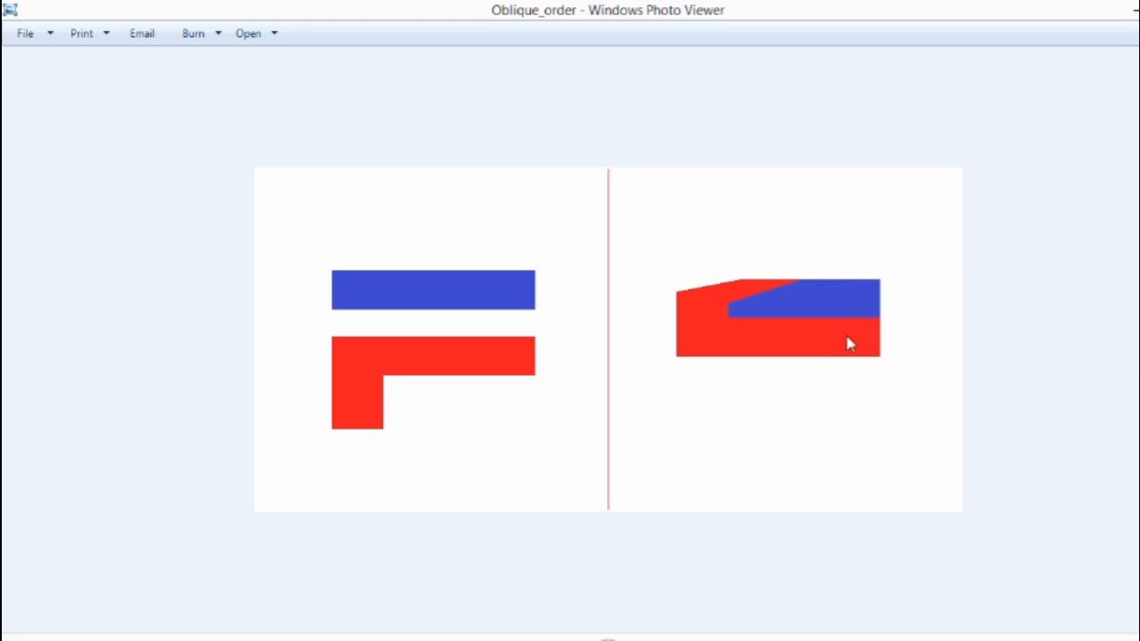
{"action": "mouse_move", "coordinate": [734, 340]}
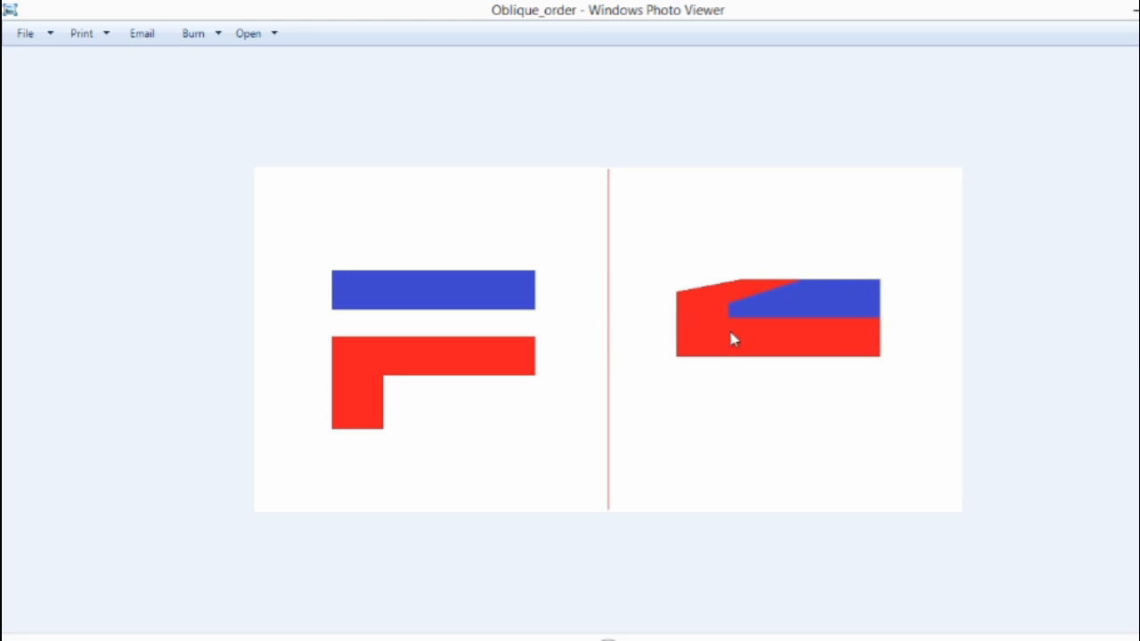
{"action": "mouse_move", "coordinate": [787, 277]}
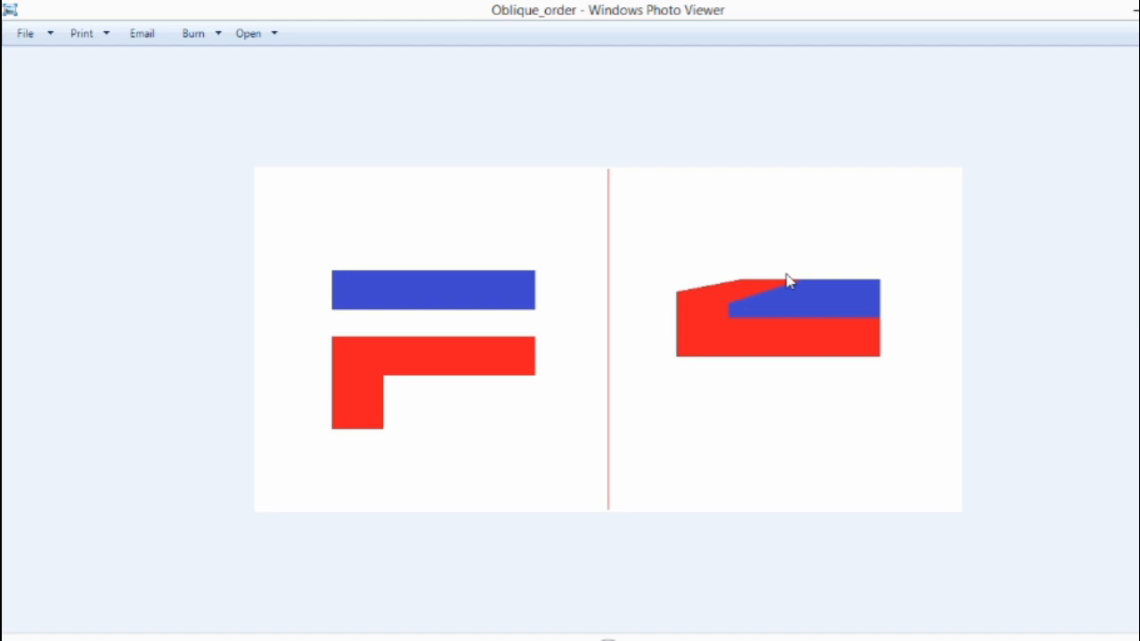
{"action": "mouse_move", "coordinate": [877, 328]}
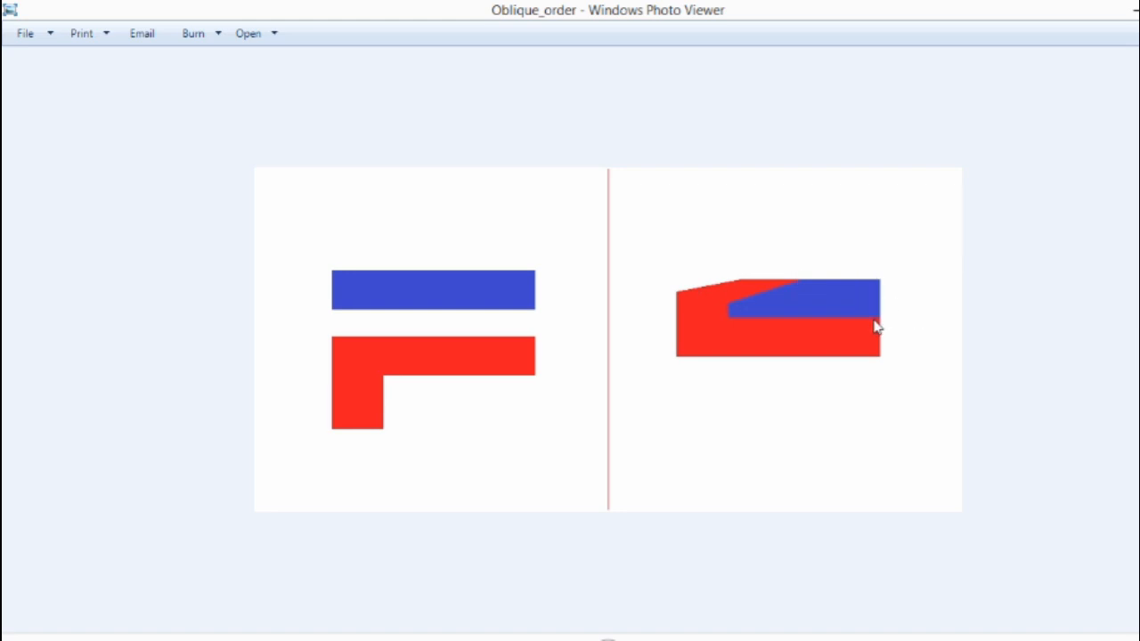
{"action": "mouse_move", "coordinate": [841, 324]}
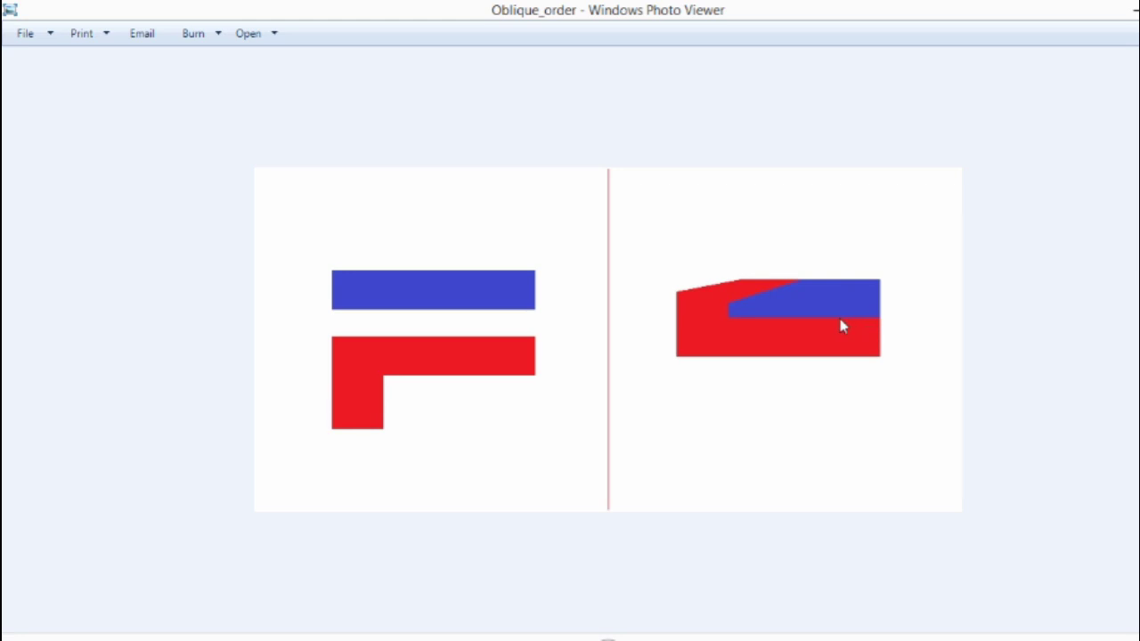
{"action": "mouse_move", "coordinate": [706, 177]}
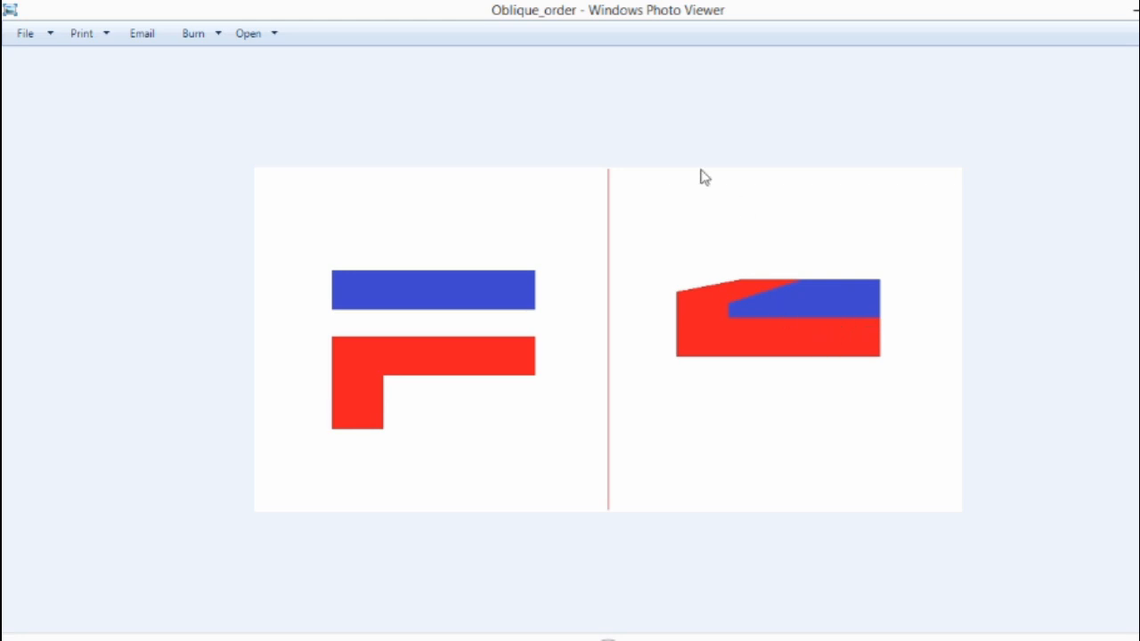
{"action": "mouse_move", "coordinate": [739, 203]}
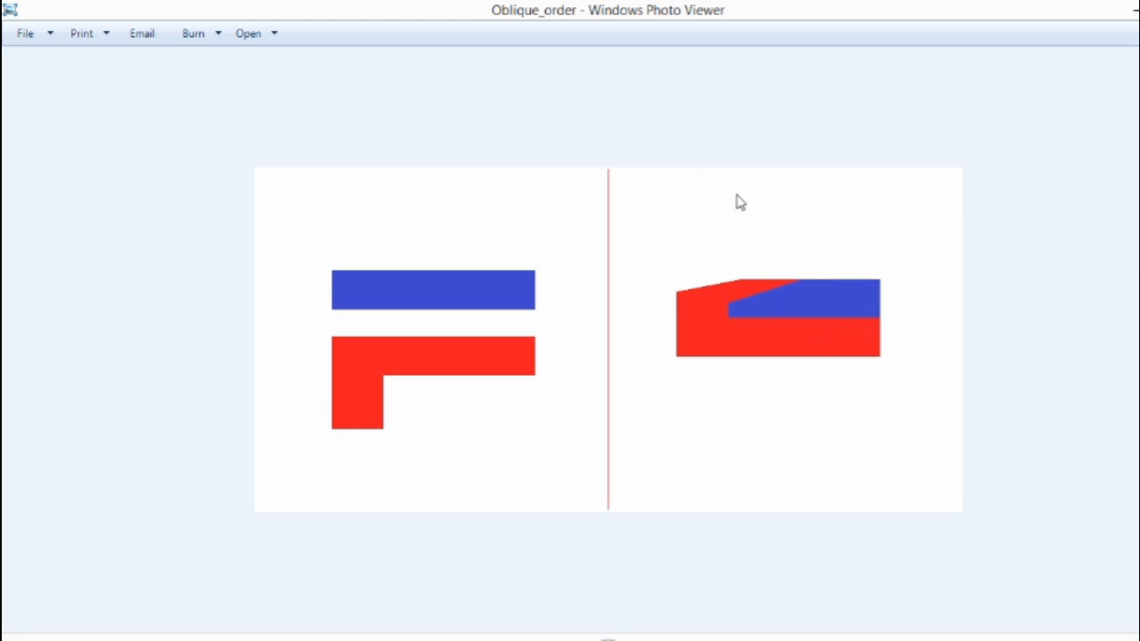
{"action": "mouse_move", "coordinate": [337, 246]}
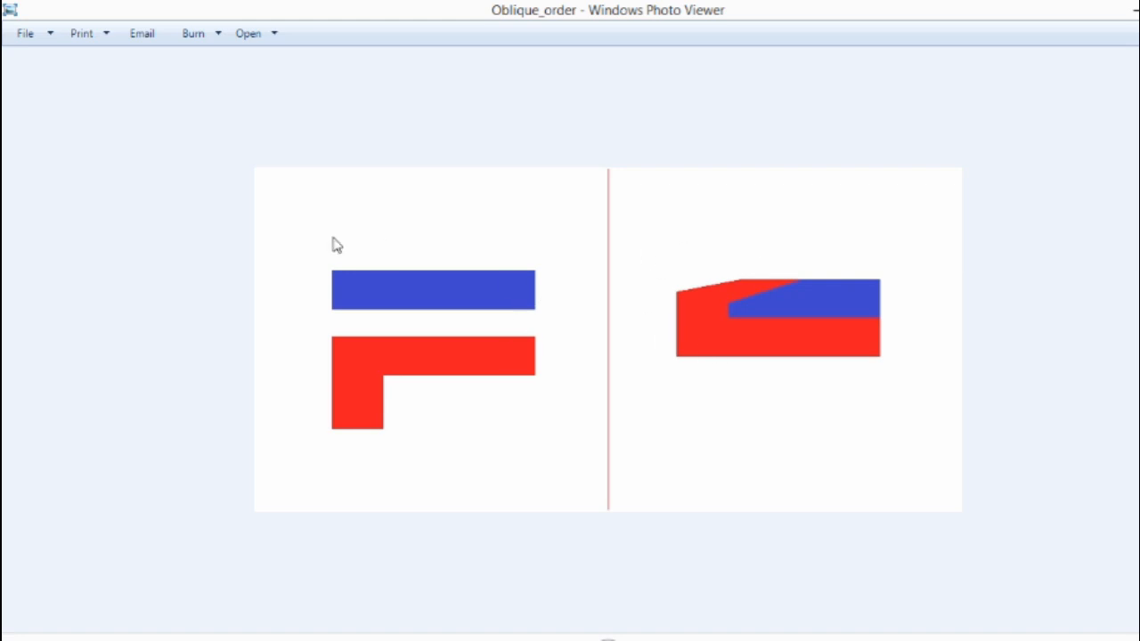
{"action": "mouse_move", "coordinate": [389, 199]}
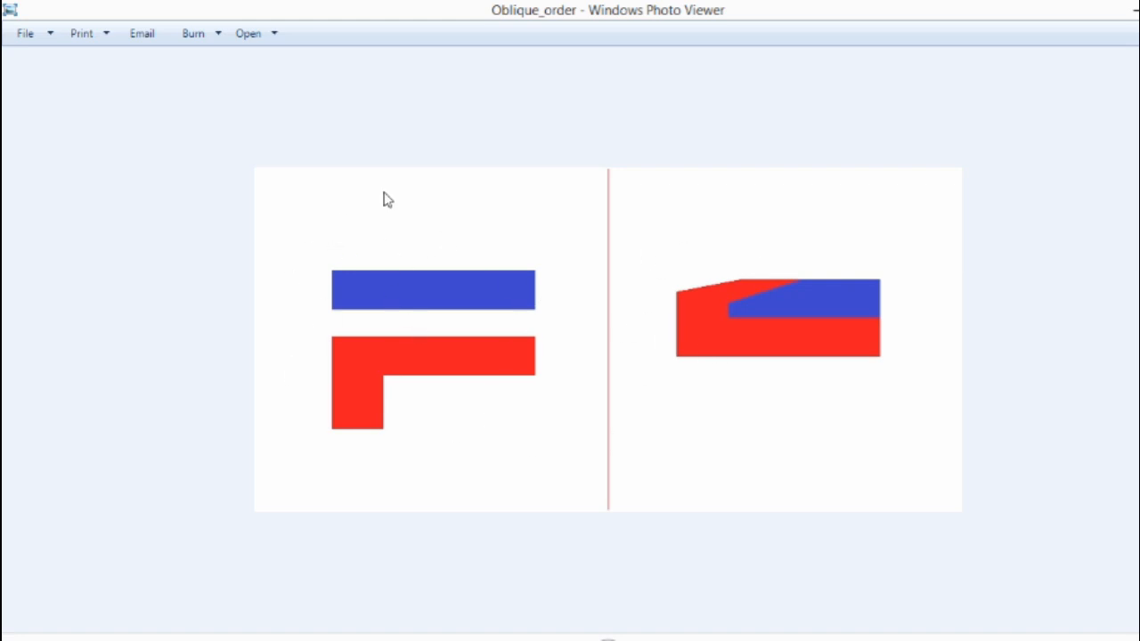
{"action": "mouse_move", "coordinate": [306, 412]}
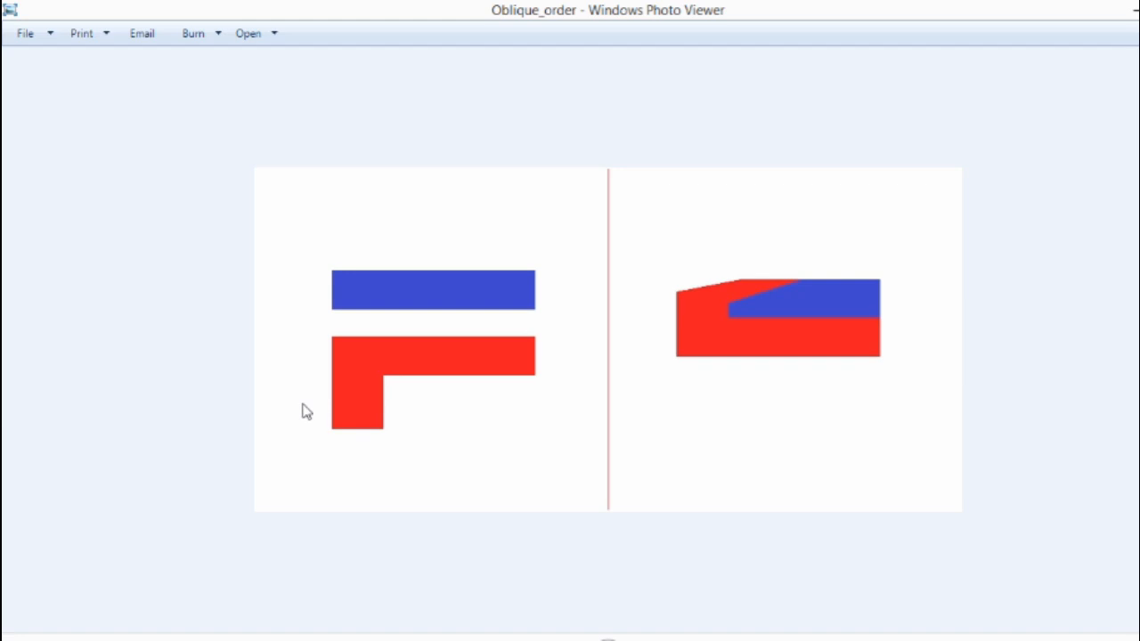
{"action": "mouse_move", "coordinate": [303, 360]}
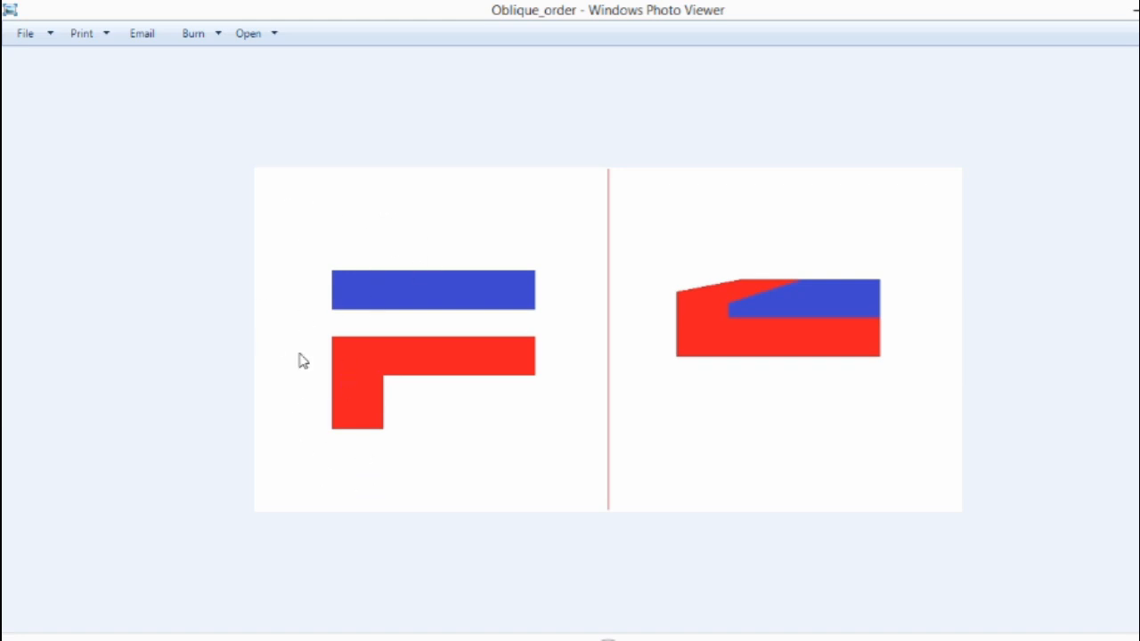
{"action": "mouse_move", "coordinate": [301, 429]}
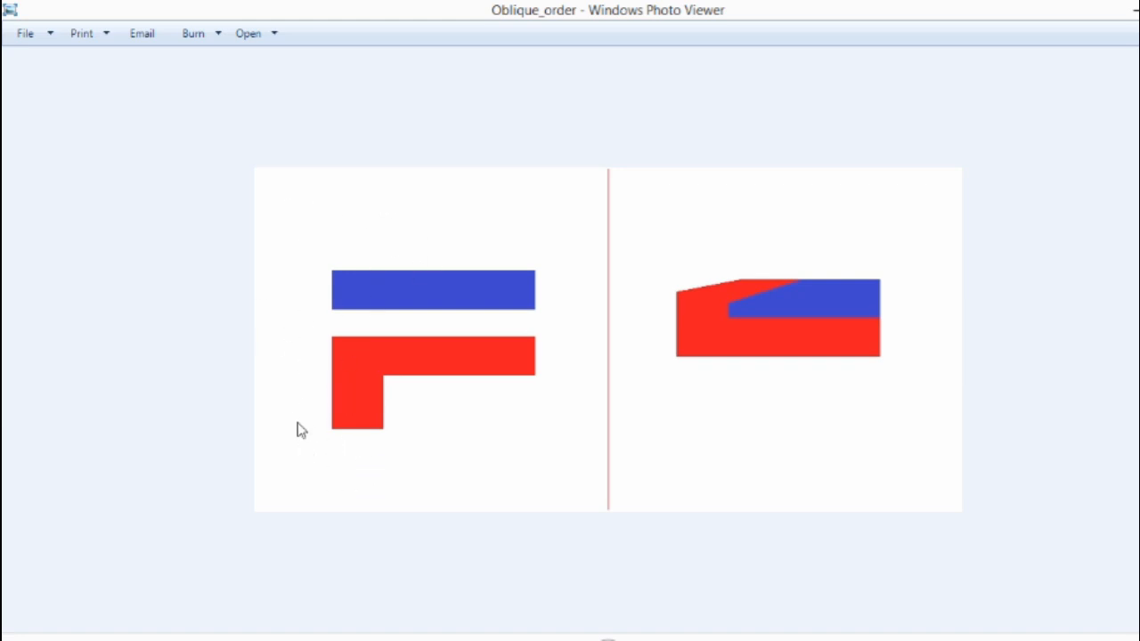
{"action": "mouse_move", "coordinate": [278, 407]}
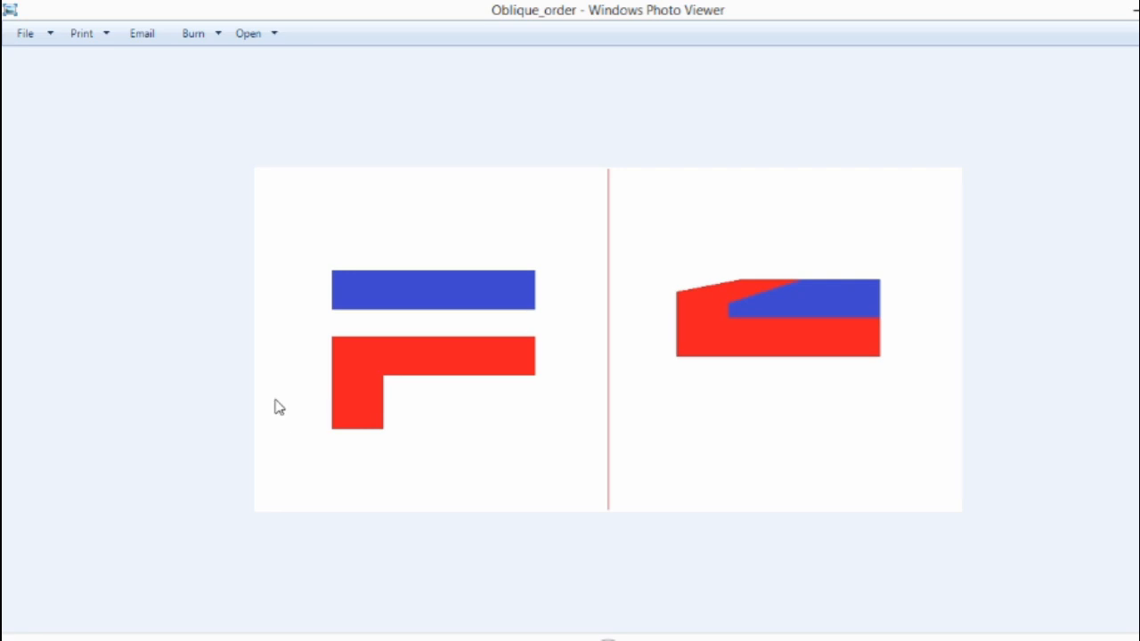
{"action": "mouse_move", "coordinate": [289, 310]}
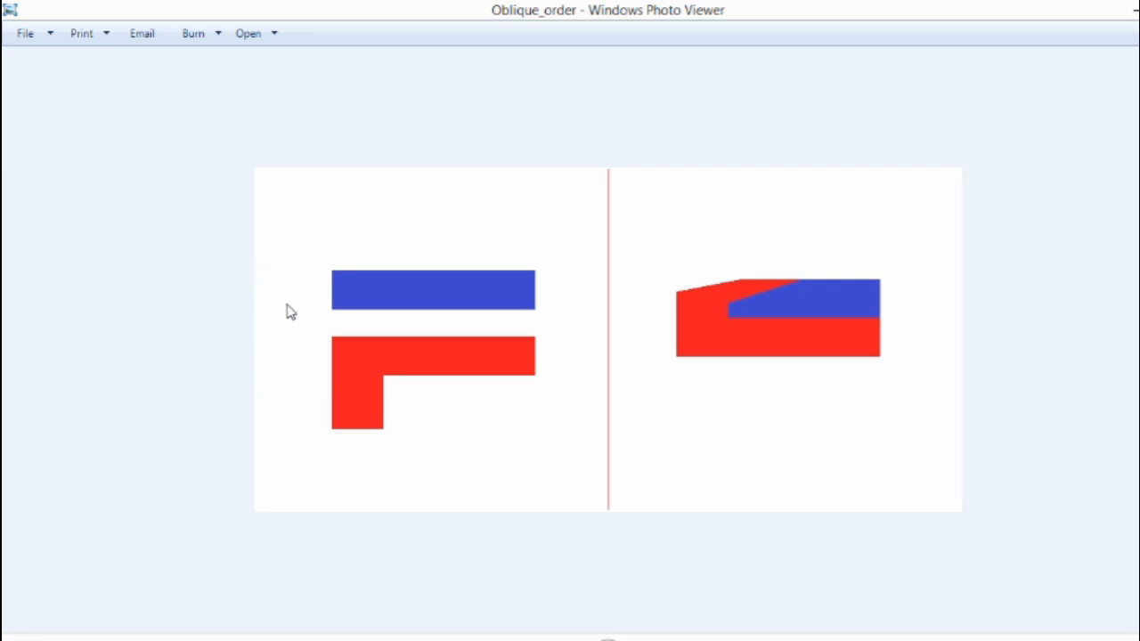
{"action": "mouse_move", "coordinate": [284, 257]}
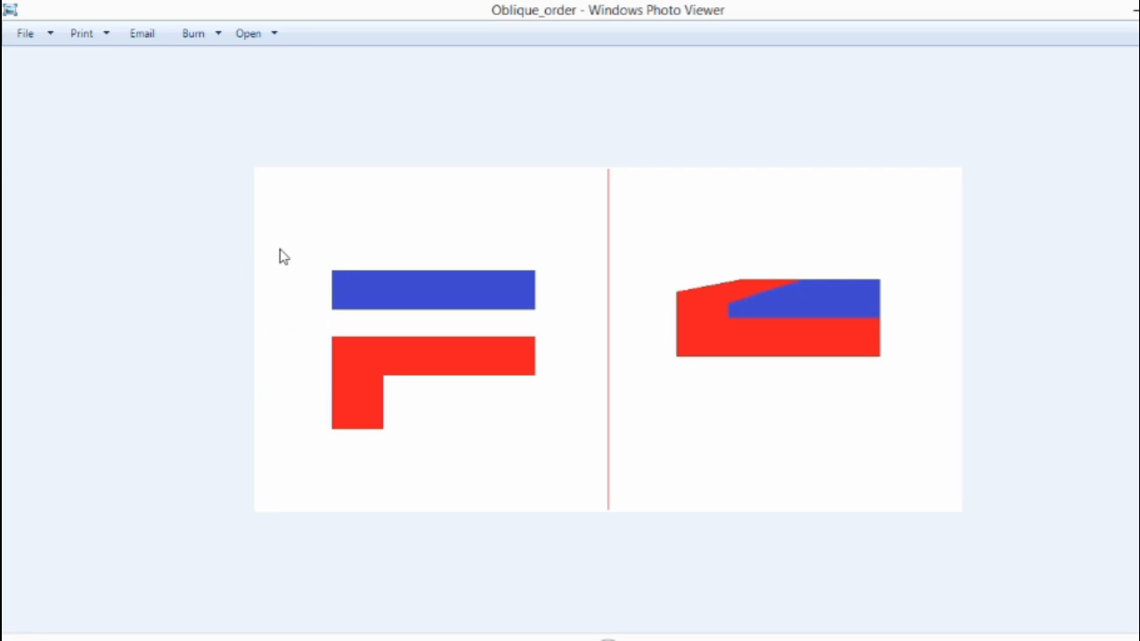
{"action": "mouse_move", "coordinate": [347, 354]}
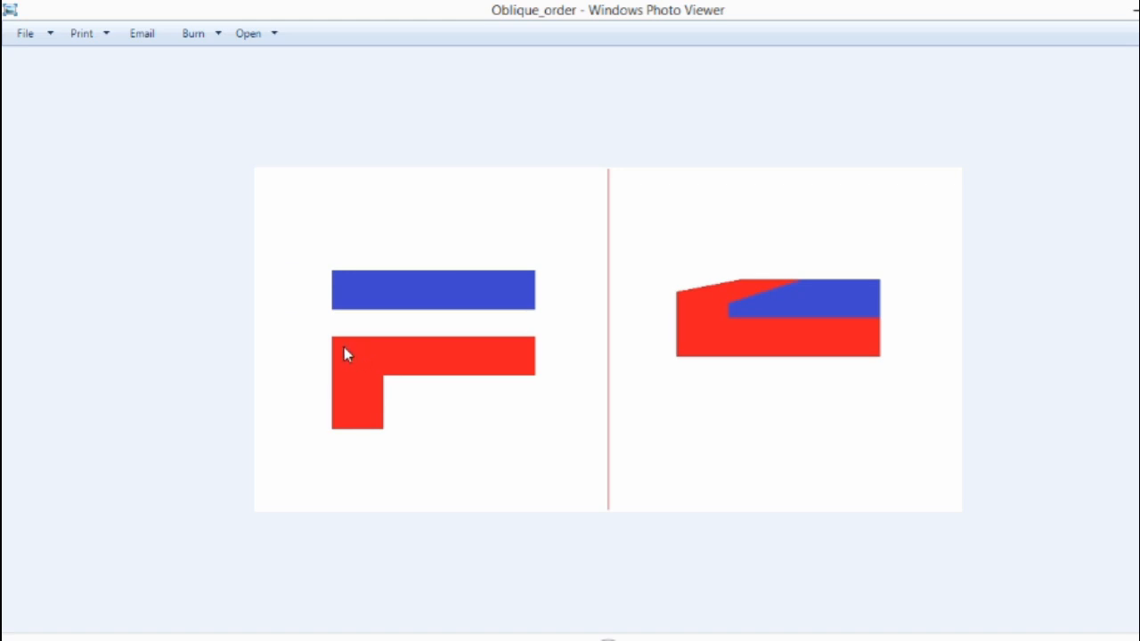
{"action": "mouse_move", "coordinate": [360, 362]}
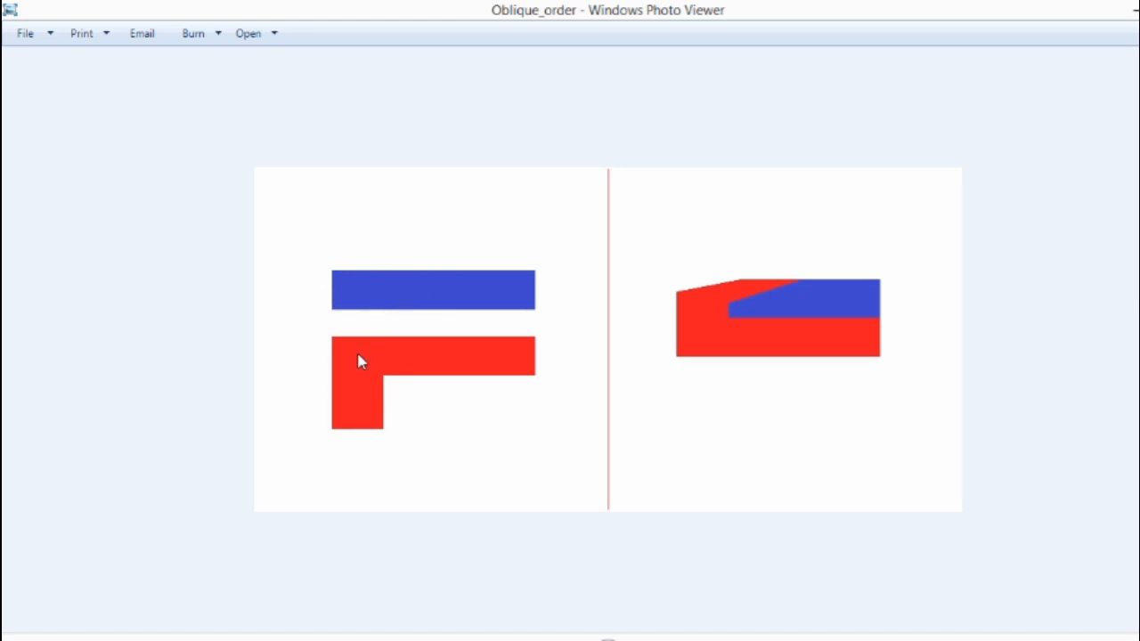
{"action": "mouse_move", "coordinate": [506, 278]}
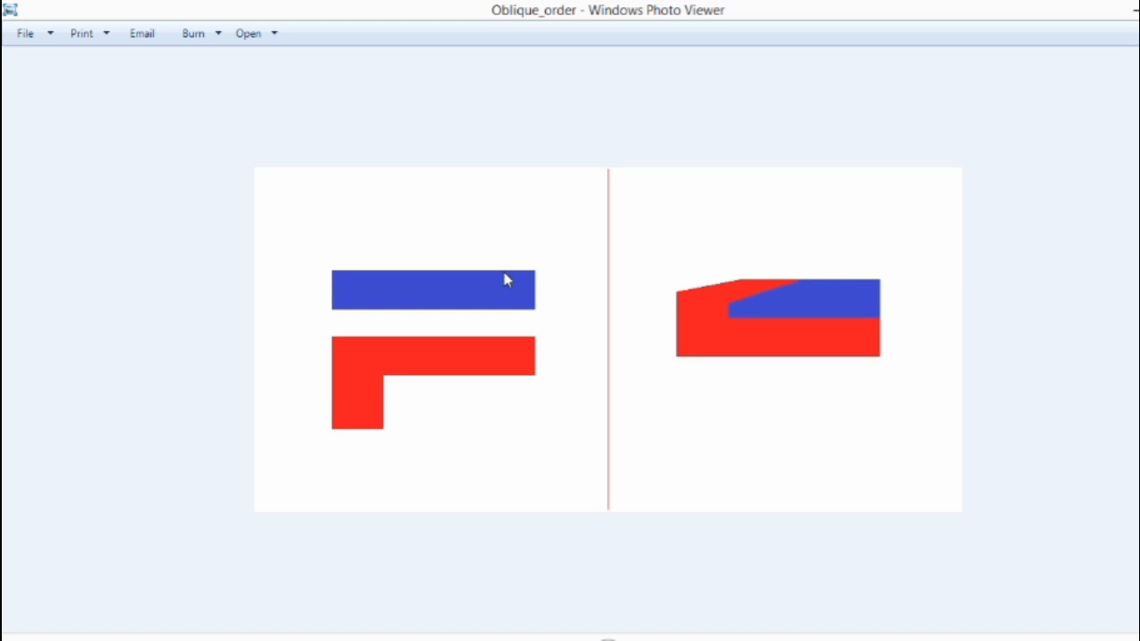
{"action": "mouse_move", "coordinate": [385, 312]}
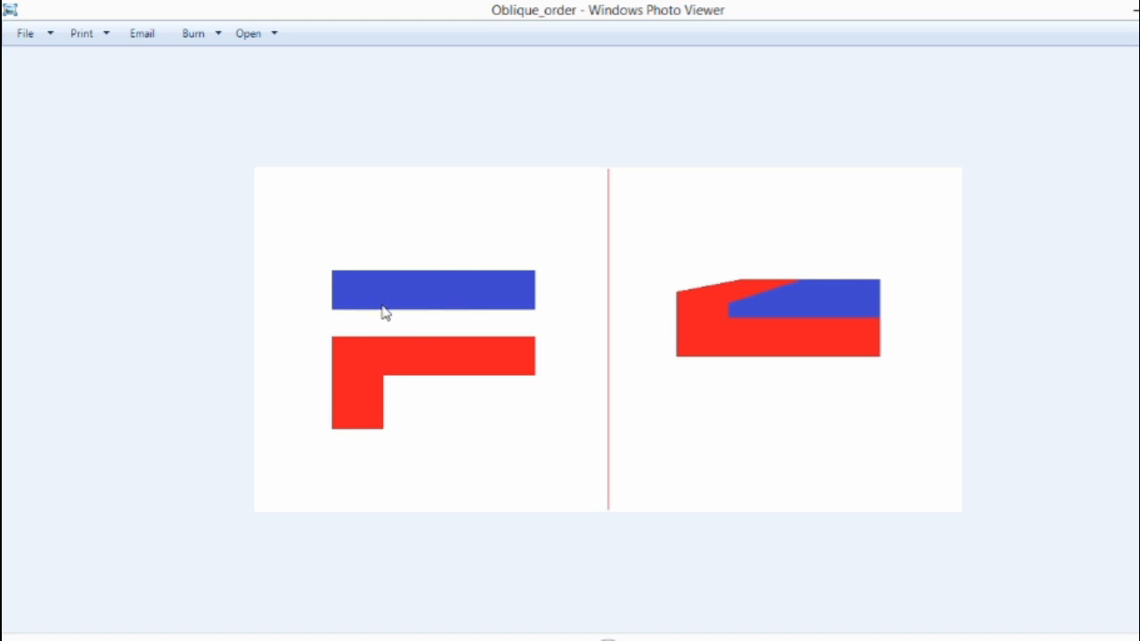
{"action": "mouse_move", "coordinate": [470, 330]}
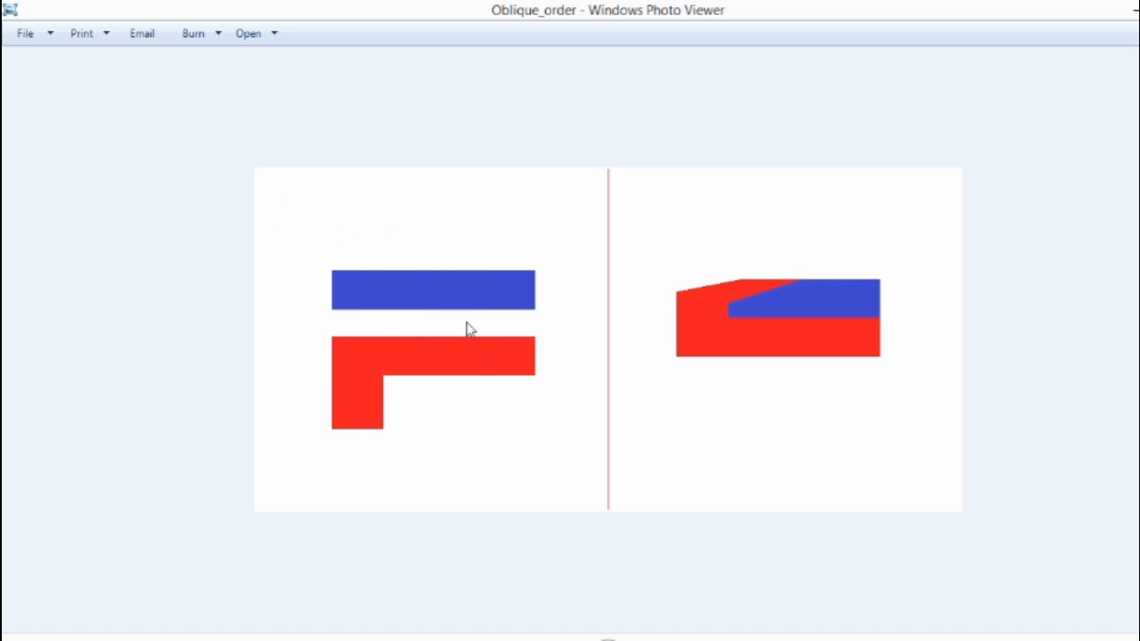
{"action": "mouse_move", "coordinate": [426, 342]}
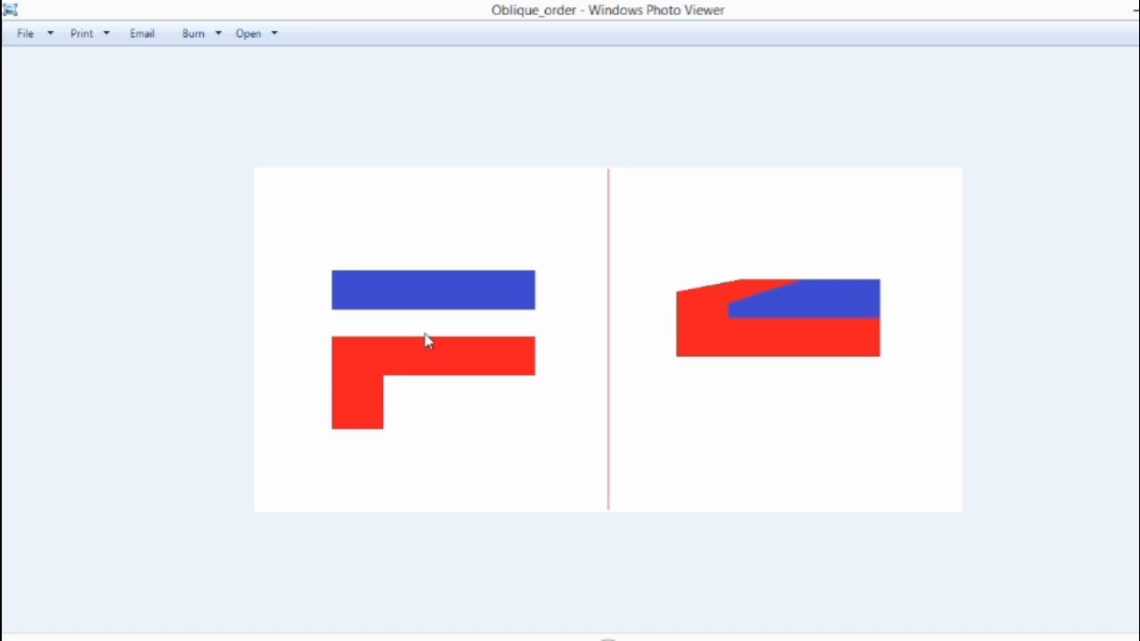
{"action": "mouse_move", "coordinate": [777, 374]}
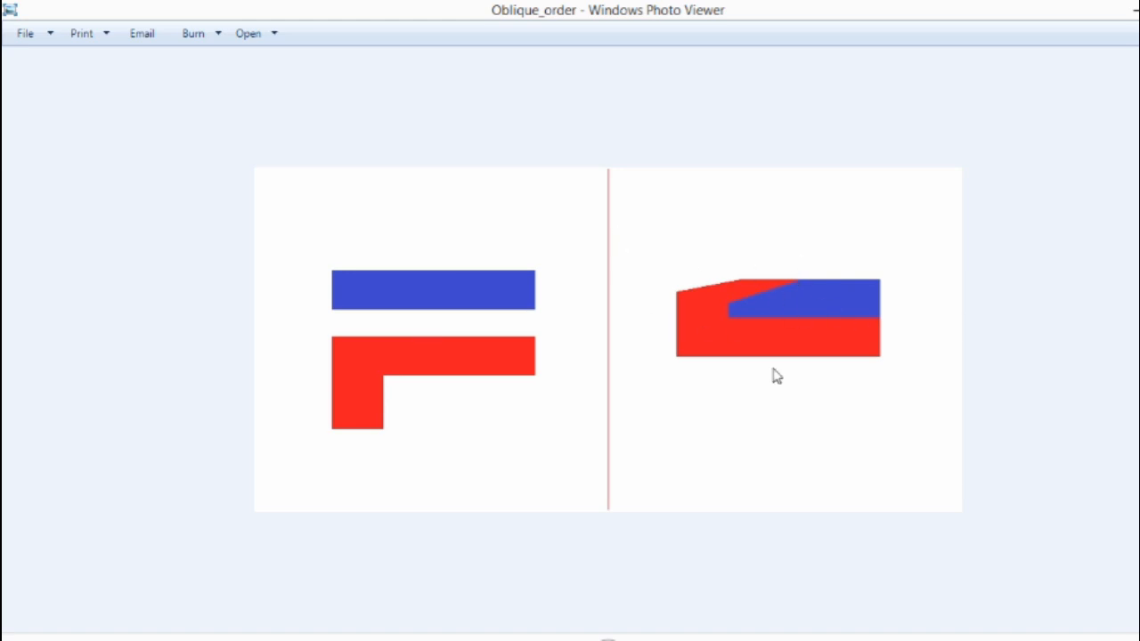
{"action": "mouse_move", "coordinate": [880, 342]}
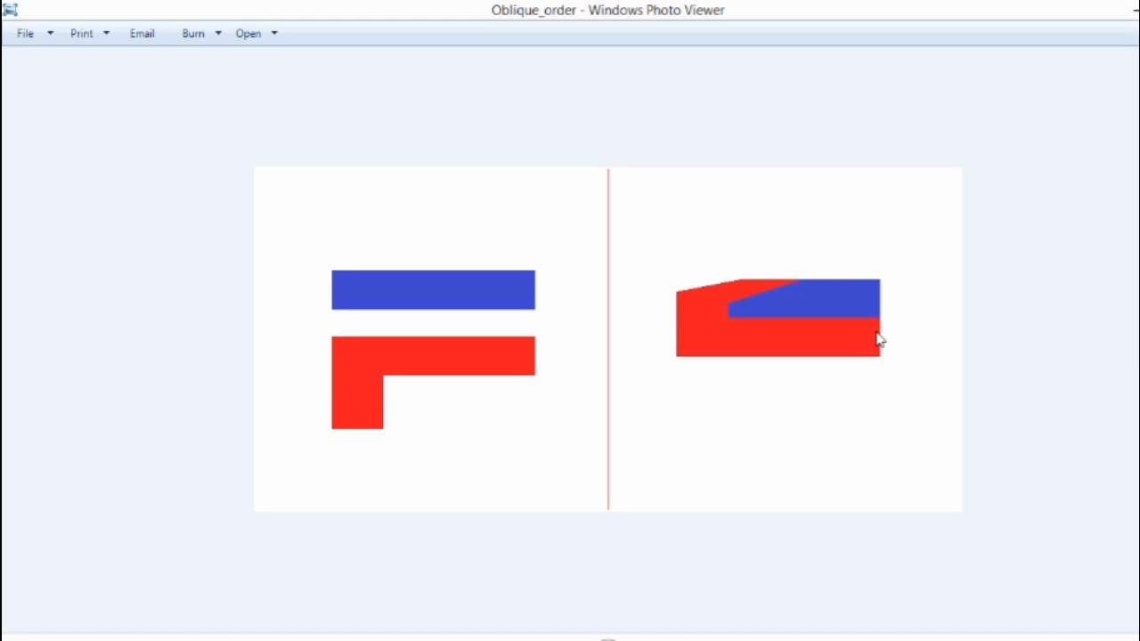
{"action": "mouse_move", "coordinate": [880, 339]}
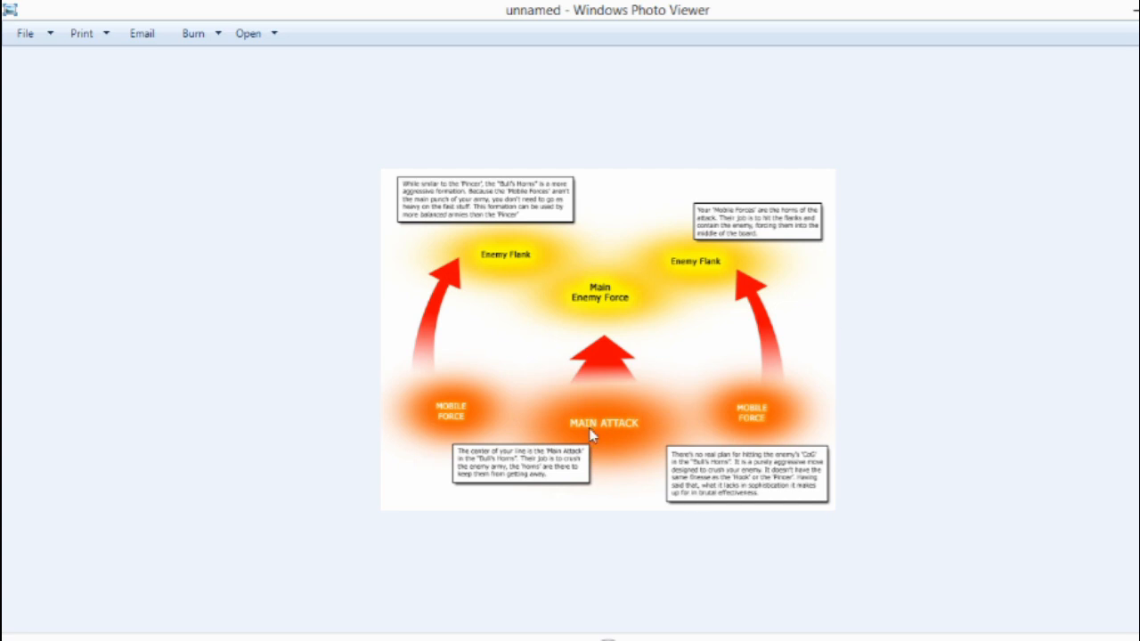
{"action": "mouse_move", "coordinate": [424, 459]}
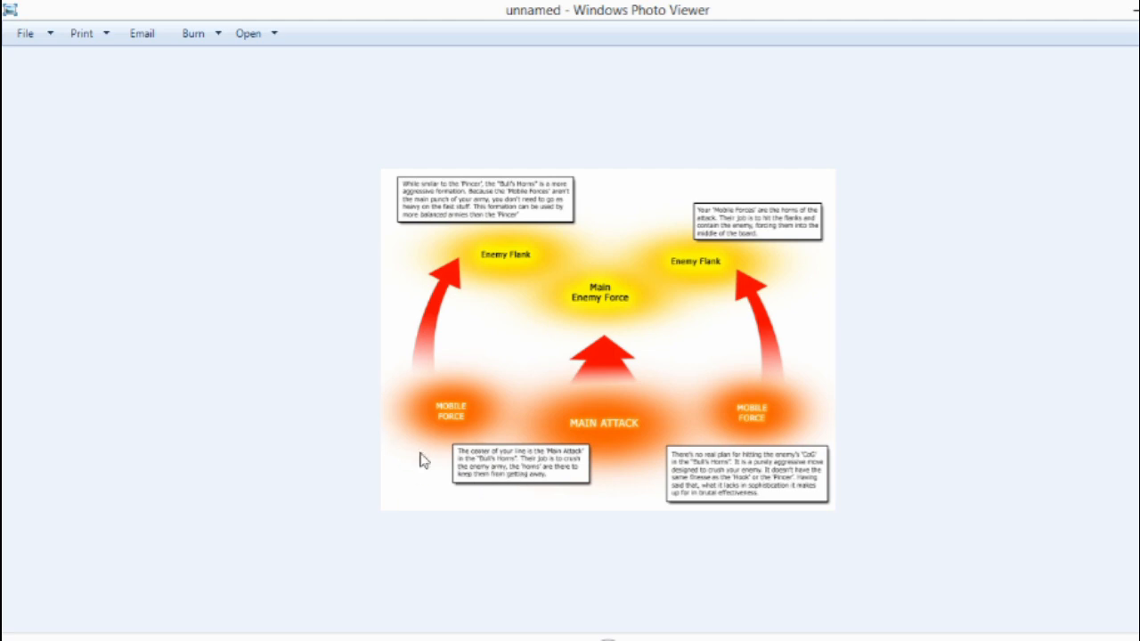
{"action": "mouse_move", "coordinate": [1012, 465]}
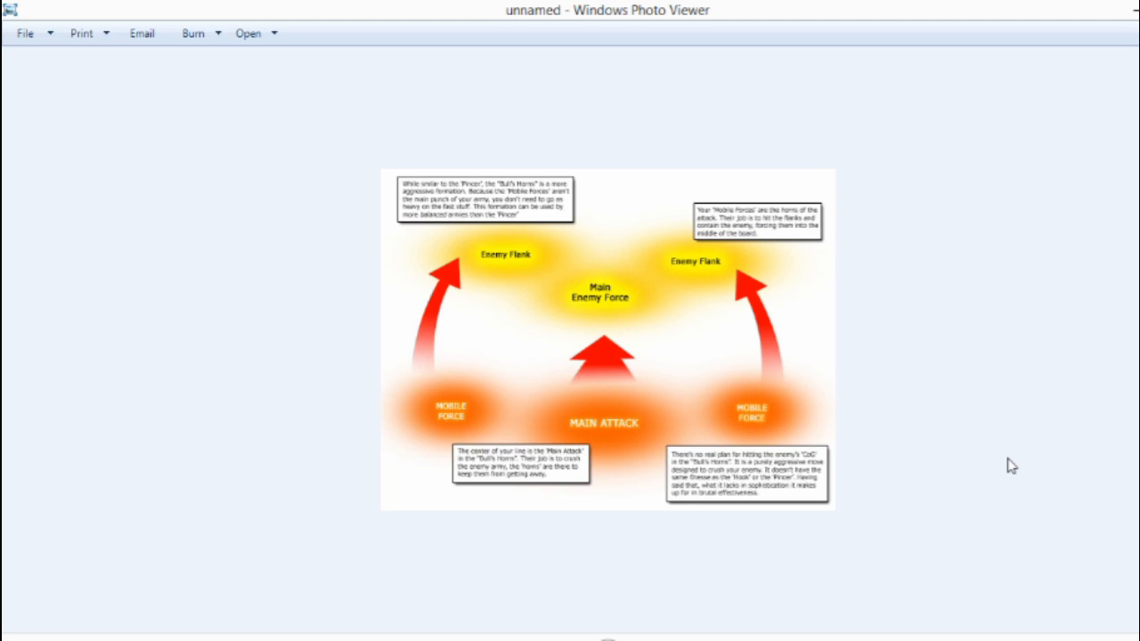
{"action": "mouse_move", "coordinate": [1006, 466]}
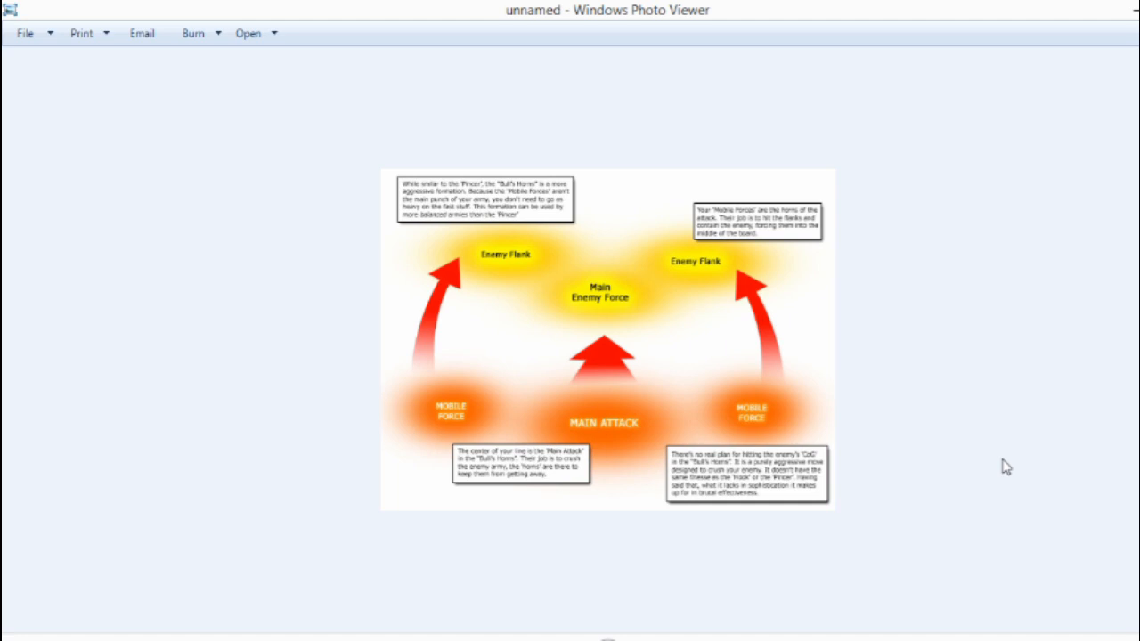
{"action": "mouse_move", "coordinate": [634, 424]}
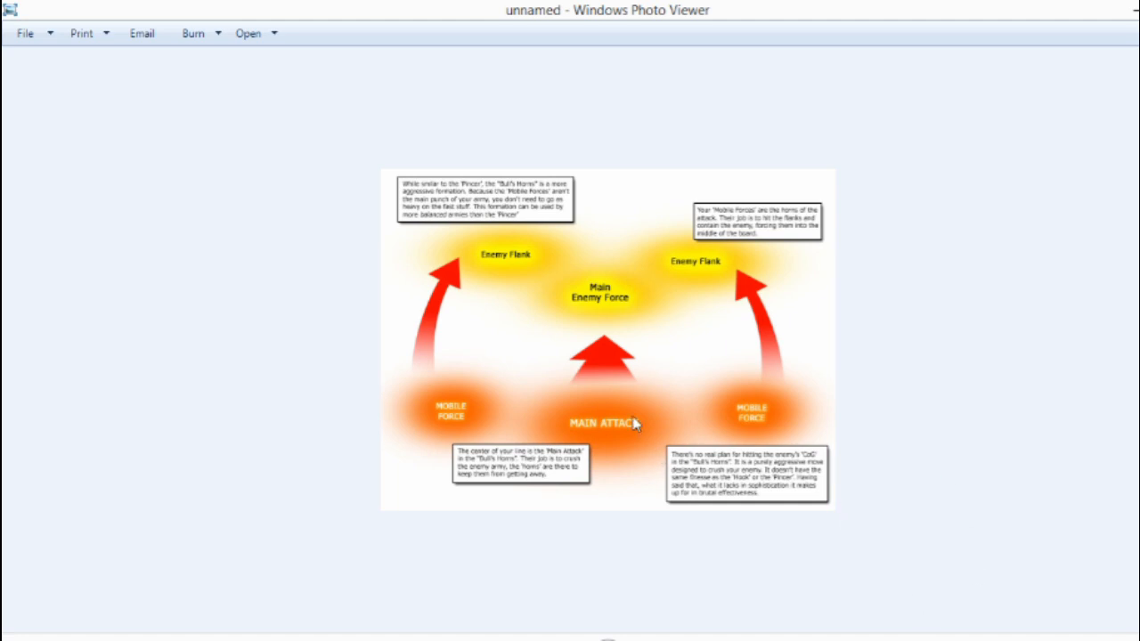
{"action": "mouse_move", "coordinate": [620, 359]}
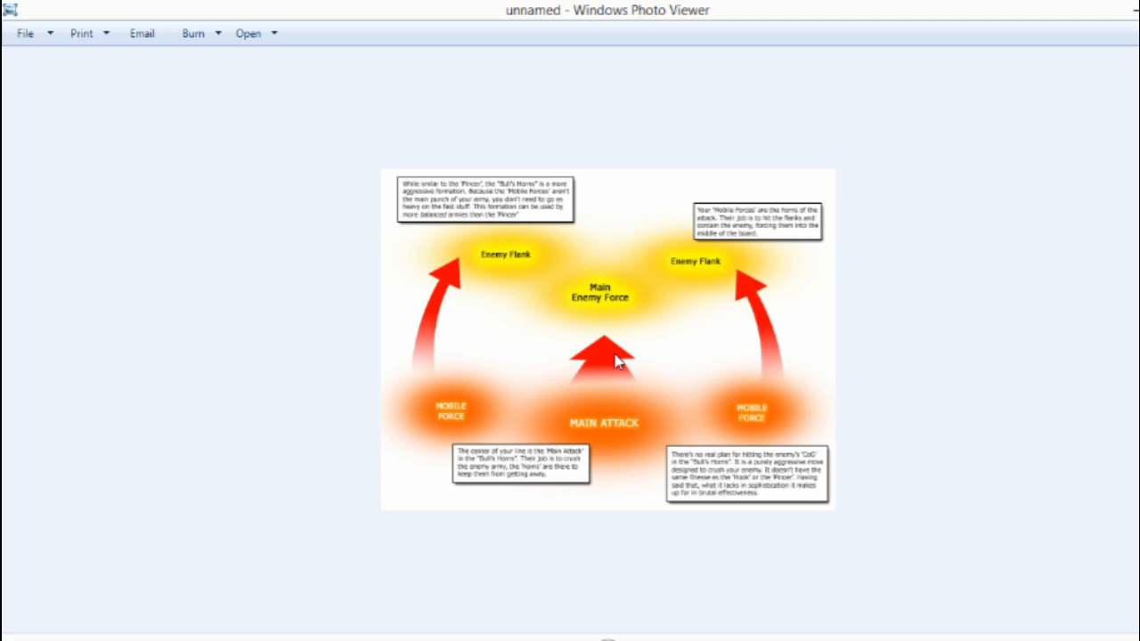
{"action": "mouse_move", "coordinate": [645, 417]}
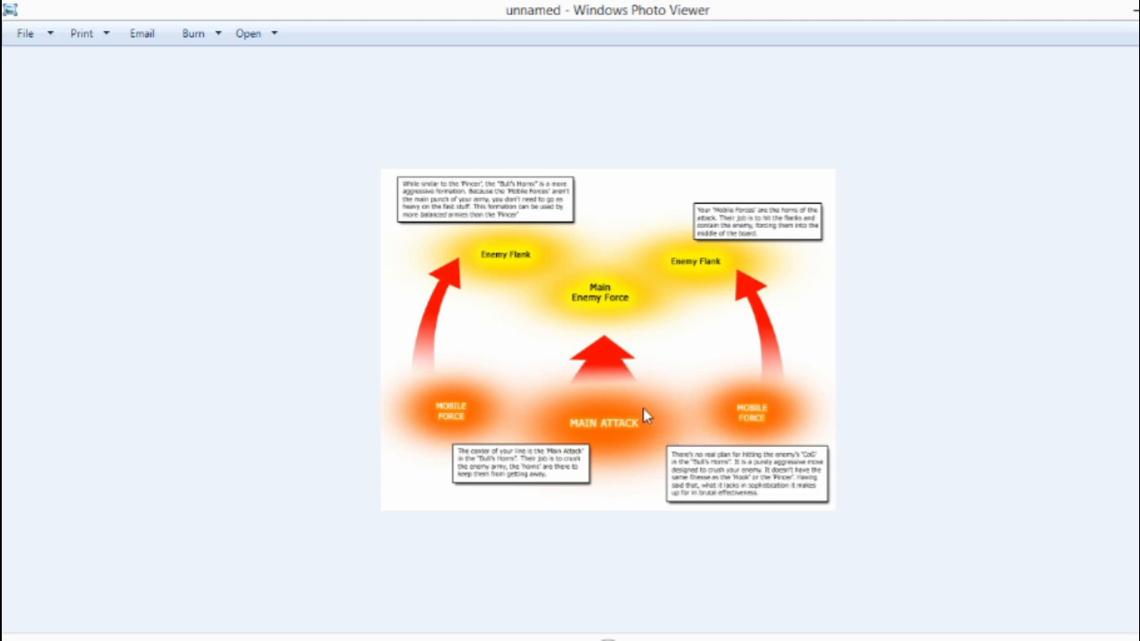
{"action": "mouse_move", "coordinate": [581, 542]}
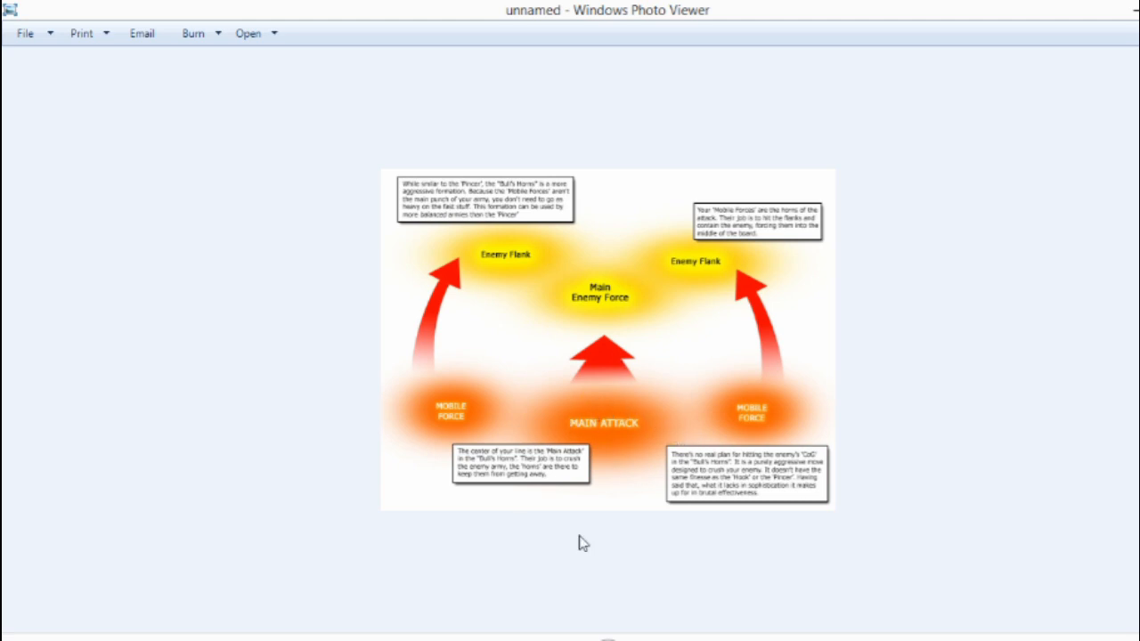
{"action": "mouse_move", "coordinate": [590, 399]}
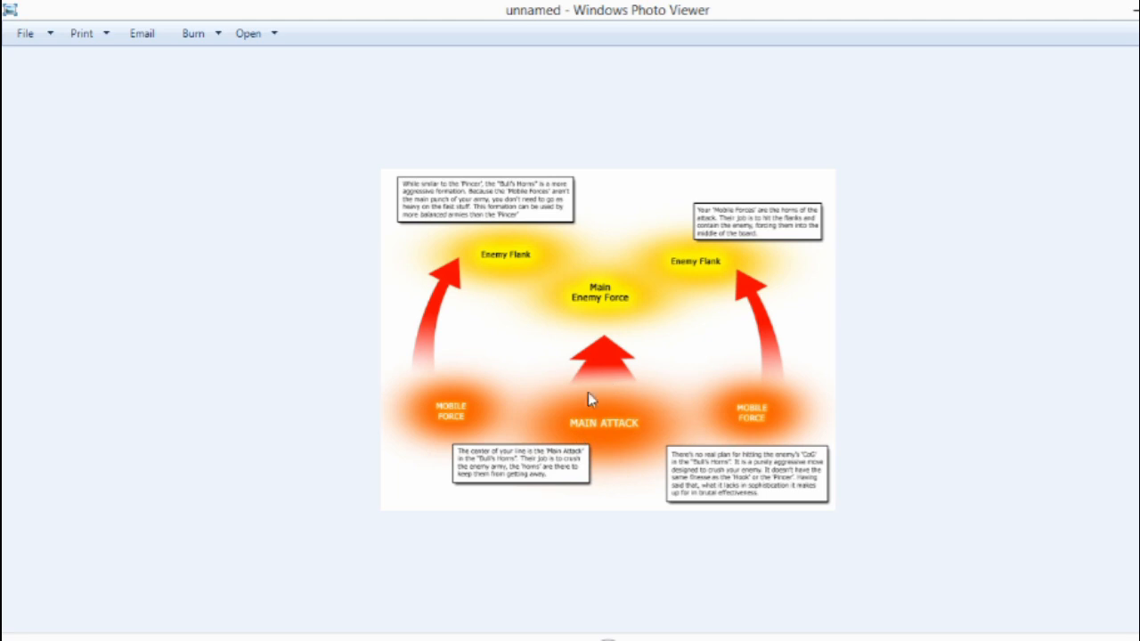
{"action": "mouse_move", "coordinate": [552, 384]}
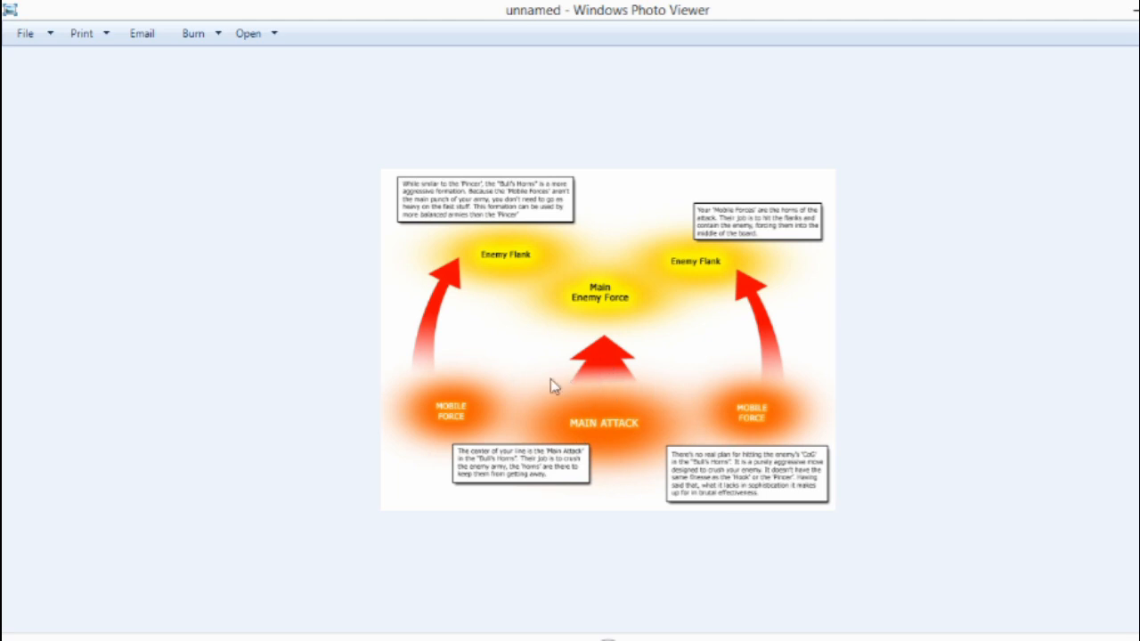
{"action": "mouse_move", "coordinate": [668, 410]}
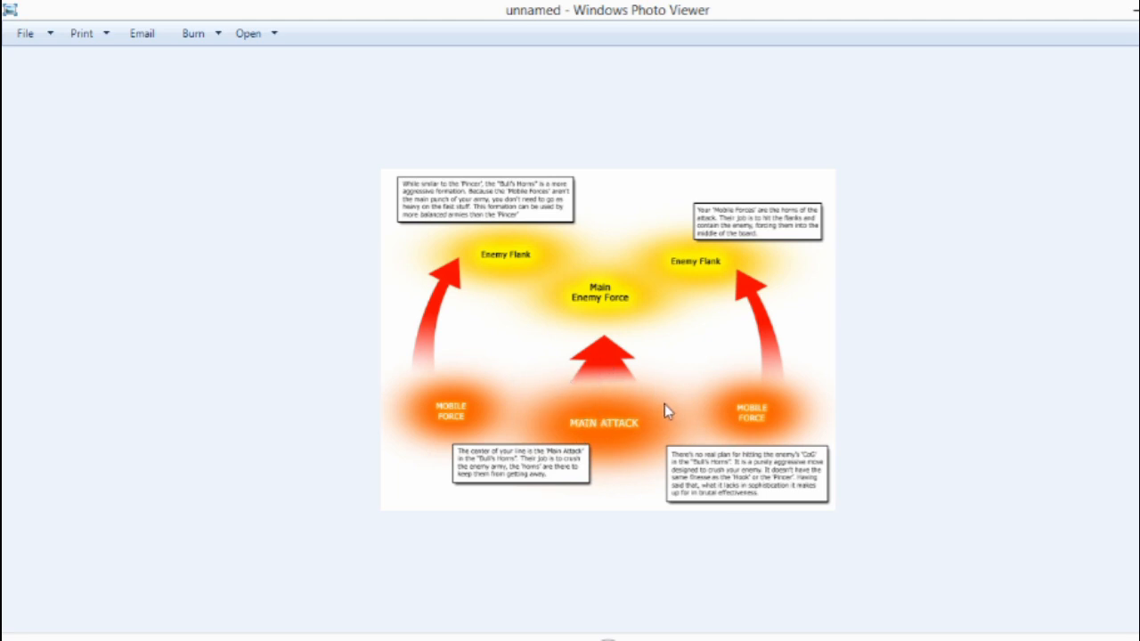
{"action": "mouse_move", "coordinate": [573, 461]}
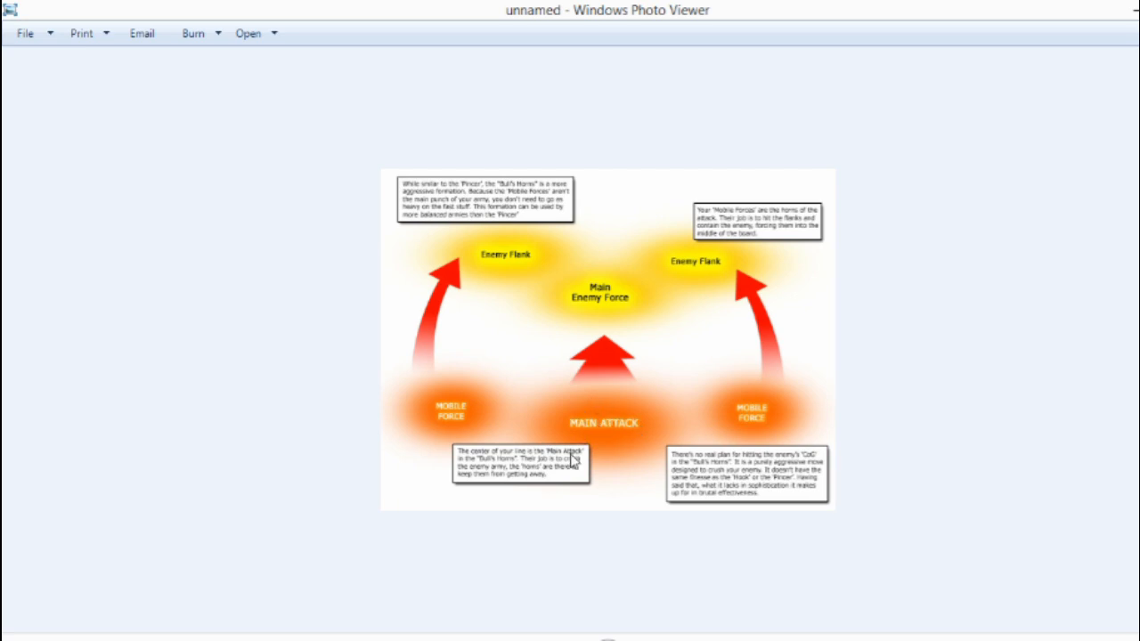
{"action": "mouse_move", "coordinate": [615, 449]}
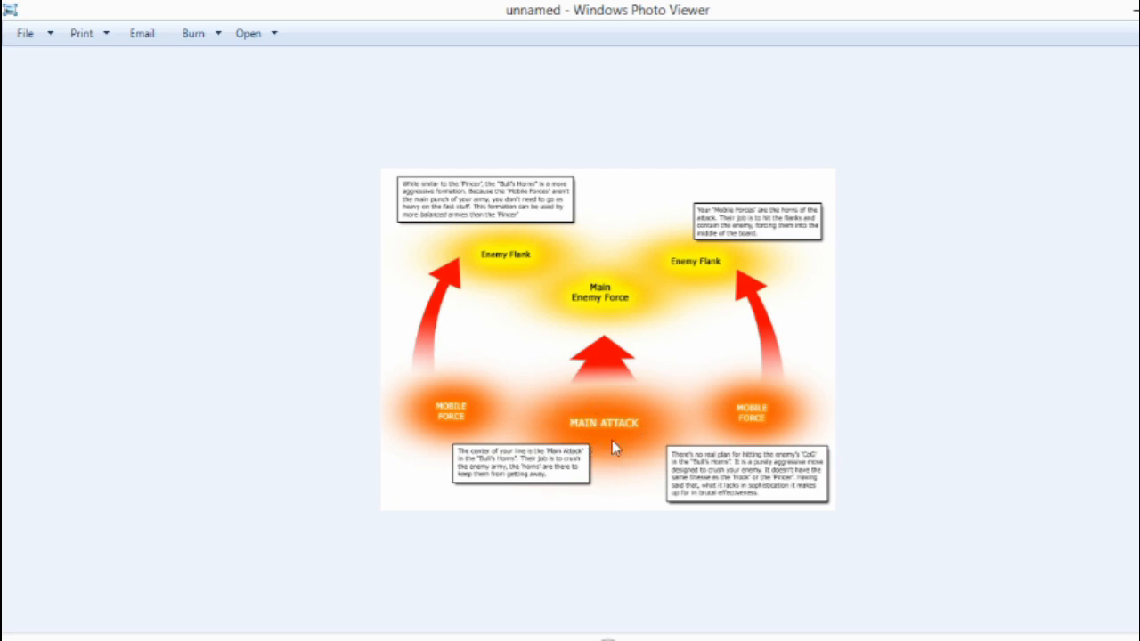
{"action": "mouse_move", "coordinate": [688, 430]}
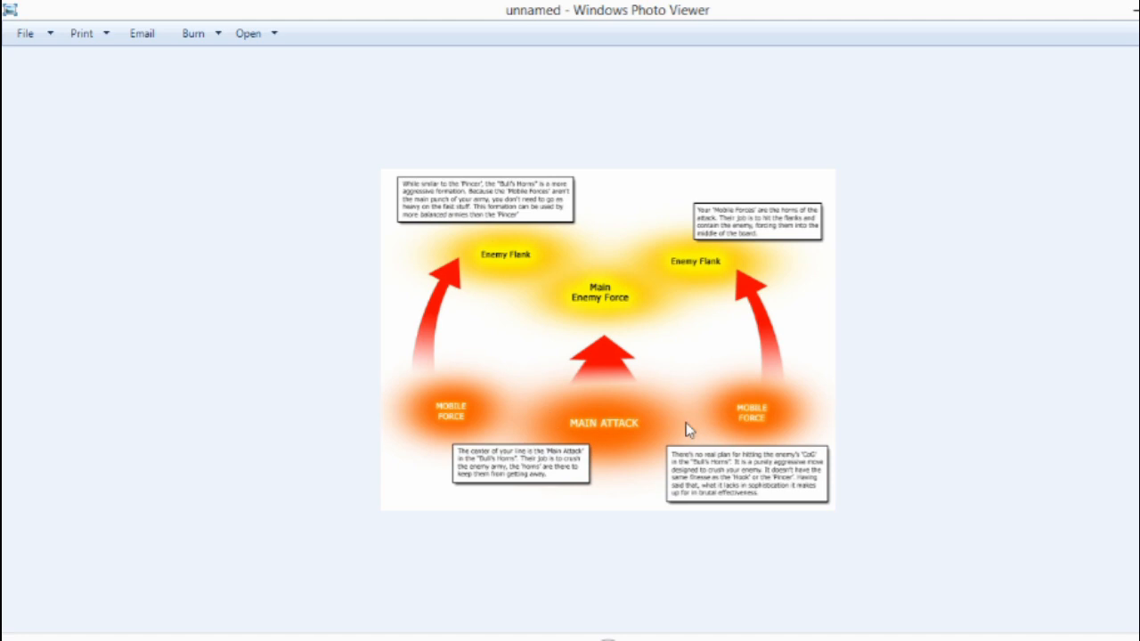
{"action": "mouse_move", "coordinate": [643, 317]}
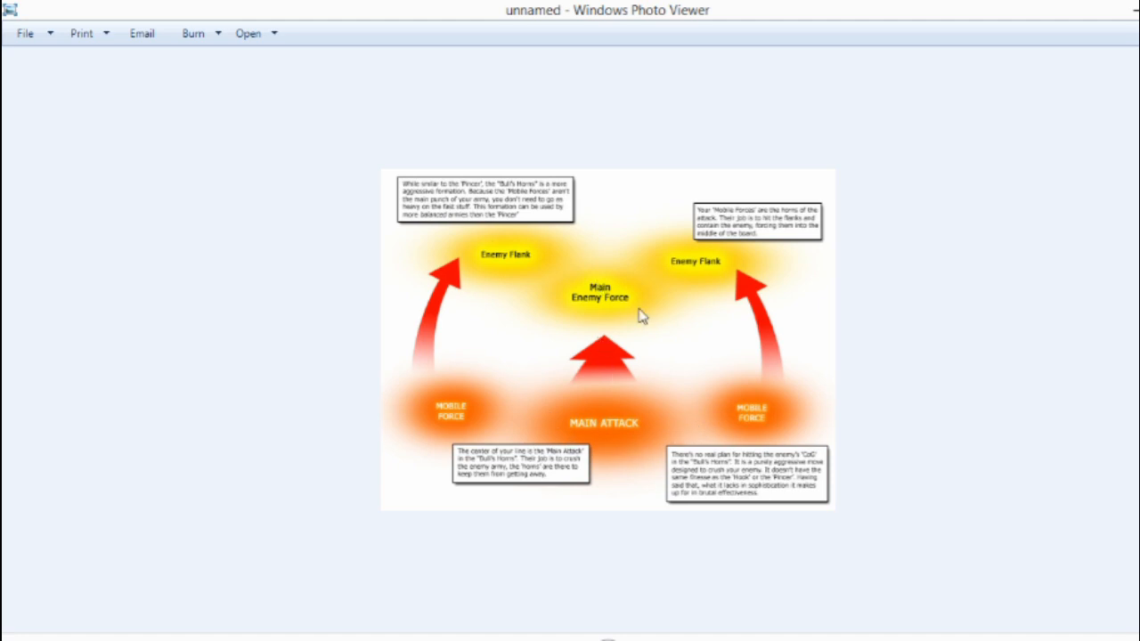
{"action": "mouse_move", "coordinate": [620, 324]}
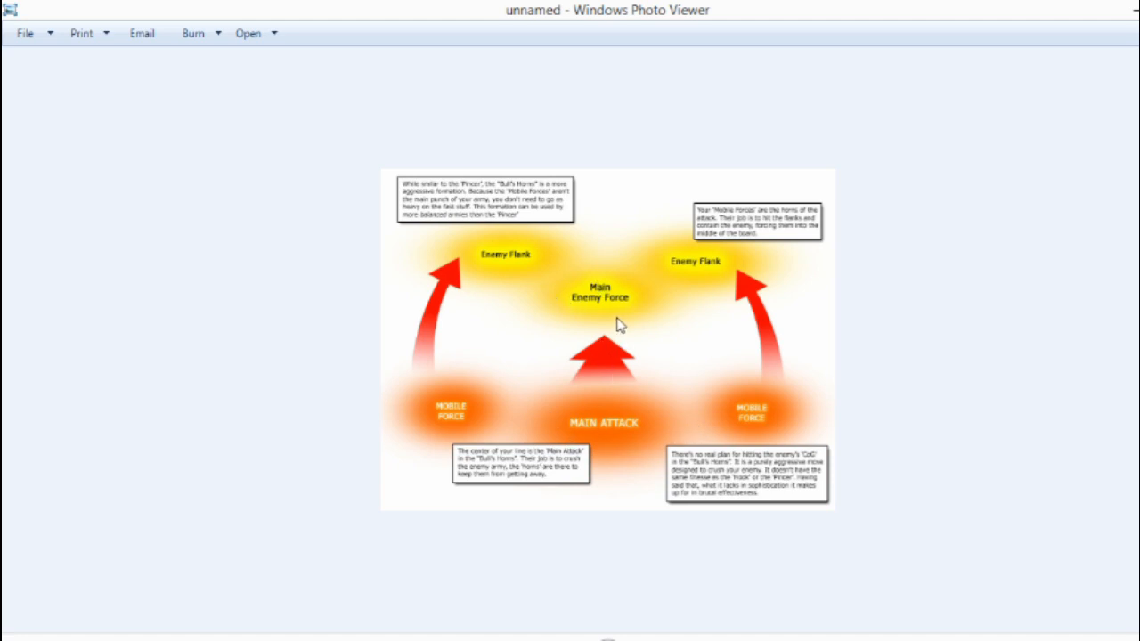
{"action": "mouse_move", "coordinate": [695, 419]}
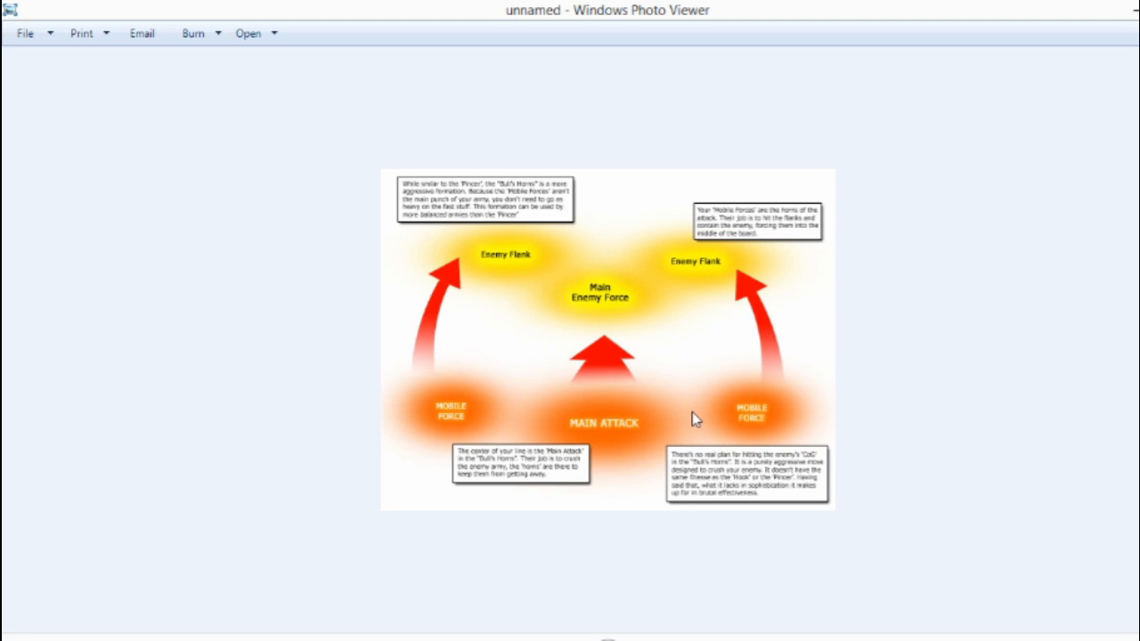
{"action": "mouse_move", "coordinate": [520, 445]}
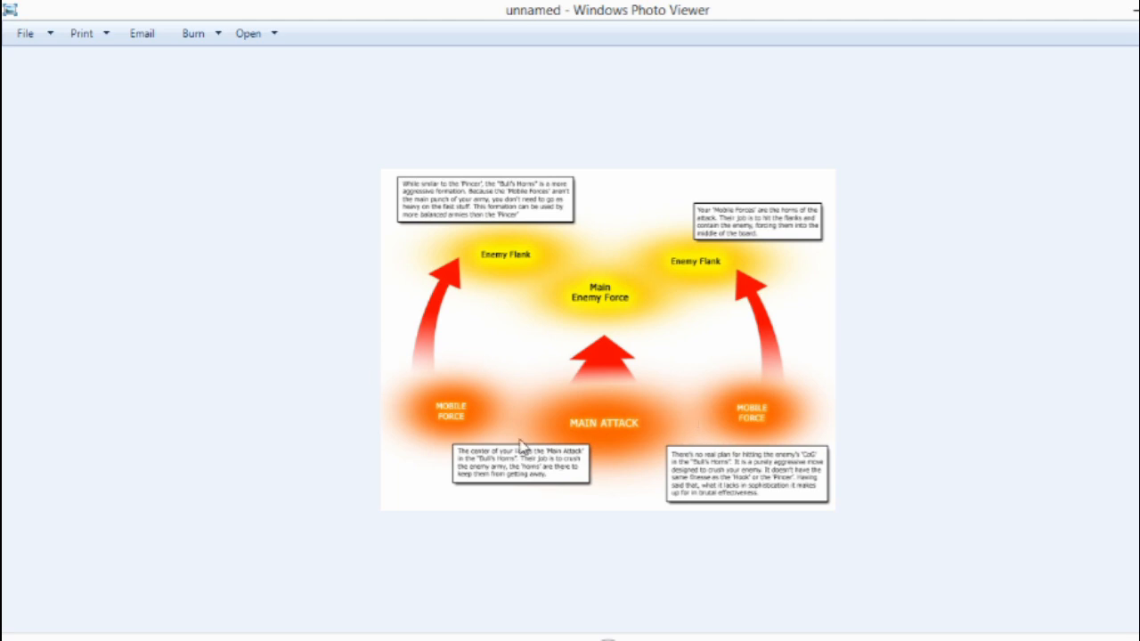
{"action": "mouse_move", "coordinate": [784, 403]}
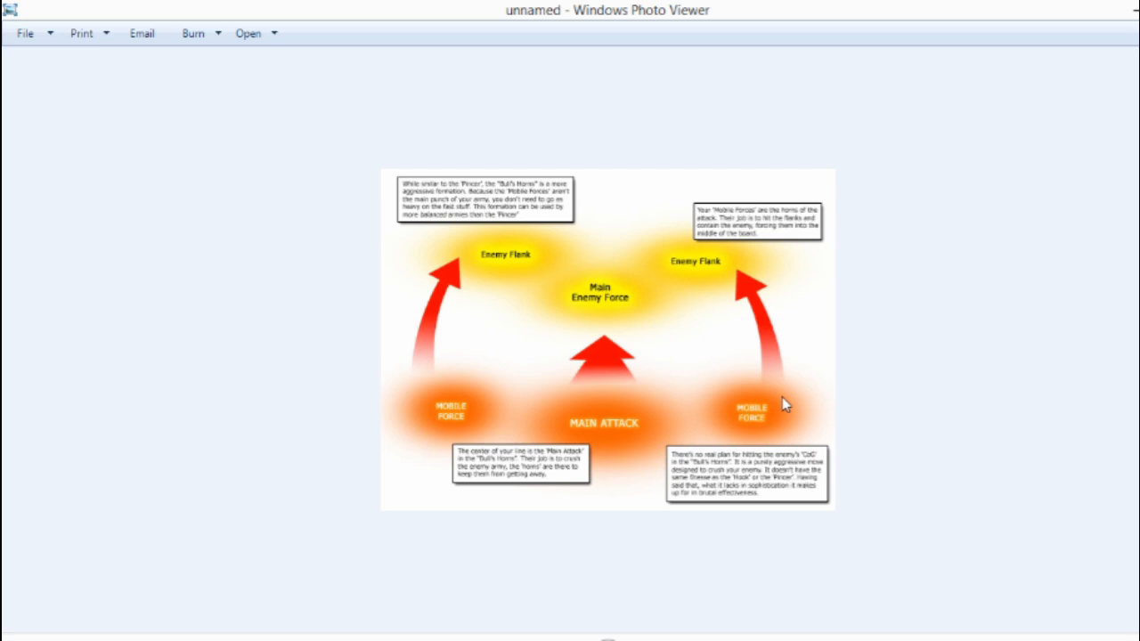
{"action": "mouse_move", "coordinate": [775, 442]}
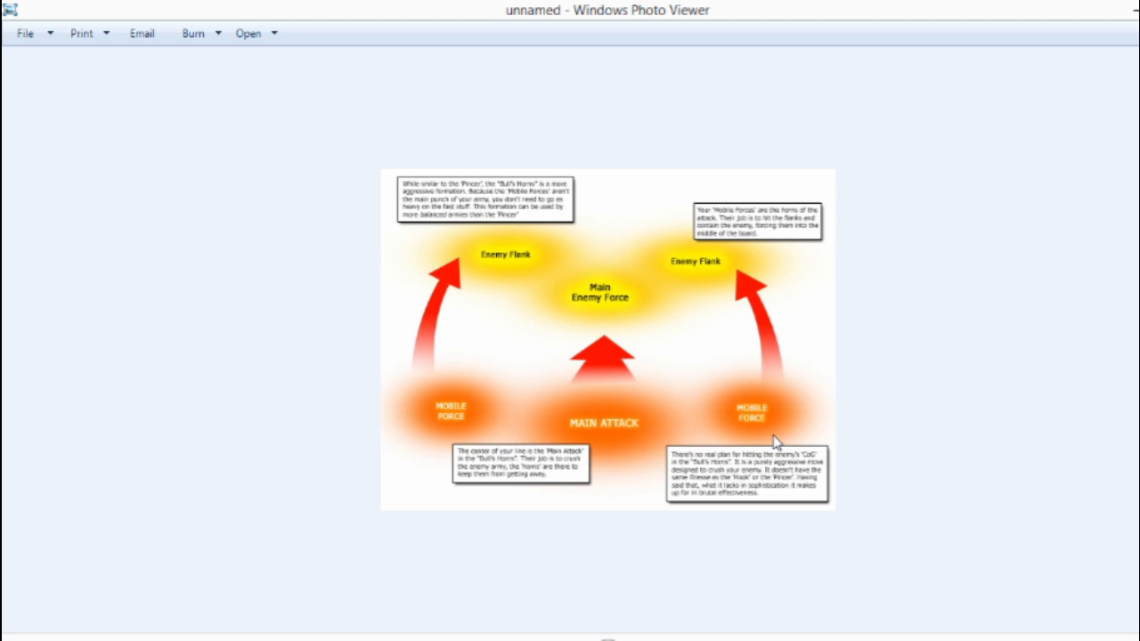
{"action": "mouse_move", "coordinate": [698, 374]}
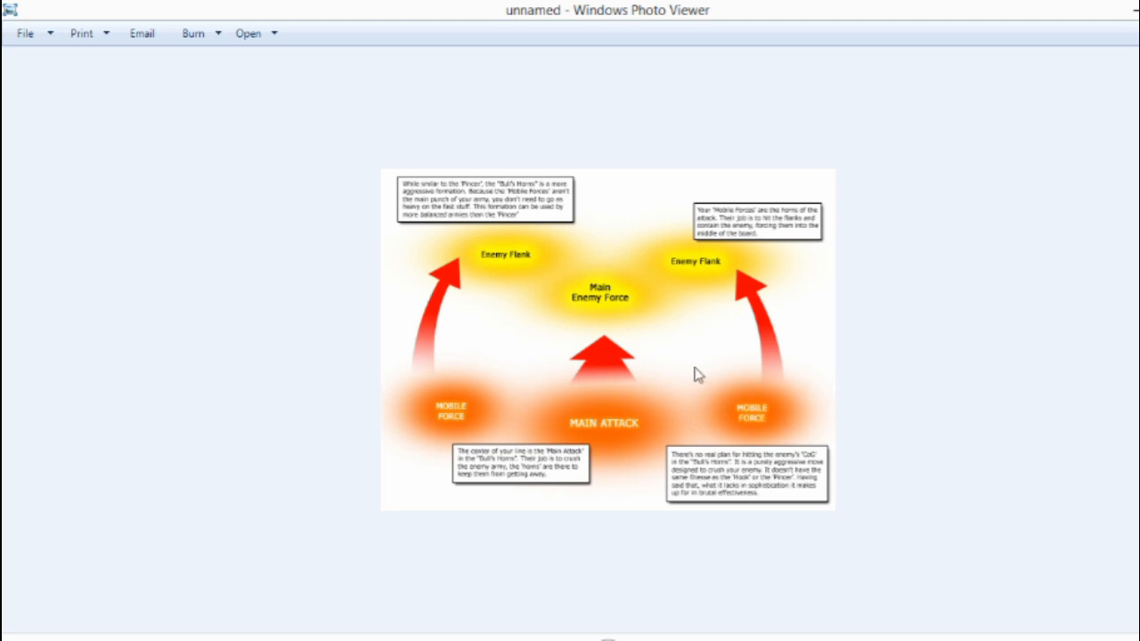
{"action": "mouse_move", "coordinate": [447, 428]}
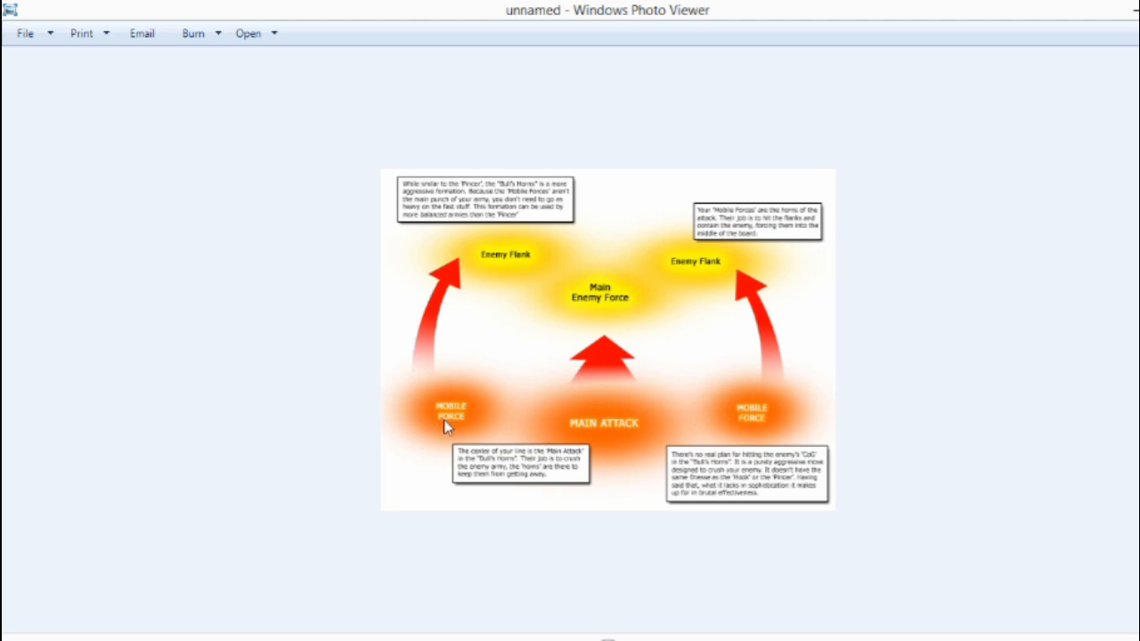
{"action": "mouse_move", "coordinate": [572, 434]}
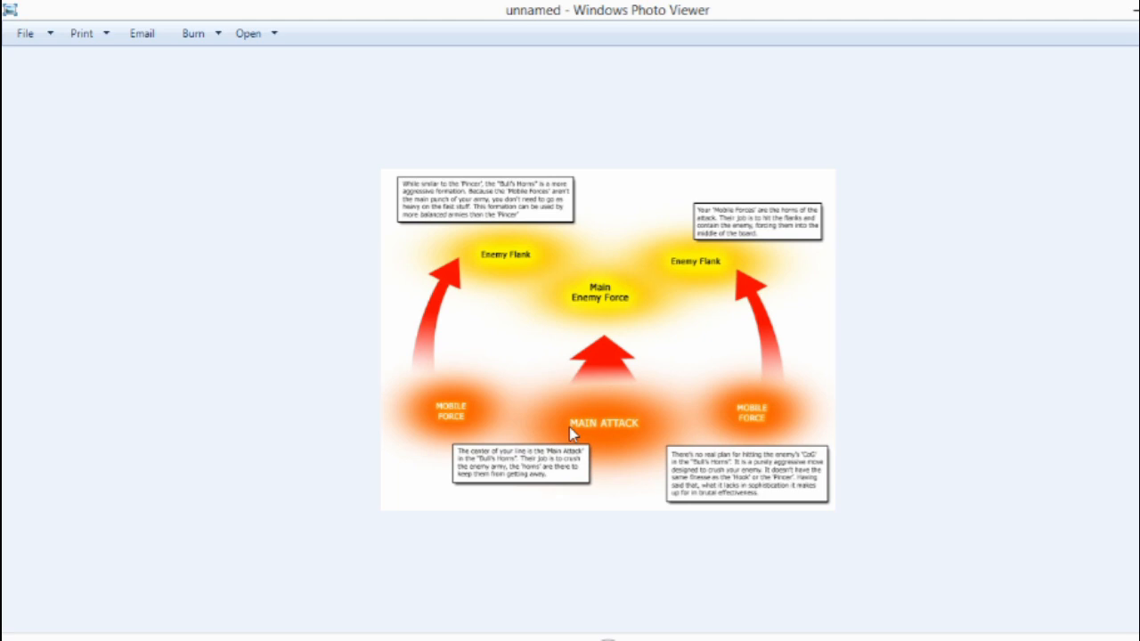
{"action": "mouse_move", "coordinate": [676, 375]}
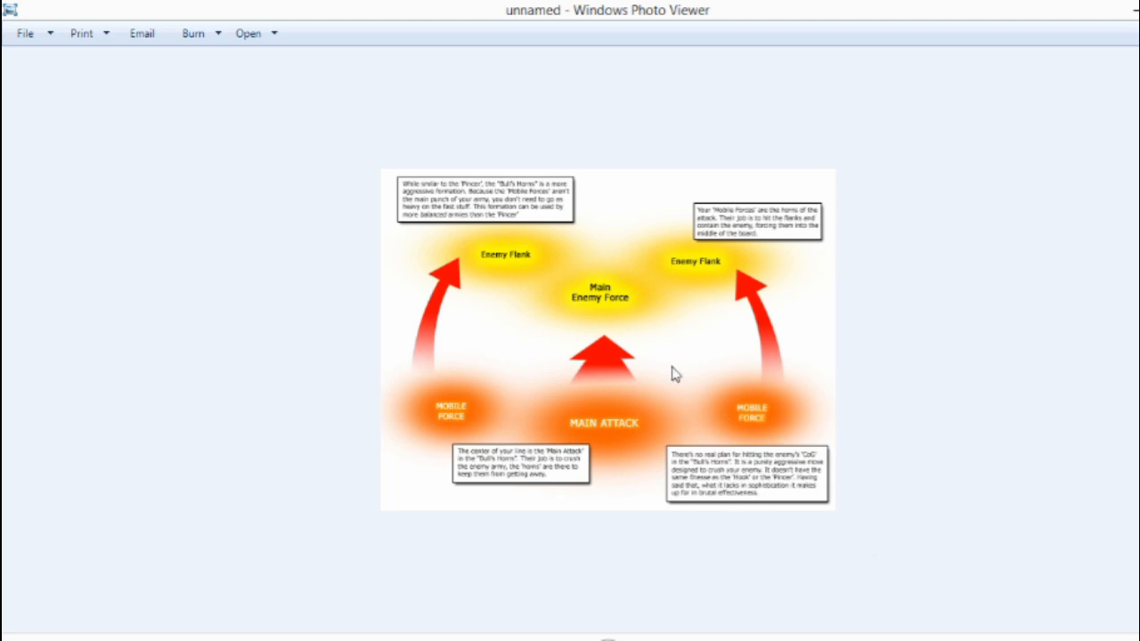
{"action": "mouse_move", "coordinate": [705, 515]}
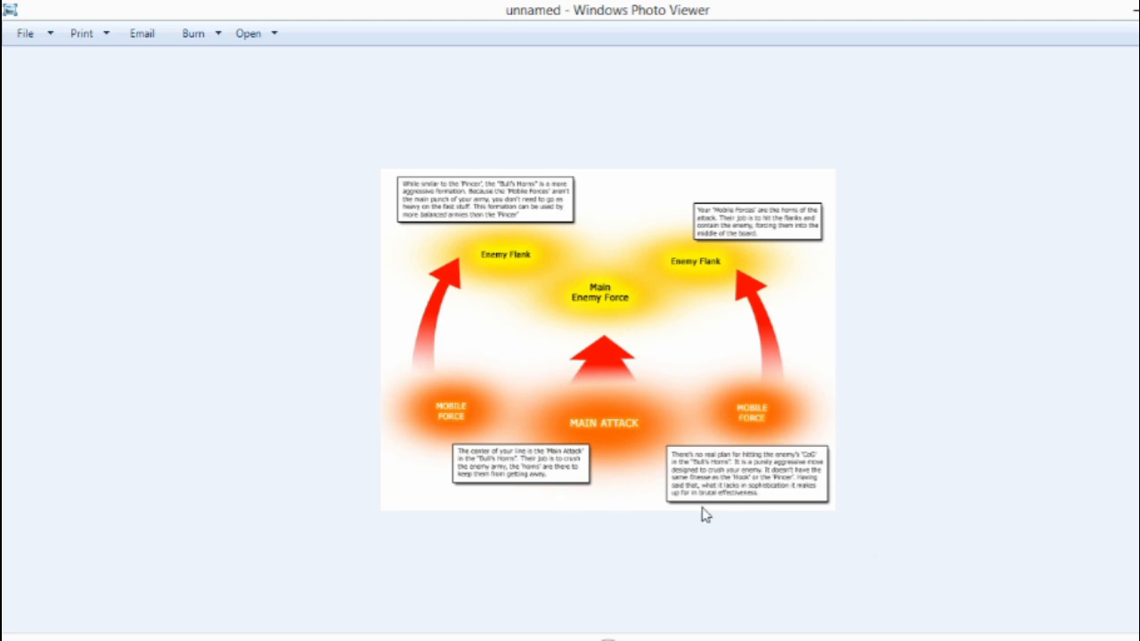
{"action": "mouse_move", "coordinate": [608, 413]}
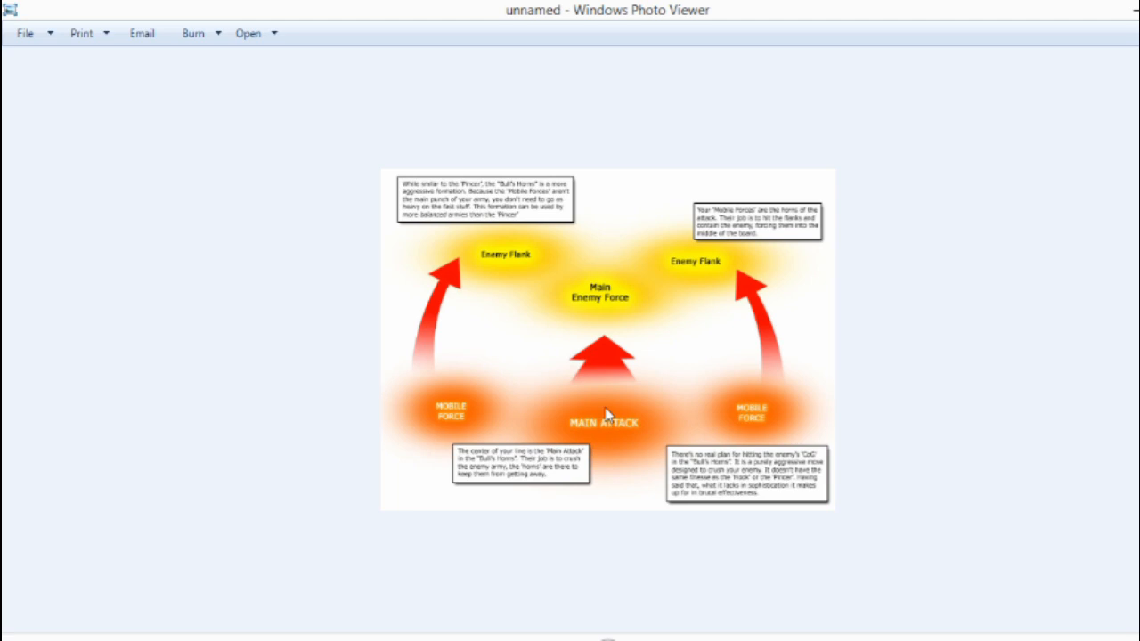
{"action": "mouse_move", "coordinate": [563, 285]}
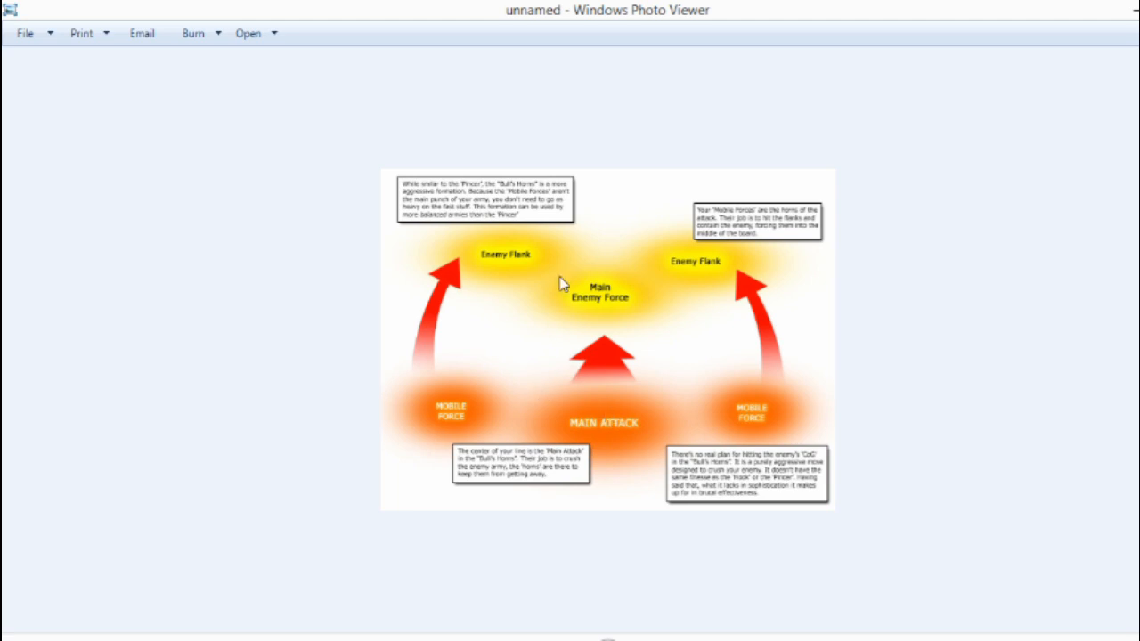
{"action": "mouse_move", "coordinate": [623, 433]}
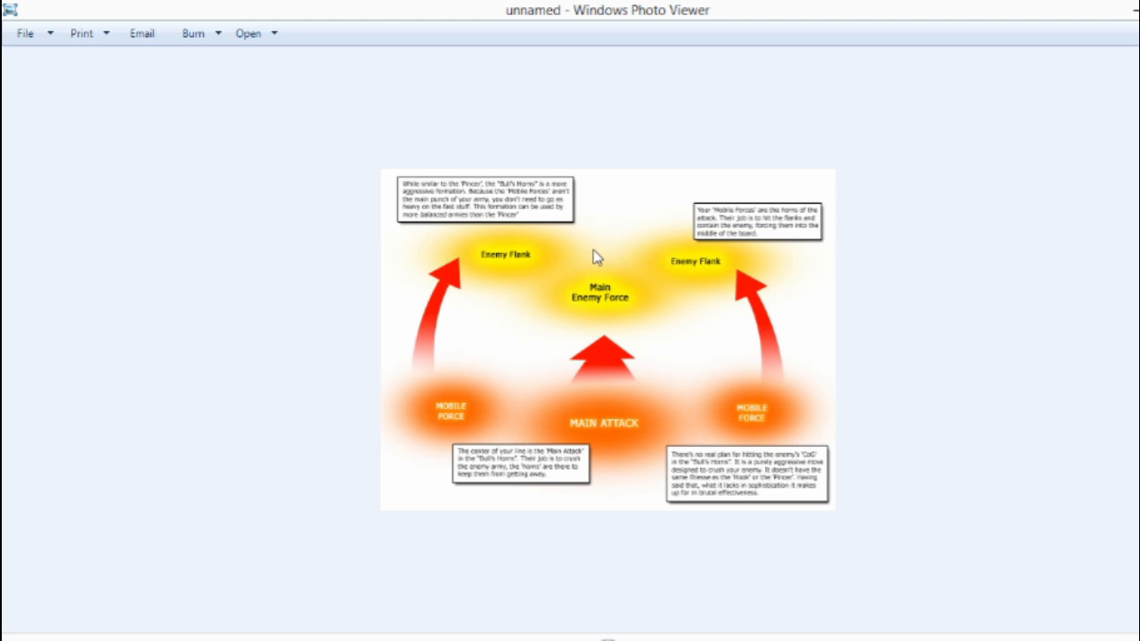
{"action": "mouse_move", "coordinate": [645, 321]}
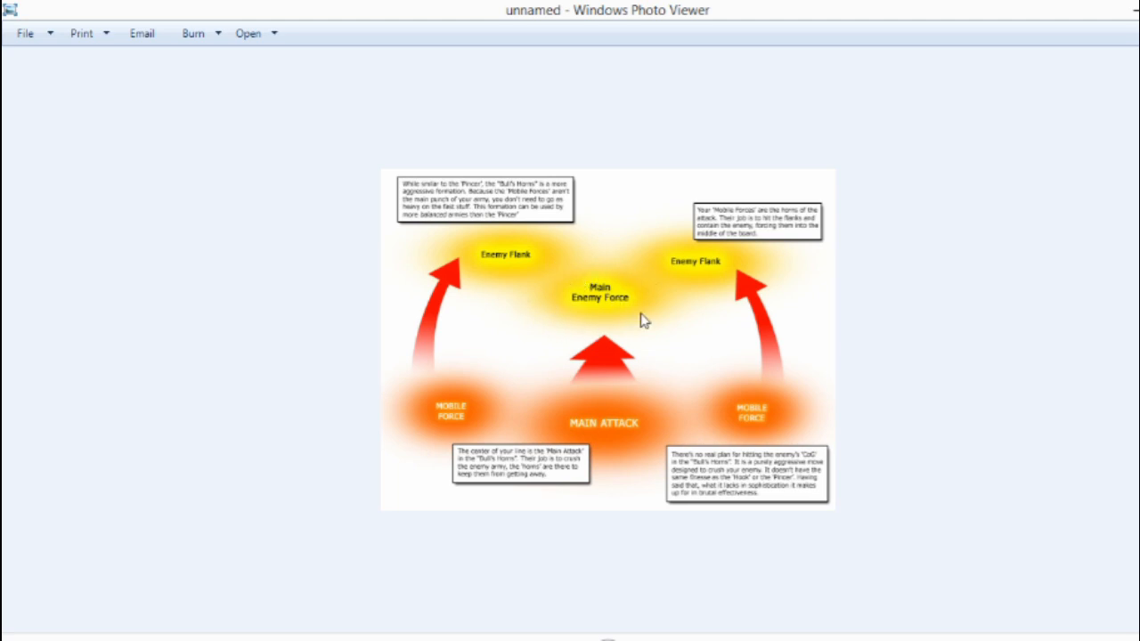
{"action": "mouse_move", "coordinate": [573, 294]}
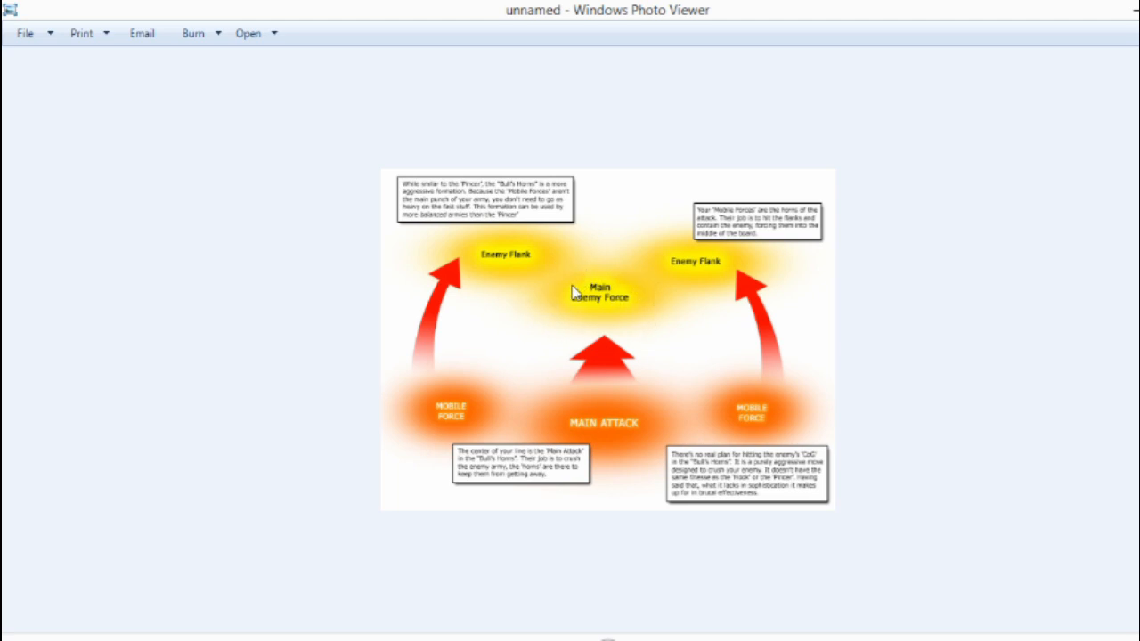
{"action": "mouse_move", "coordinate": [638, 266]}
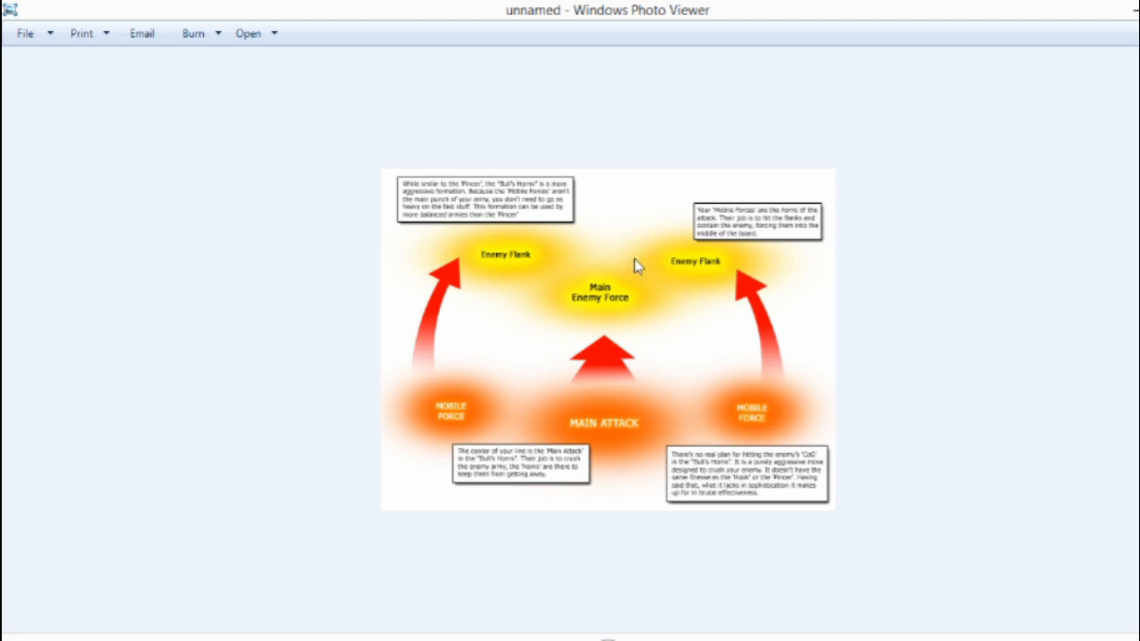
{"action": "mouse_move", "coordinate": [617, 312]}
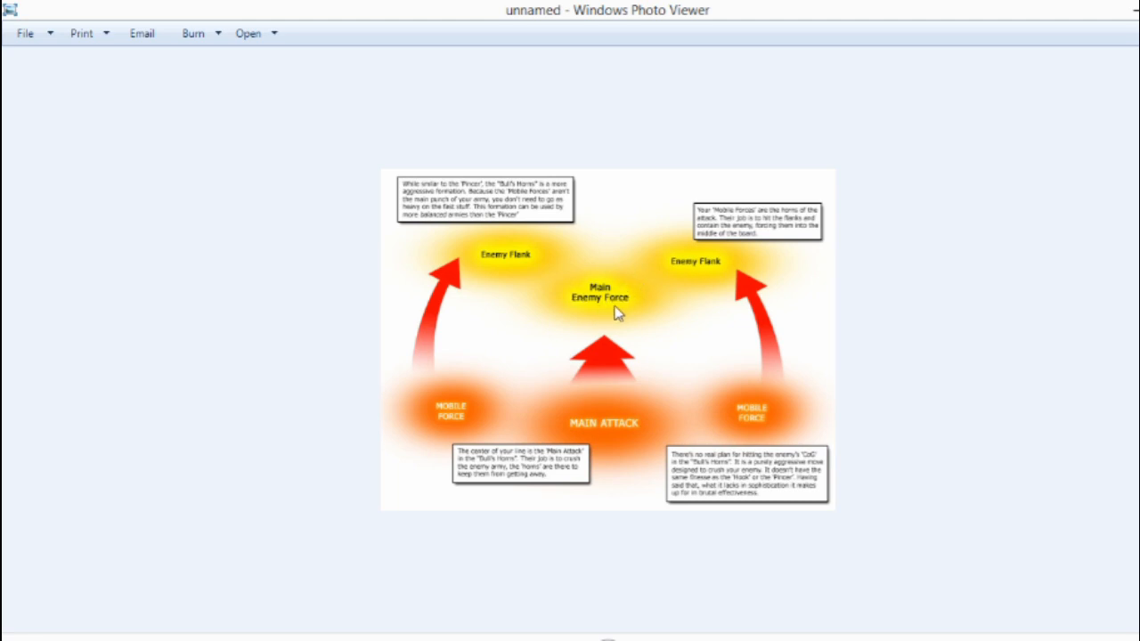
{"action": "mouse_move", "coordinate": [577, 303]}
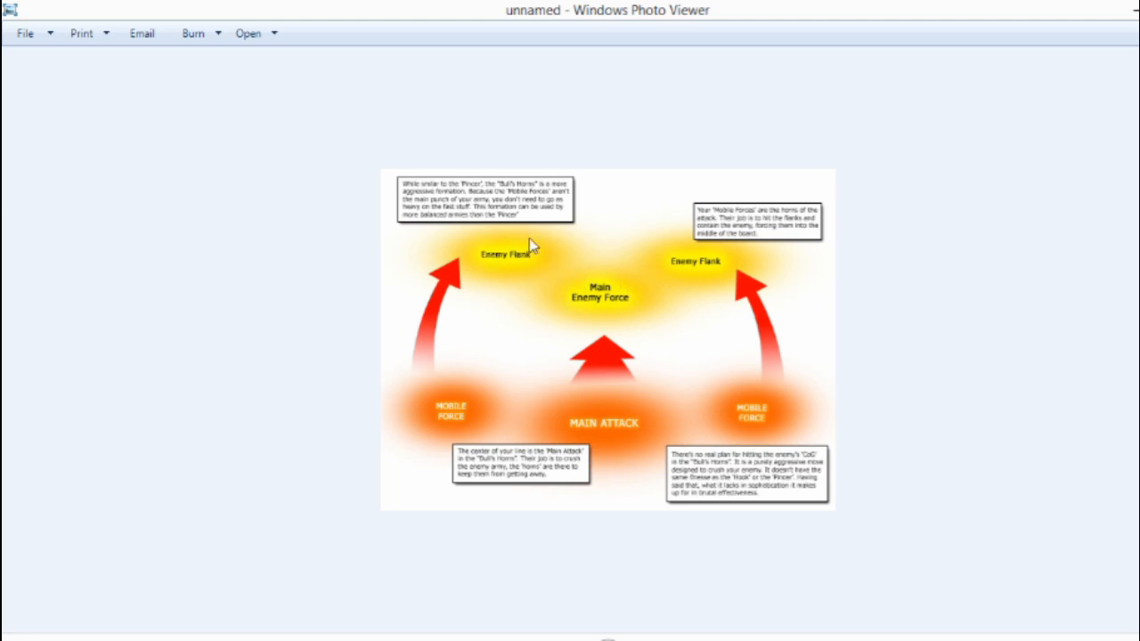
{"action": "mouse_move", "coordinate": [709, 285]}
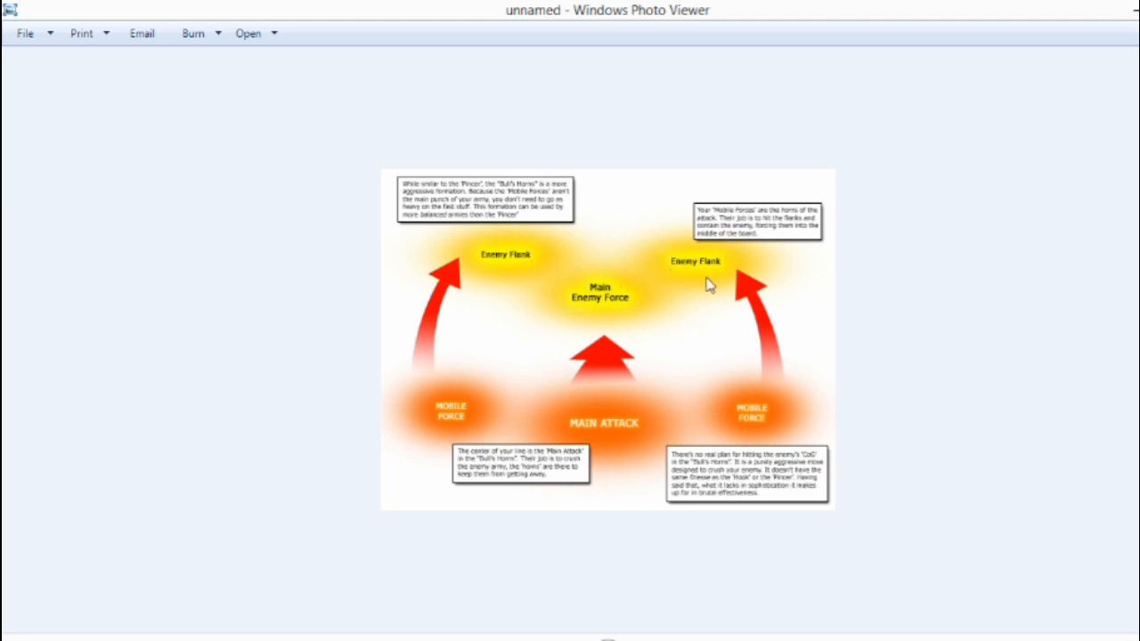
{"action": "mouse_move", "coordinate": [711, 259]}
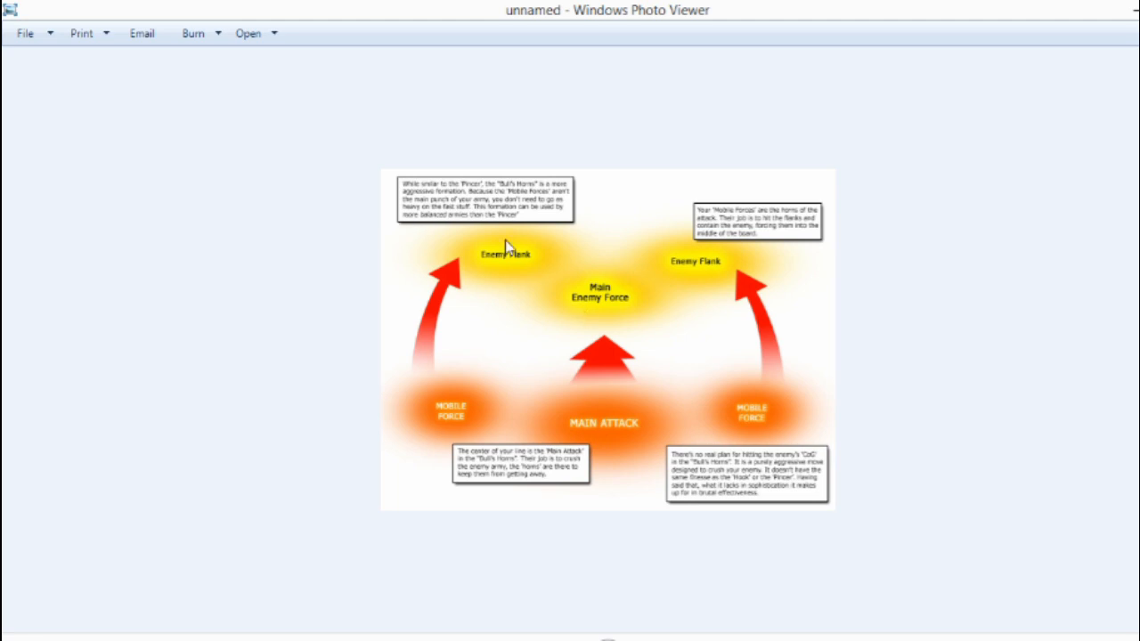
{"action": "mouse_move", "coordinate": [596, 476]}
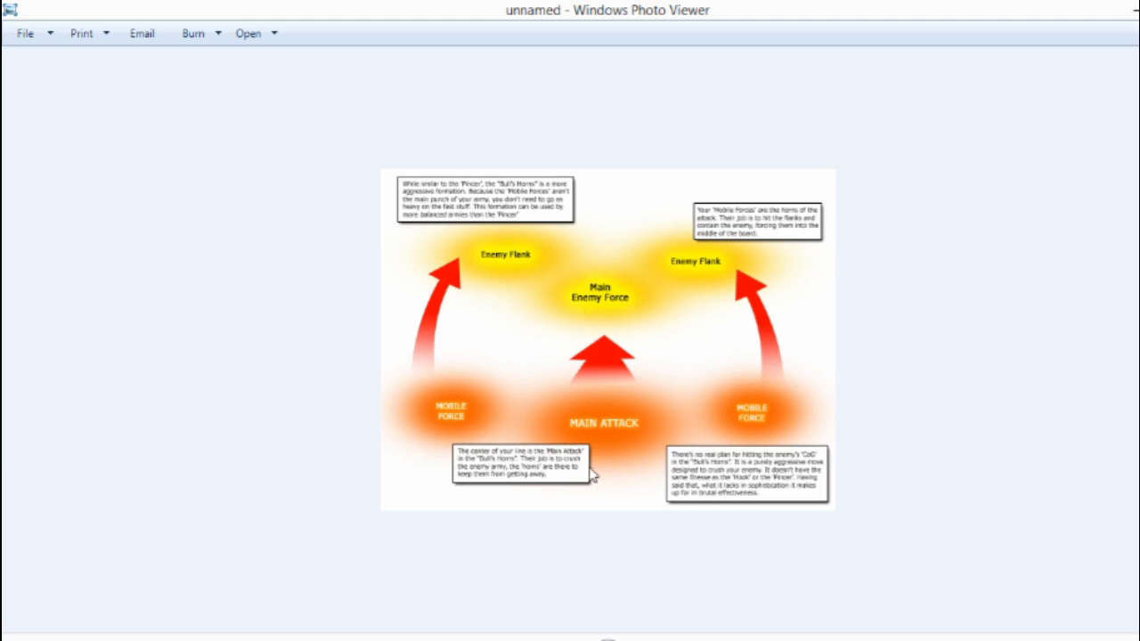
{"action": "mouse_move", "coordinate": [745, 402]}
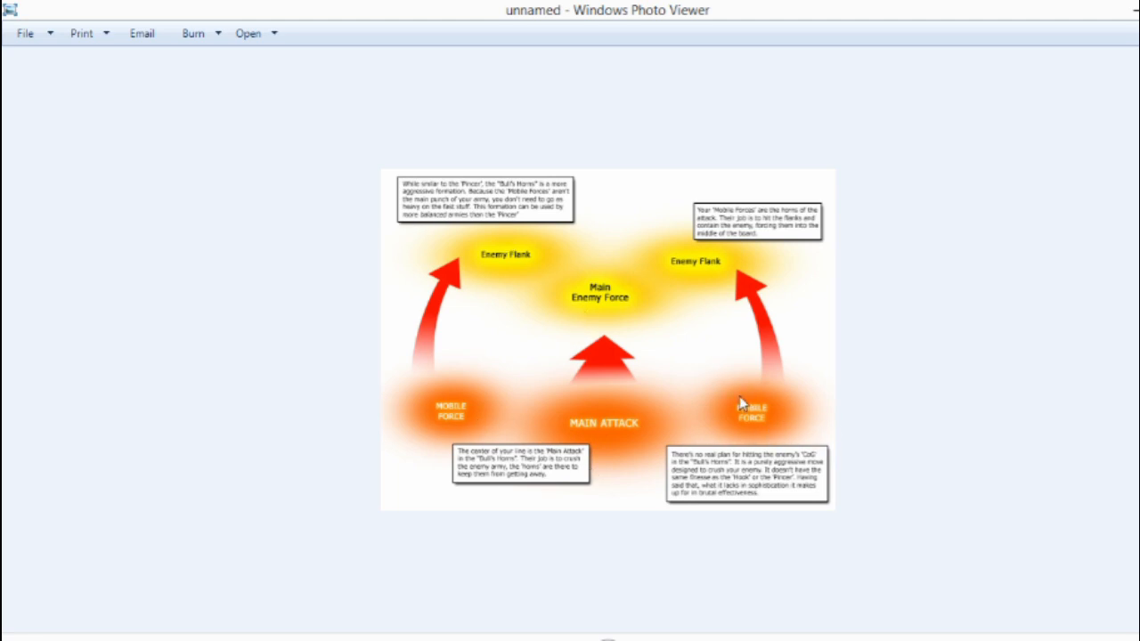
{"action": "mouse_move", "coordinate": [783, 388]}
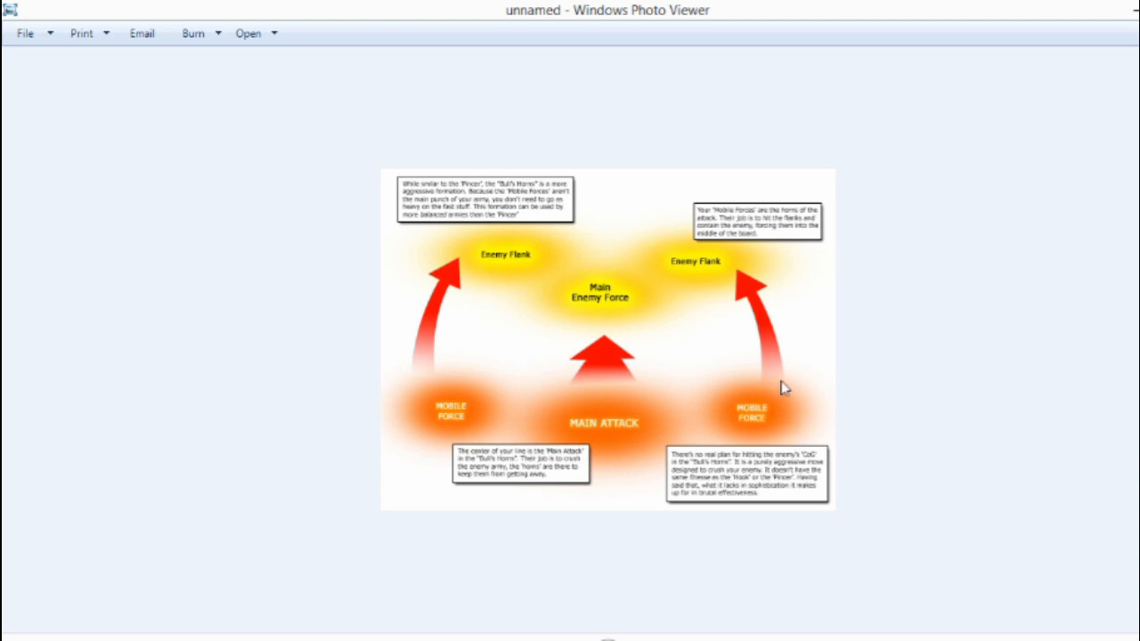
{"action": "mouse_move", "coordinate": [517, 258]}
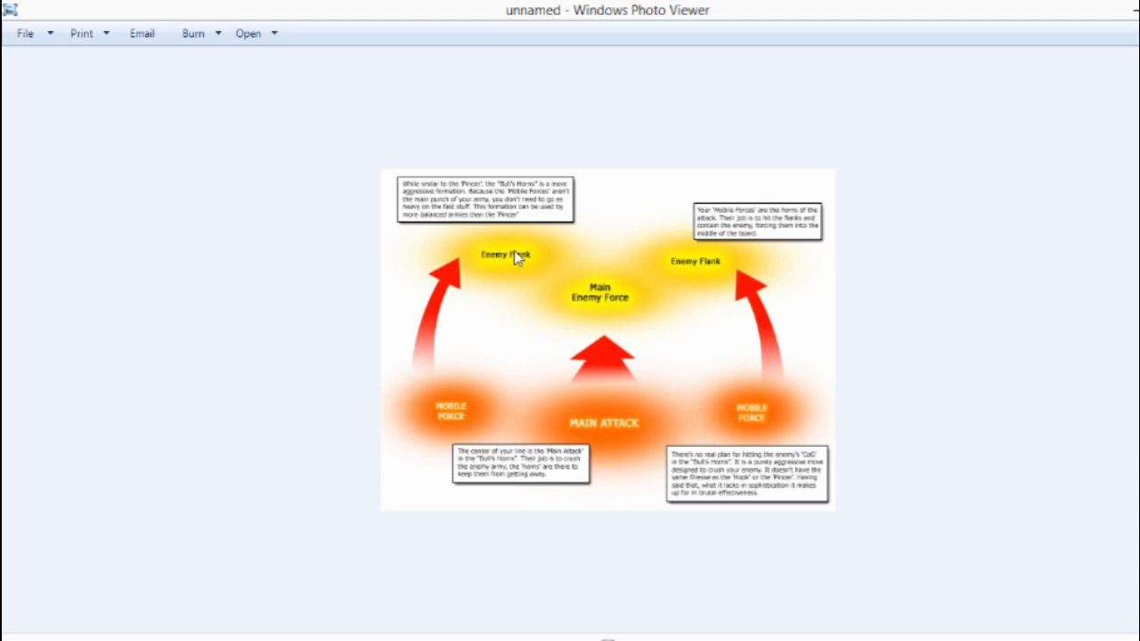
{"action": "mouse_move", "coordinate": [578, 428]}
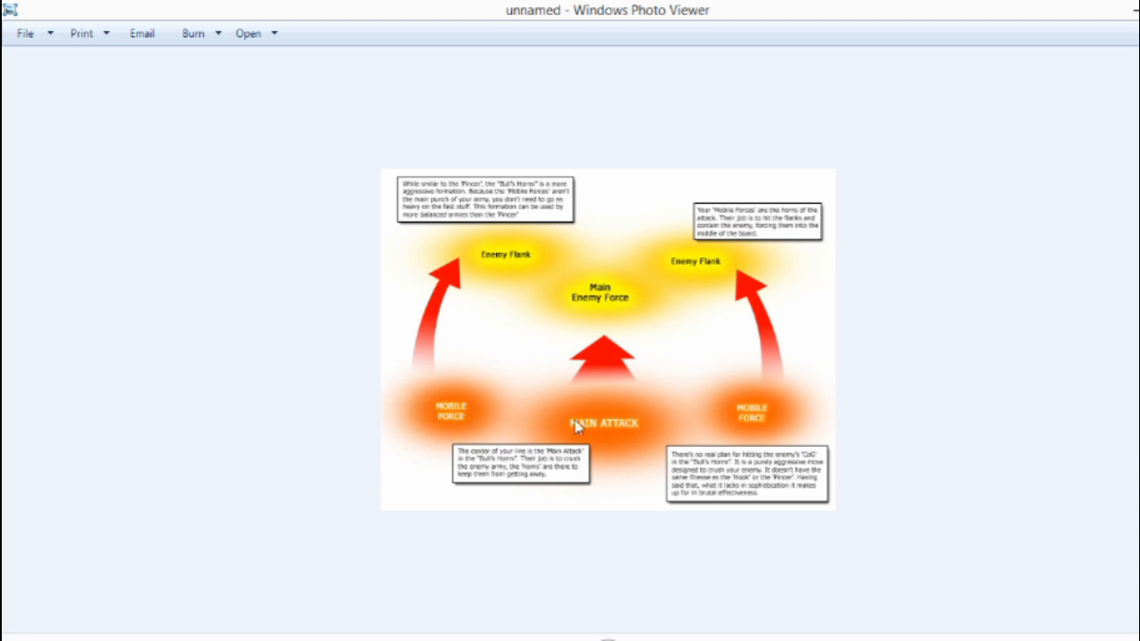
{"action": "mouse_move", "coordinate": [605, 278]}
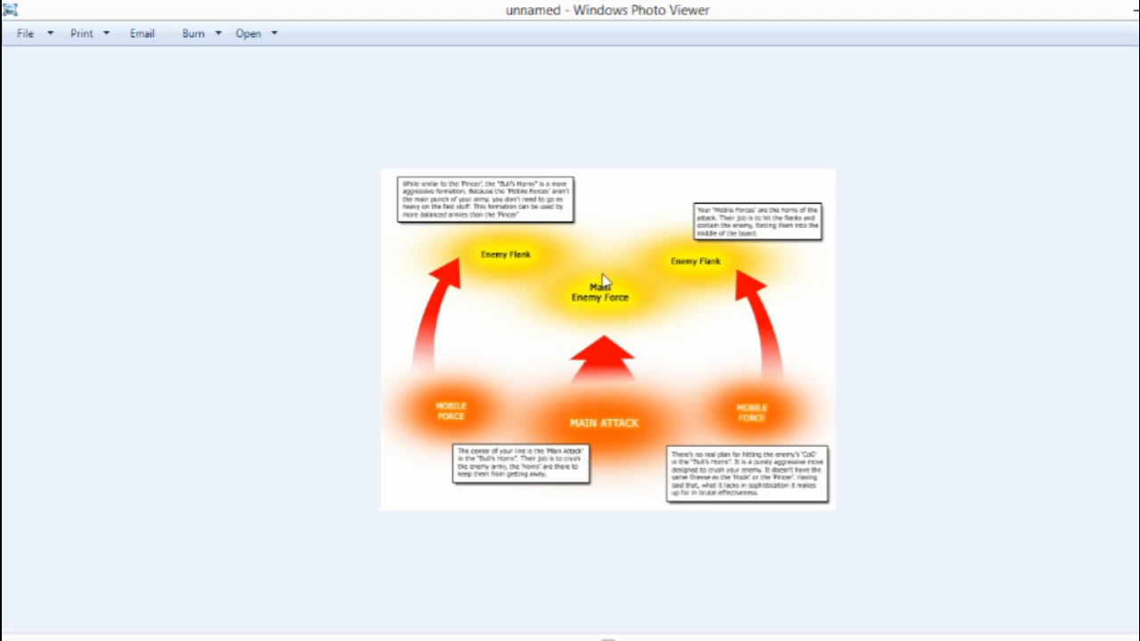
{"action": "mouse_move", "coordinate": [668, 335]}
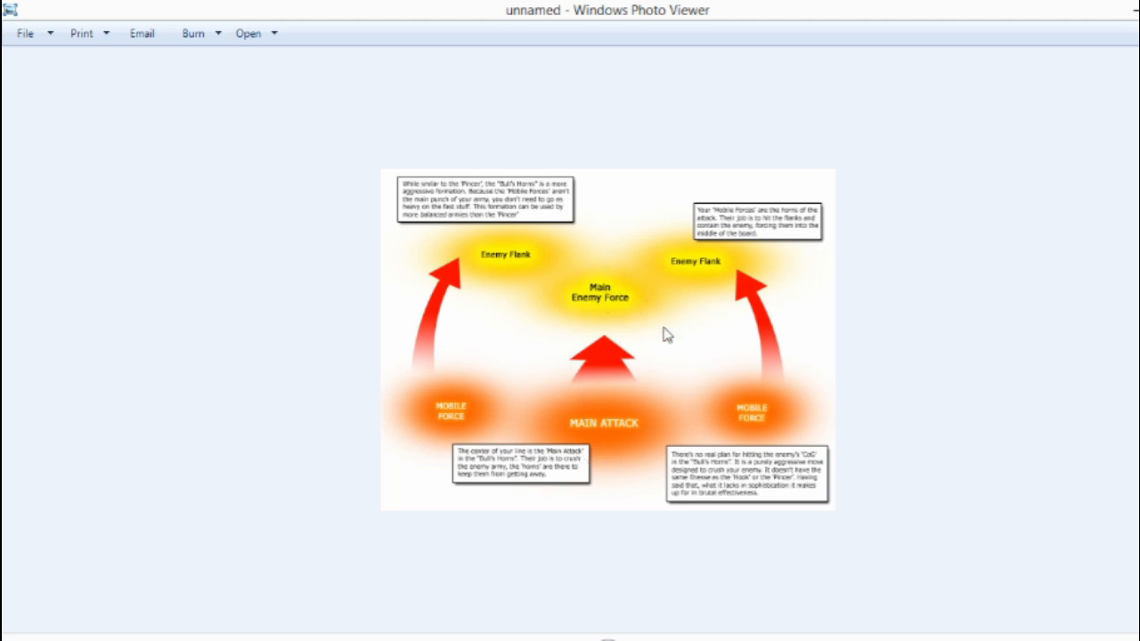
{"action": "mouse_move", "coordinate": [595, 324]}
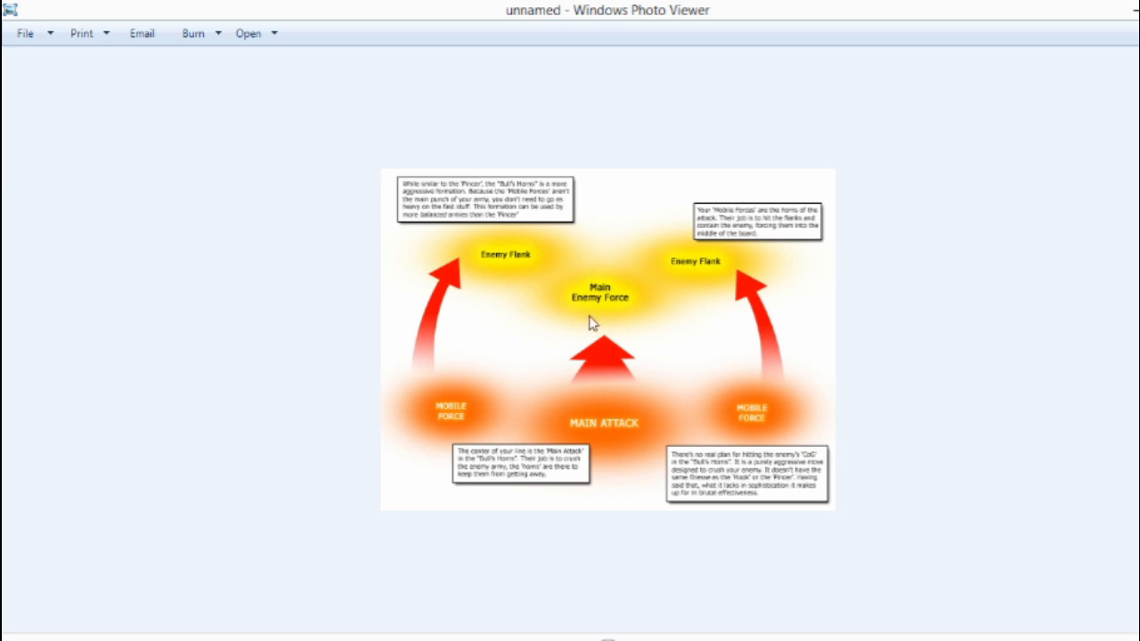
{"action": "mouse_move", "coordinate": [616, 310]}
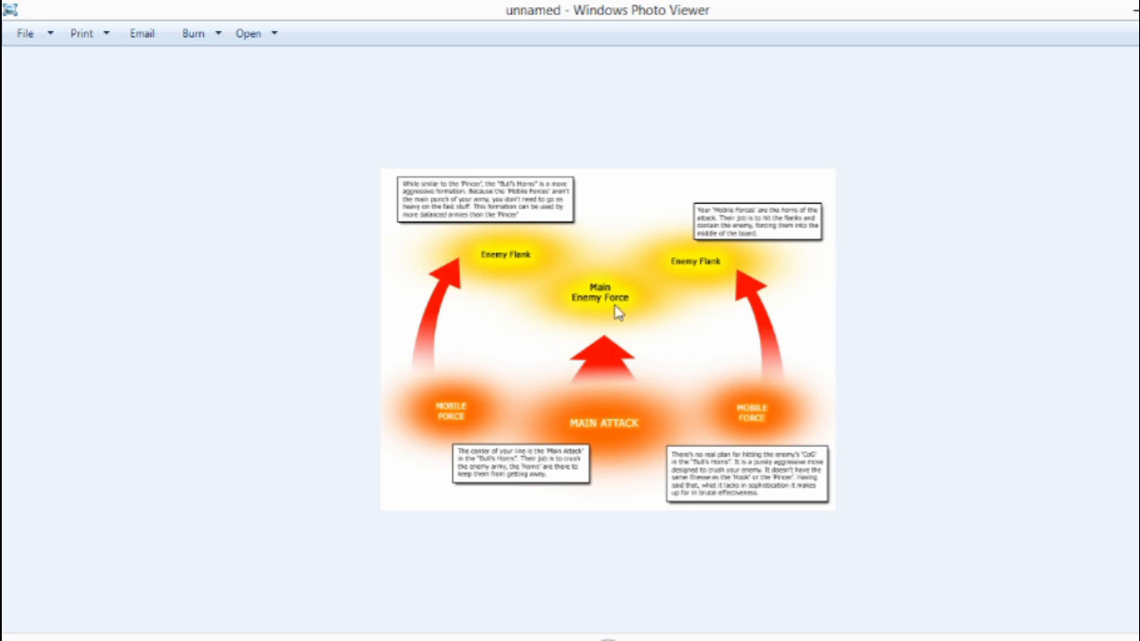
{"action": "mouse_move", "coordinate": [538, 298]}
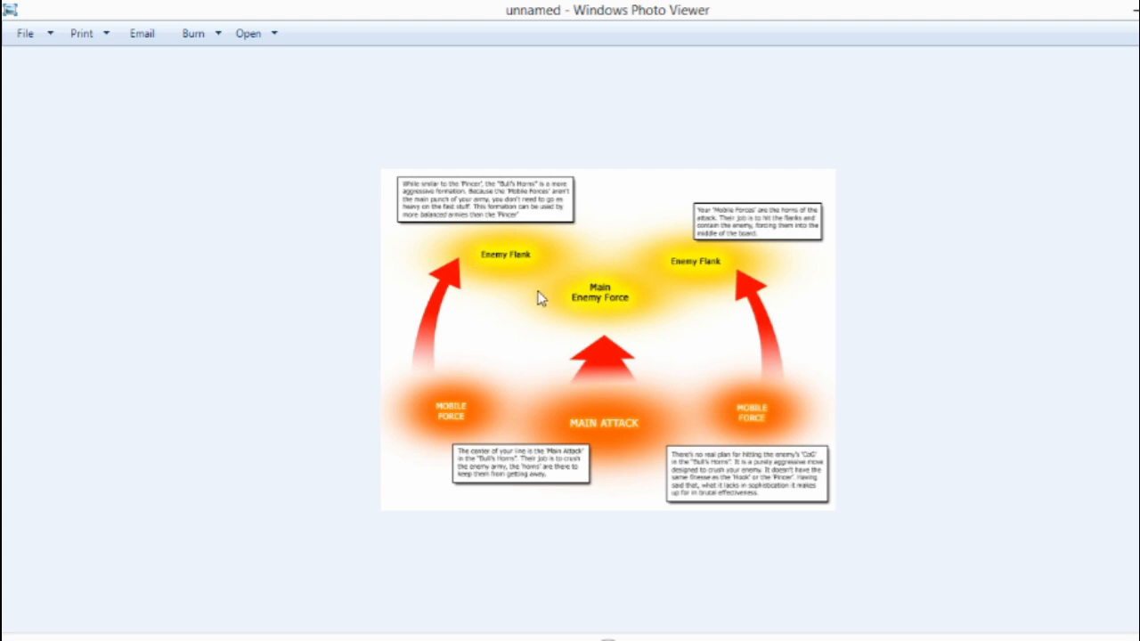
{"action": "mouse_move", "coordinate": [680, 403]}
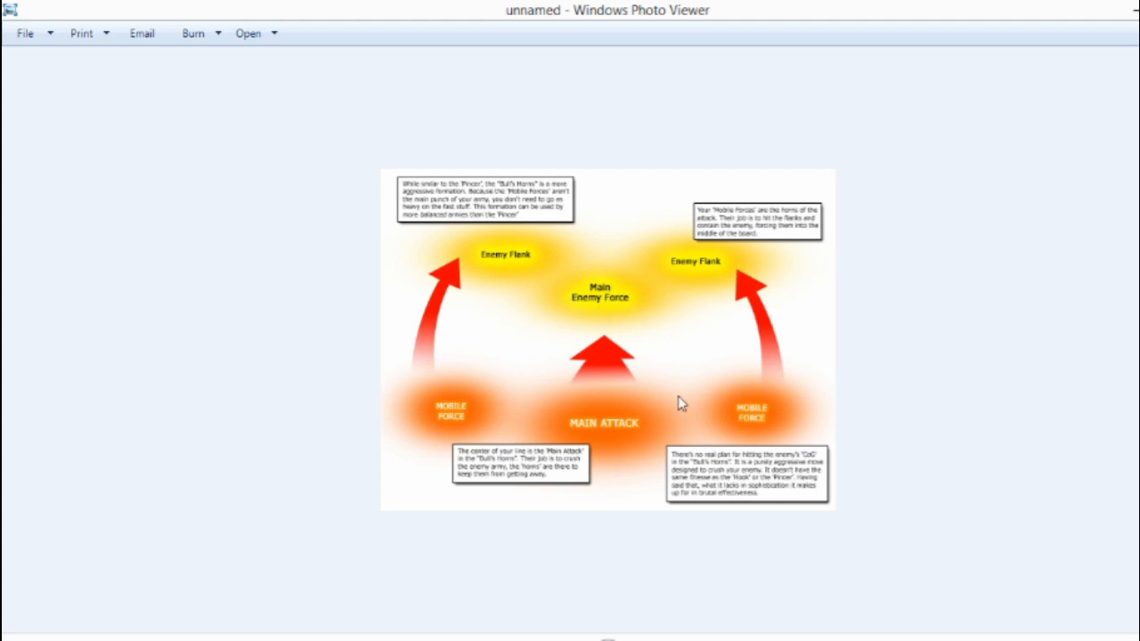
{"action": "mouse_move", "coordinate": [675, 399]}
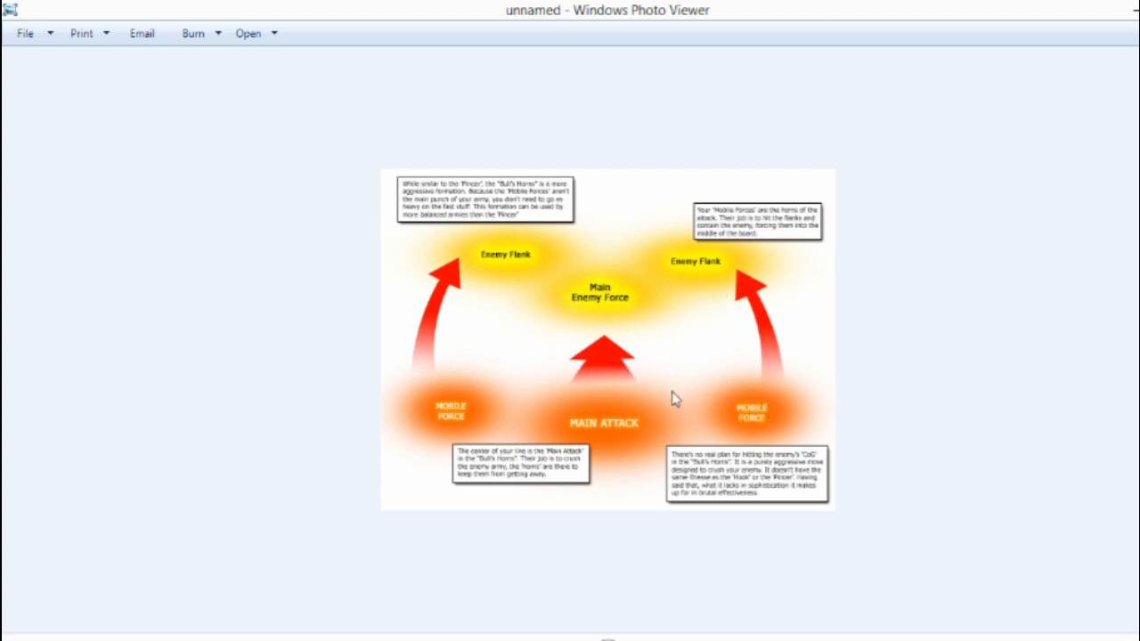
{"action": "mouse_move", "coordinate": [611, 407]}
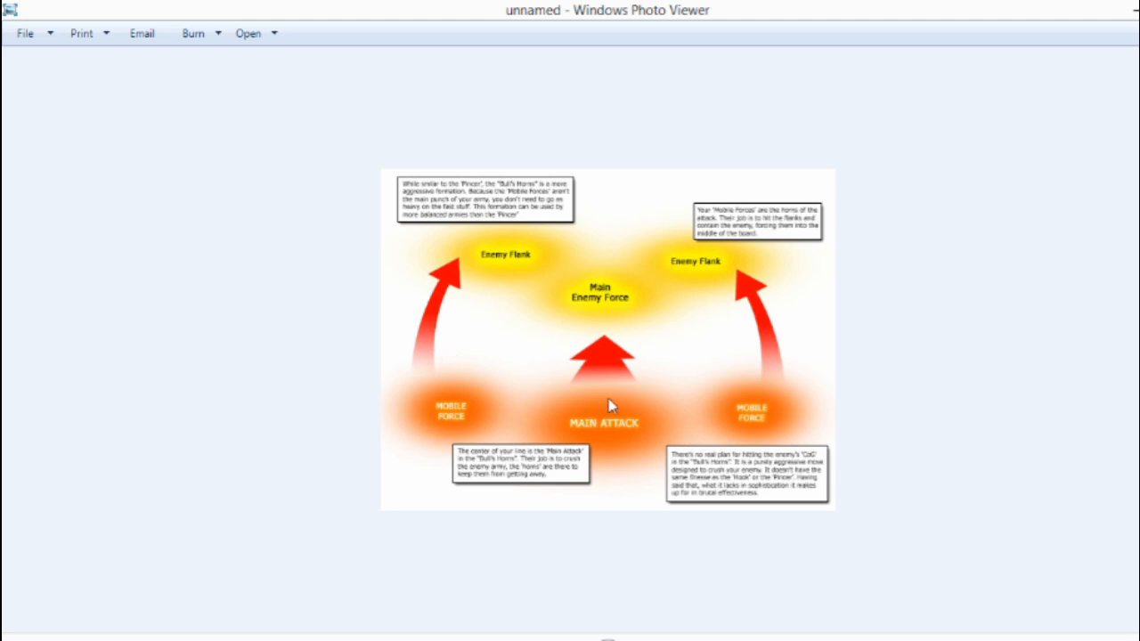
{"action": "mouse_move", "coordinate": [508, 288]}
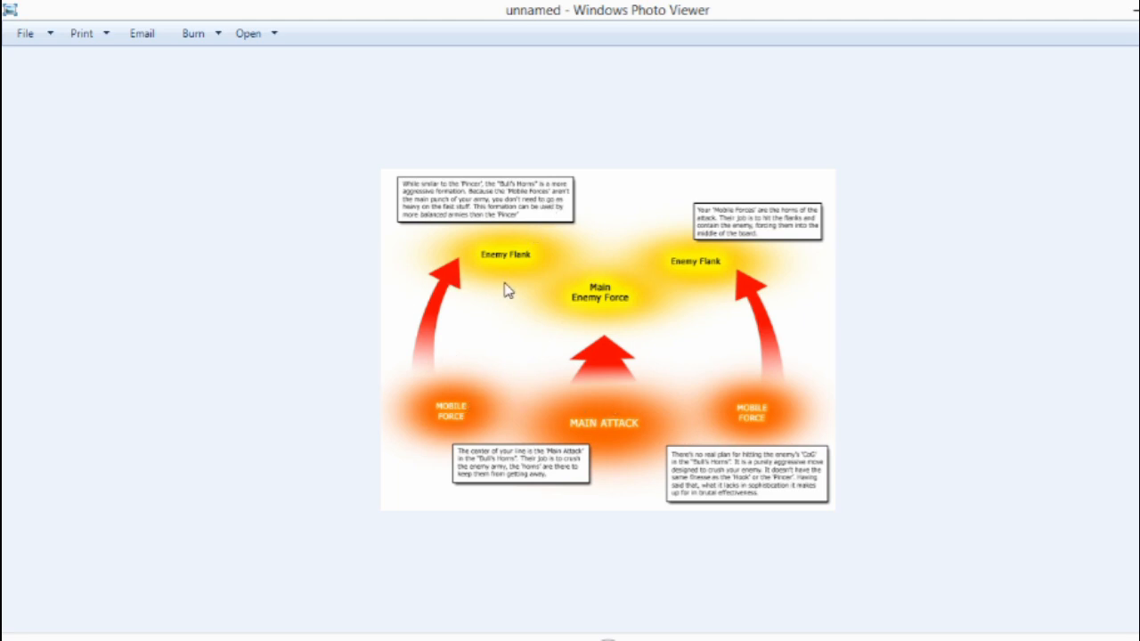
{"action": "mouse_move", "coordinate": [503, 283]}
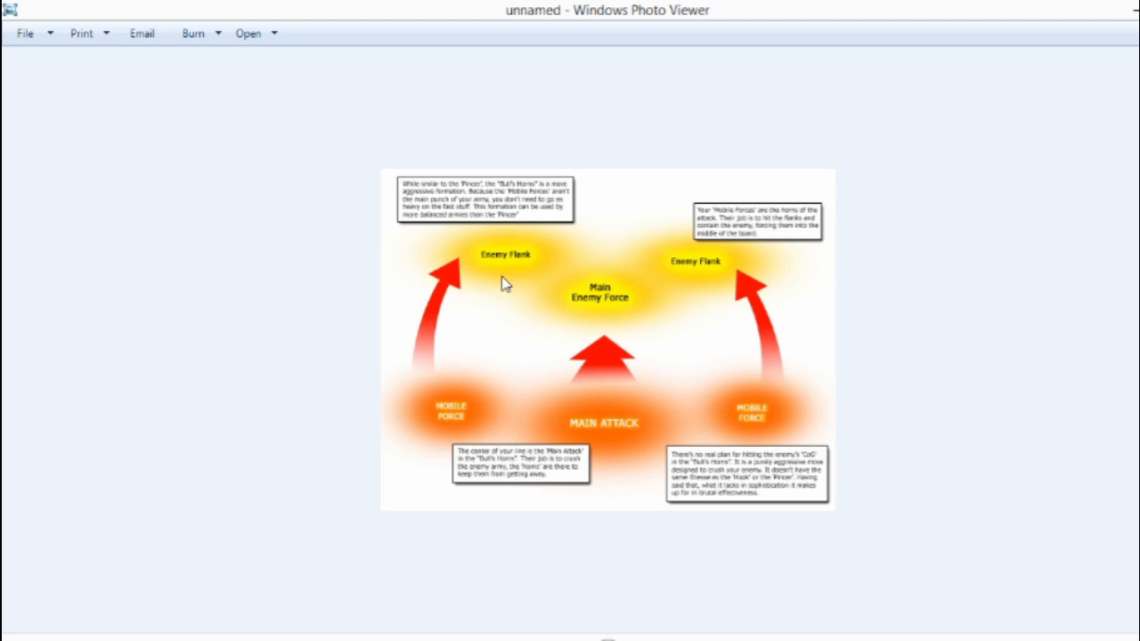
{"action": "mouse_move", "coordinate": [709, 358]}
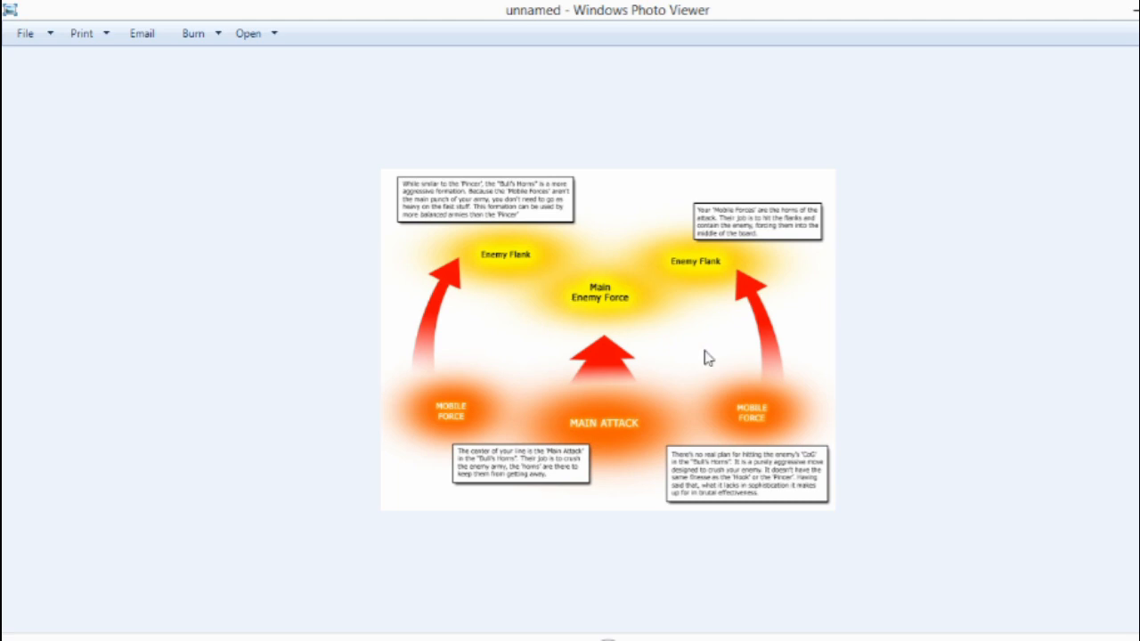
{"action": "mouse_move", "coordinate": [716, 294]}
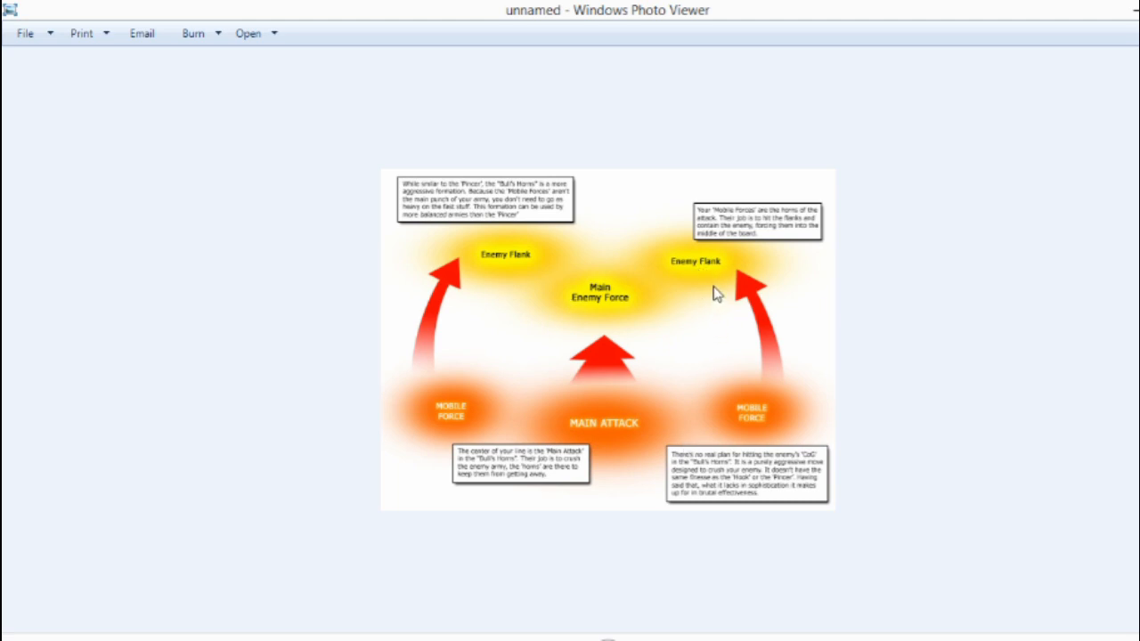
{"action": "mouse_move", "coordinate": [509, 258]}
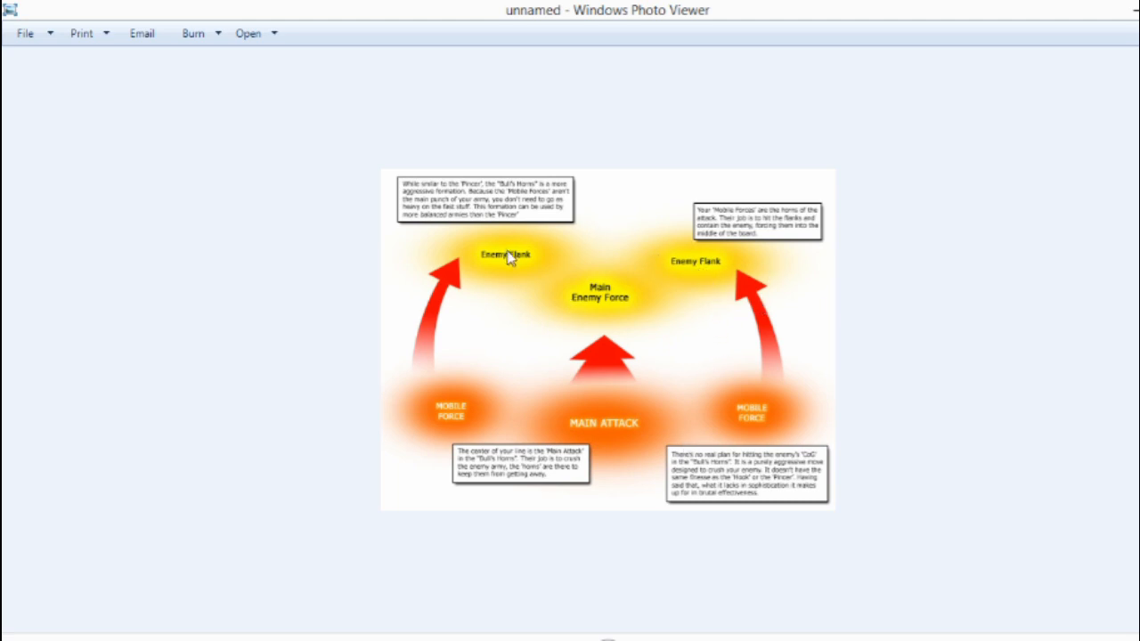
{"action": "mouse_move", "coordinate": [595, 287]}
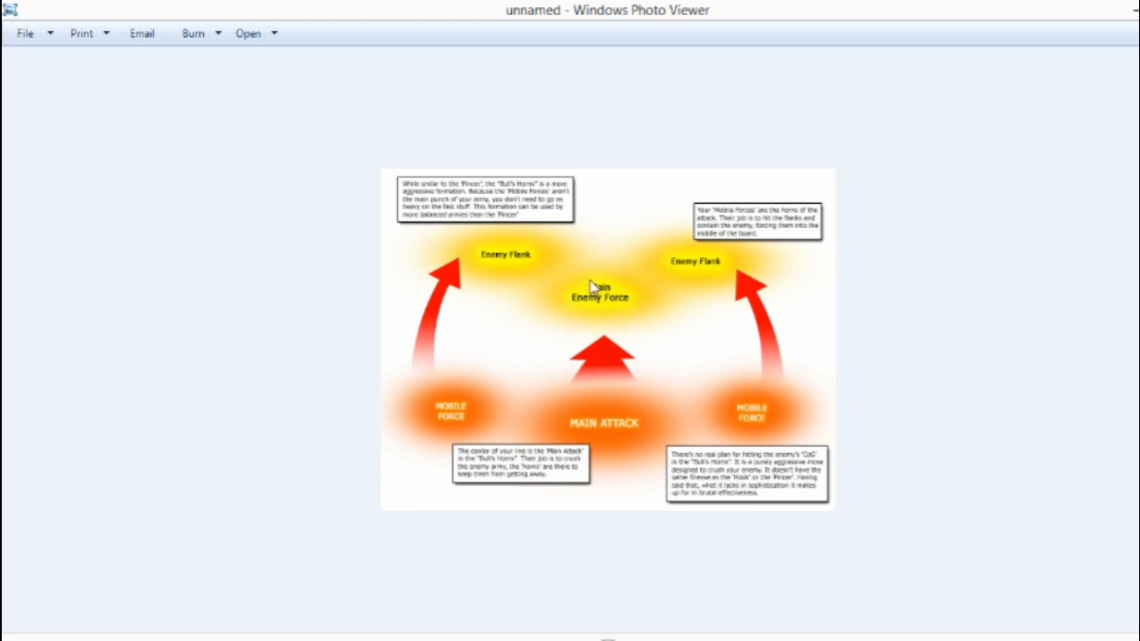
{"action": "mouse_move", "coordinate": [506, 260]}
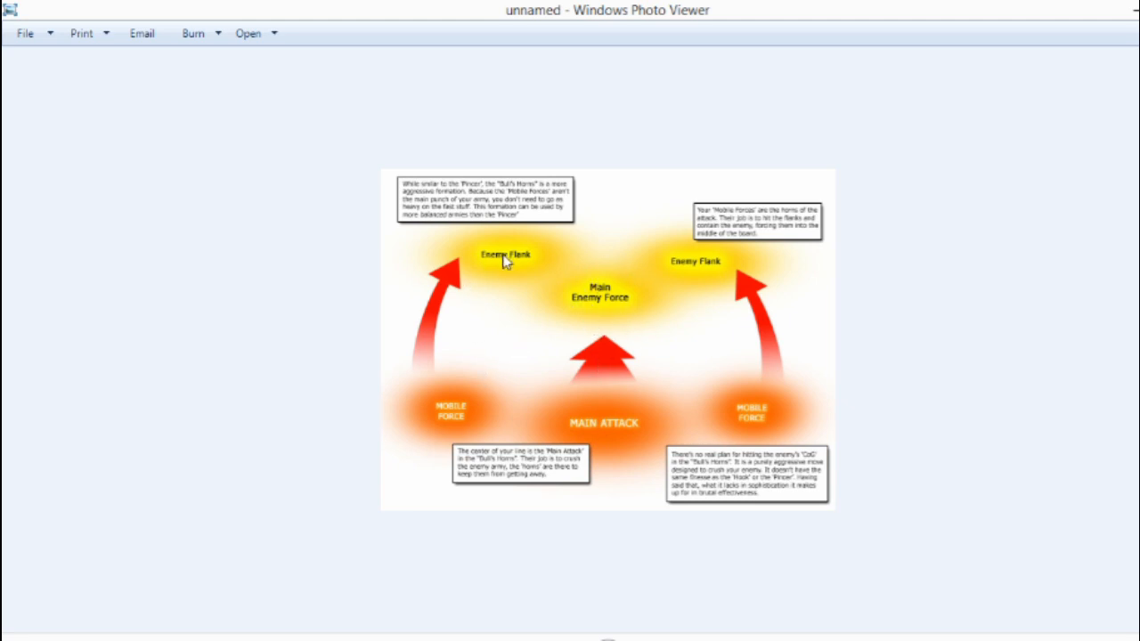
{"action": "mouse_move", "coordinate": [588, 301]}
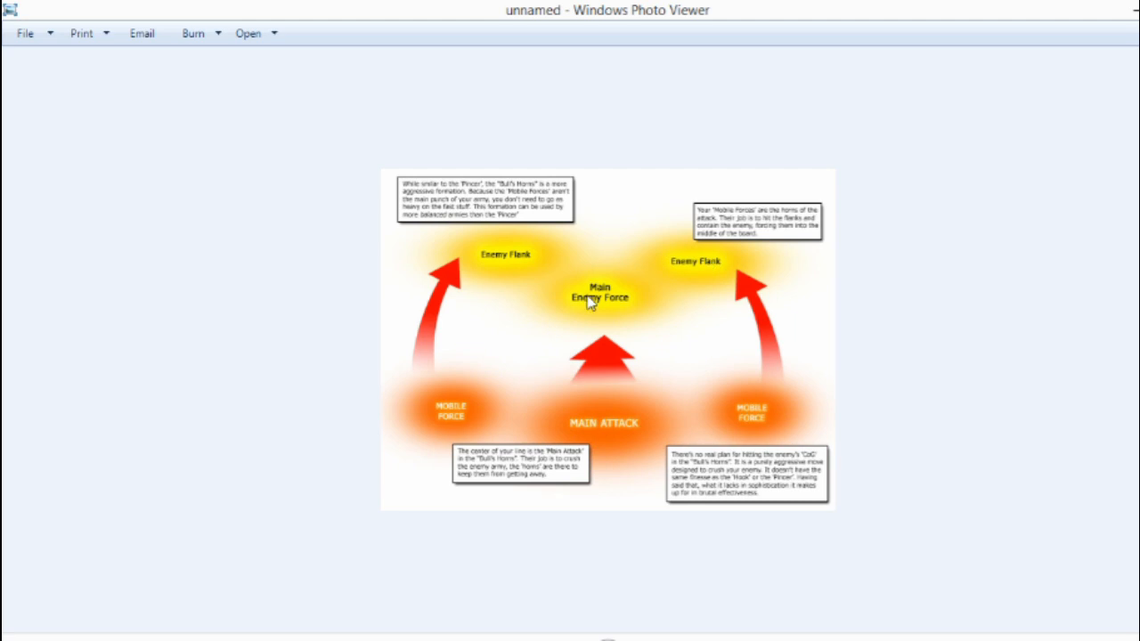
{"action": "mouse_move", "coordinate": [597, 271]}
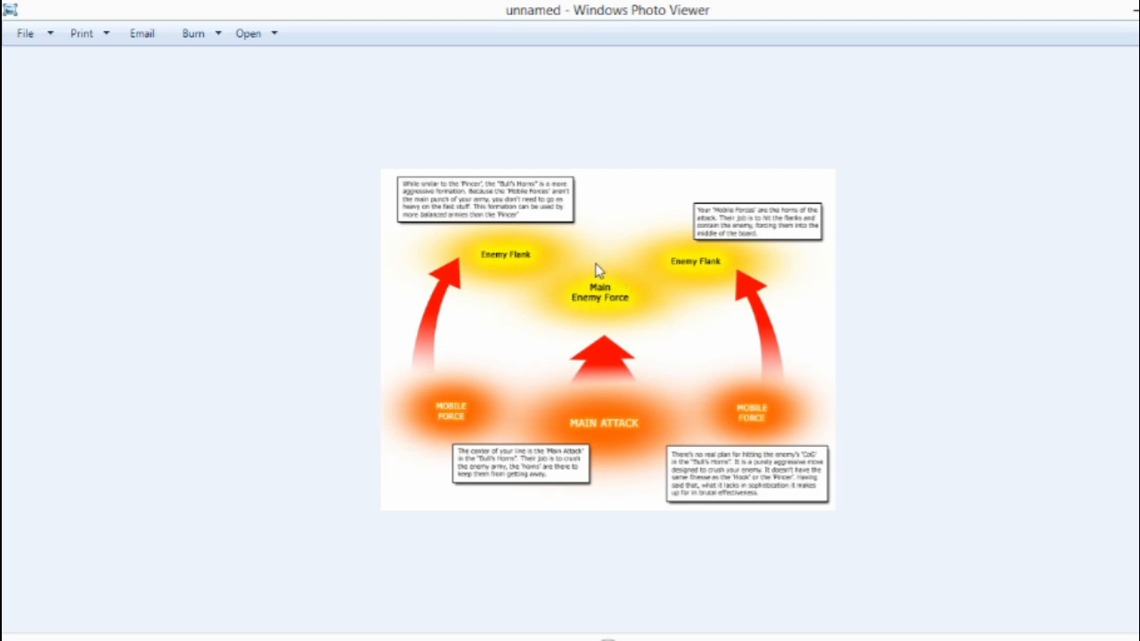
{"action": "mouse_move", "coordinate": [649, 300]}
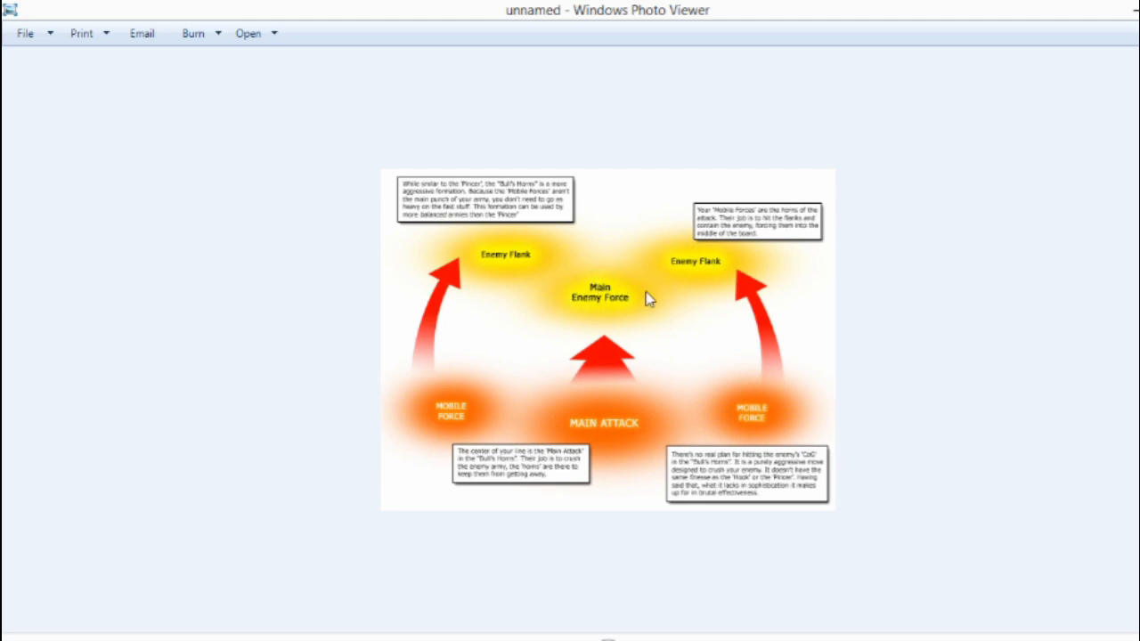
{"action": "mouse_move", "coordinate": [585, 300]}
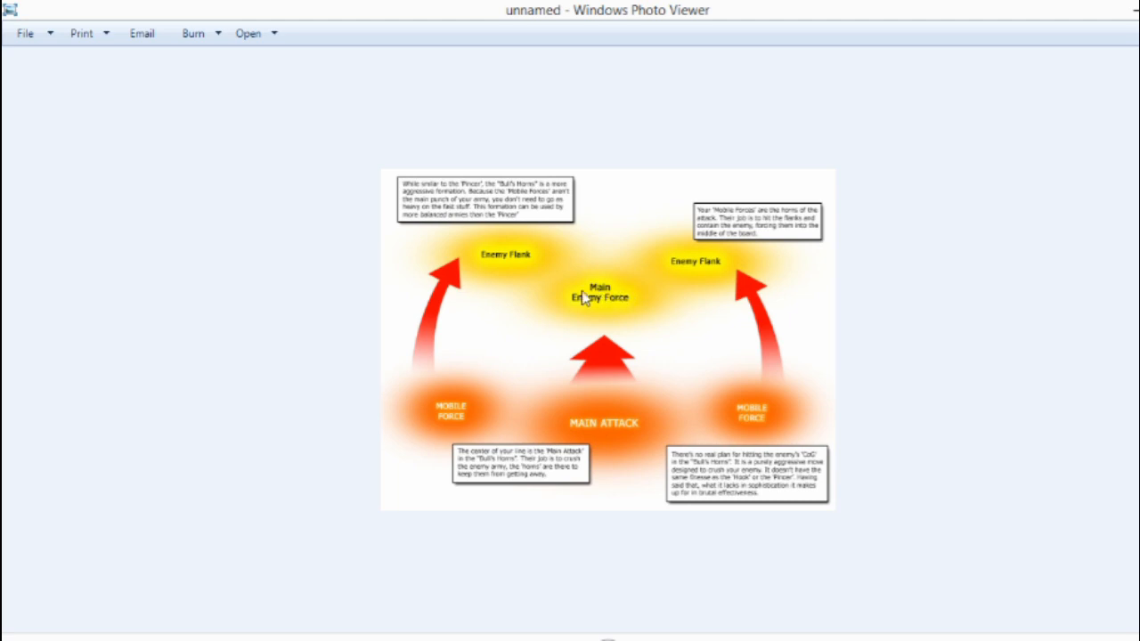
{"action": "mouse_move", "coordinate": [454, 283]}
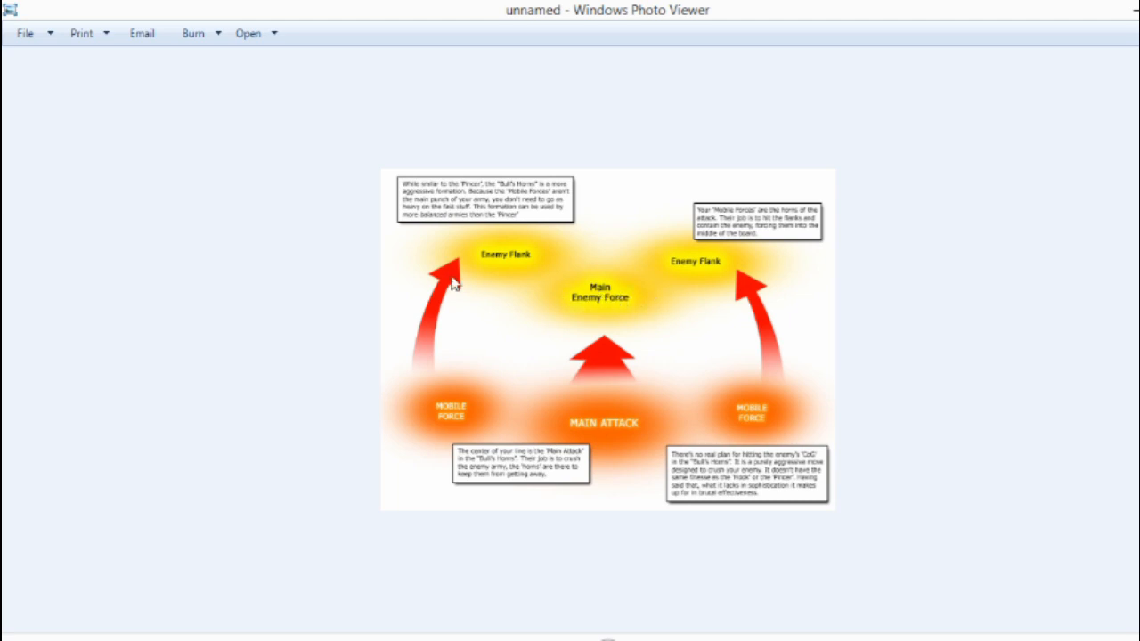
{"action": "mouse_move", "coordinate": [602, 303]}
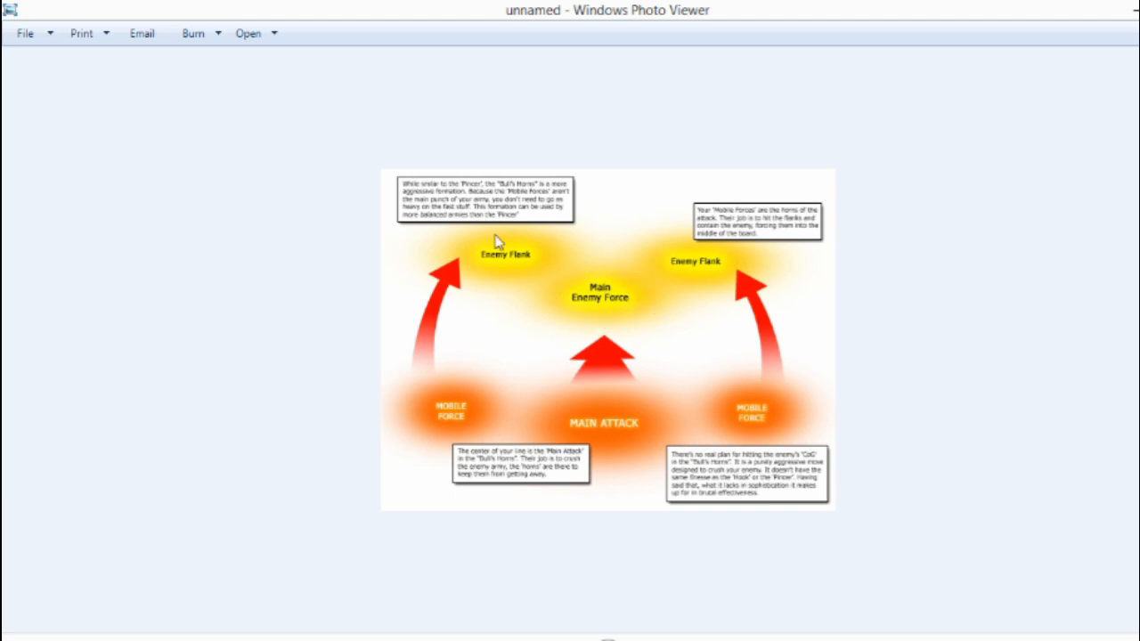
{"action": "mouse_move", "coordinate": [515, 271]}
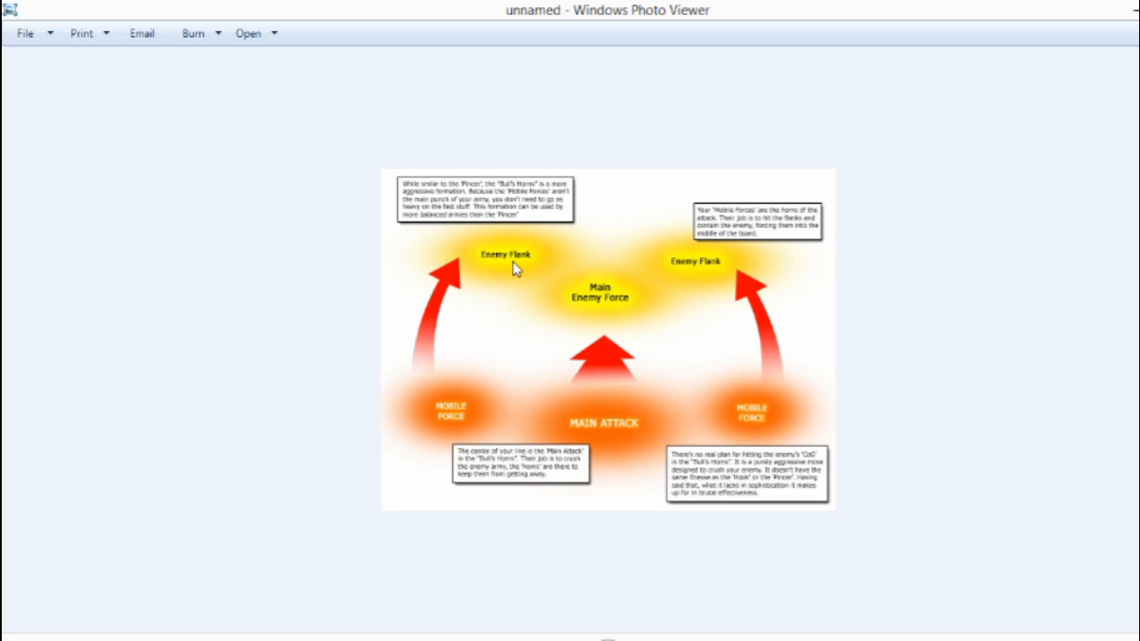
{"action": "mouse_move", "coordinate": [508, 271]}
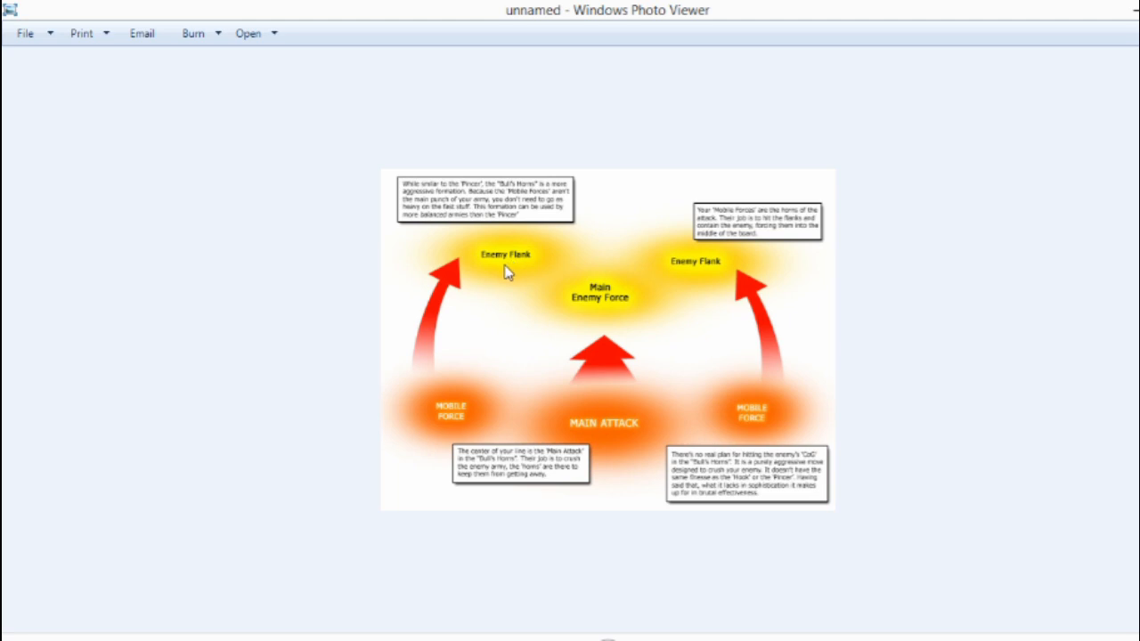
{"action": "mouse_move", "coordinate": [467, 453]}
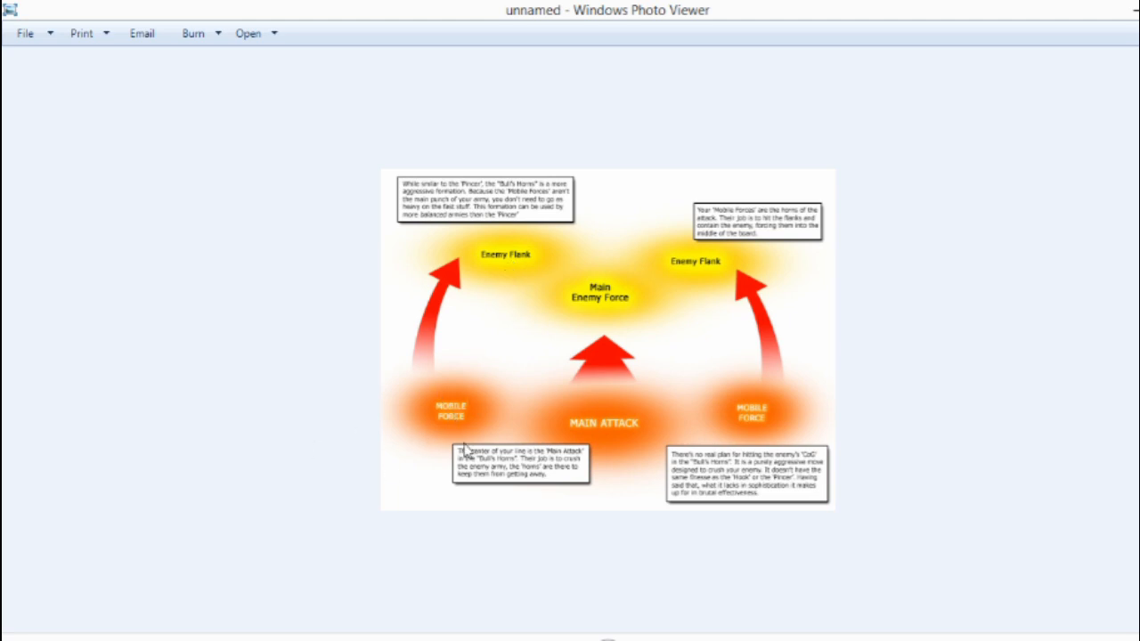
{"action": "mouse_move", "coordinate": [497, 446]}
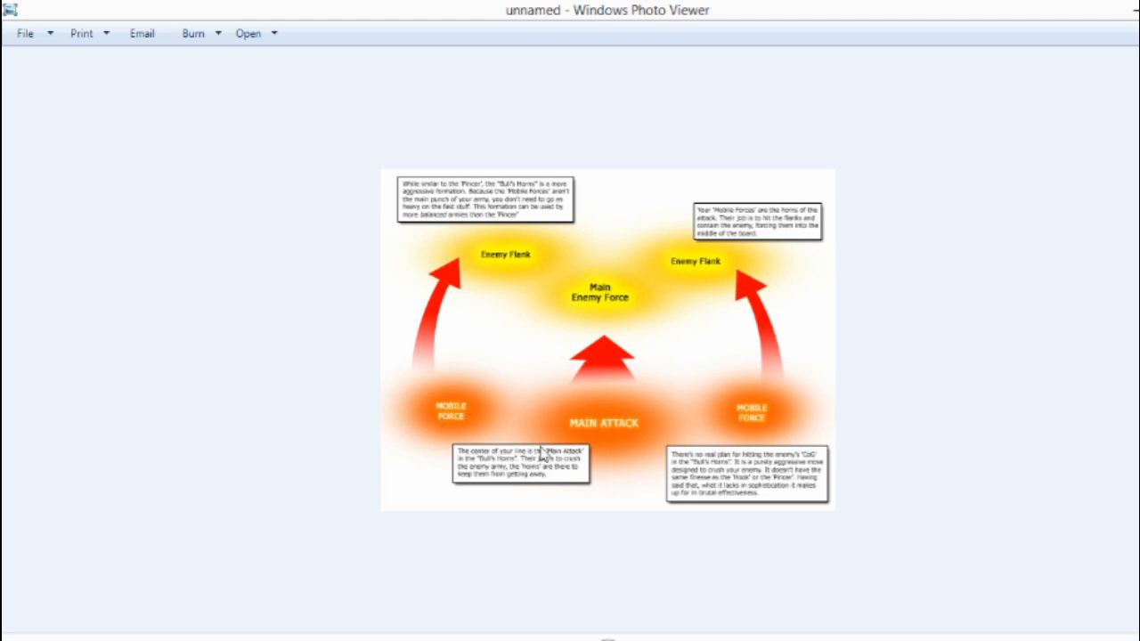
{"action": "mouse_move", "coordinate": [545, 399]}
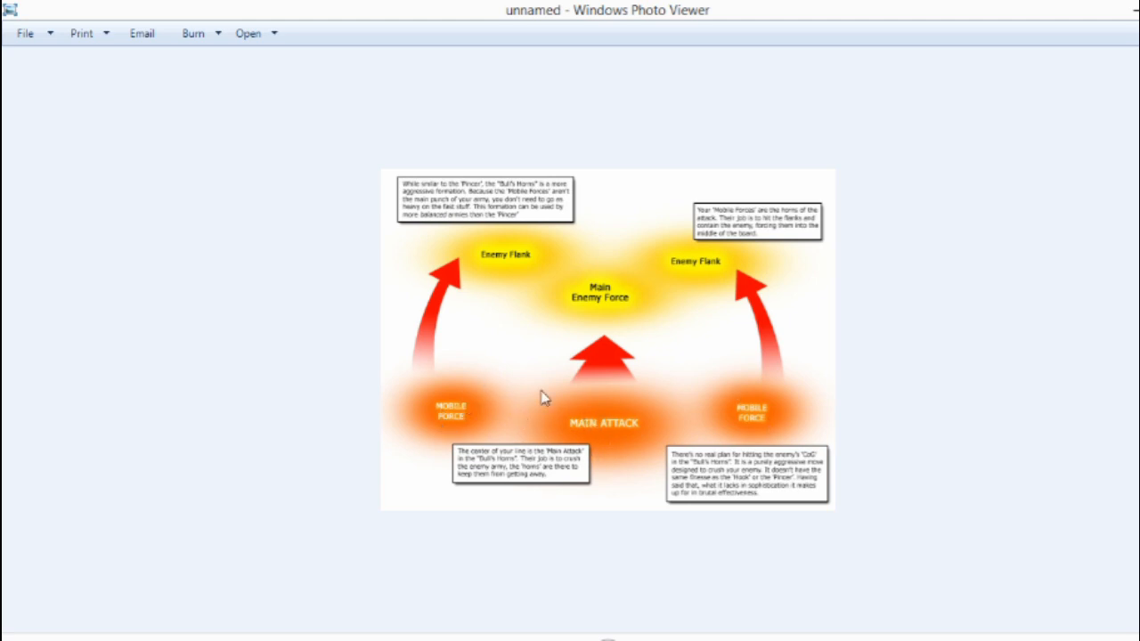
{"action": "mouse_move", "coordinate": [663, 417]}
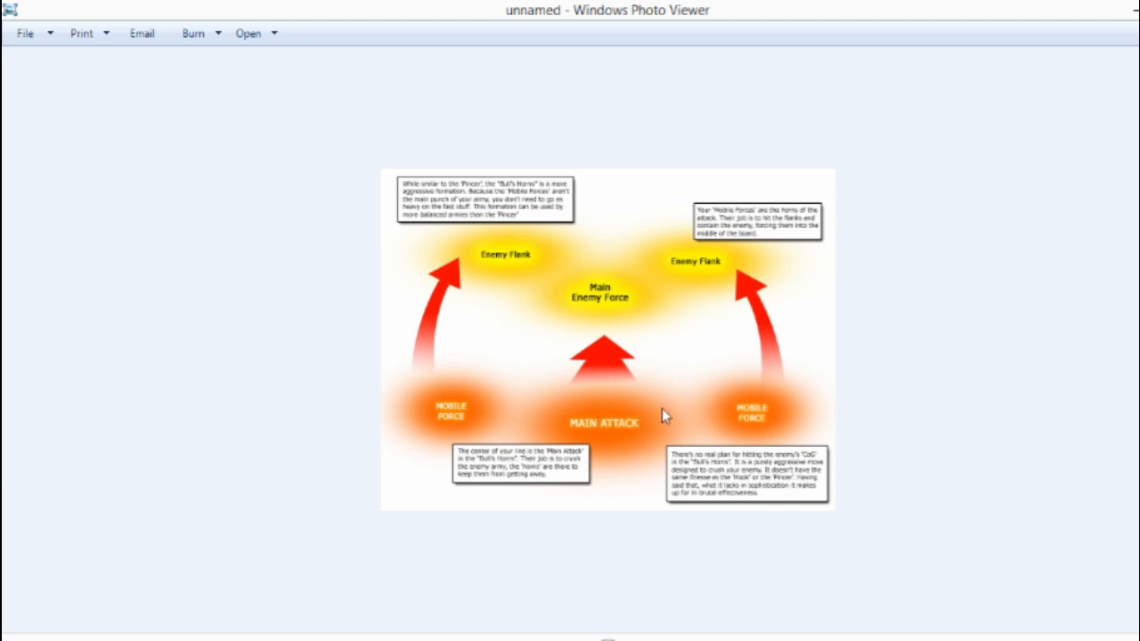
{"action": "mouse_move", "coordinate": [773, 324]}
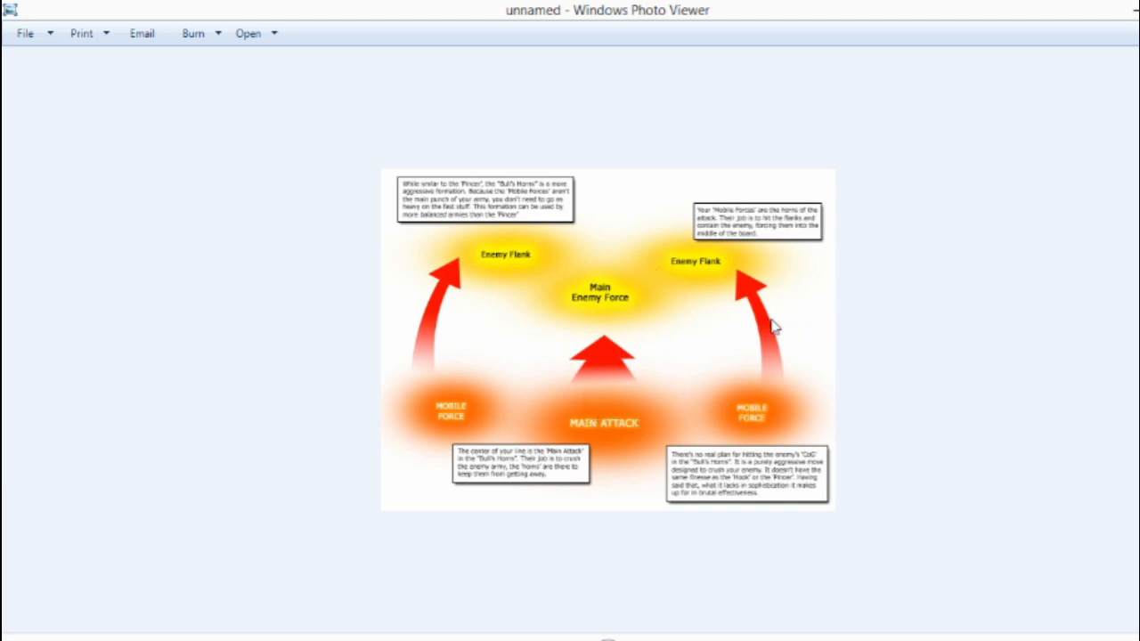
{"action": "mouse_move", "coordinate": [467, 437]}
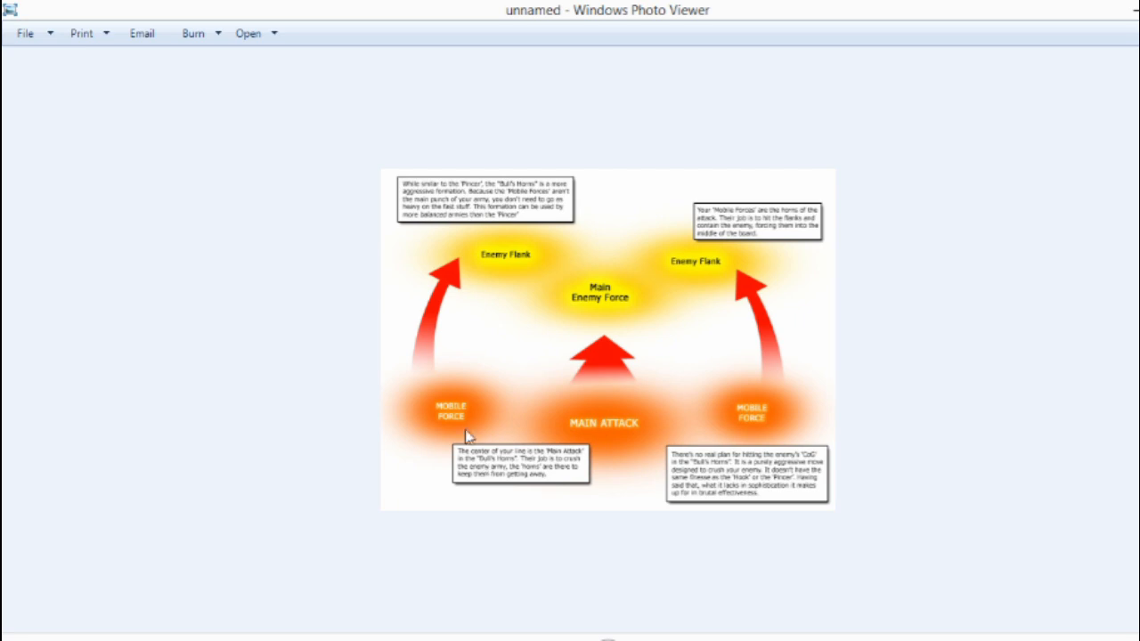
{"action": "mouse_move", "coordinate": [470, 266]}
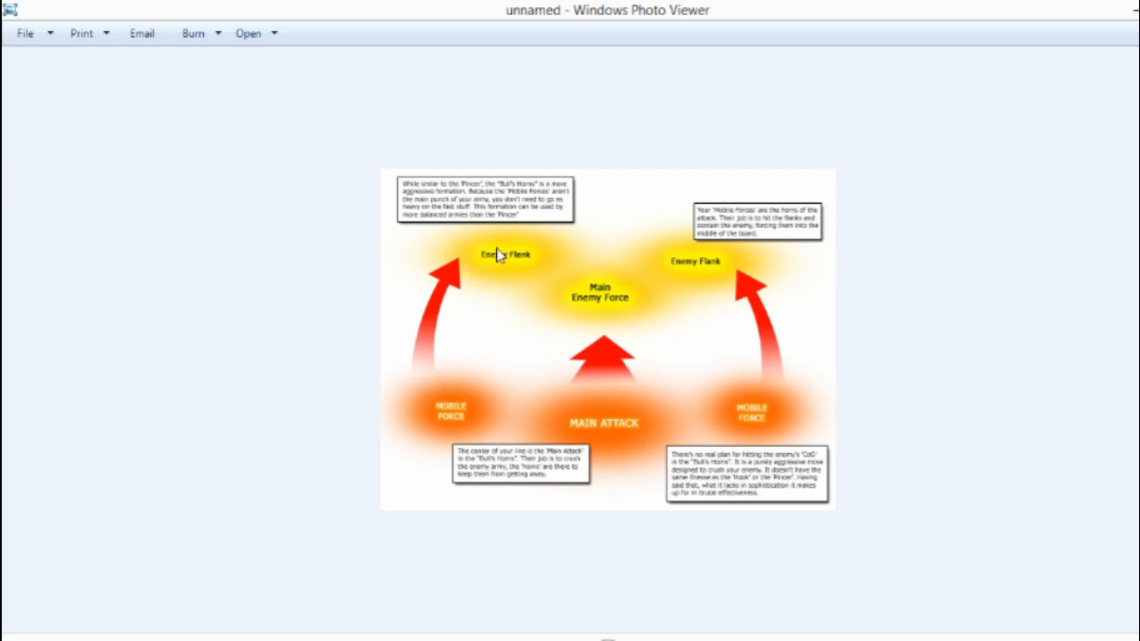
{"action": "mouse_move", "coordinate": [631, 372]}
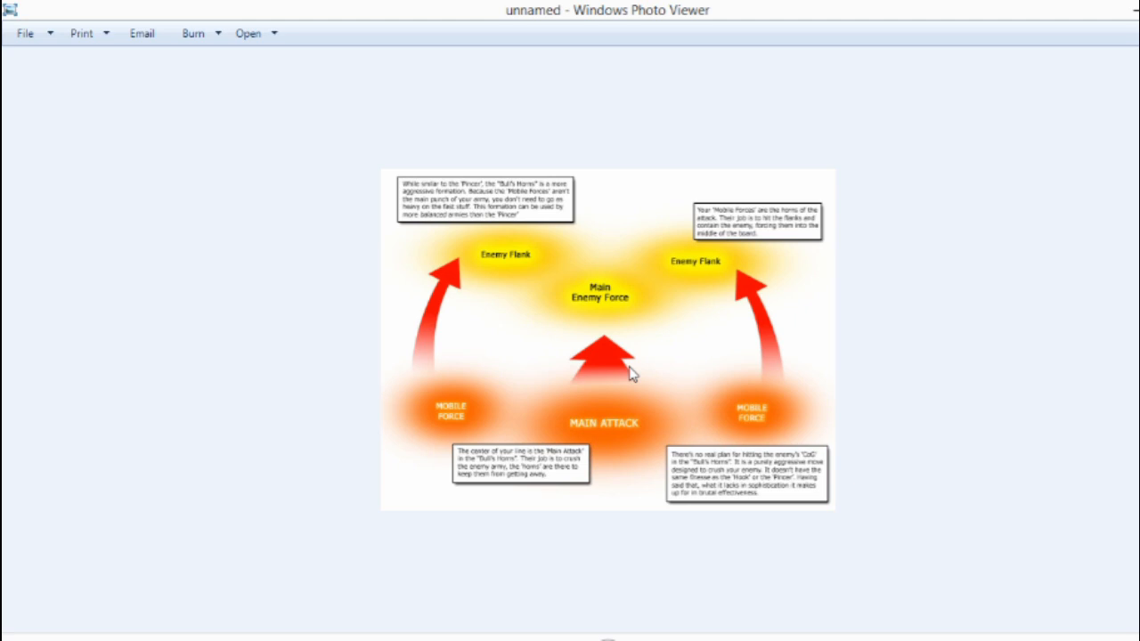
{"action": "mouse_move", "coordinate": [731, 289]}
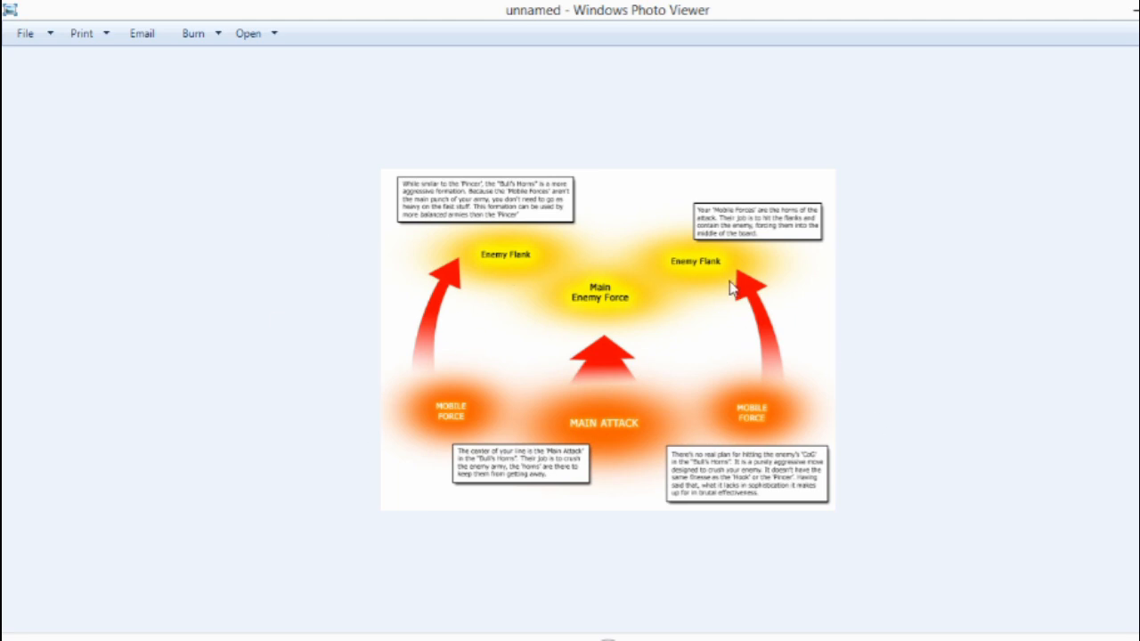